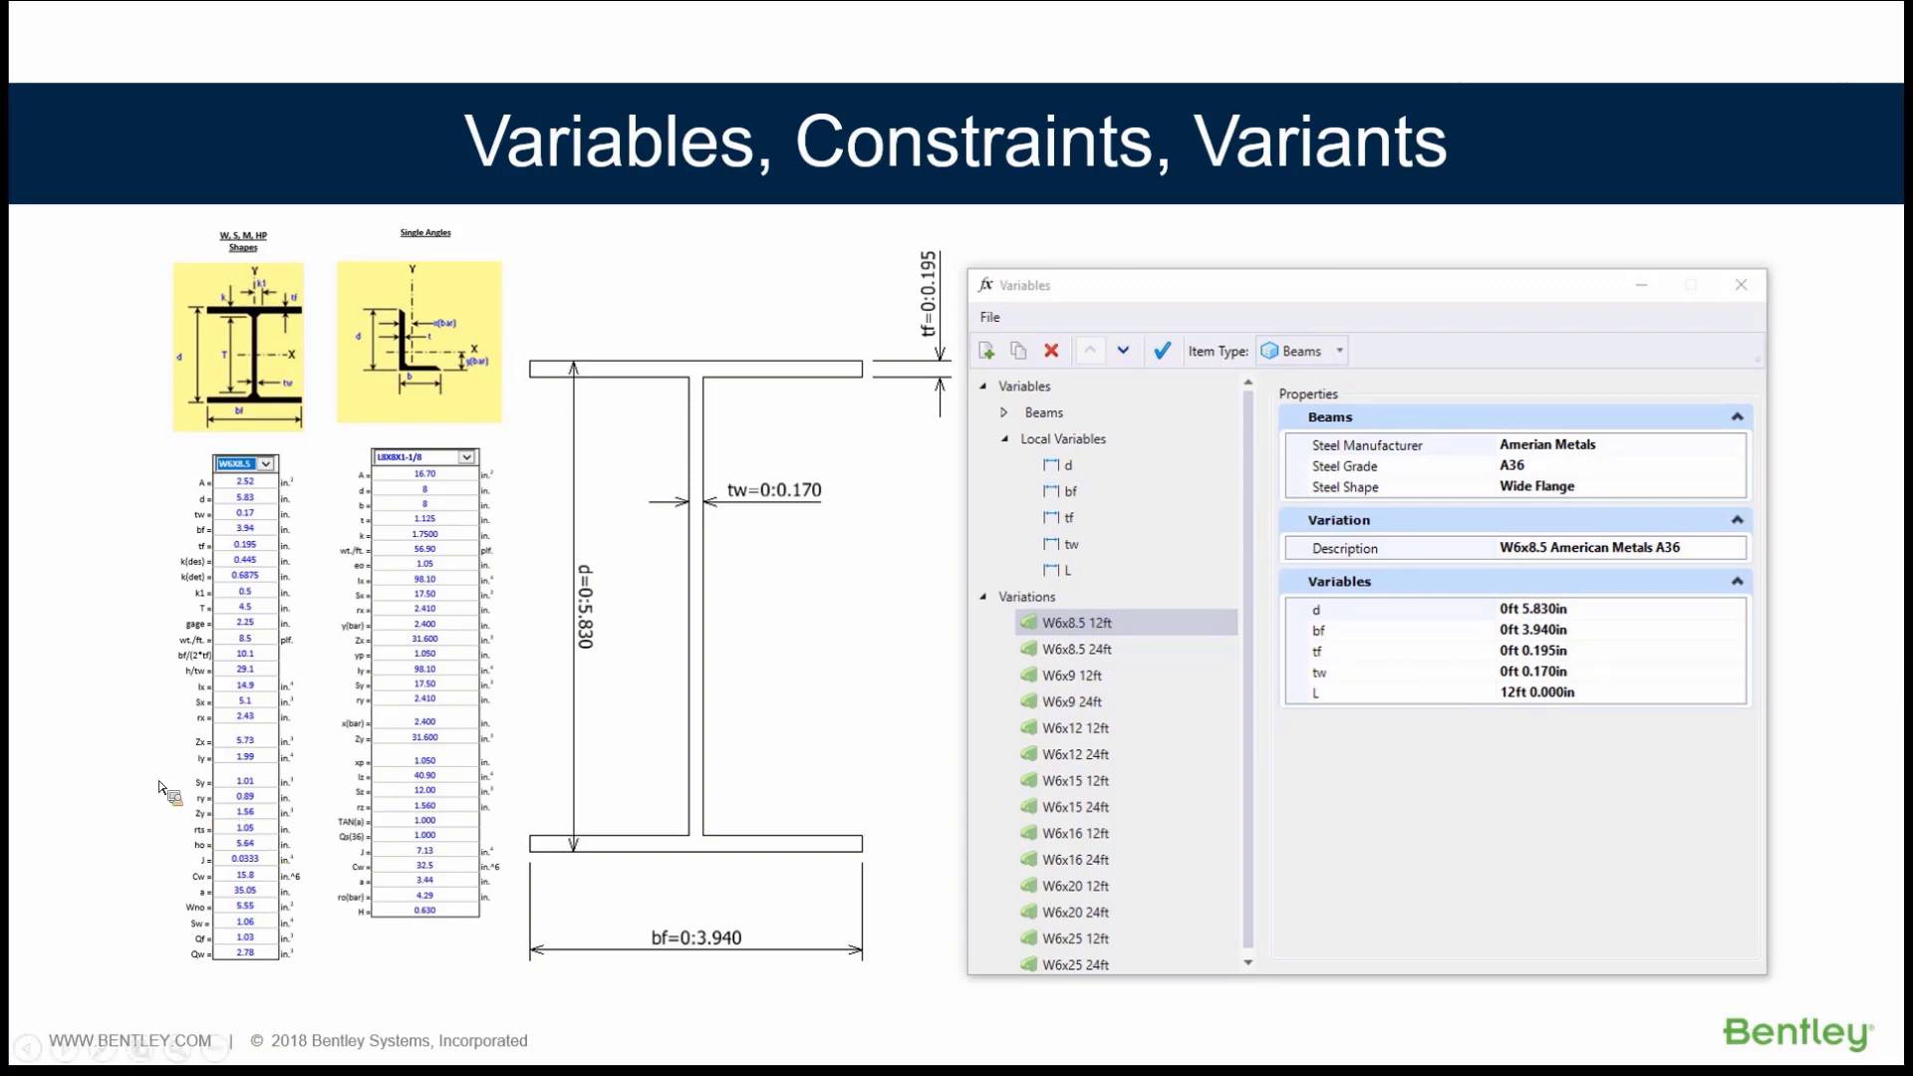
mouse_move(153, 787)
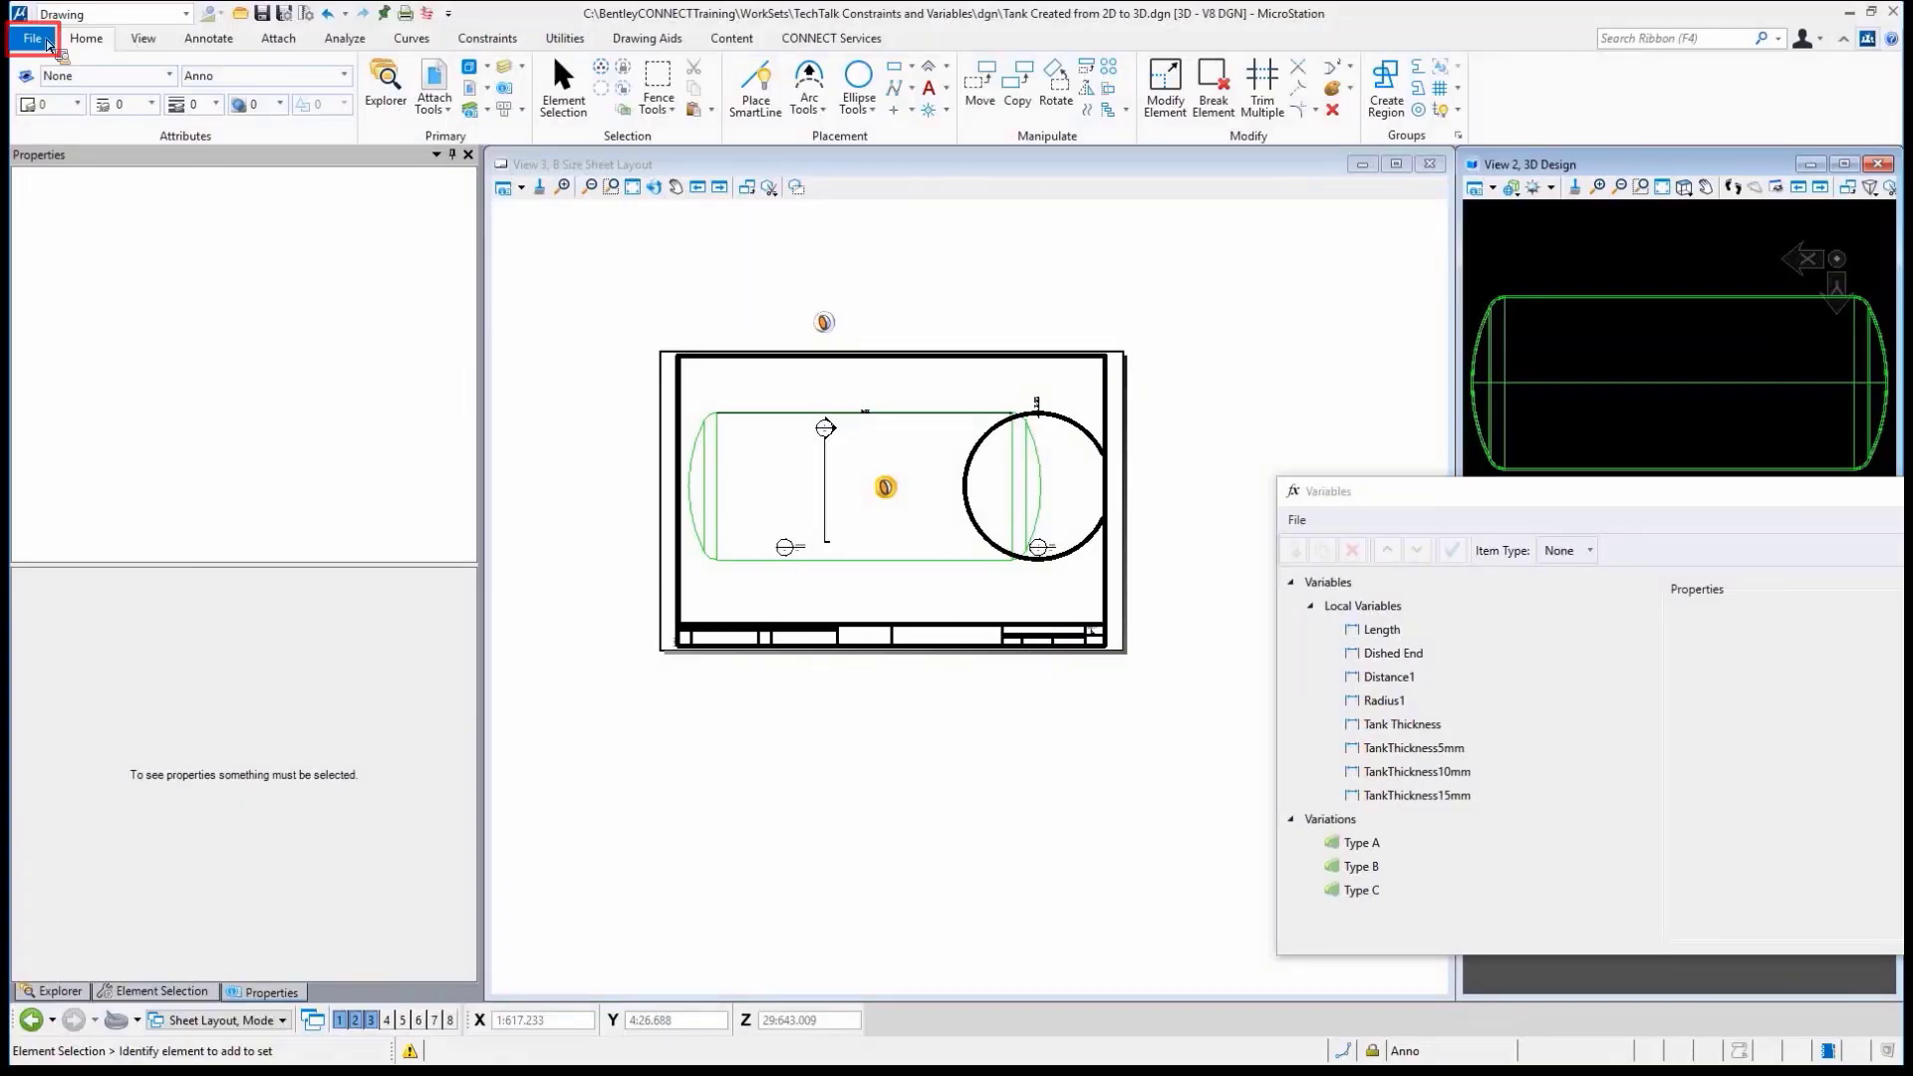
Open SteelBeams.dgn from the File menu, bringing up its Single Angles view
left_click(34, 37)
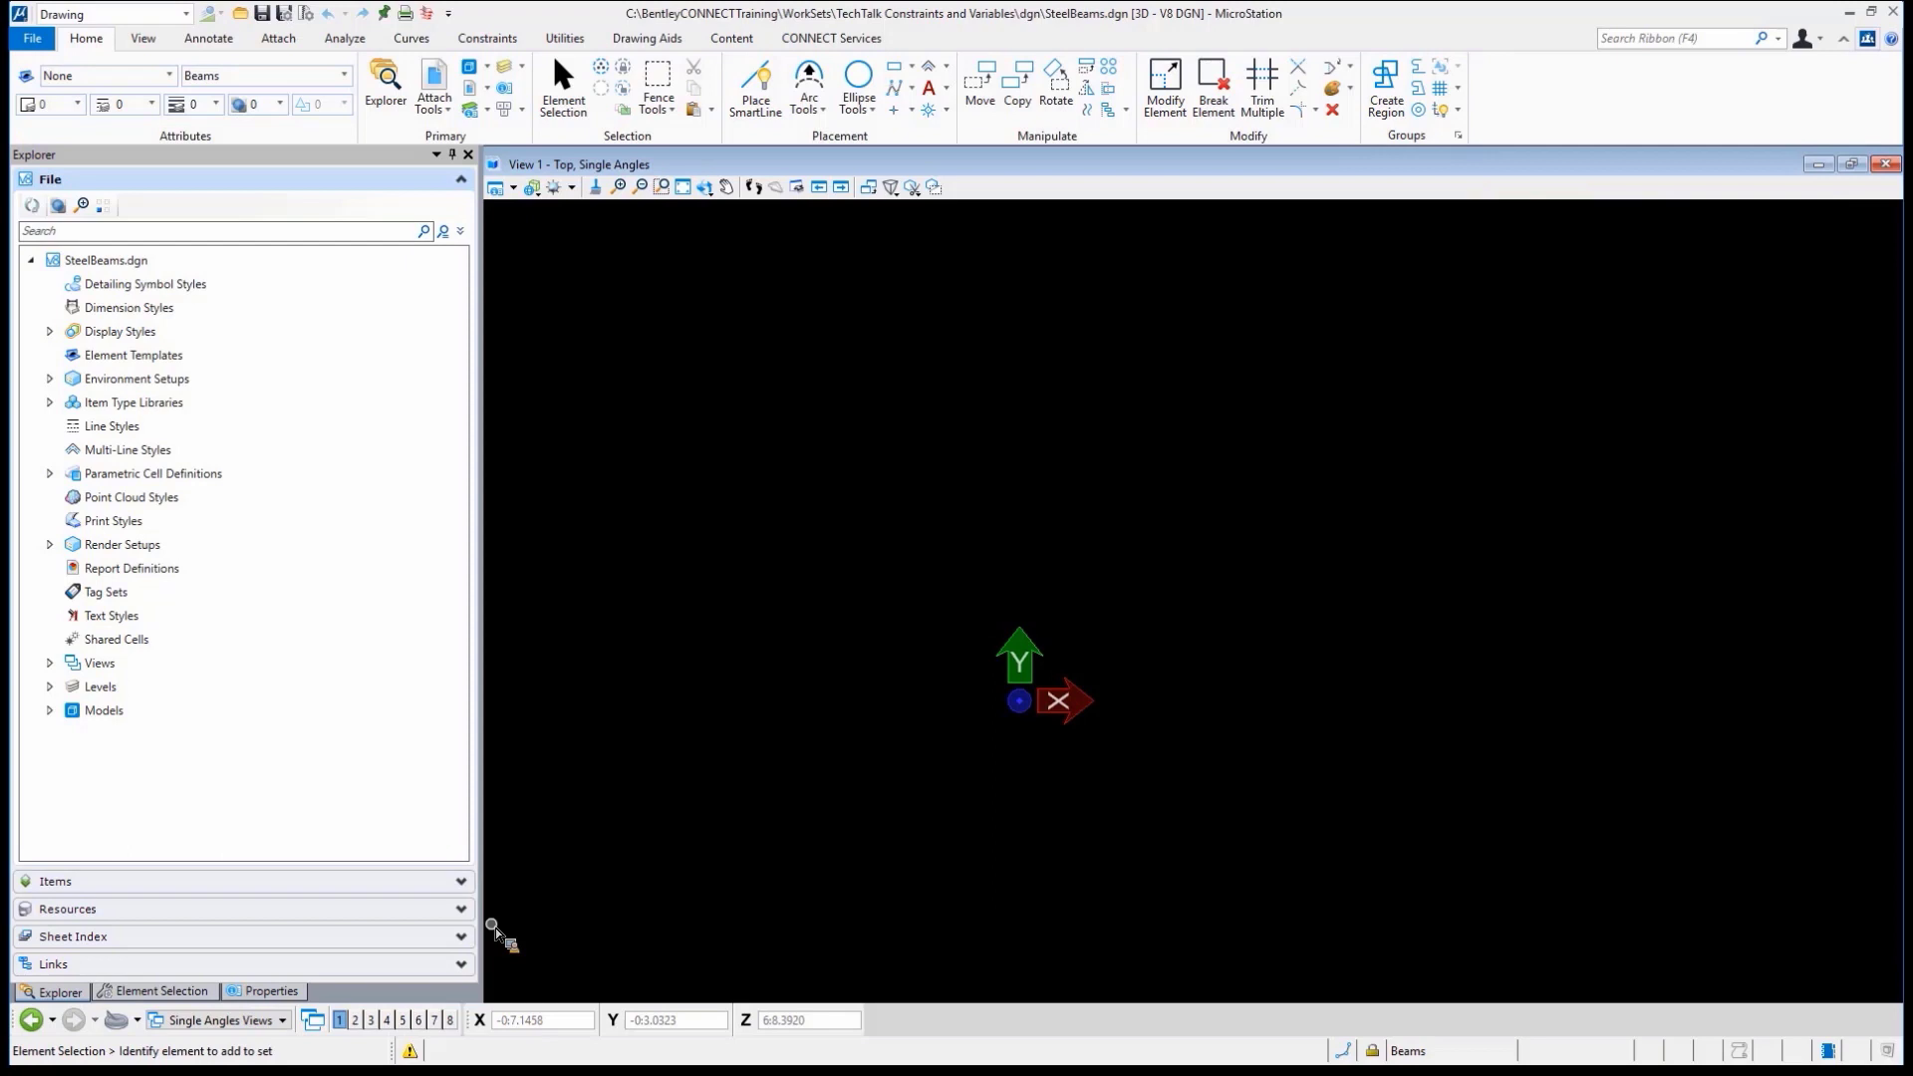
mouse_move(131, 875)
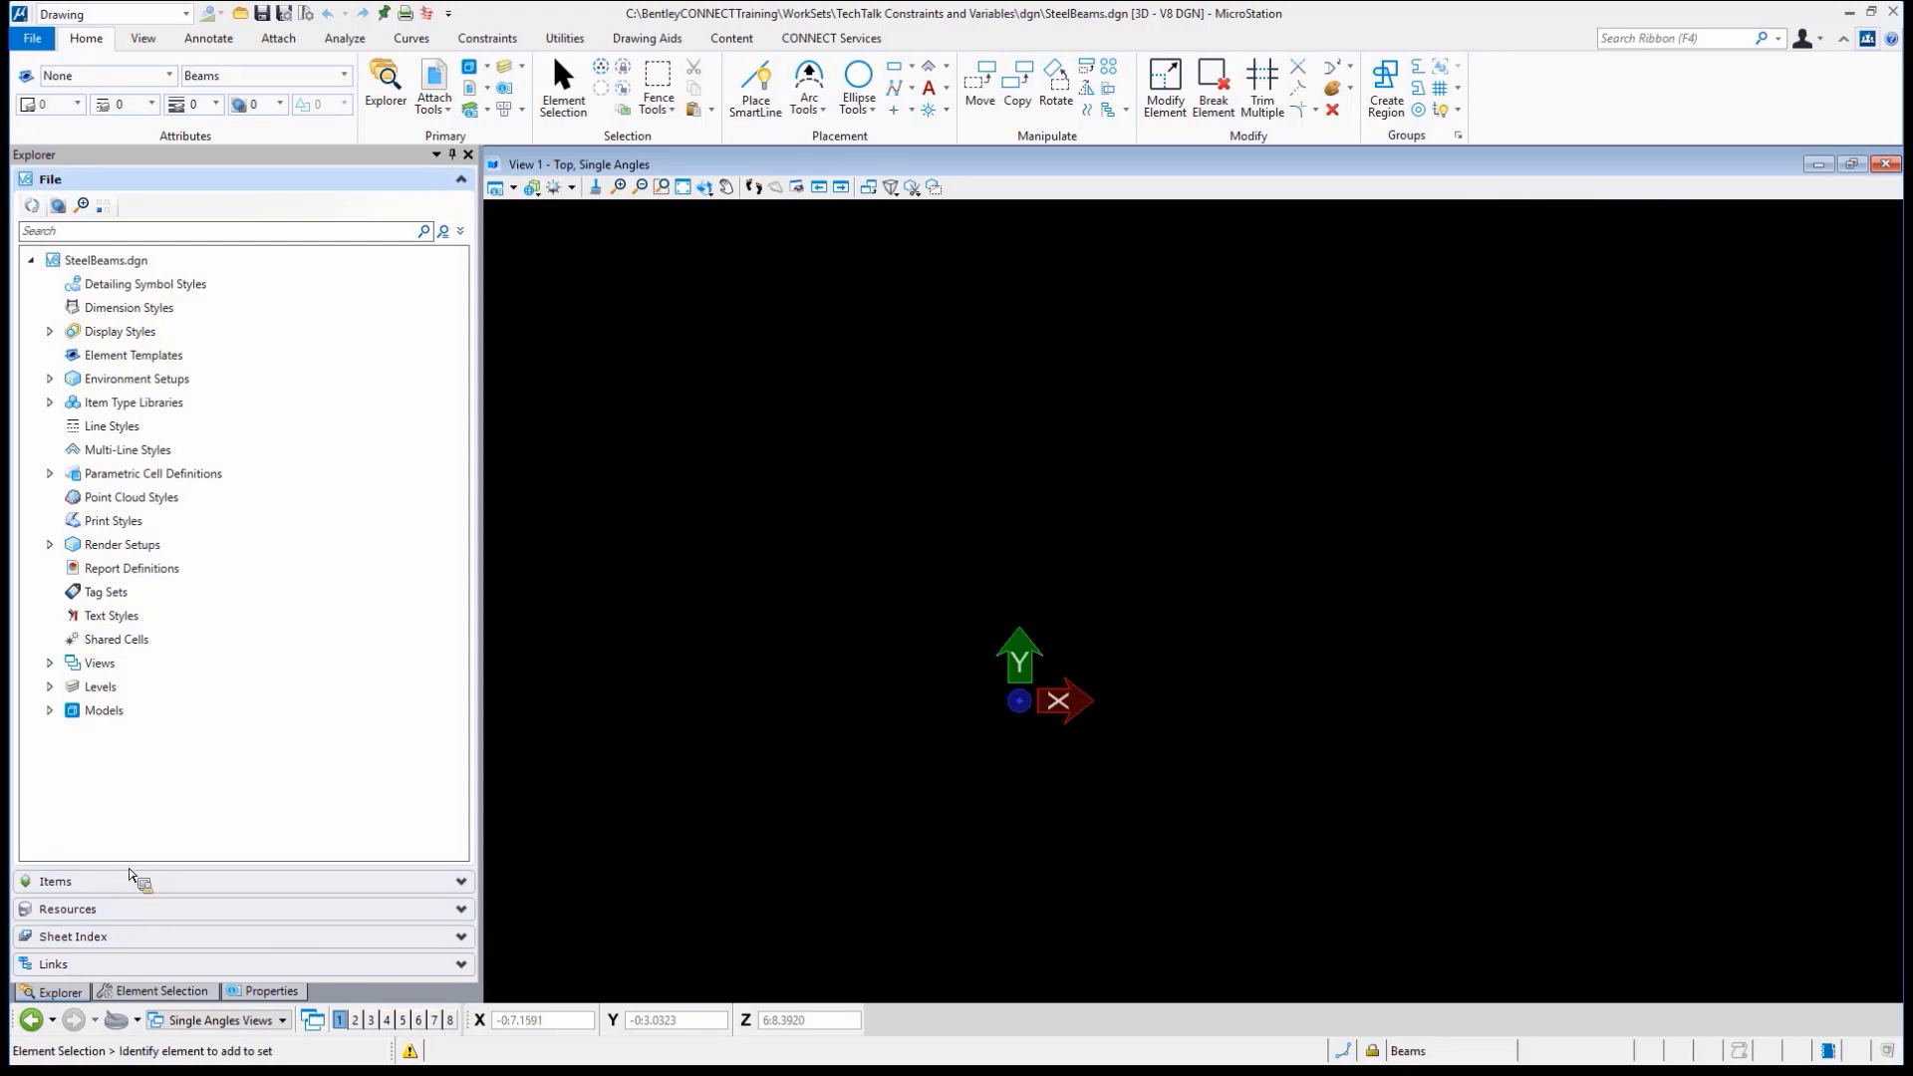
mouse_move(275, 1036)
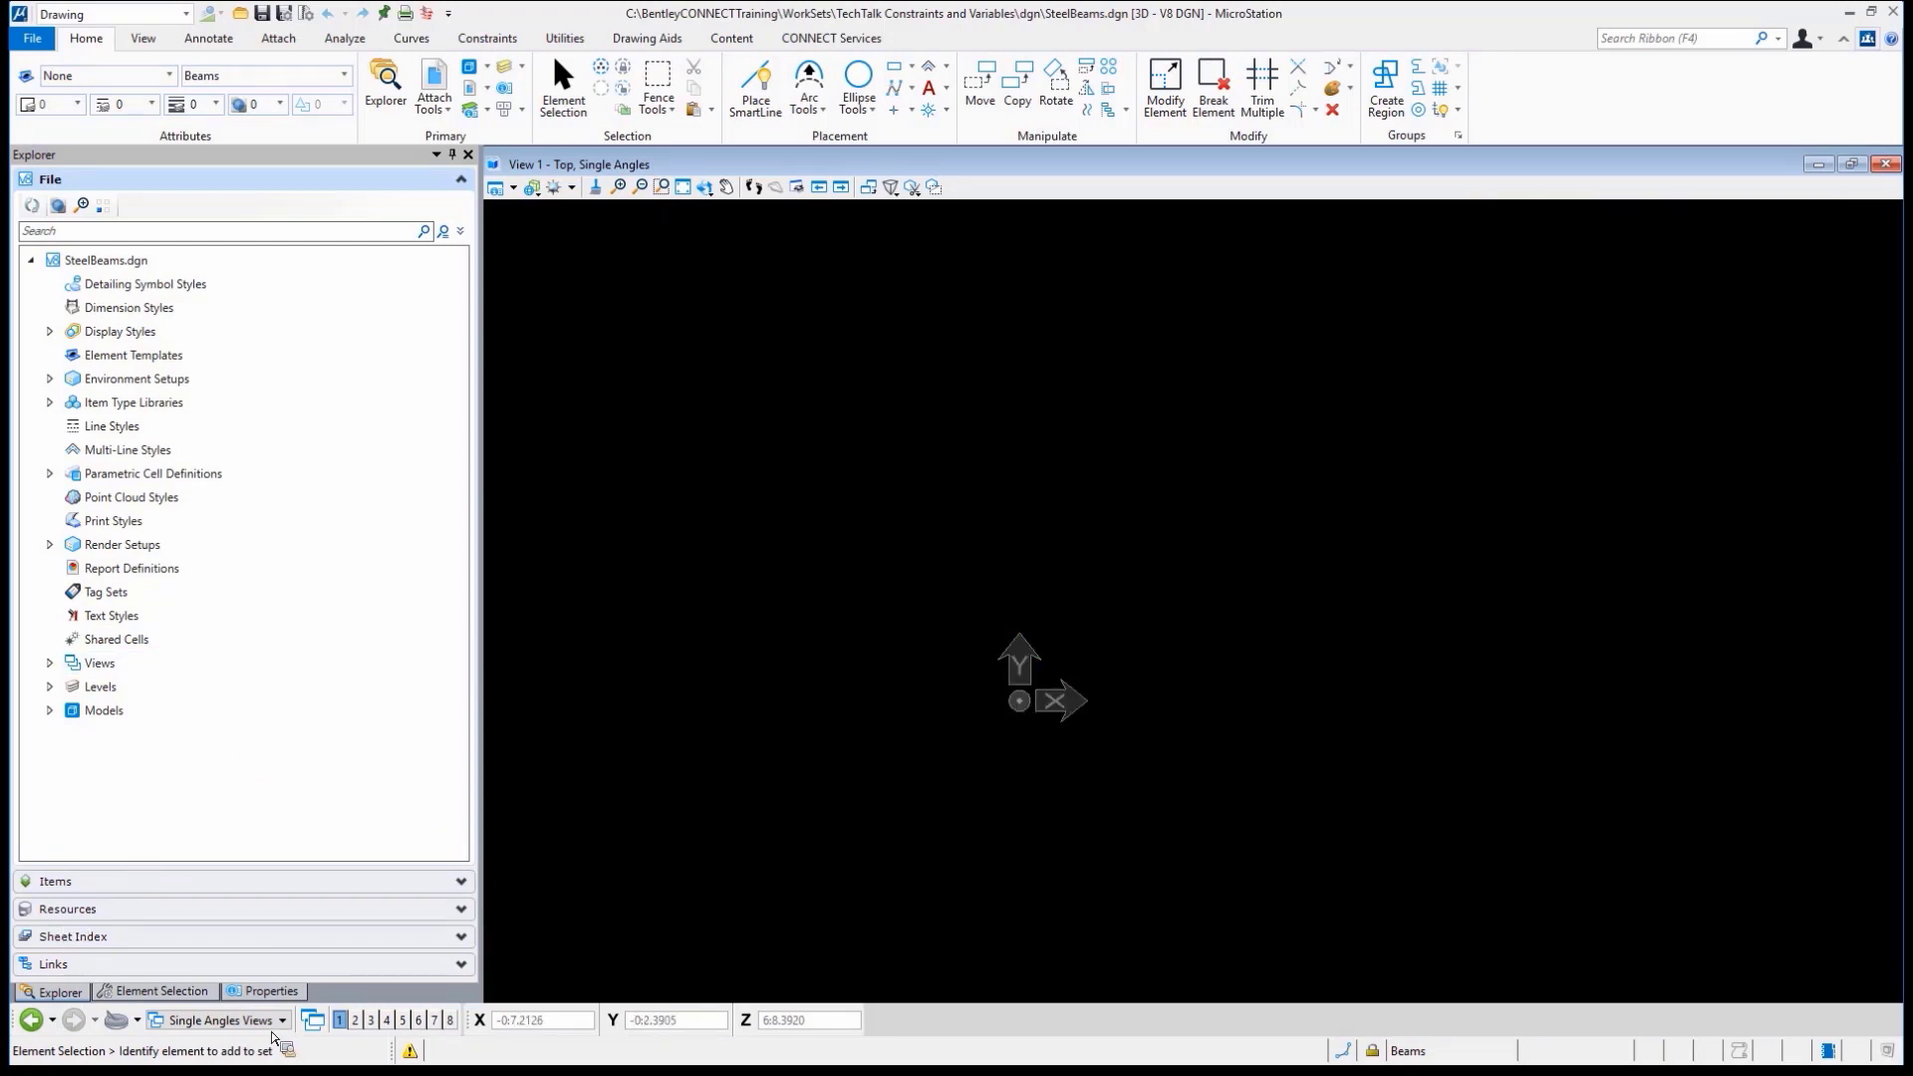
Switch to the I Beam Wide Flange model and bring up the Constraints tools
left_click(219, 1020)
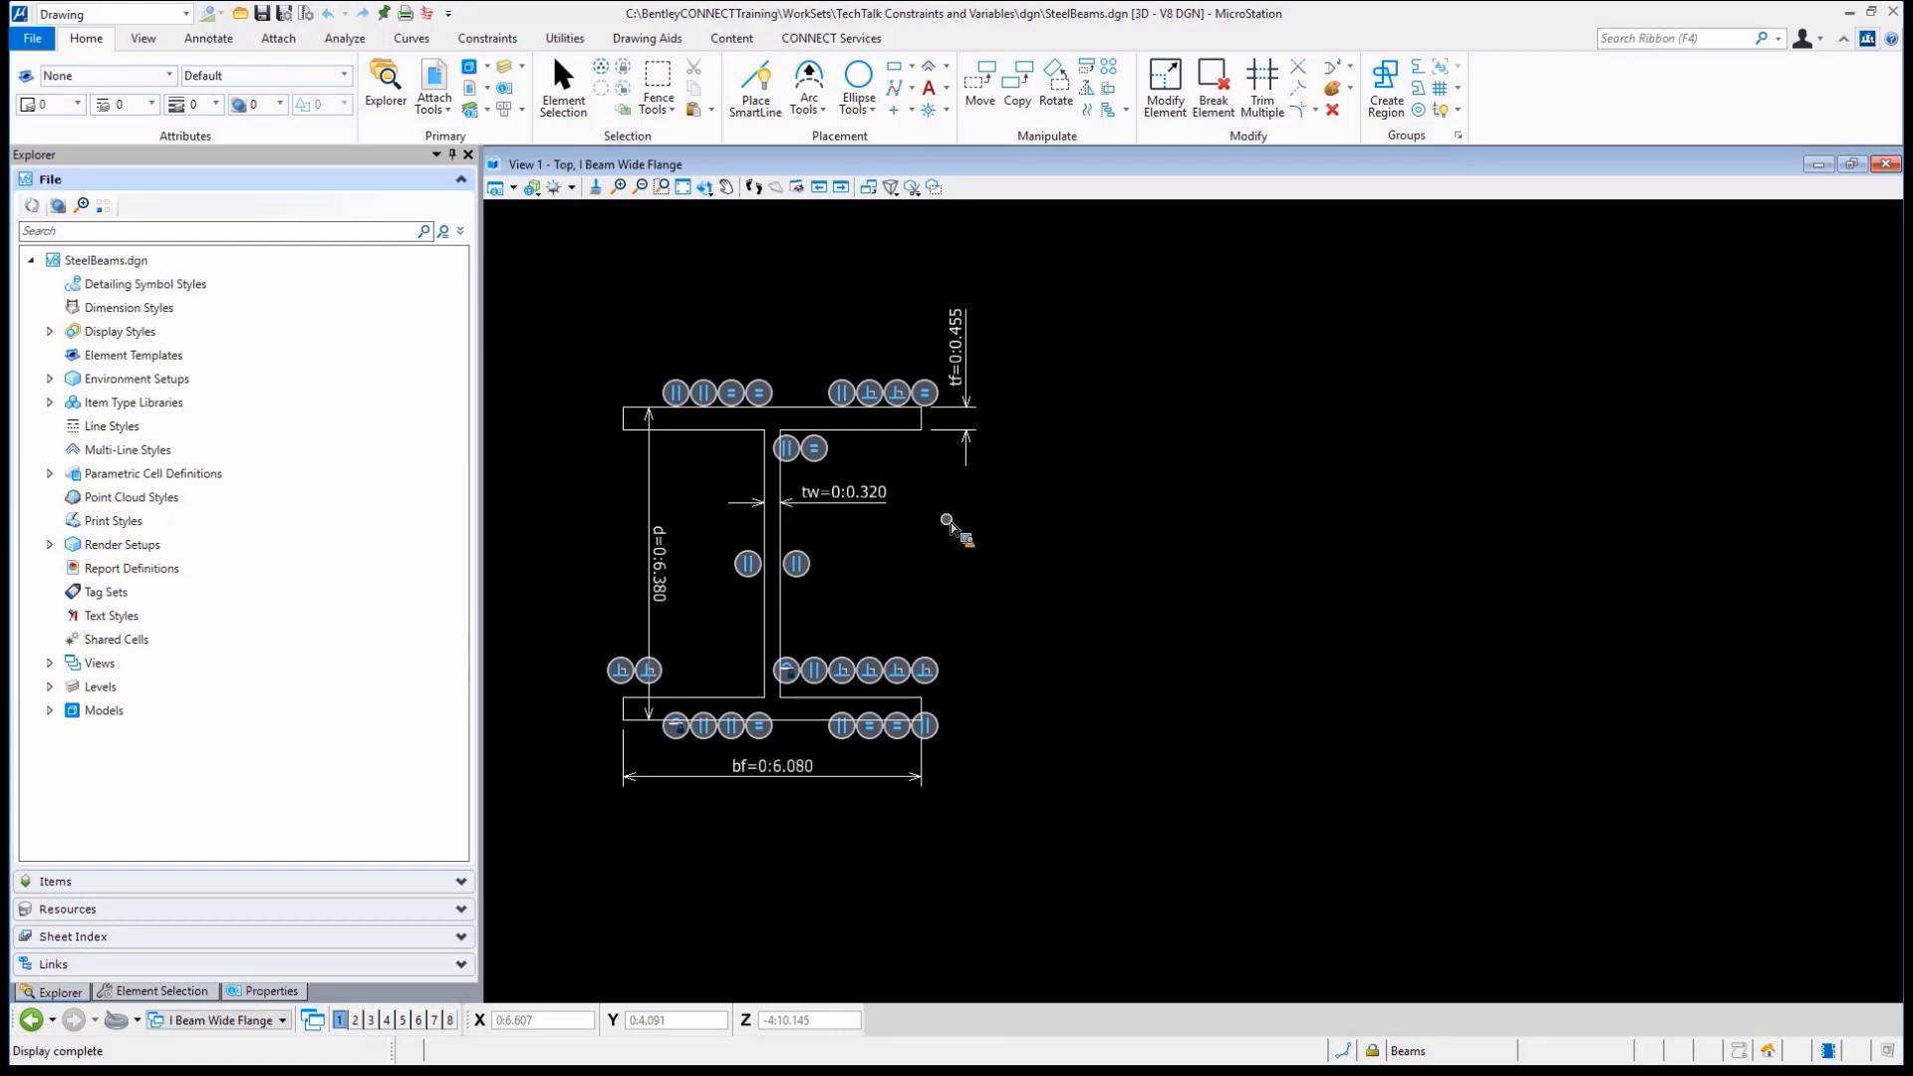
mouse_move(982, 685)
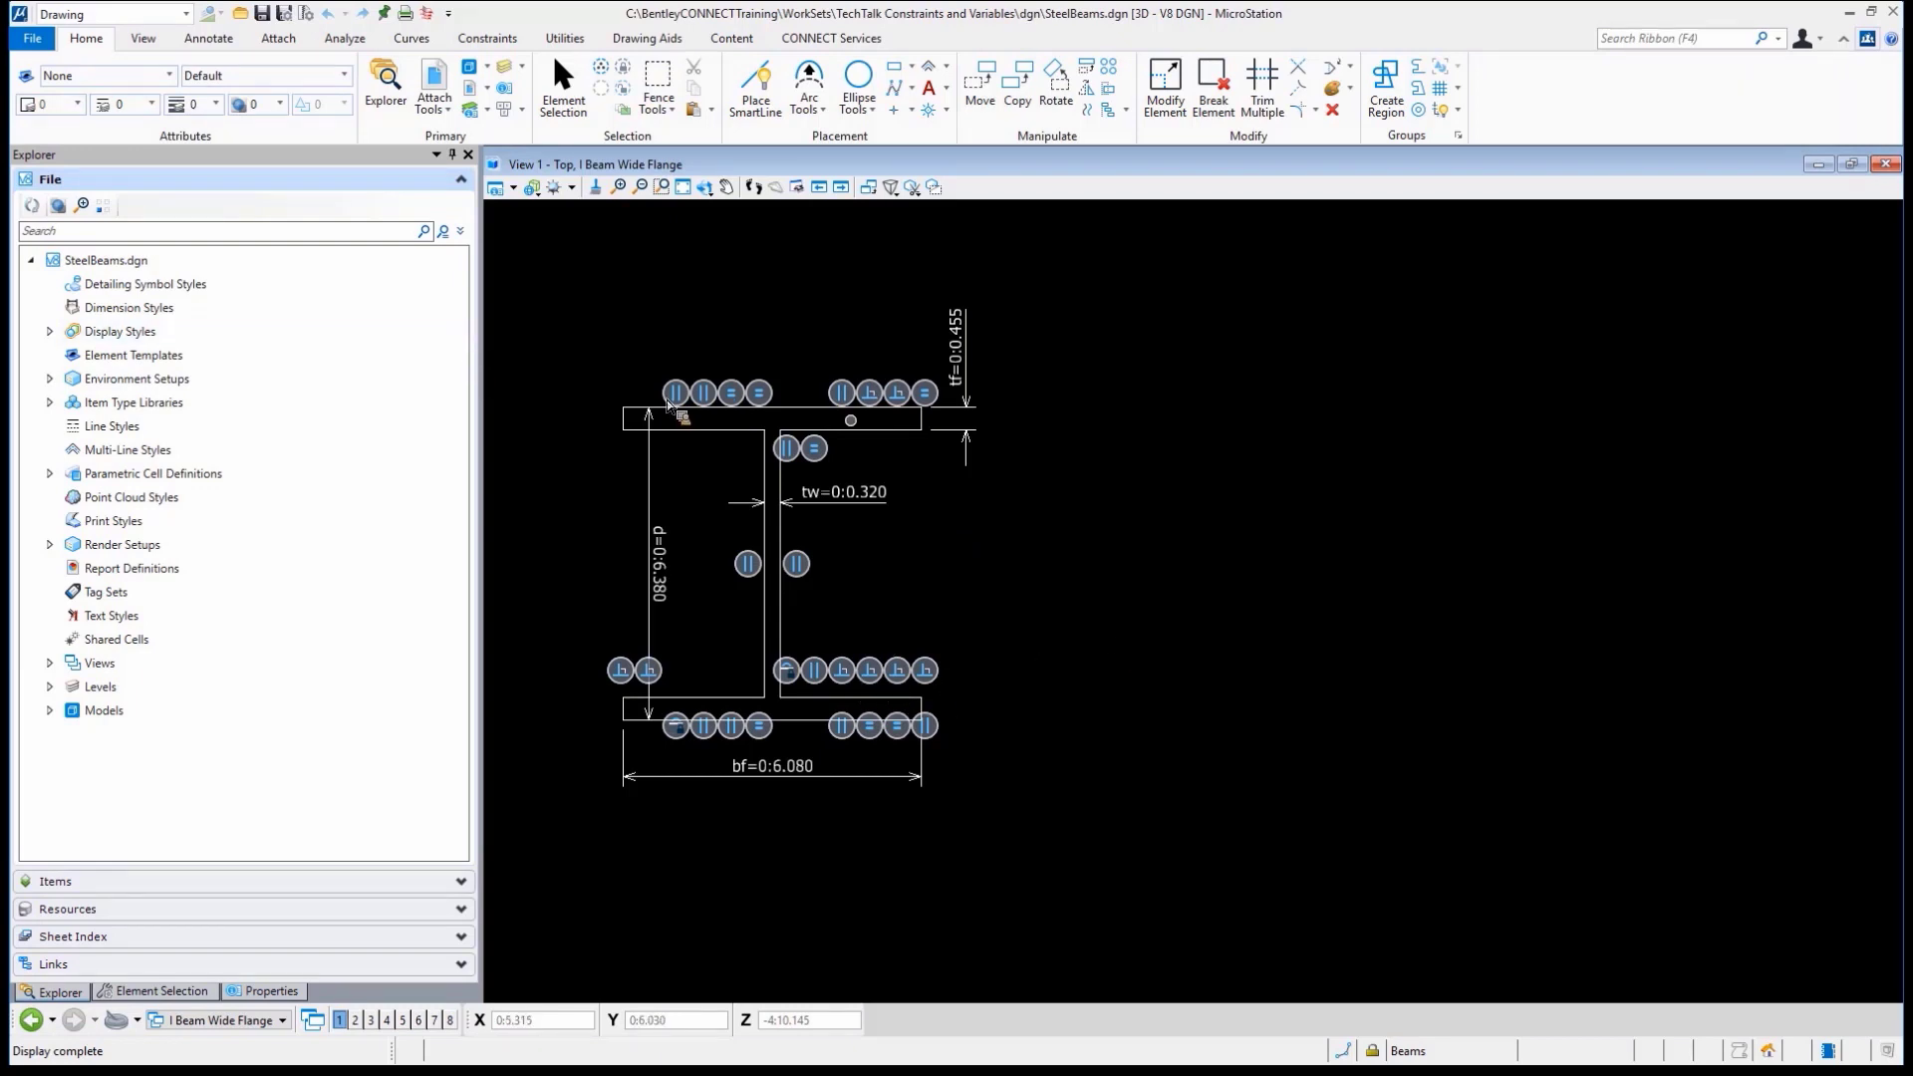
left_click(486, 37)
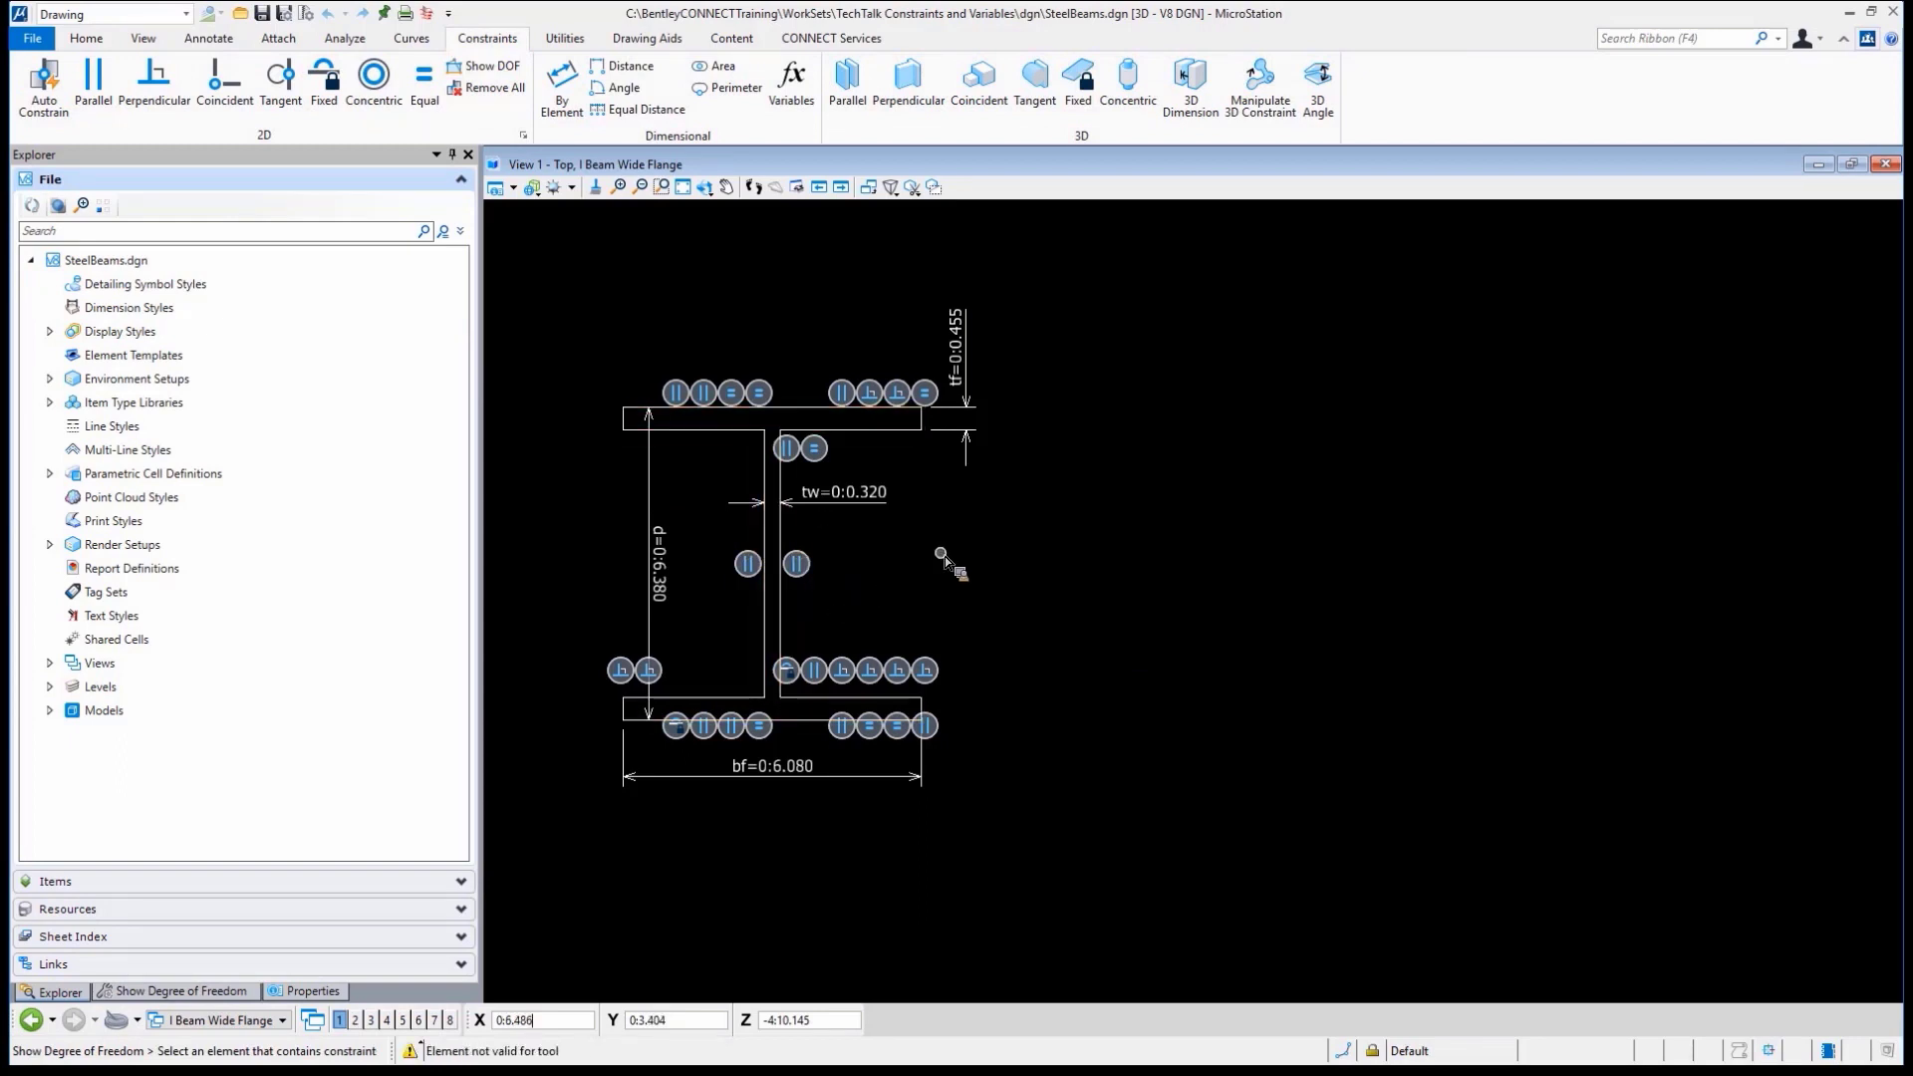
mouse_move(944, 561)
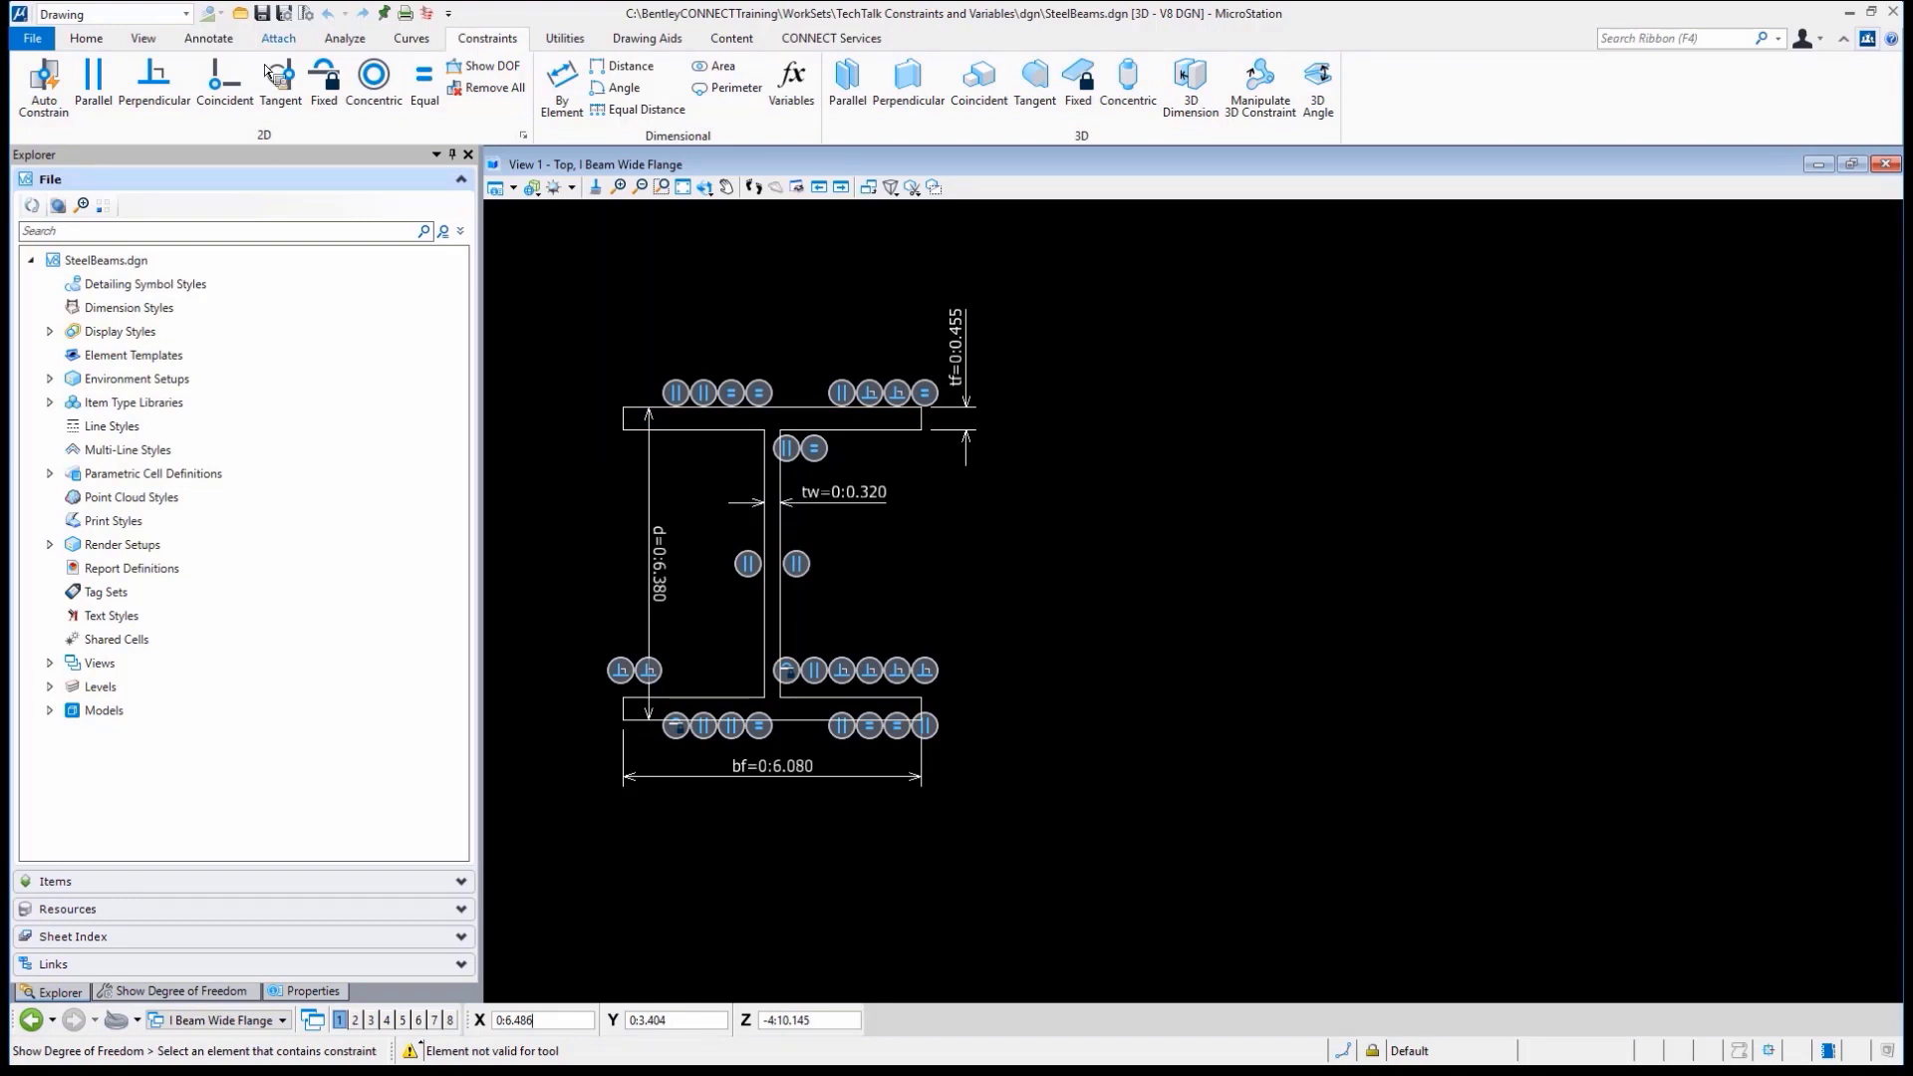
Show the Variables dialog enlarged, listing d, bf, tf, tw, L and the W6x variations, with W6x8.5 12ft selected
left_click(791, 76)
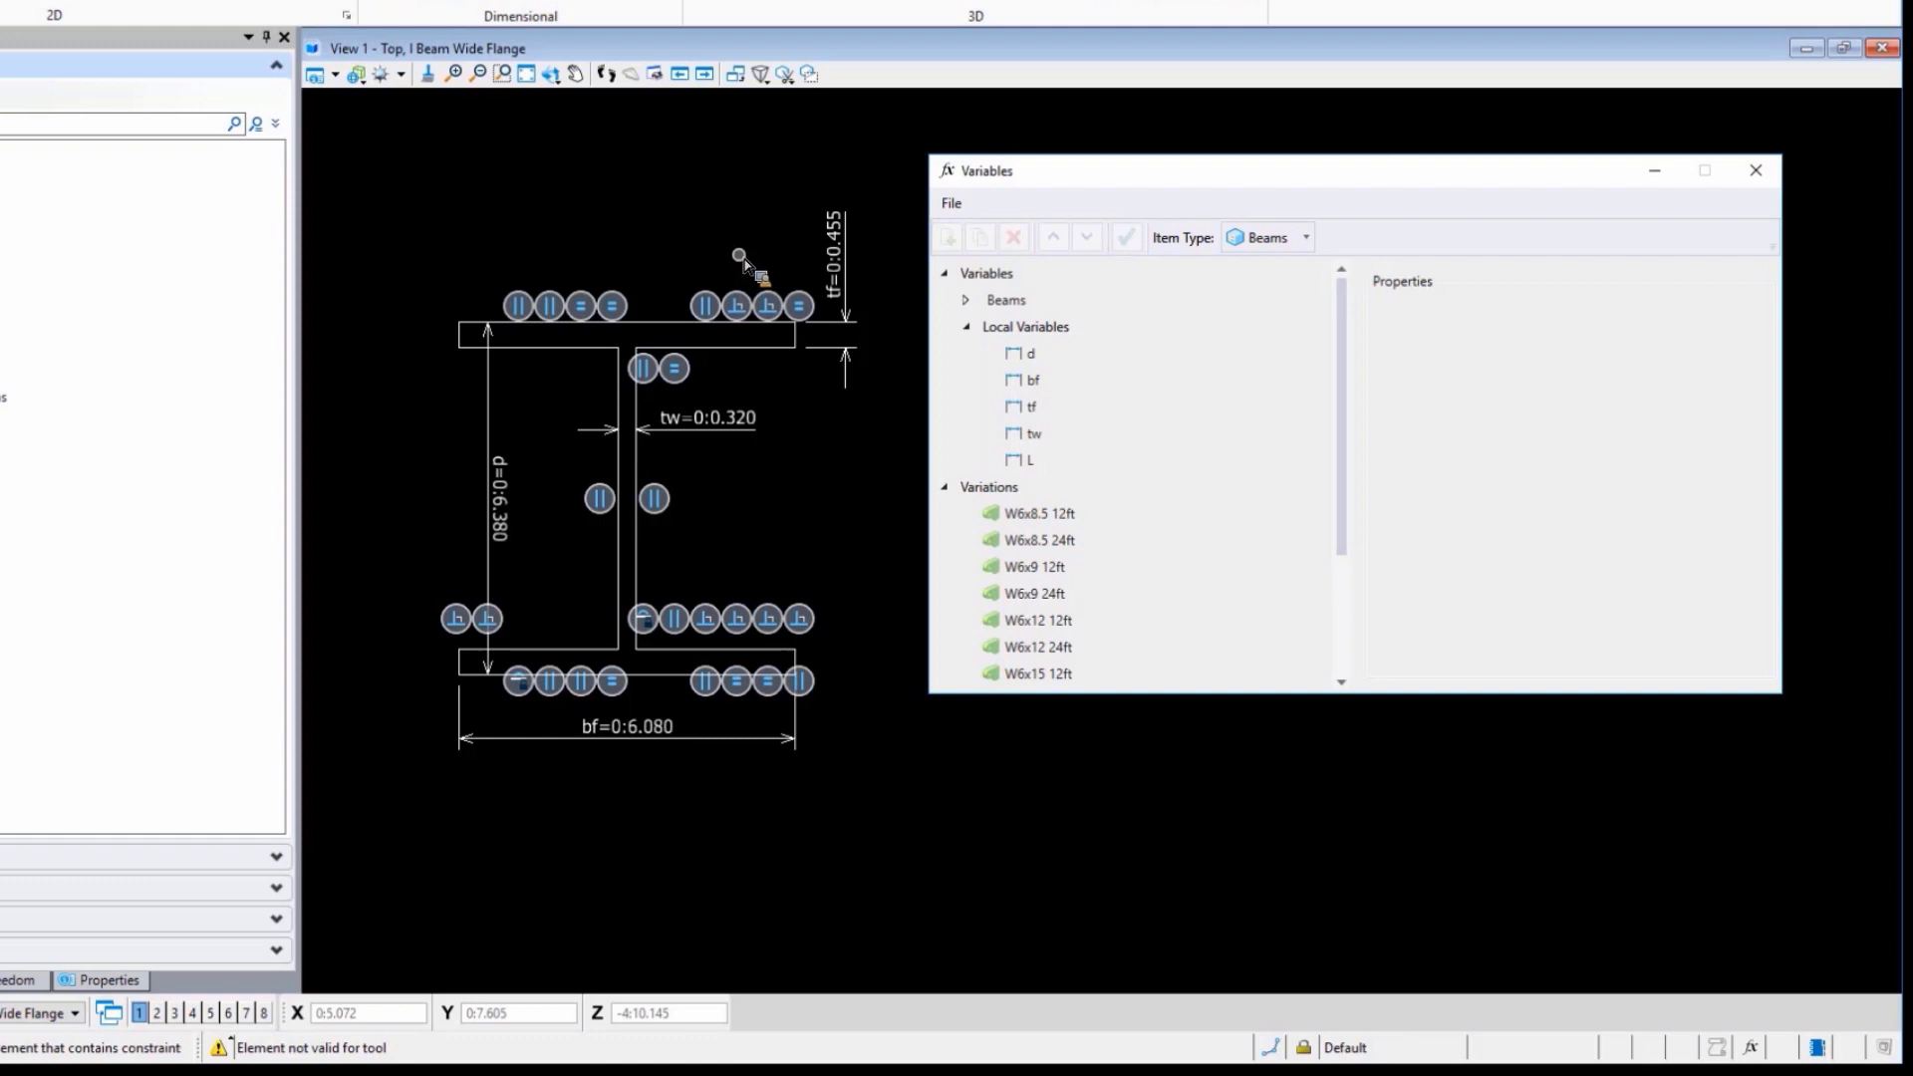
left_click(1036, 540)
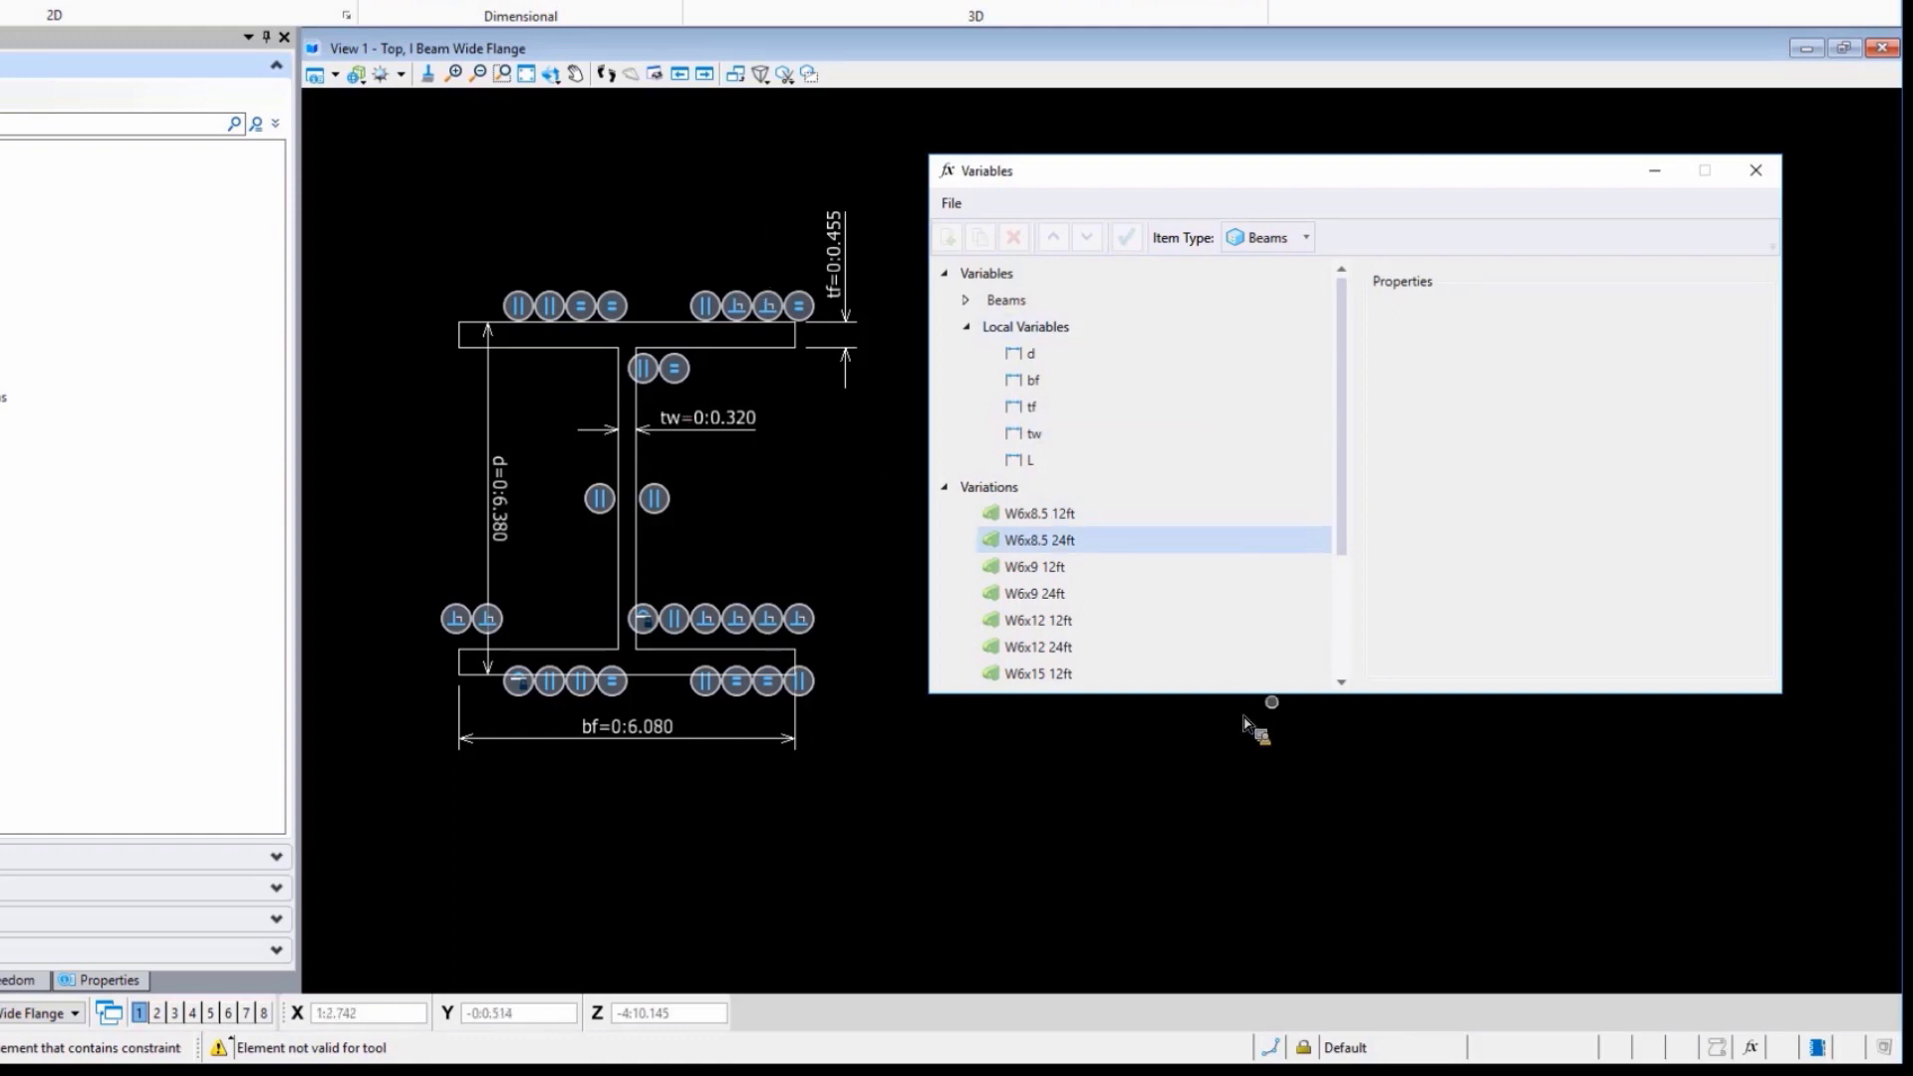
left_click(1036, 512)
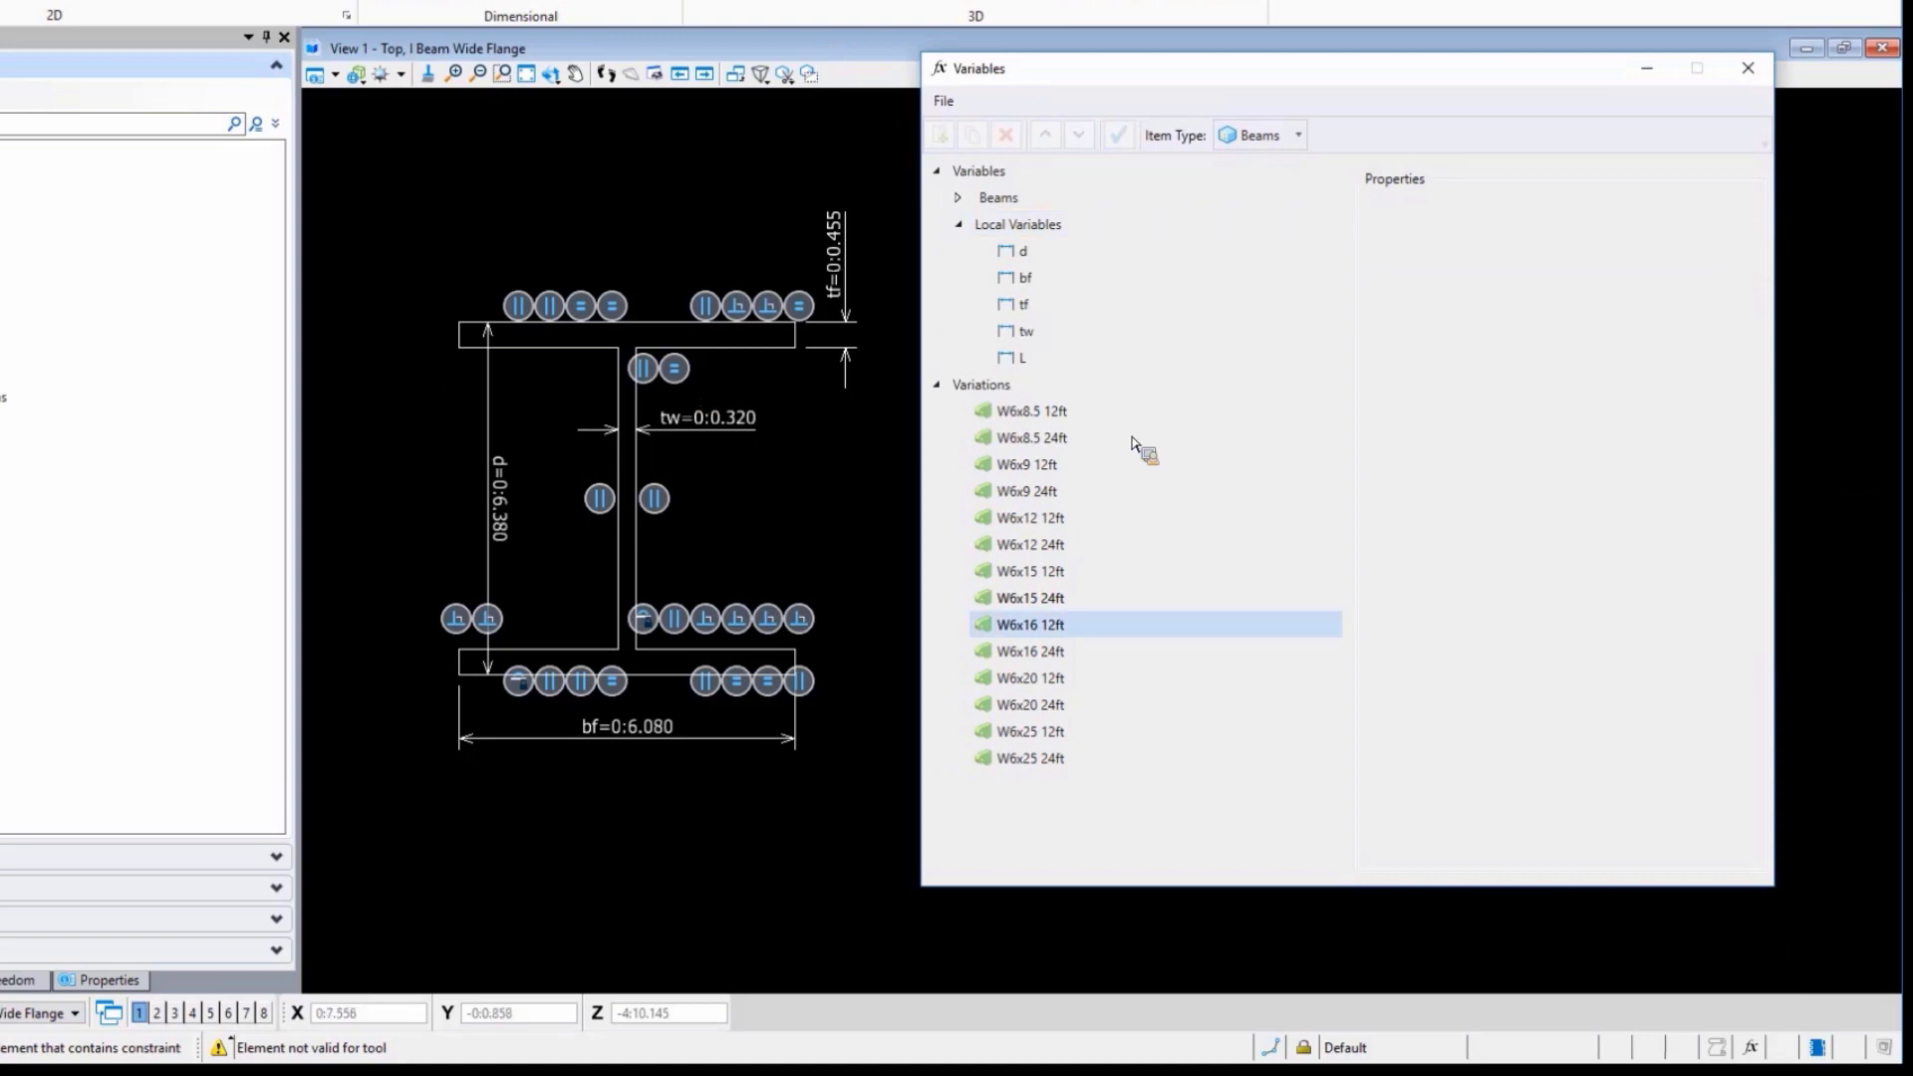
left_click(1030, 731)
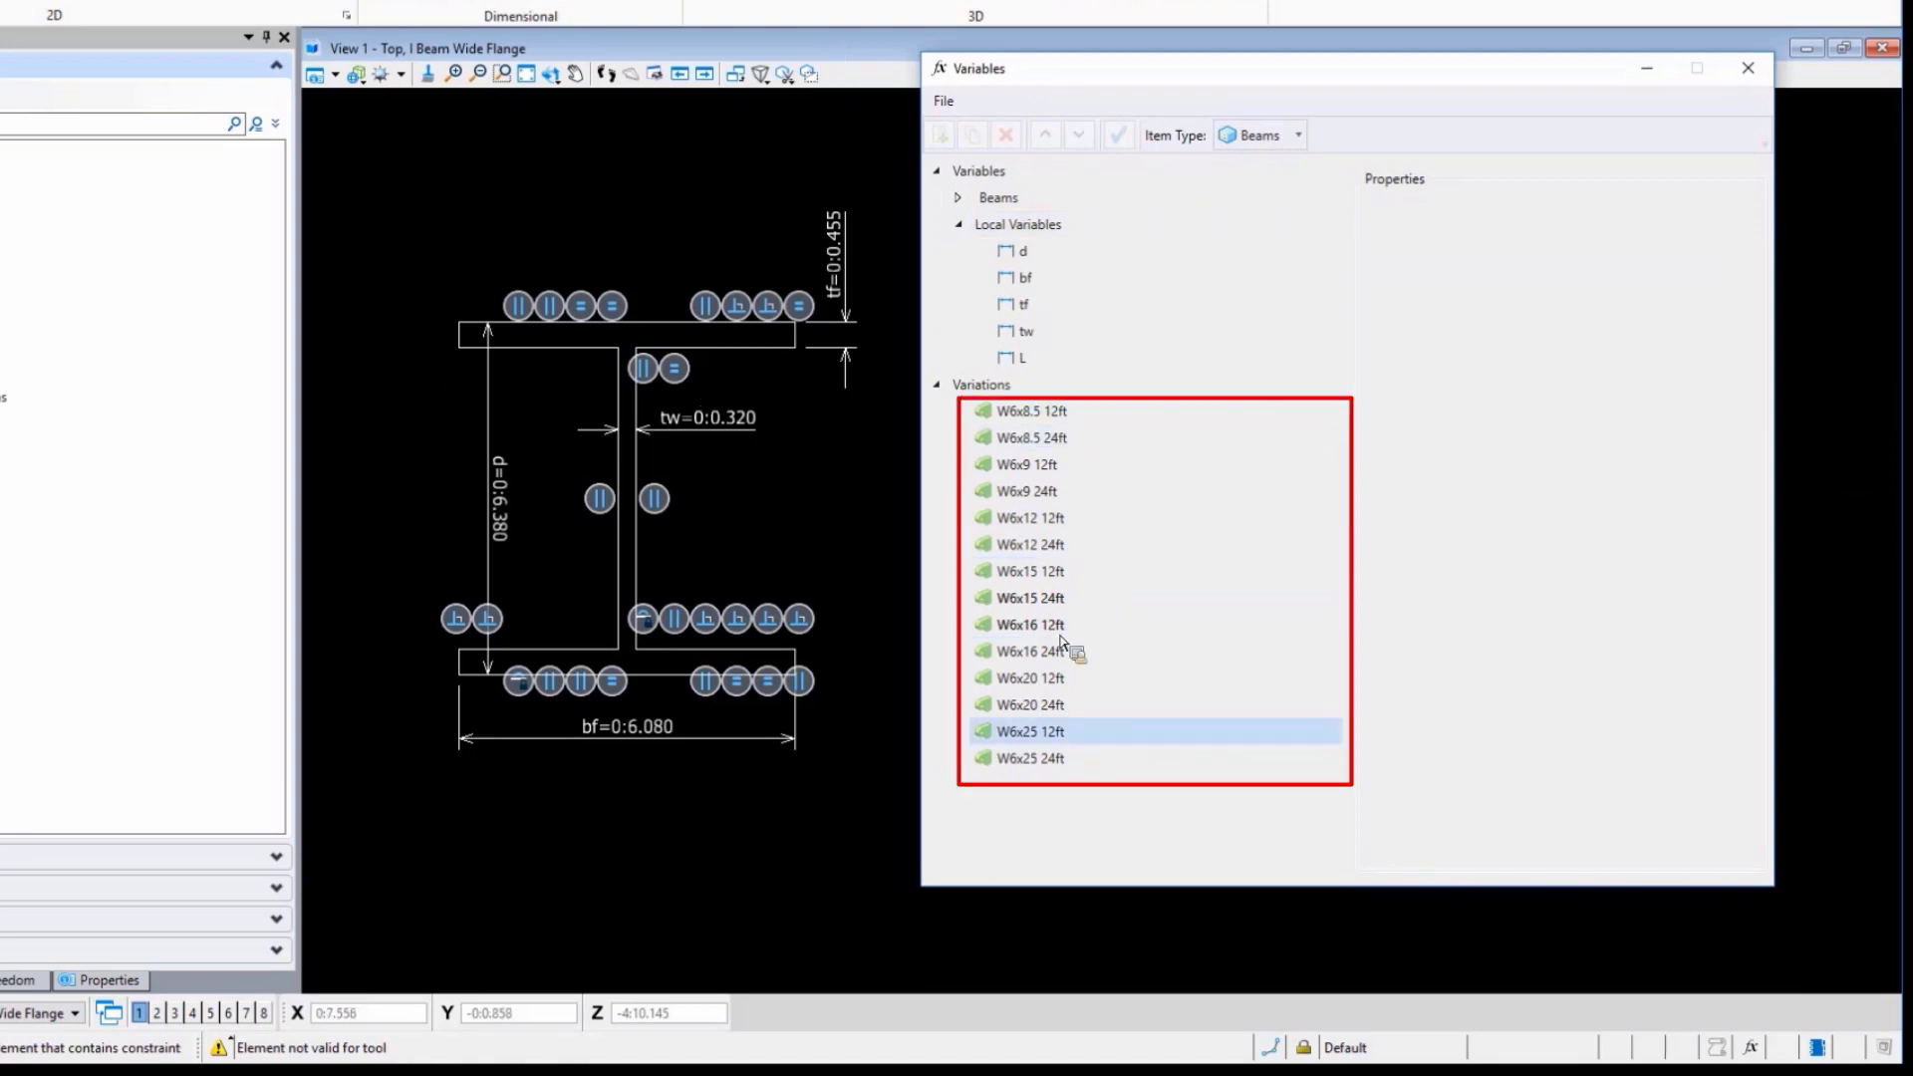
left_click(1030, 410)
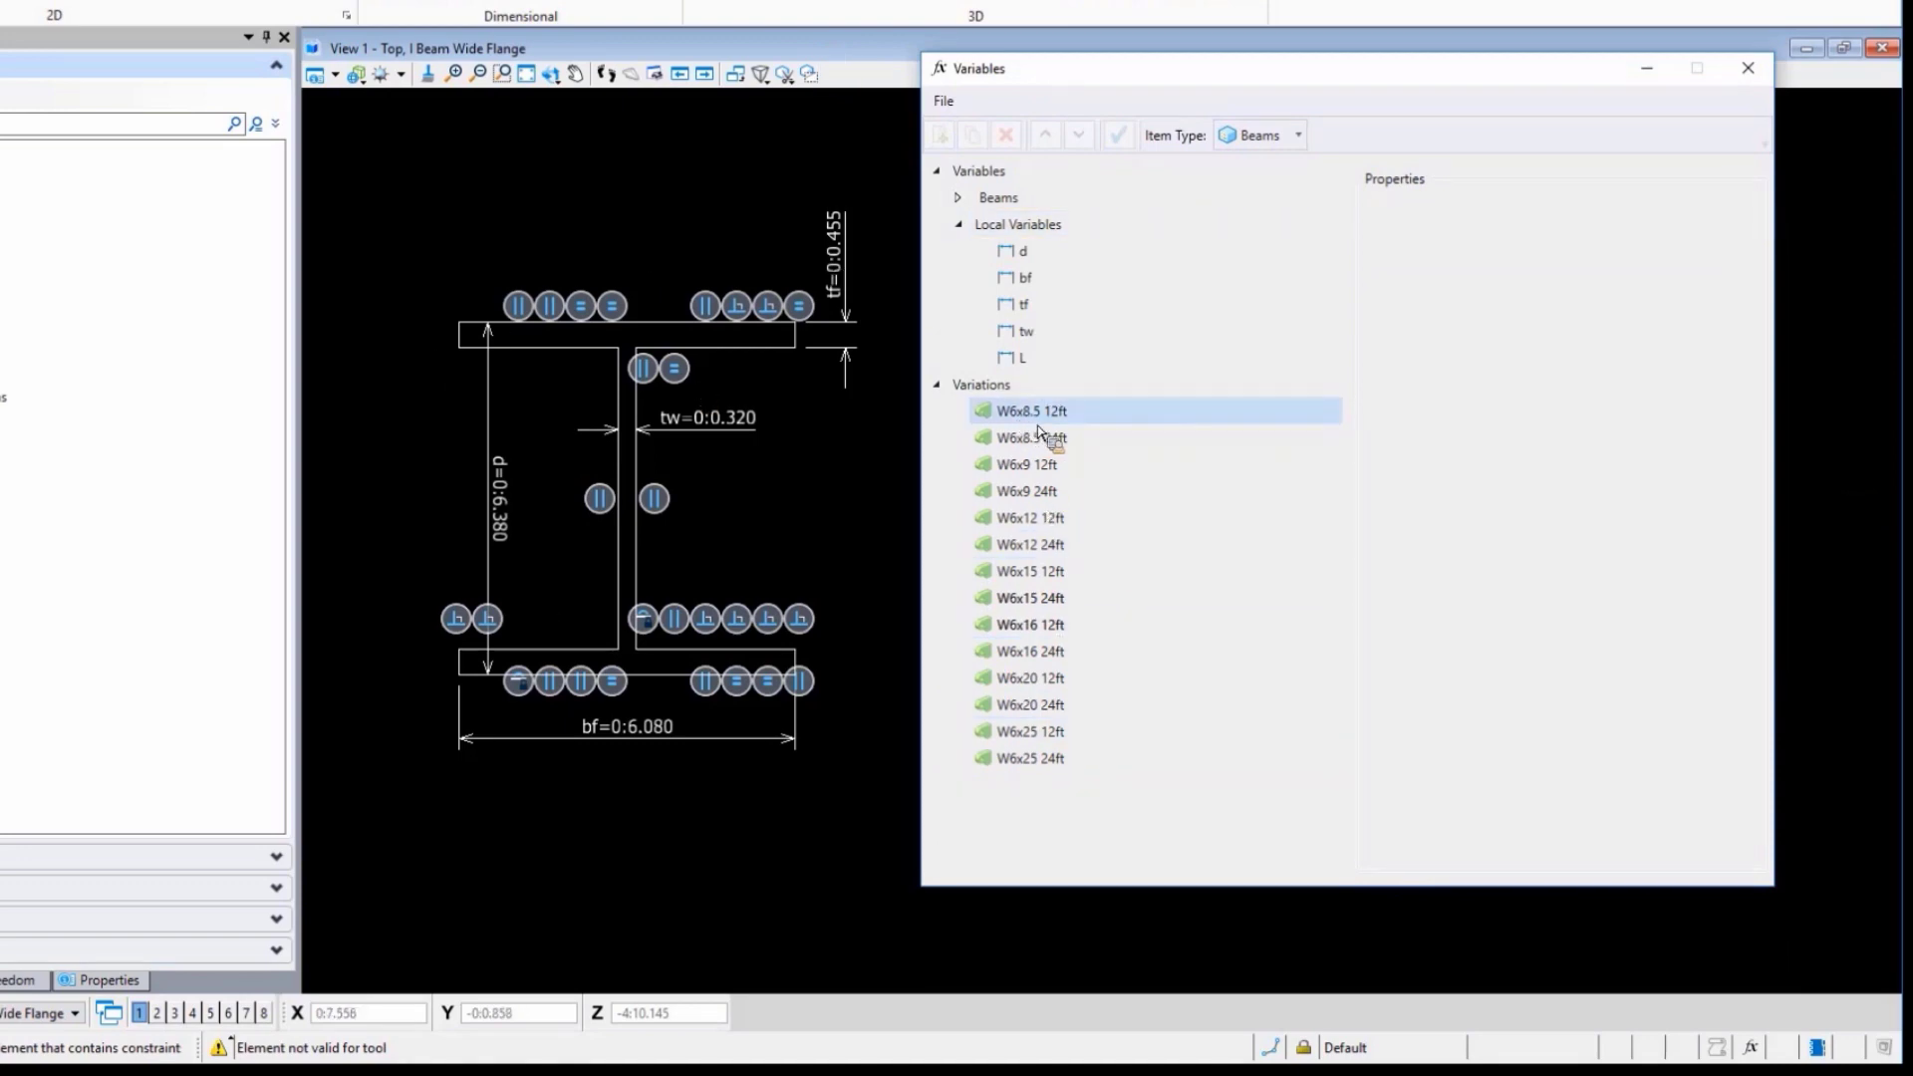
left_click(1028, 411)
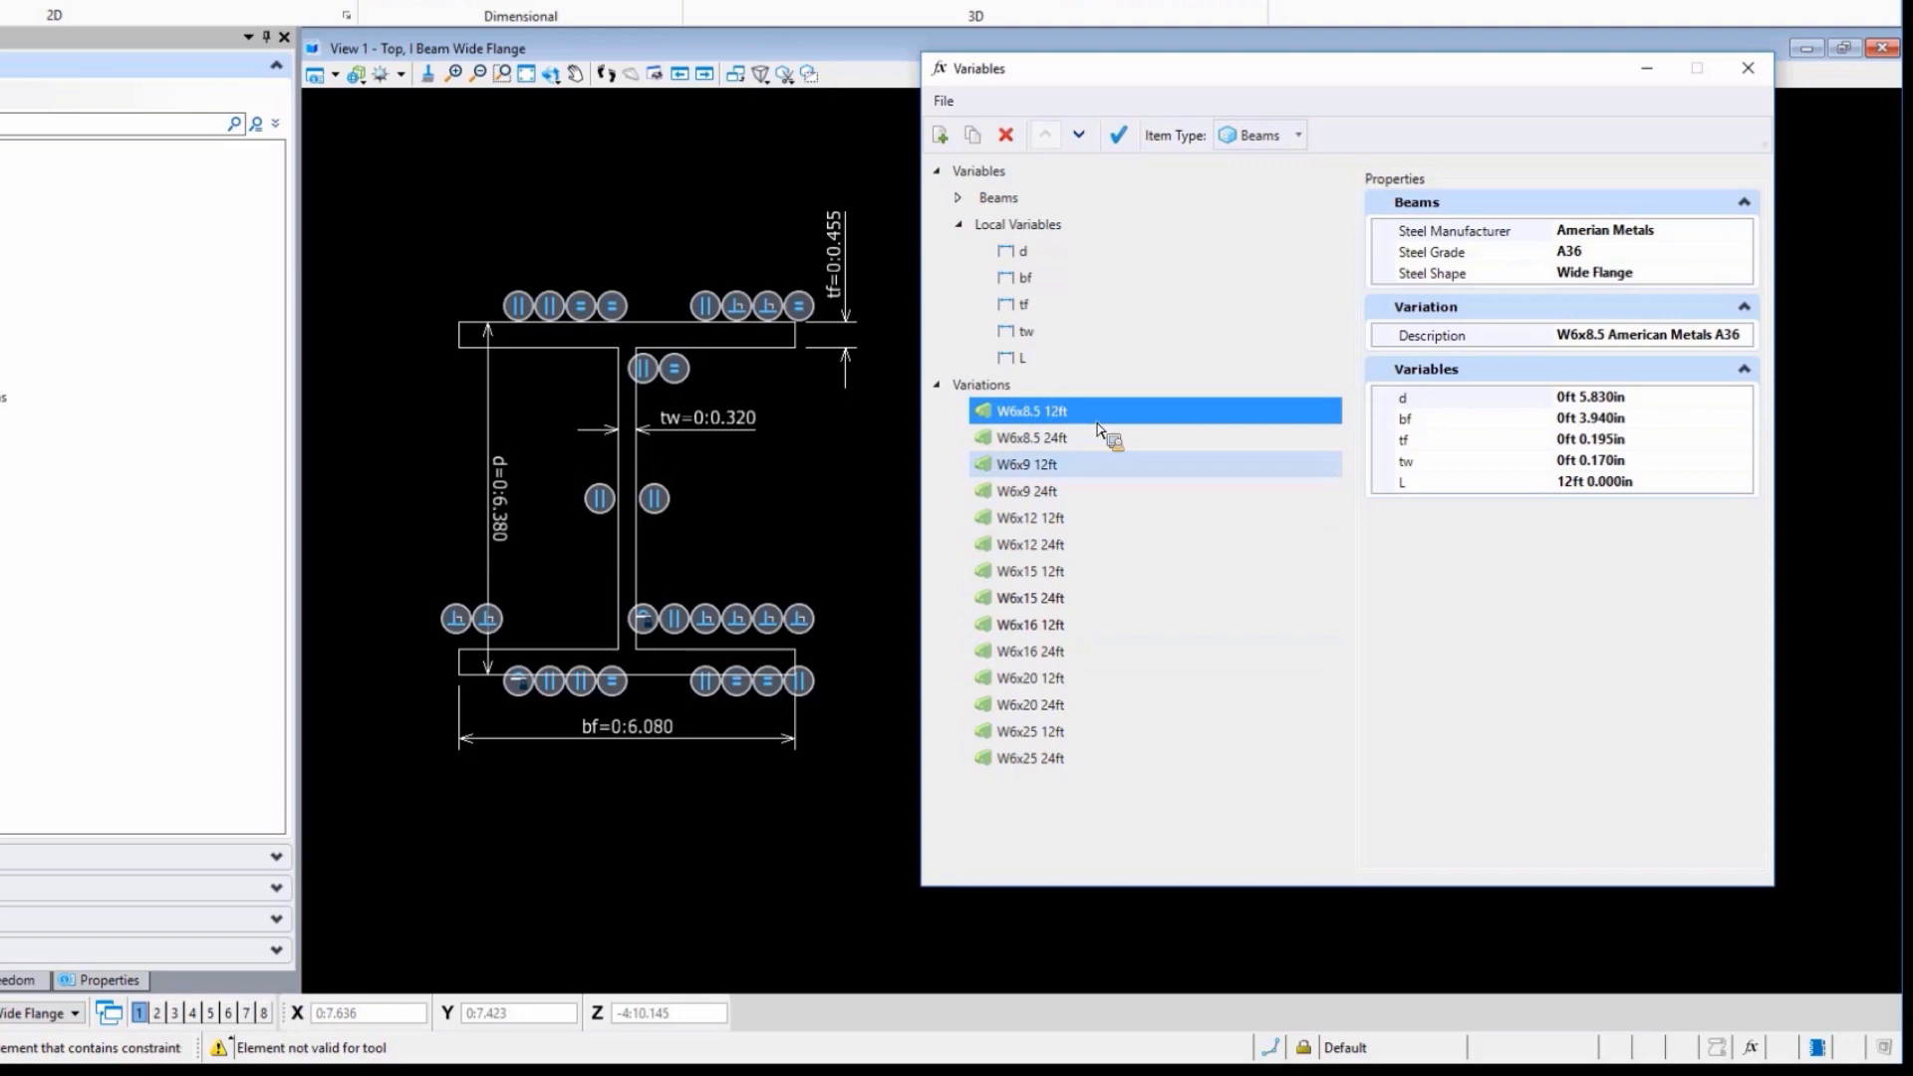
mouse_move(1153, 817)
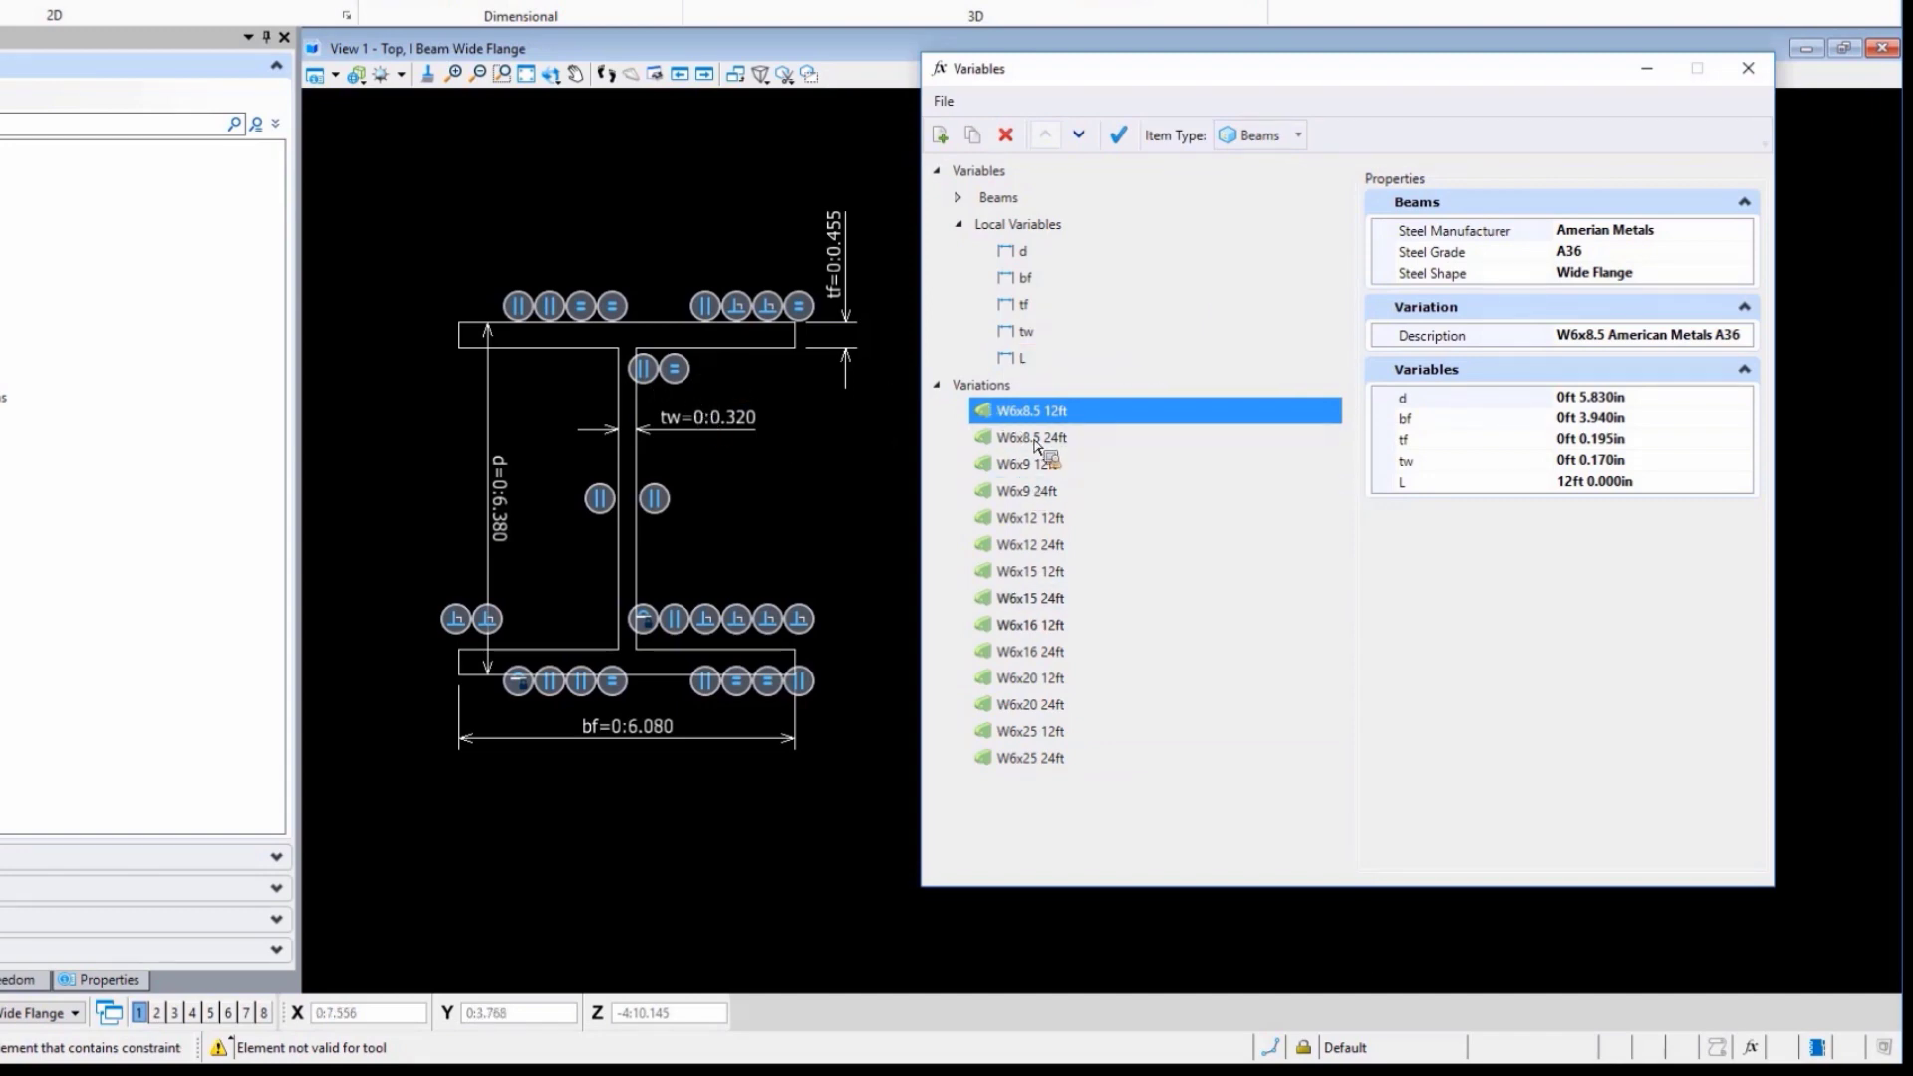
Apply a W6x 12ft variation's values to the profile, then select W6x25 12ft to view its values
left_click(1028, 677)
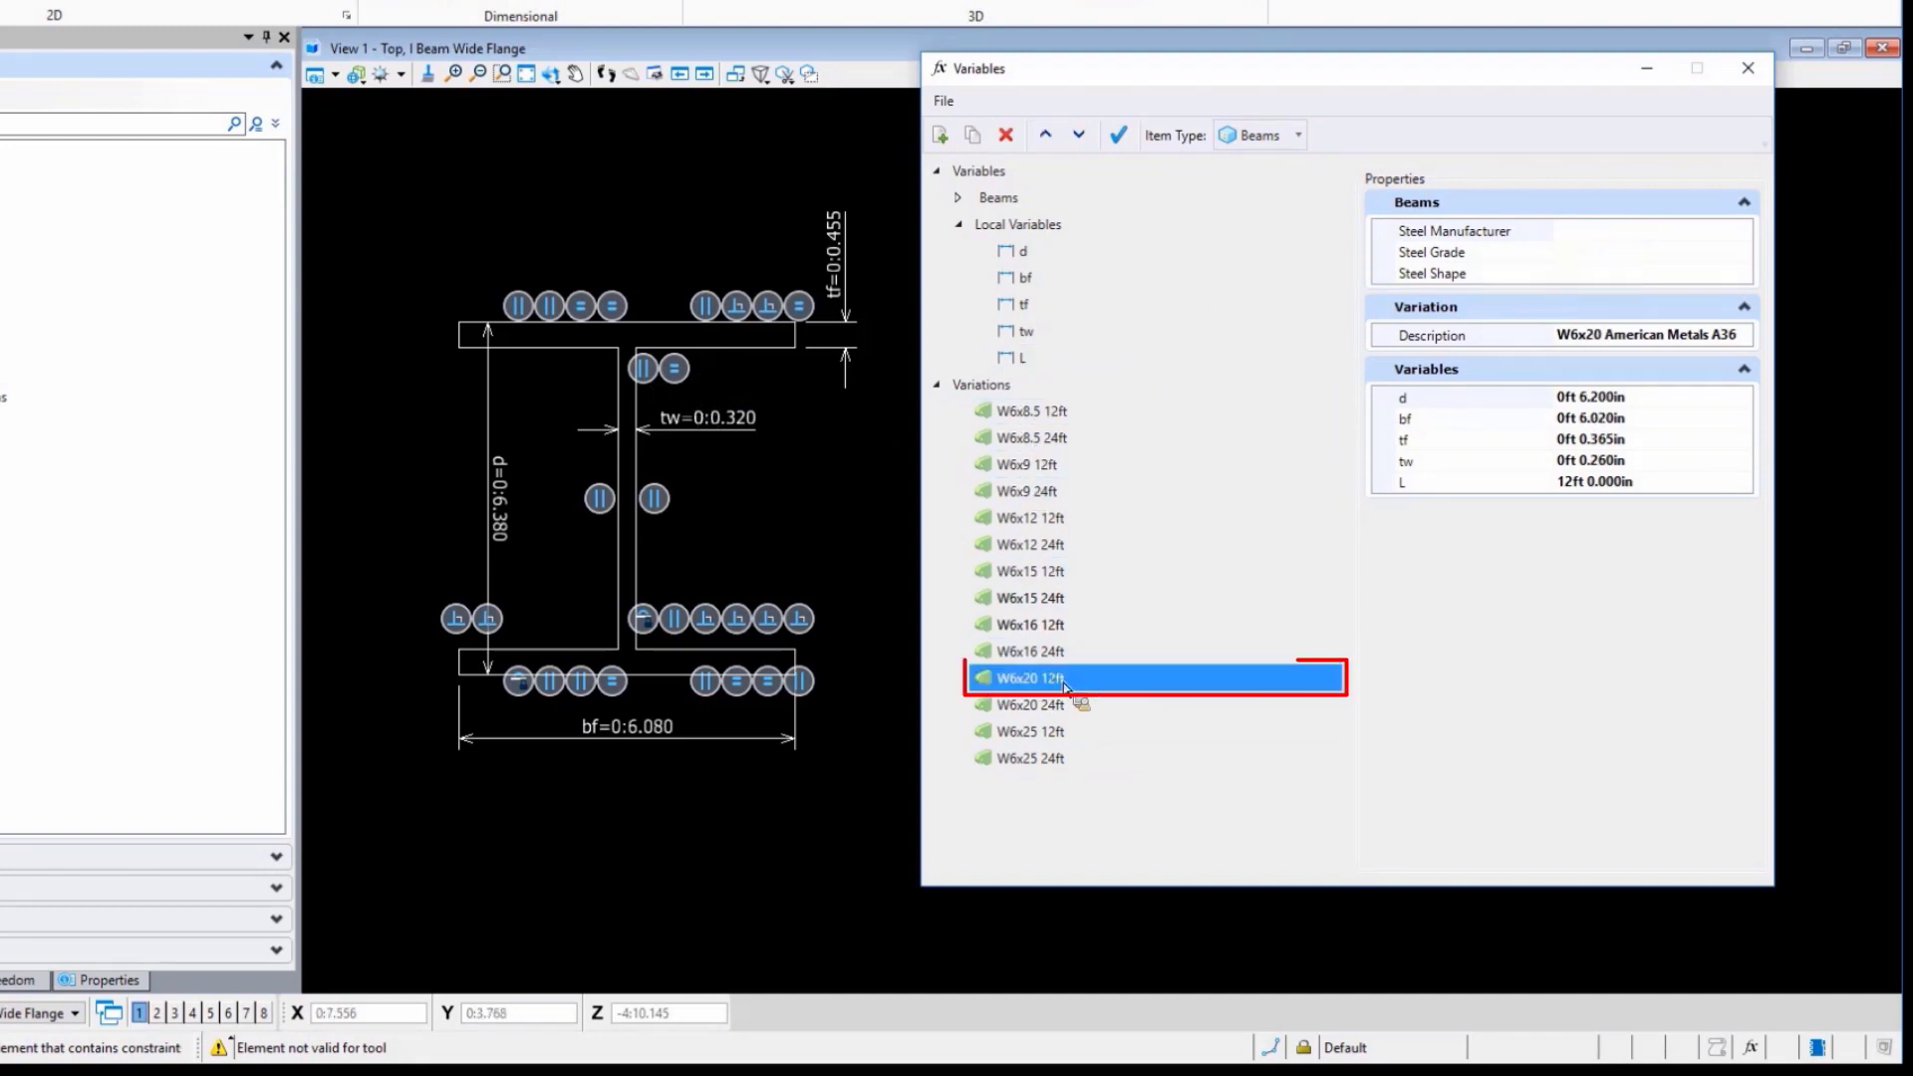
mouse_move(1117, 134)
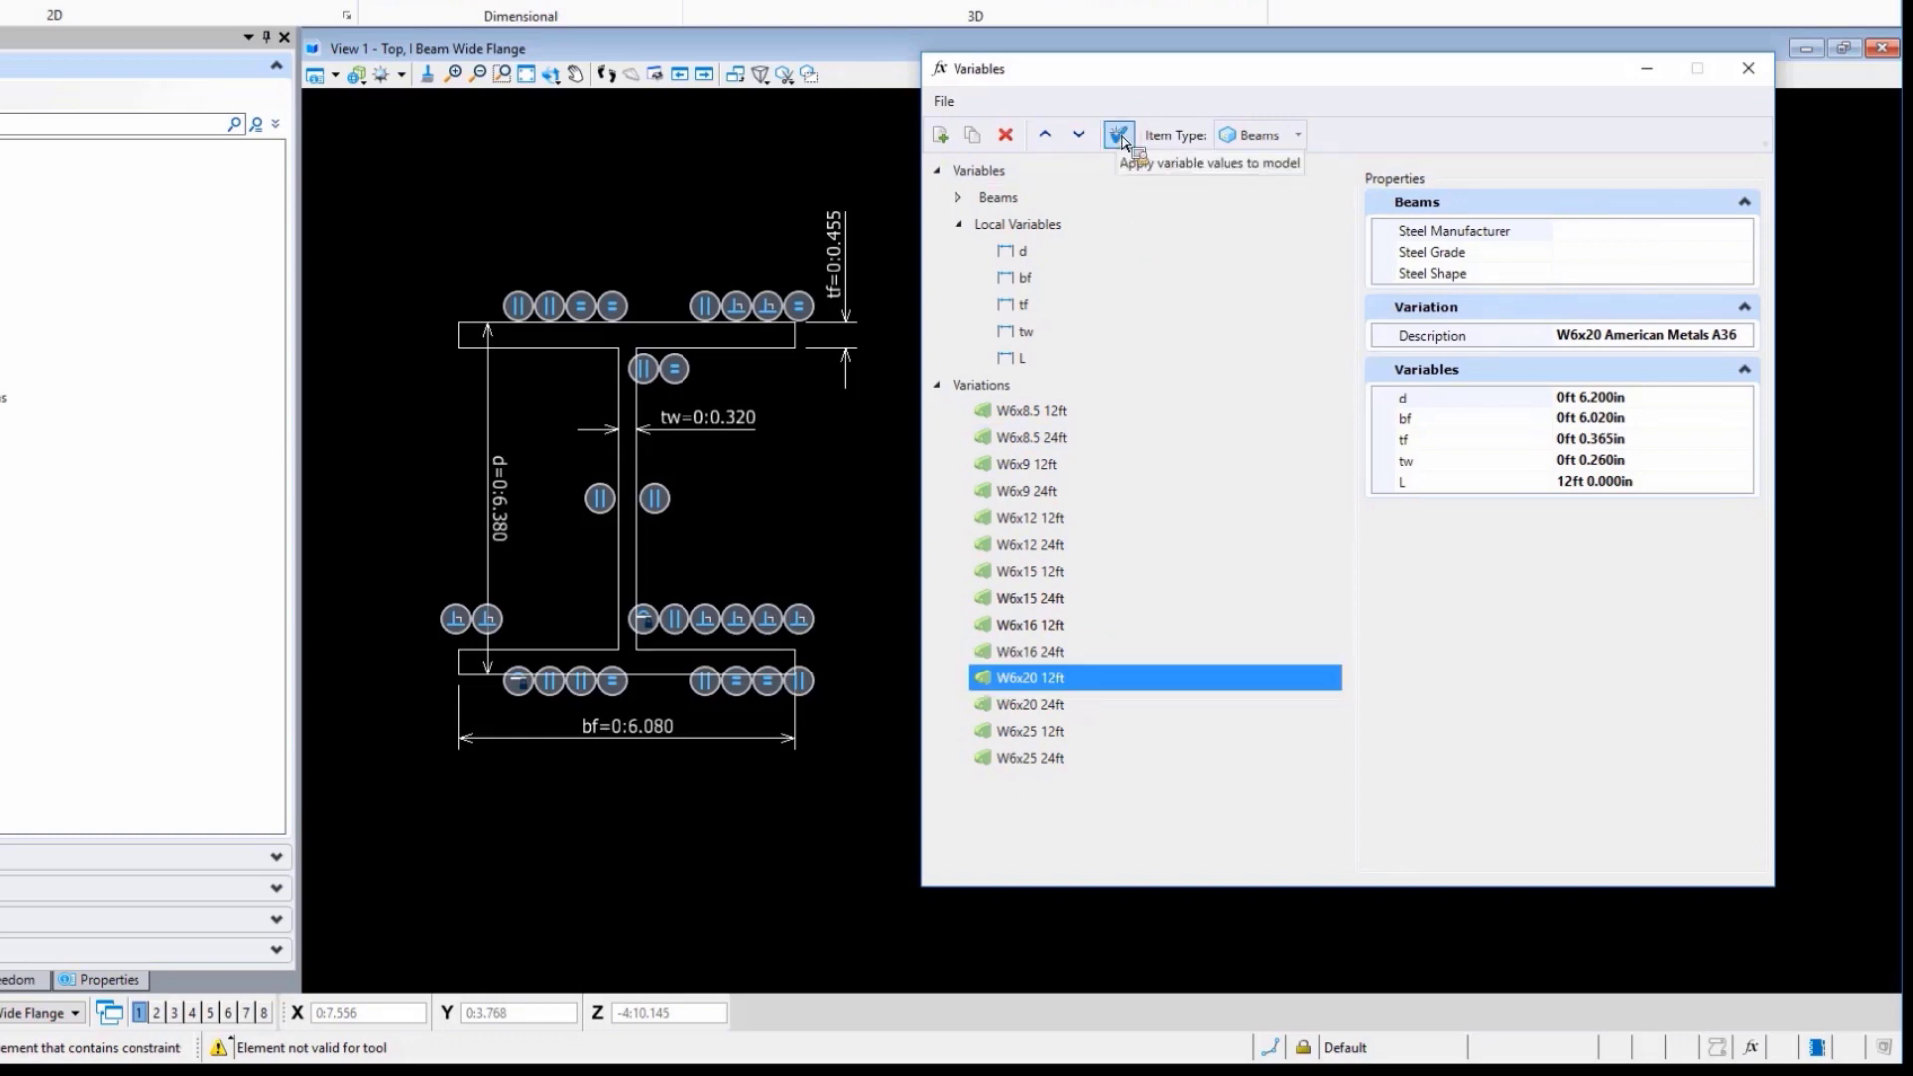
left_click(1116, 133)
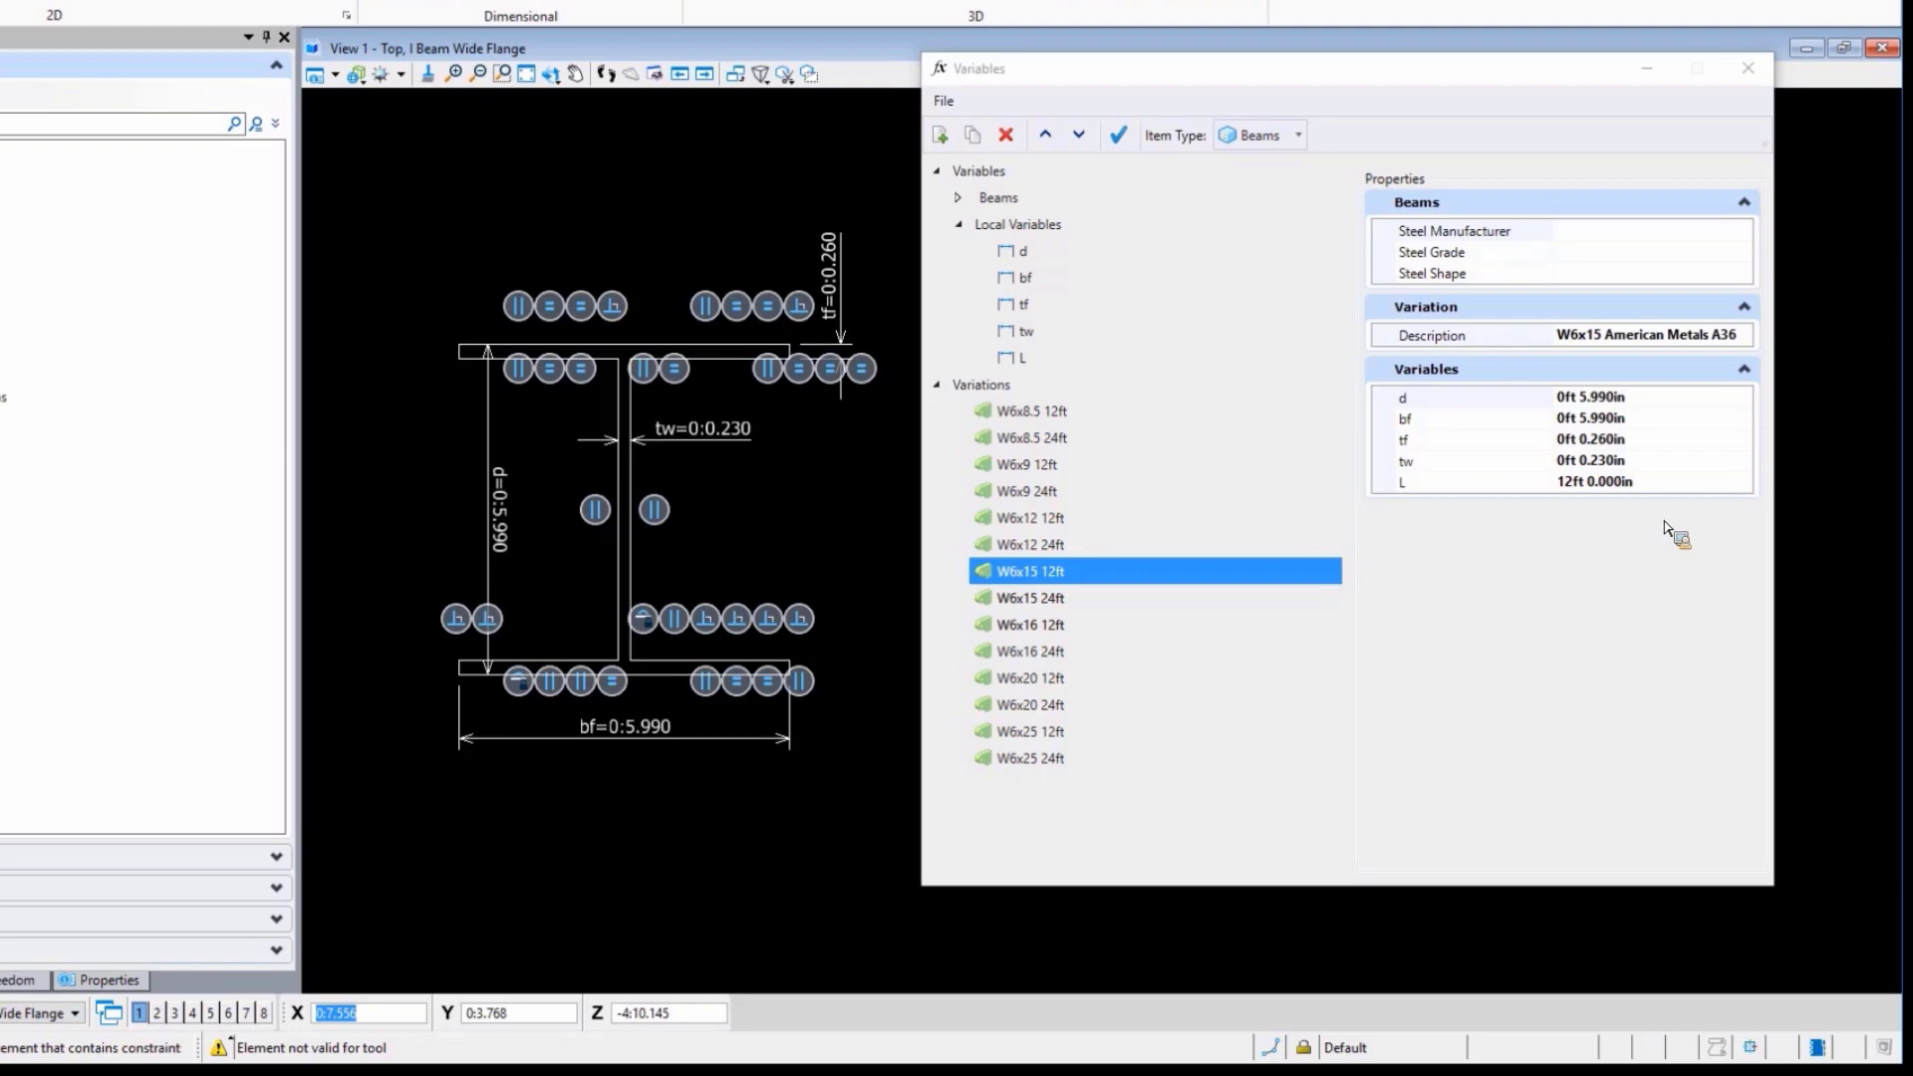
mouse_move(1648, 239)
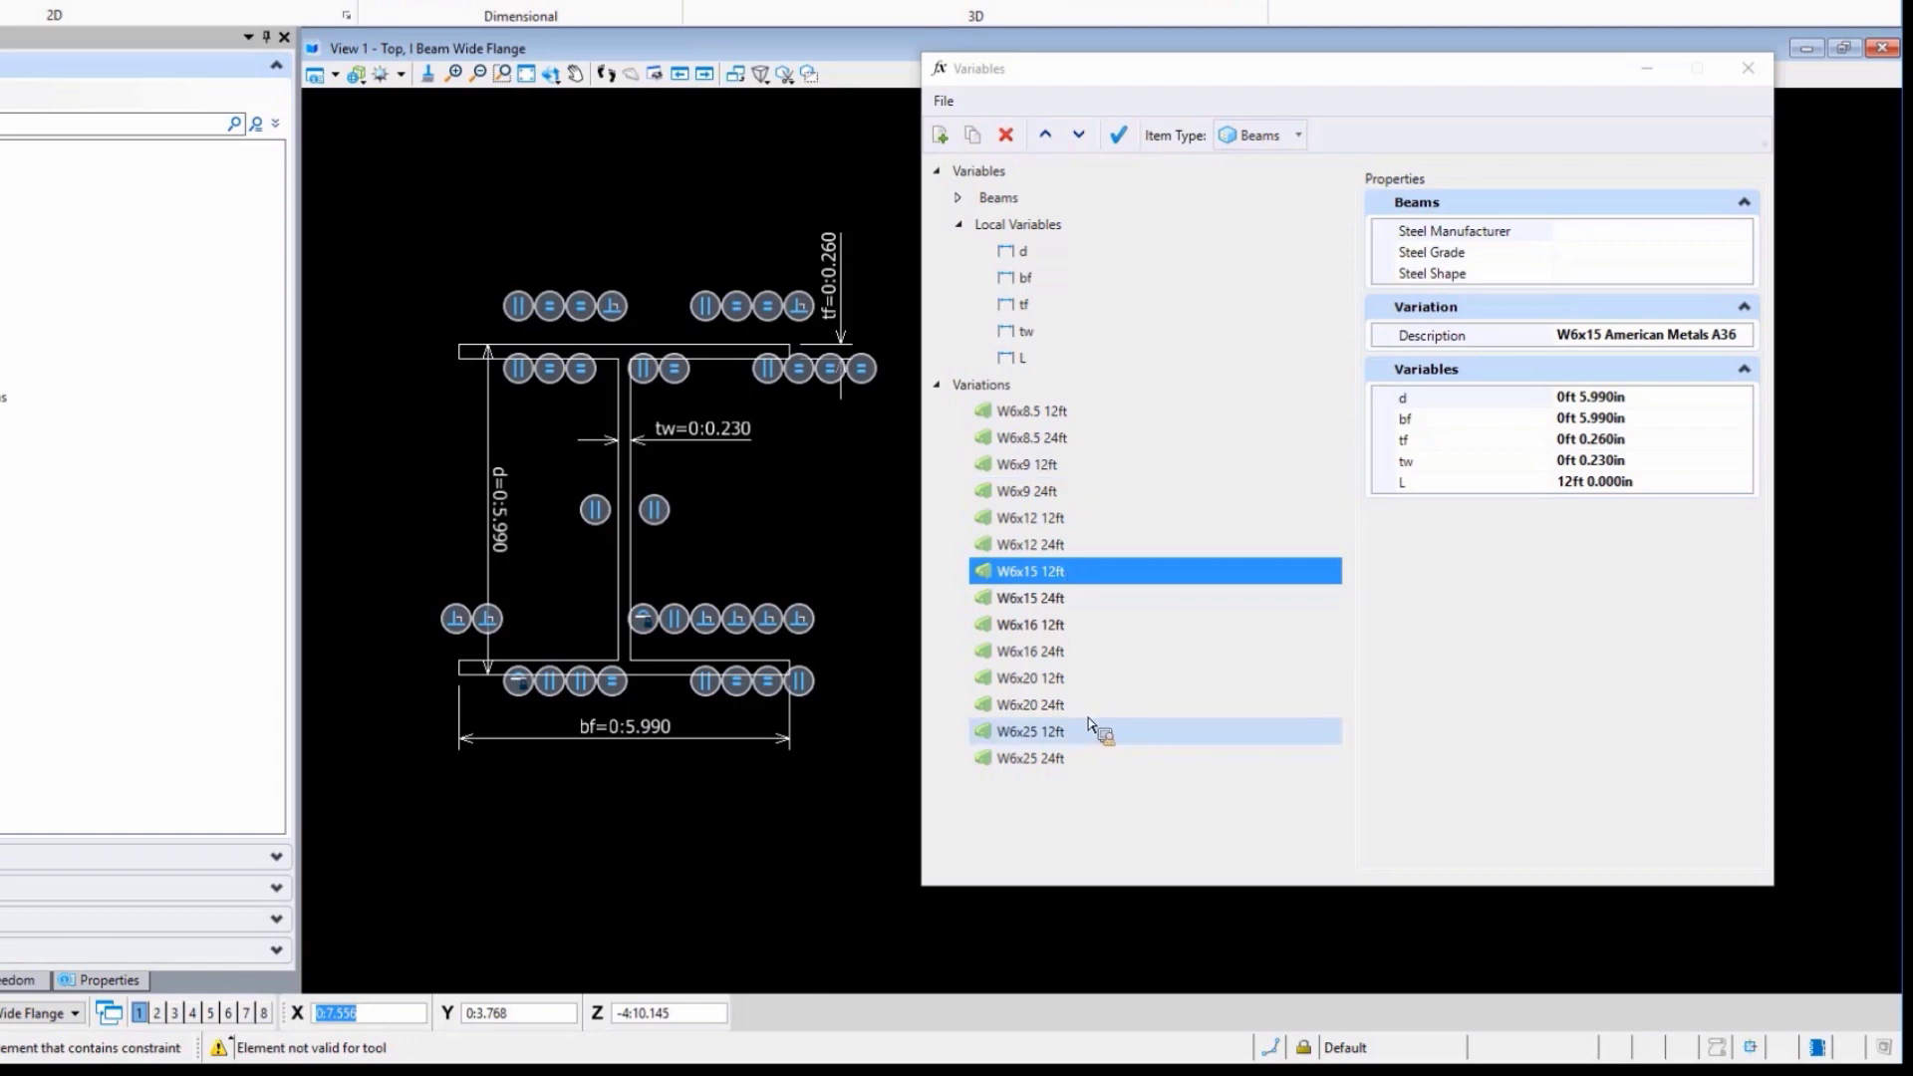
mouse_move(1094, 687)
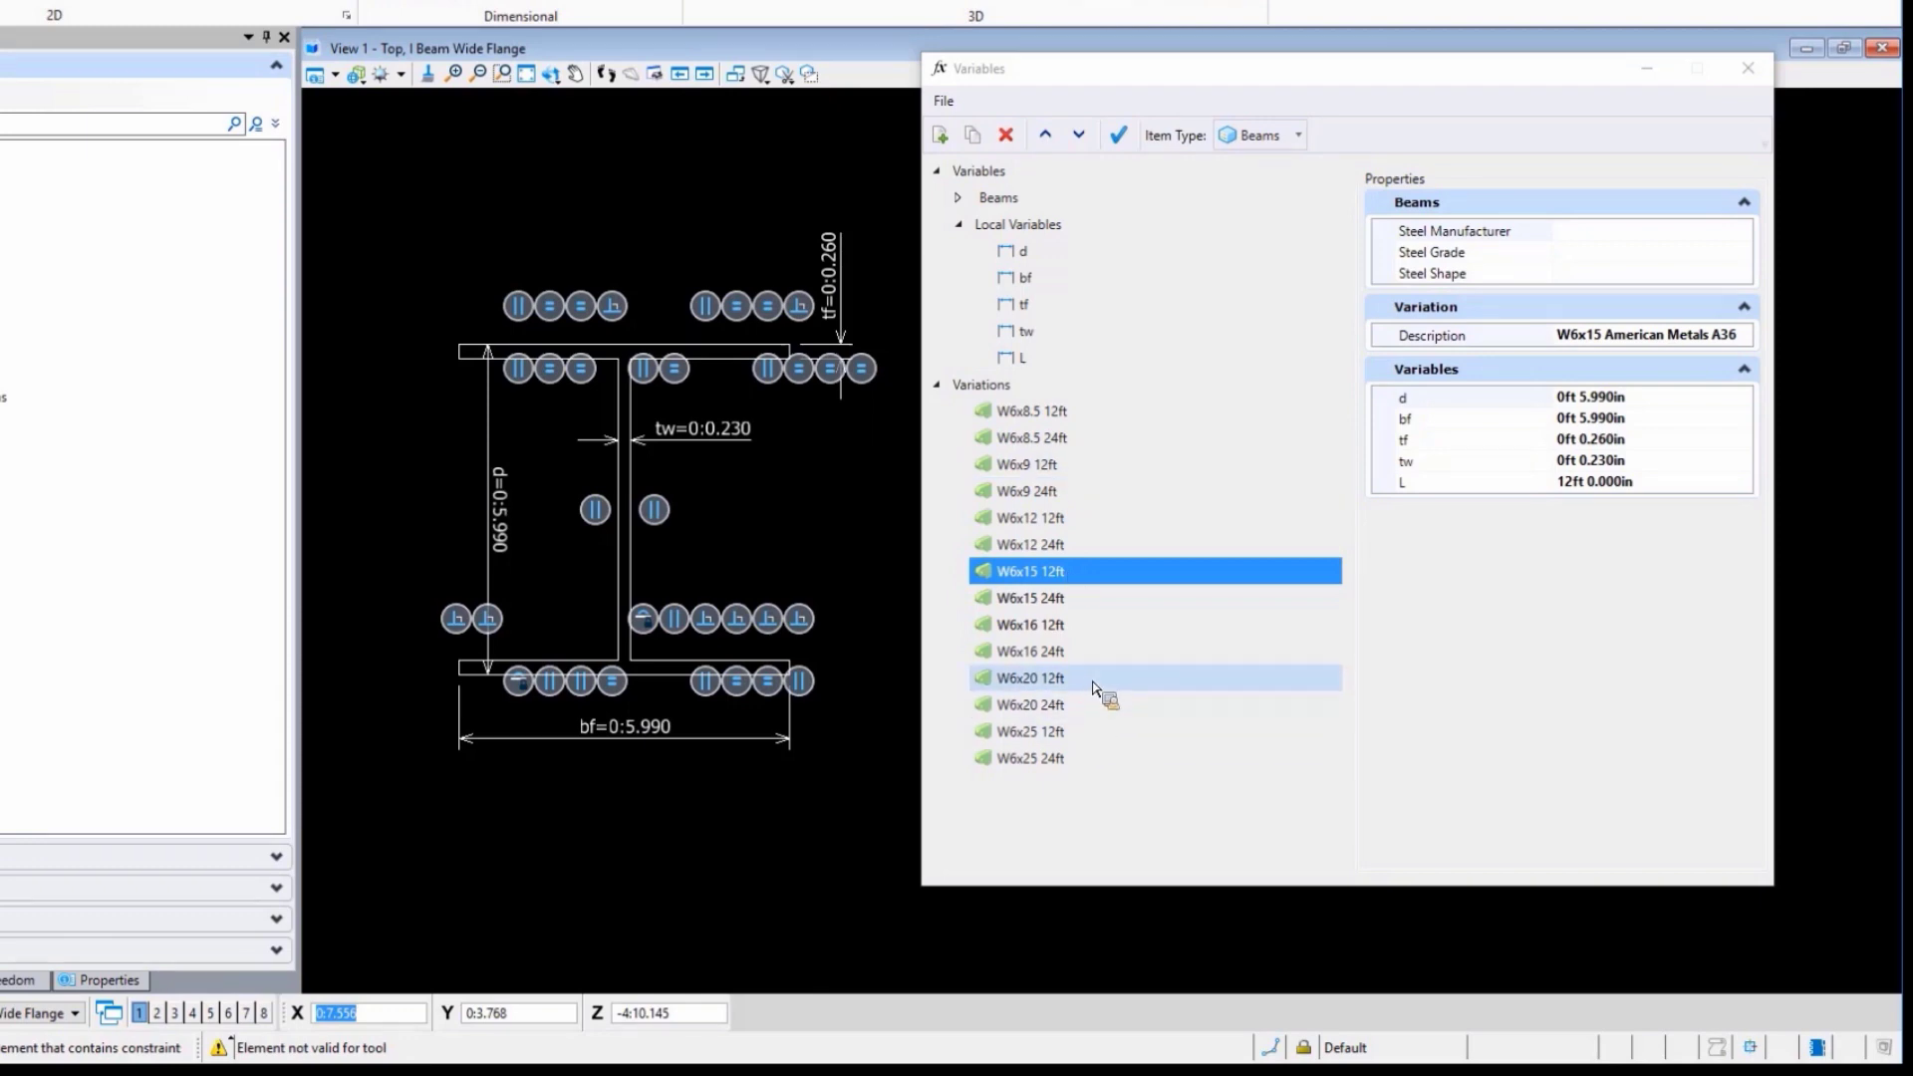
mouse_move(1020, 598)
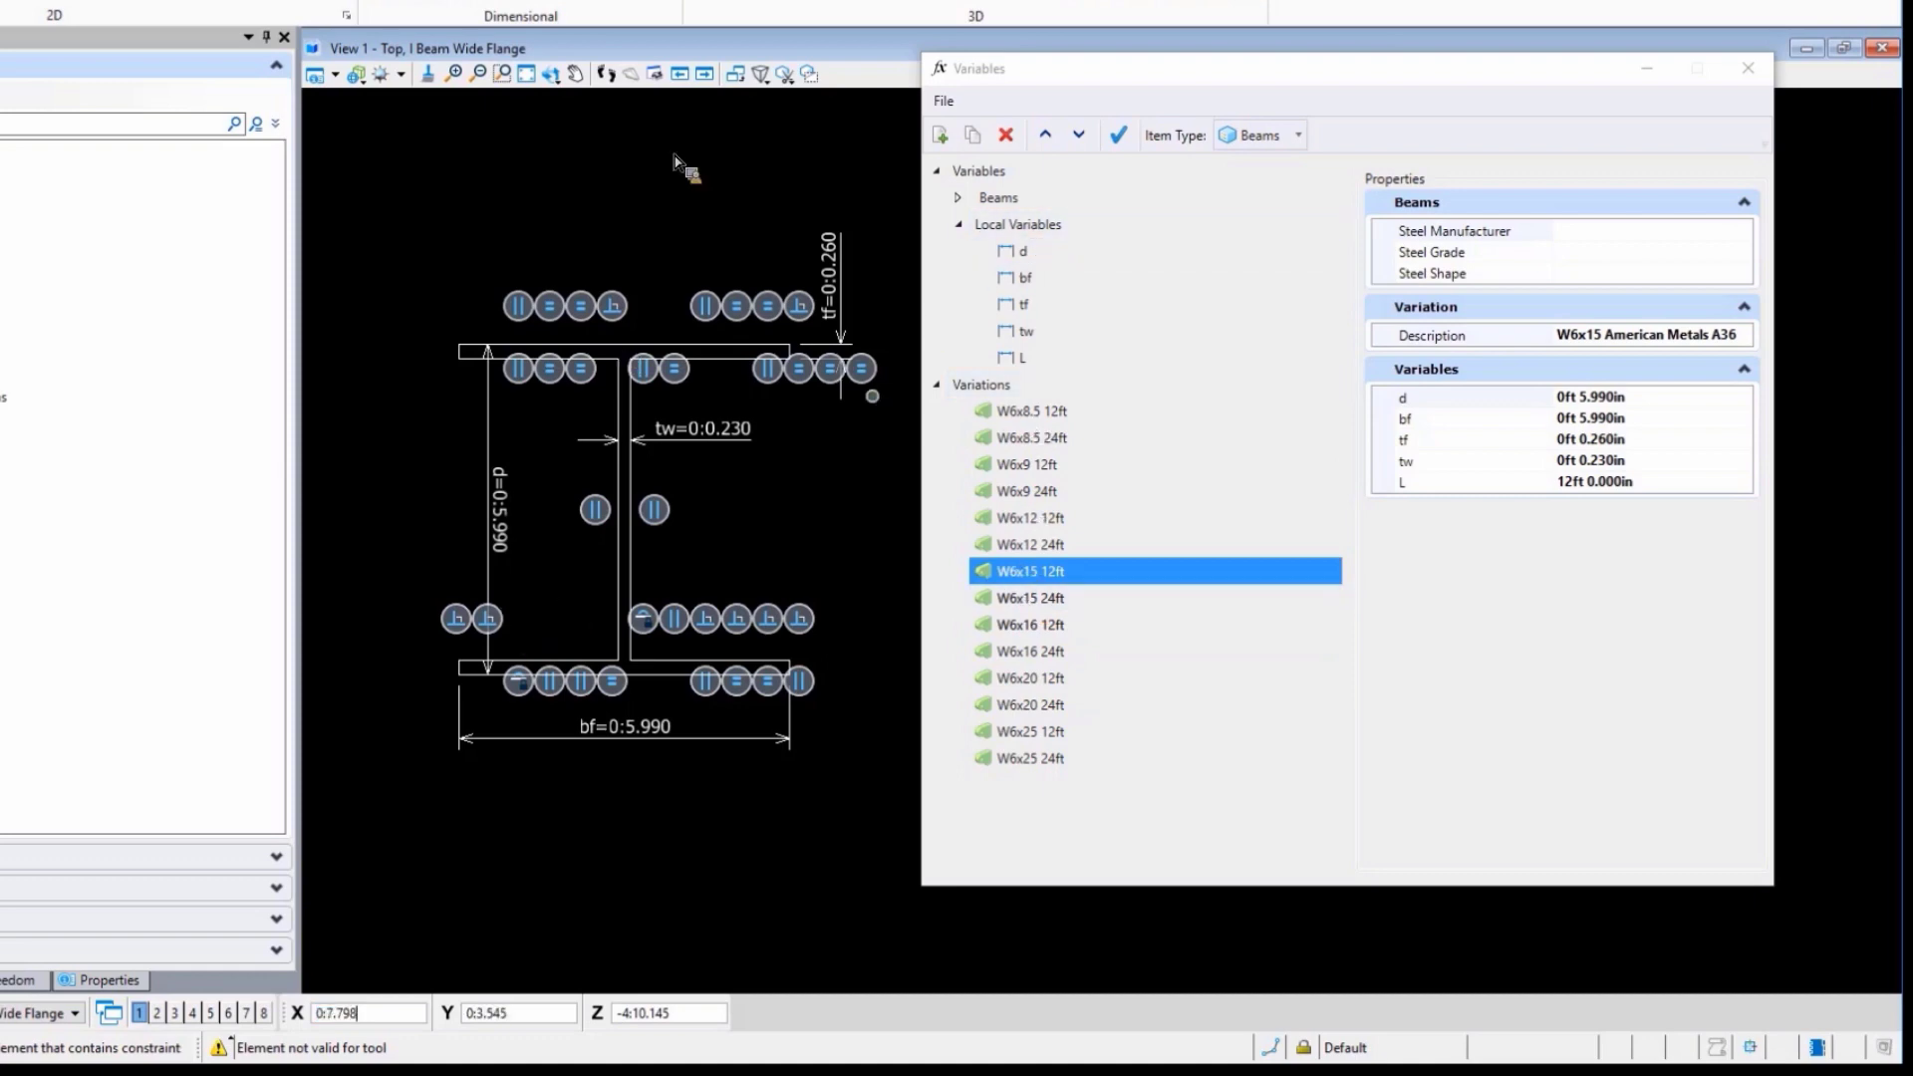
mouse_move(683, 160)
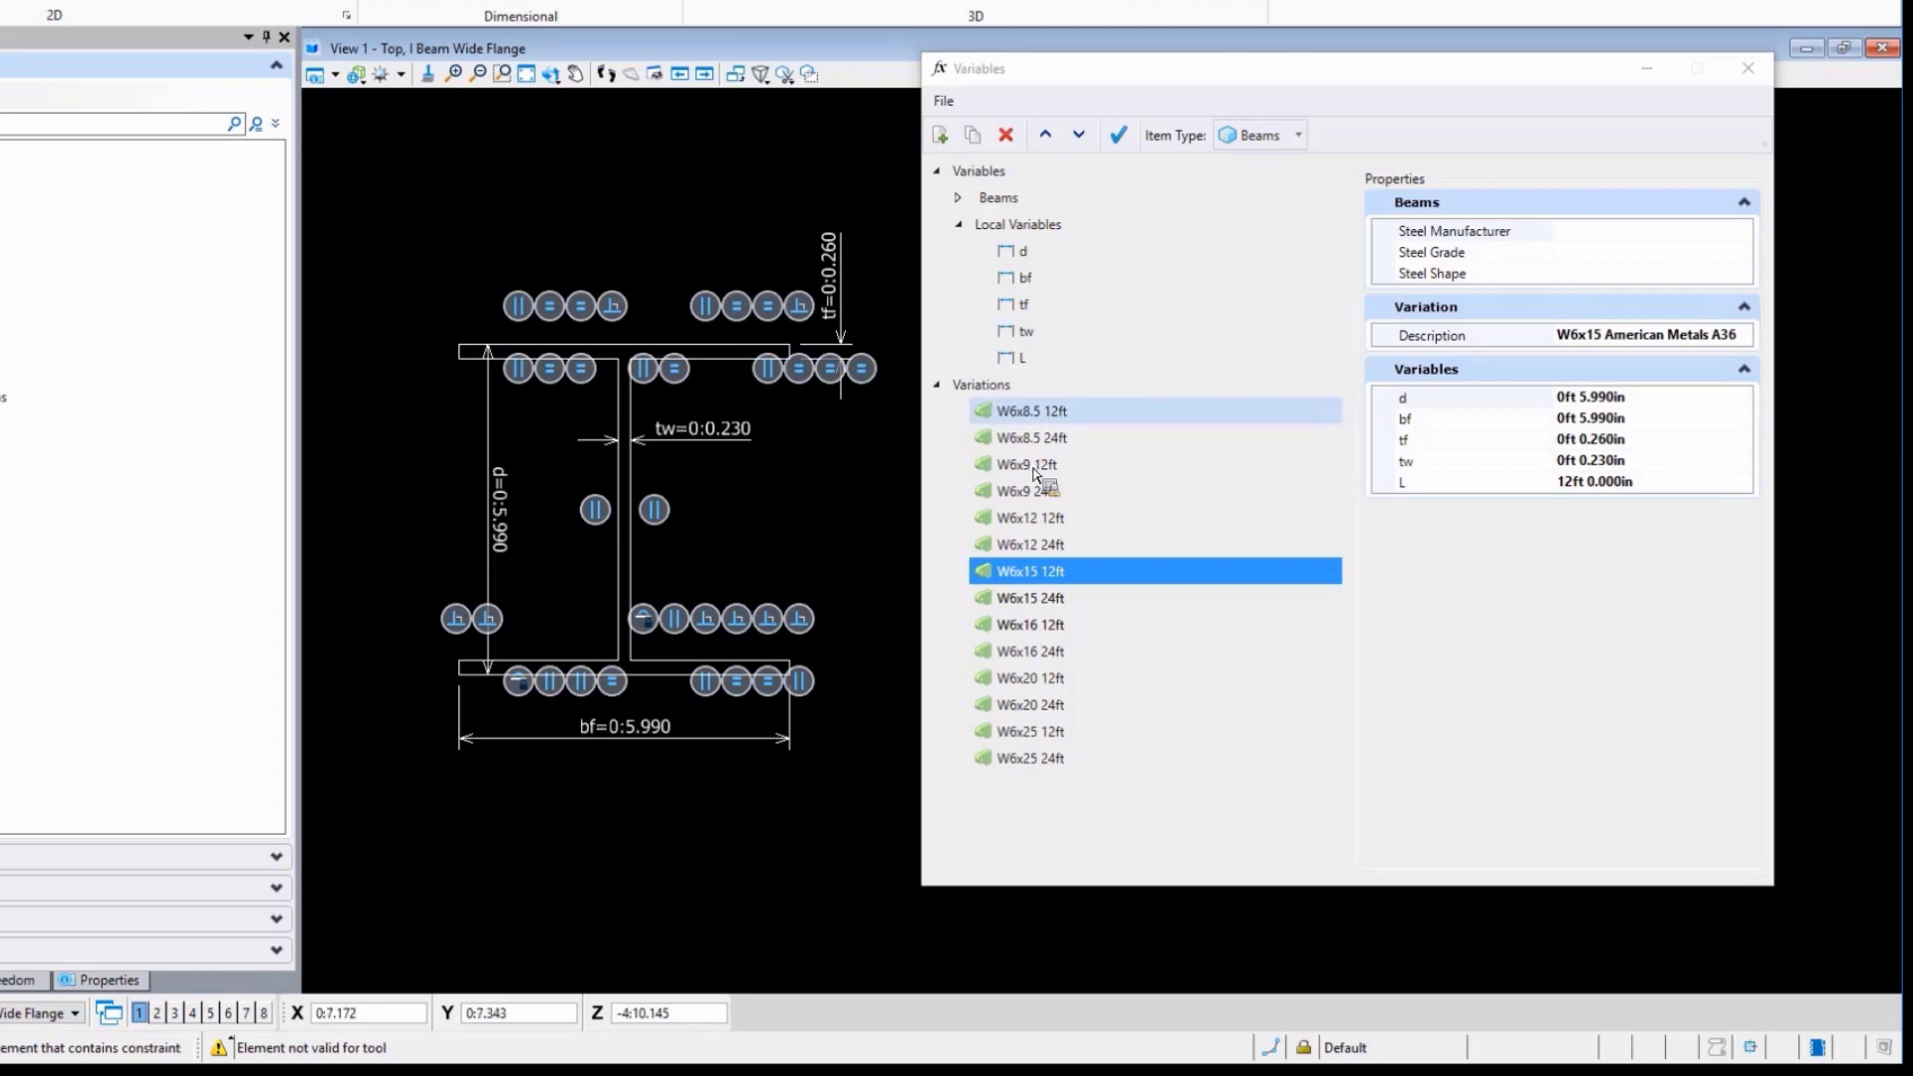
left_click(1030, 731)
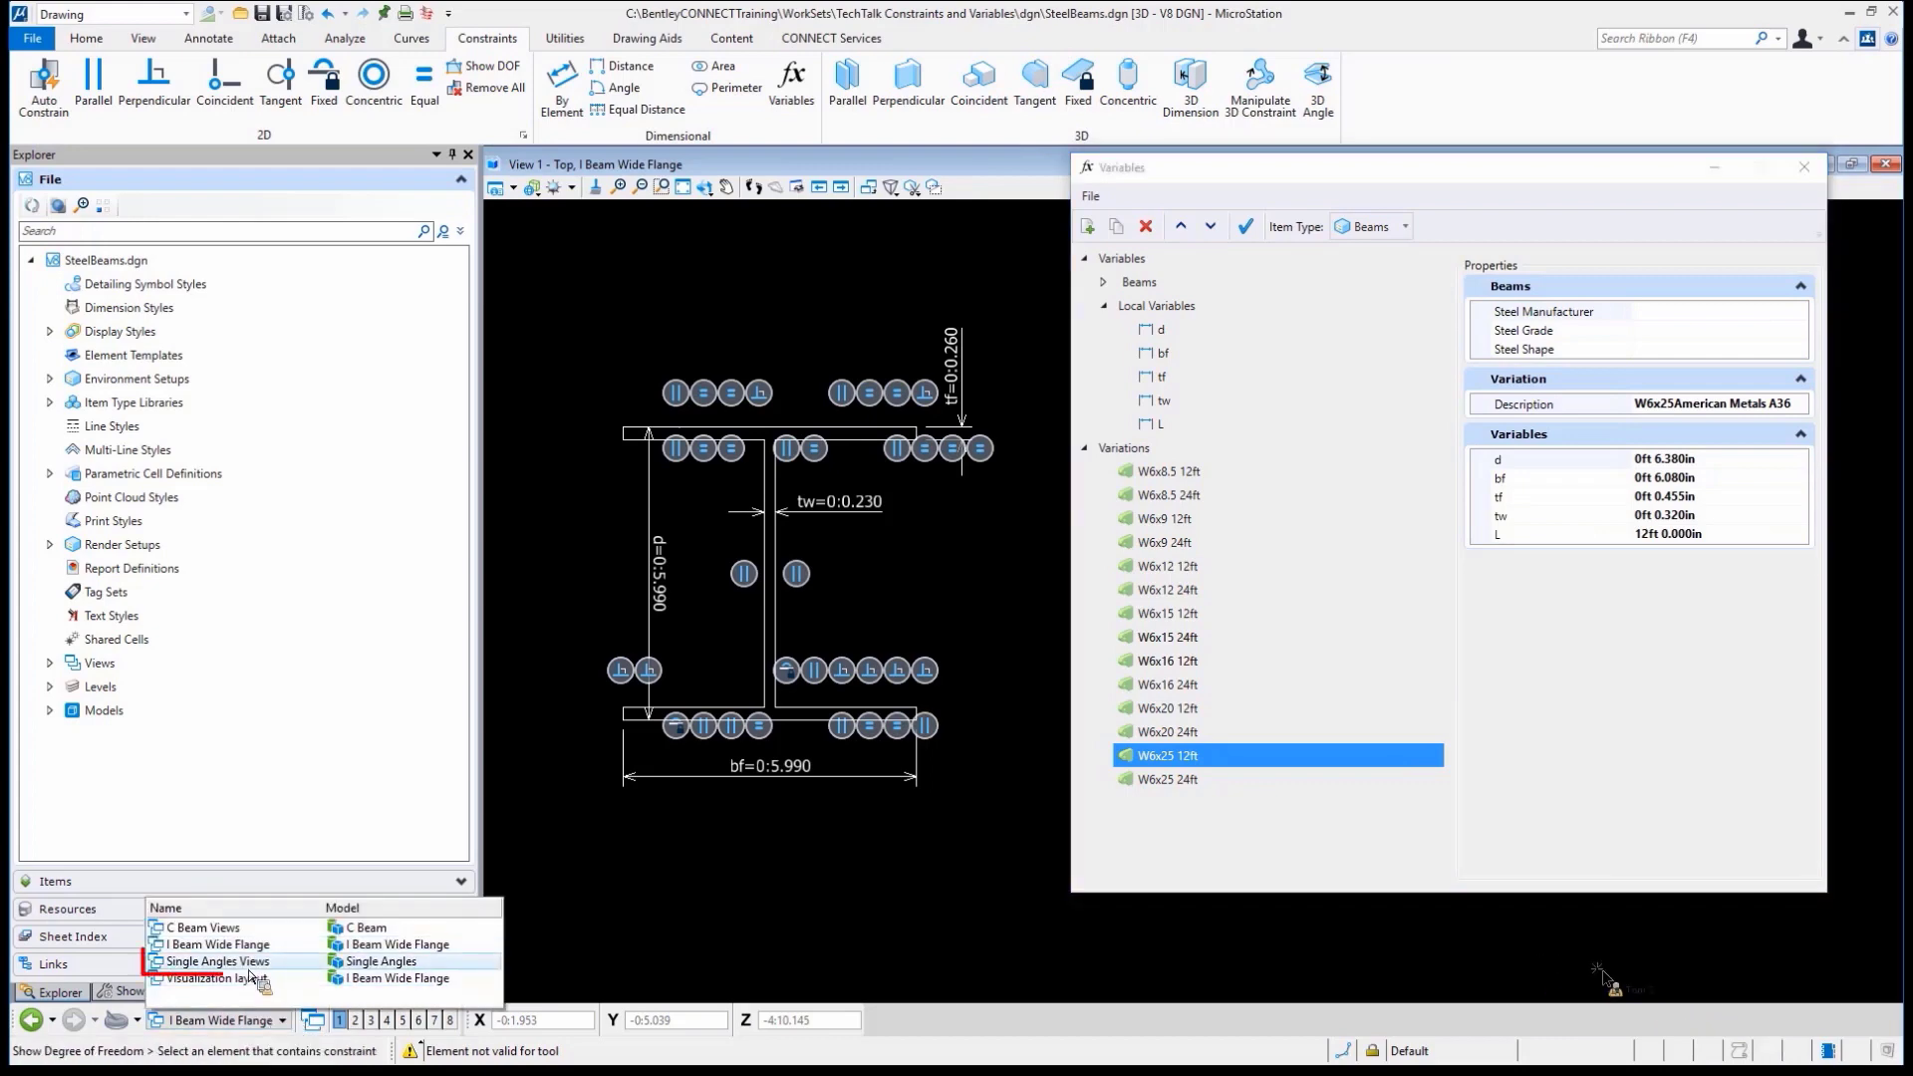
Switch to the empty Single Angles model, review the L variable and return to the Home tools
left_click(220, 960)
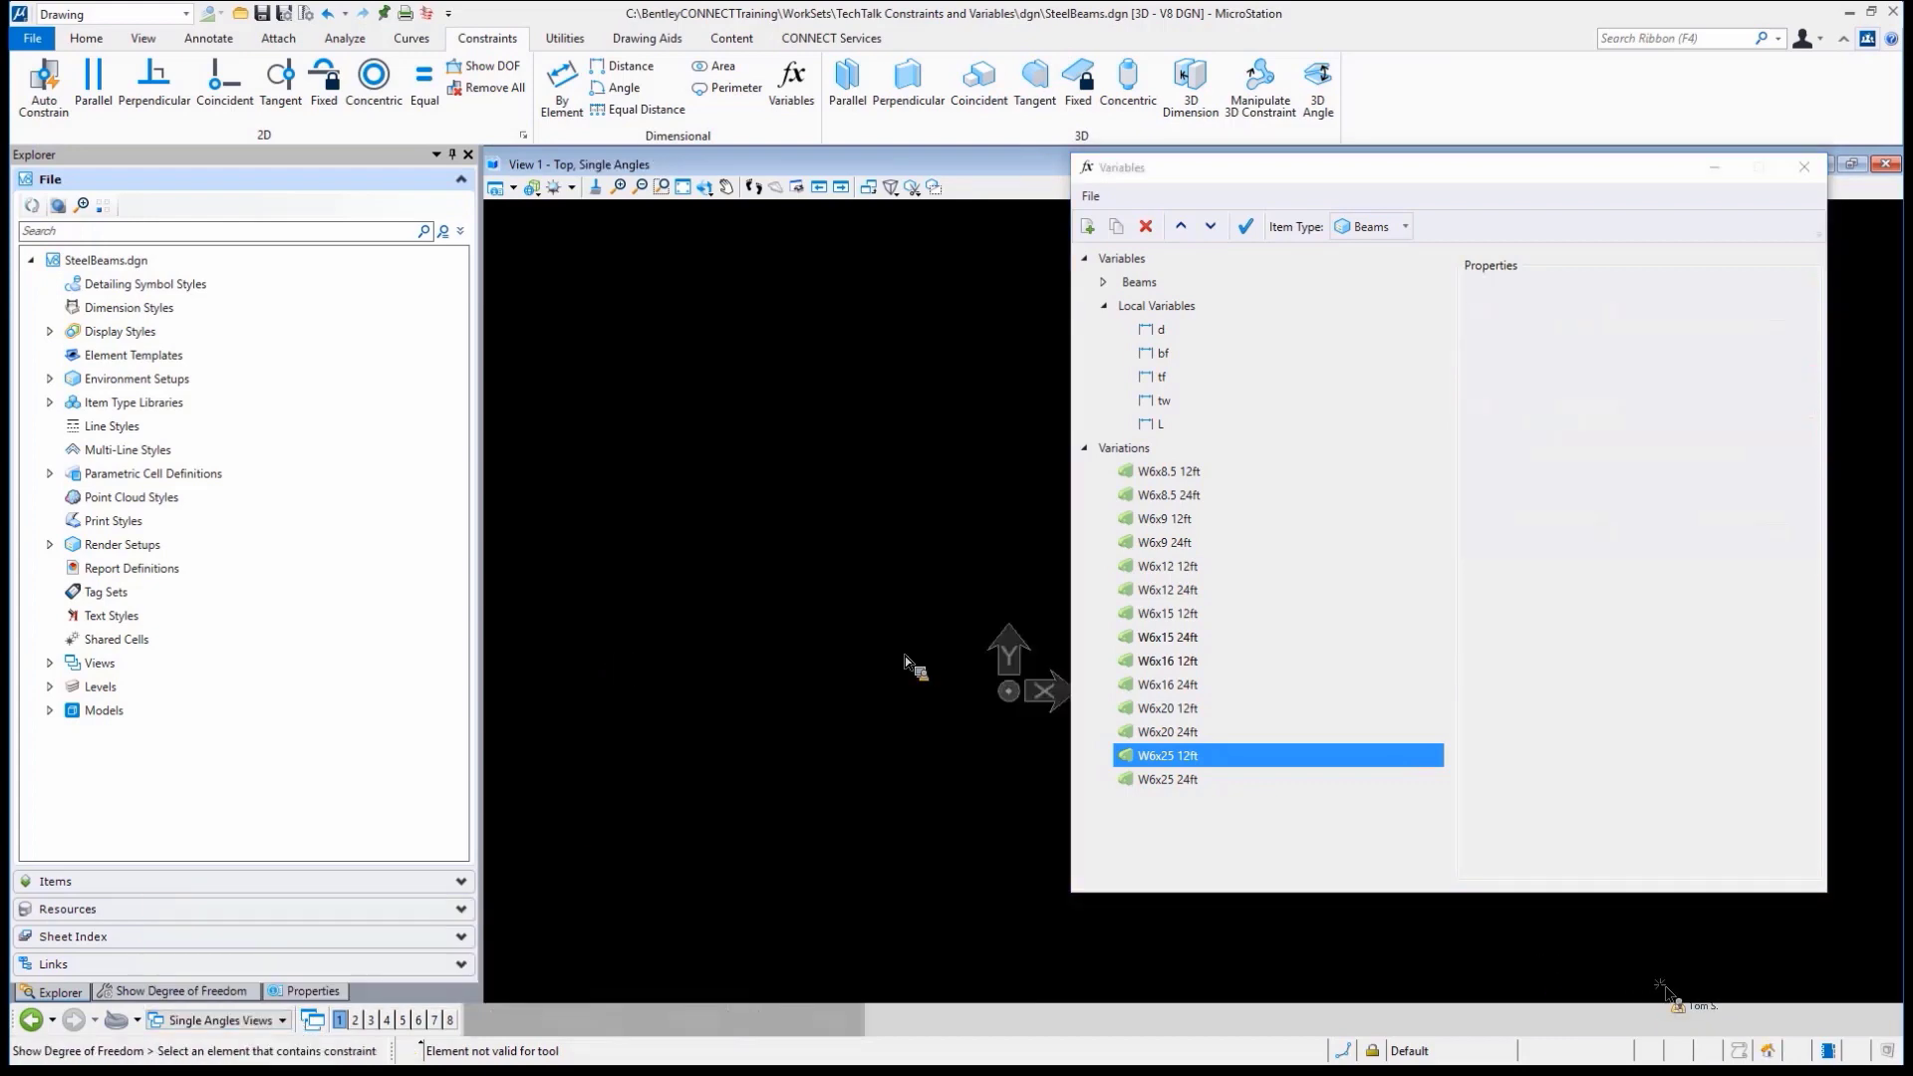
left_click(1155, 328)
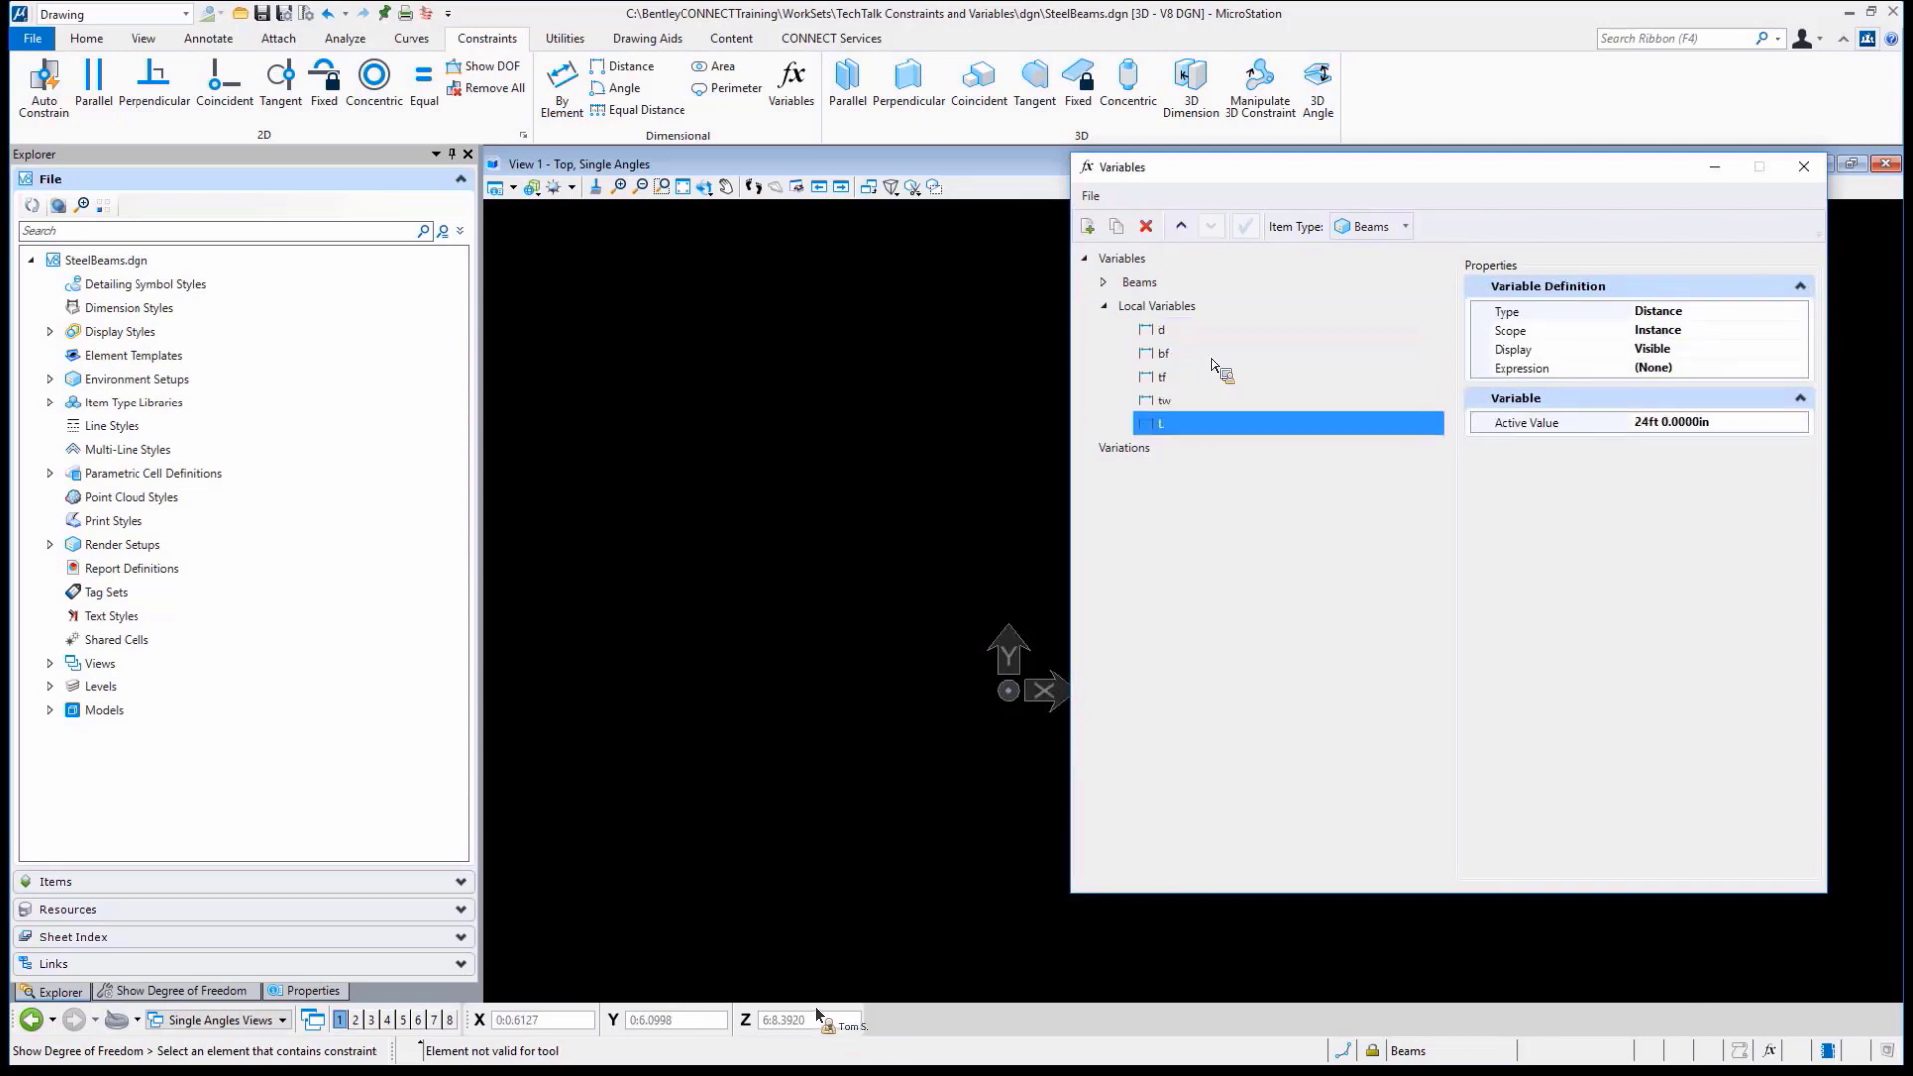
mouse_move(970, 408)
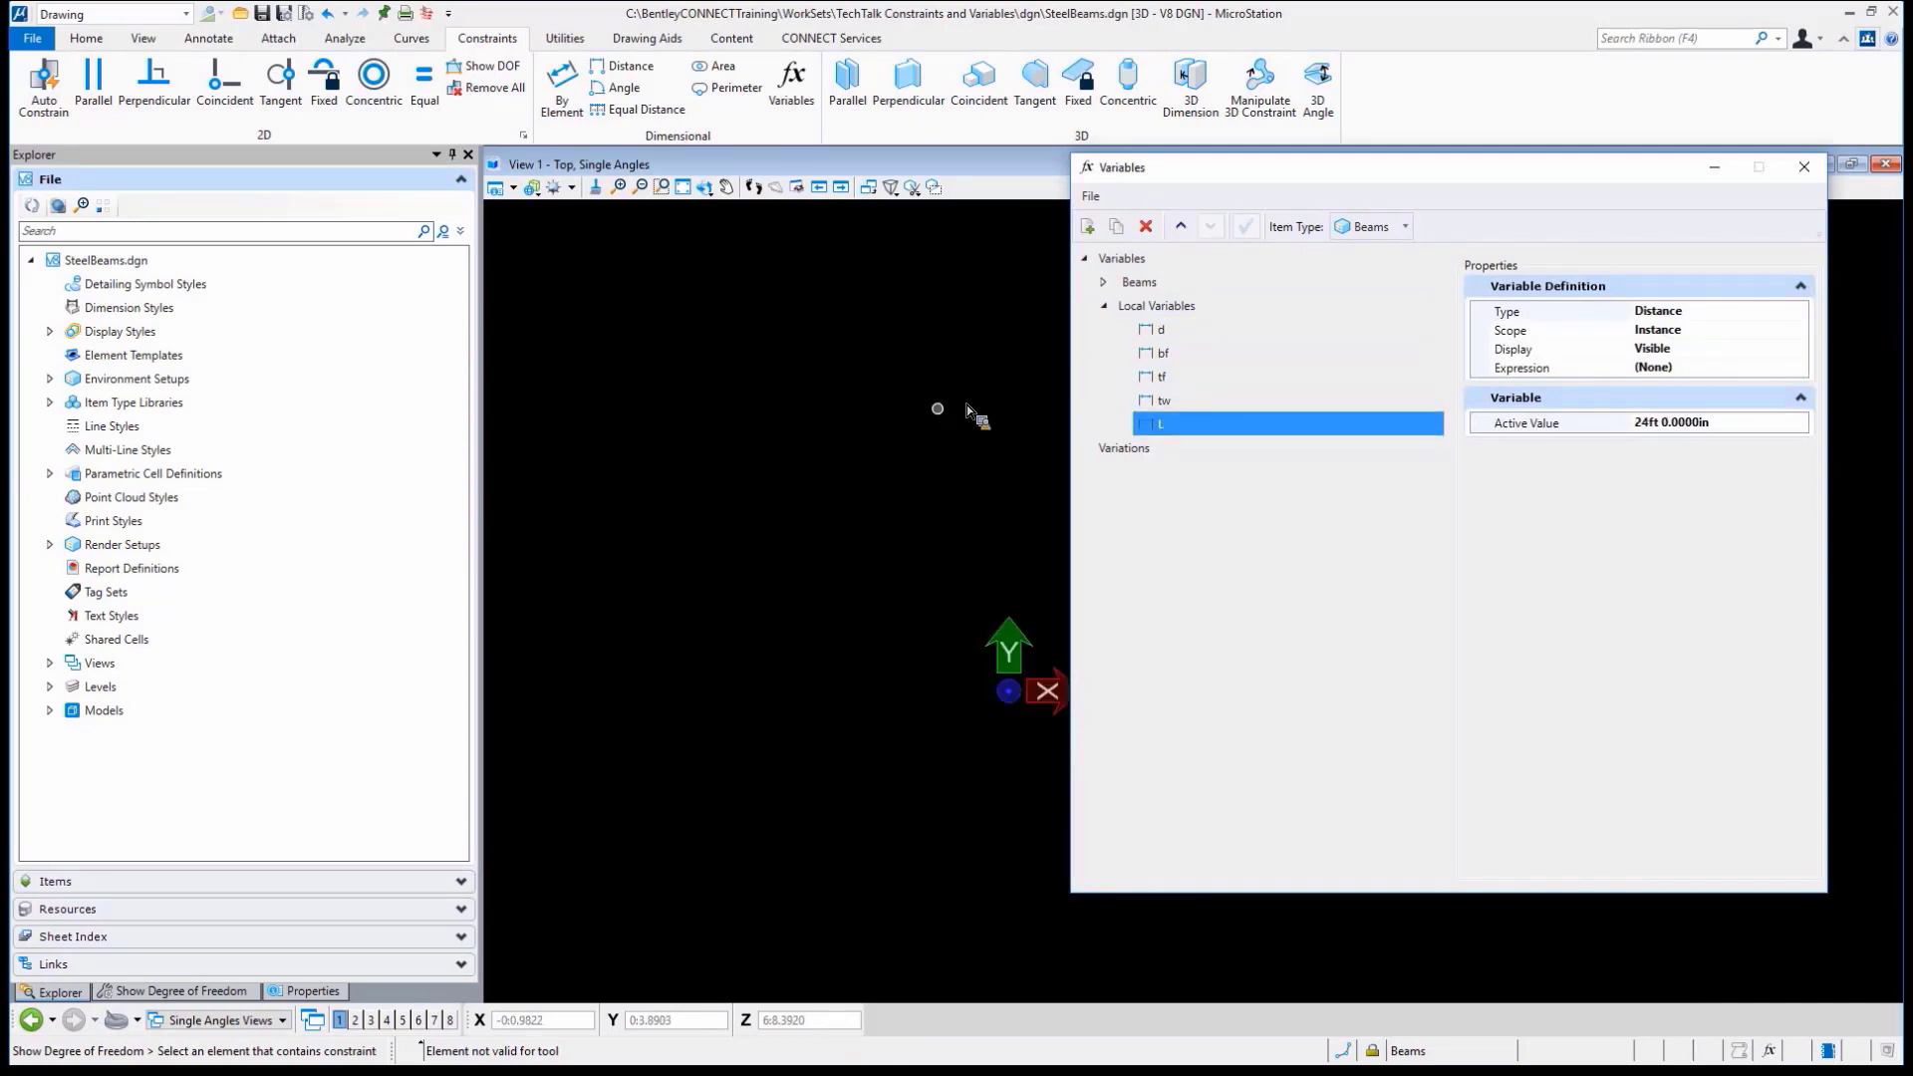
mouse_move(944, 363)
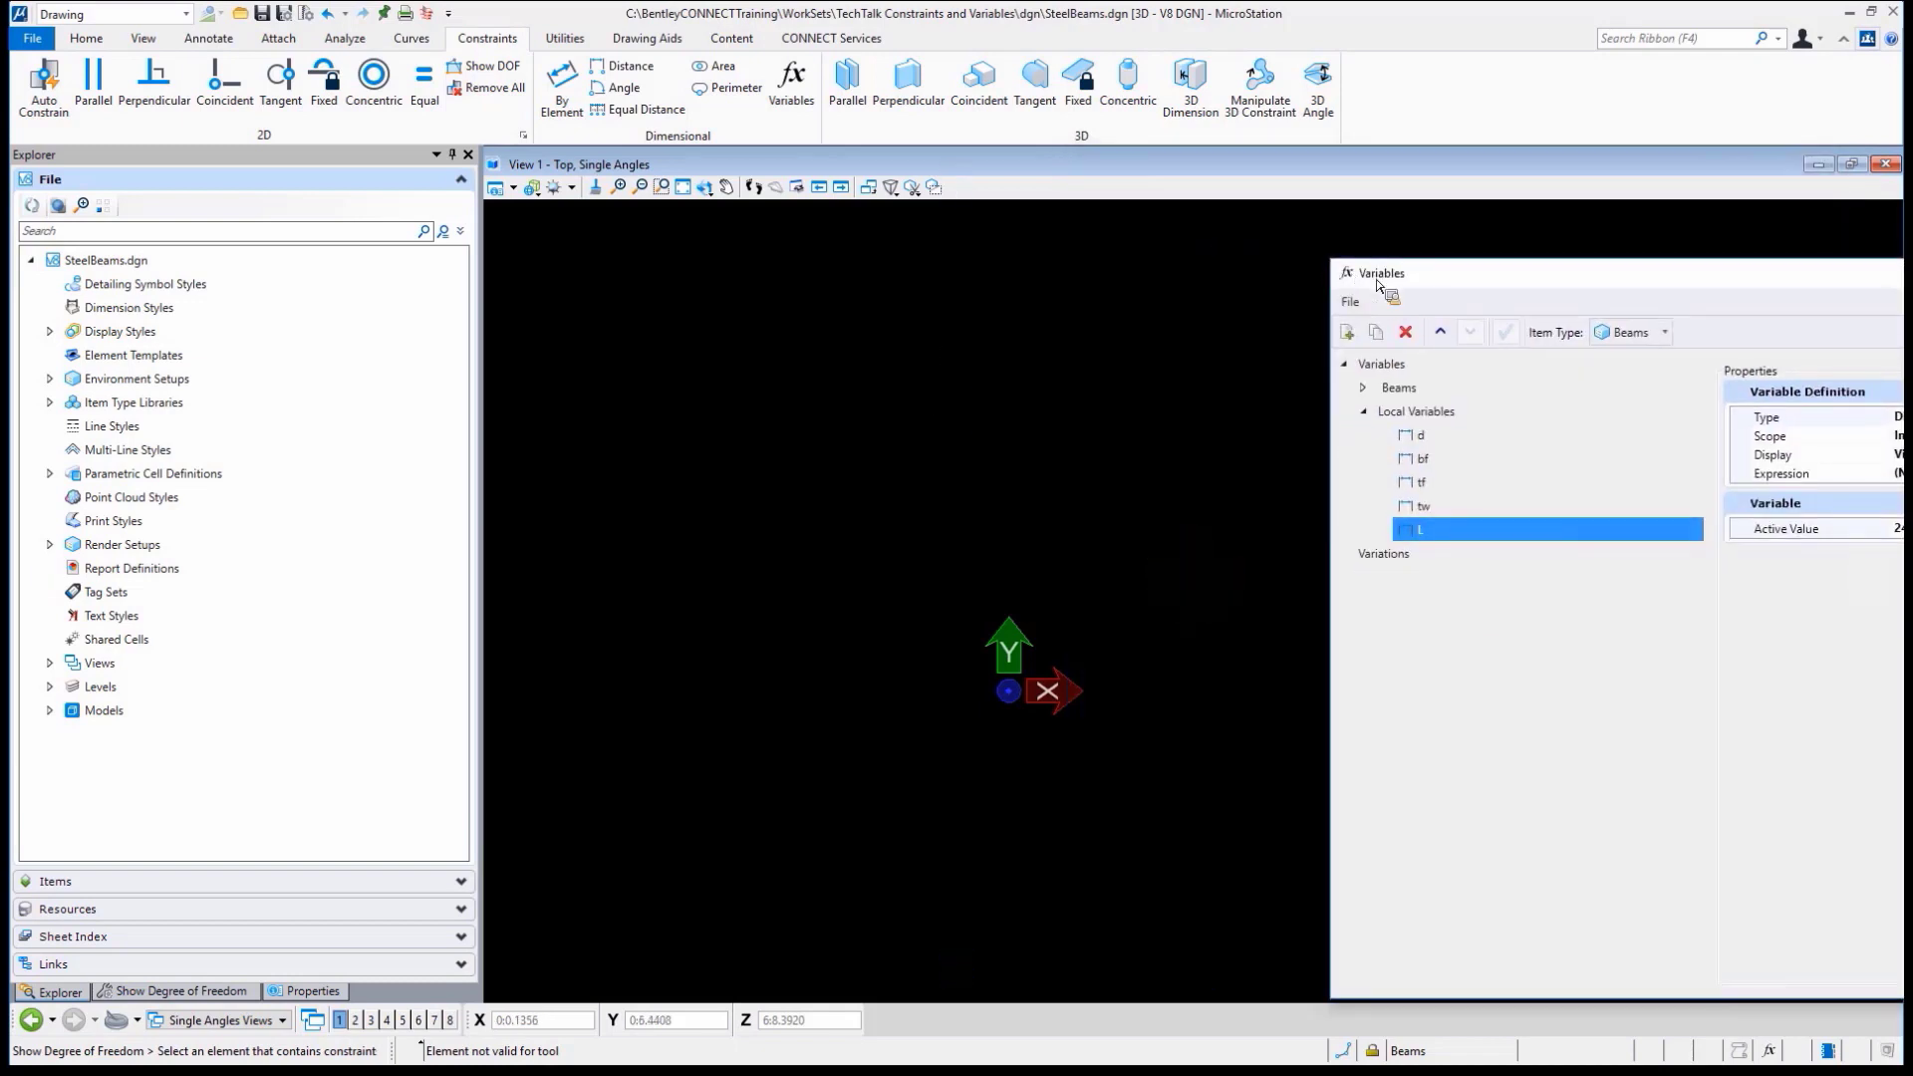
left_click(85, 38)
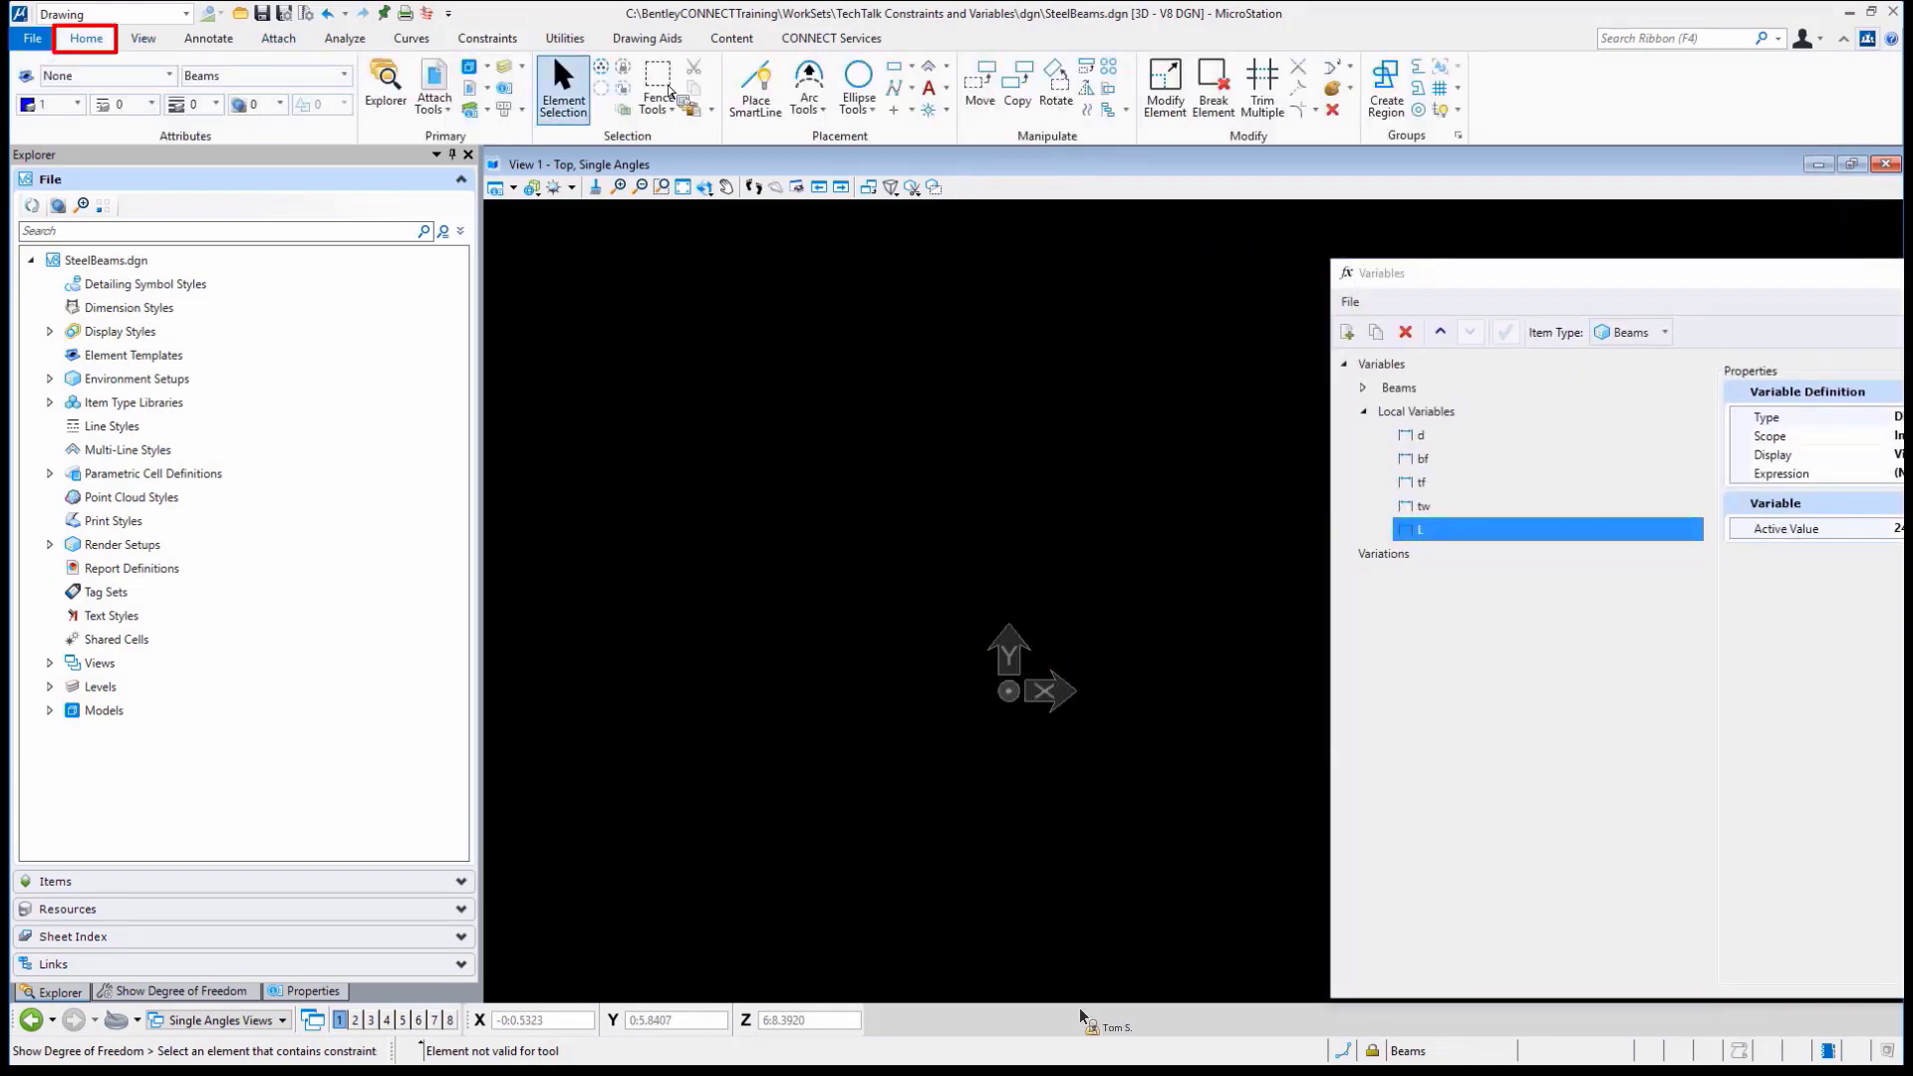
Start a SmartLine L-shaped profile with its first vertex at the origin
left_click(755, 88)
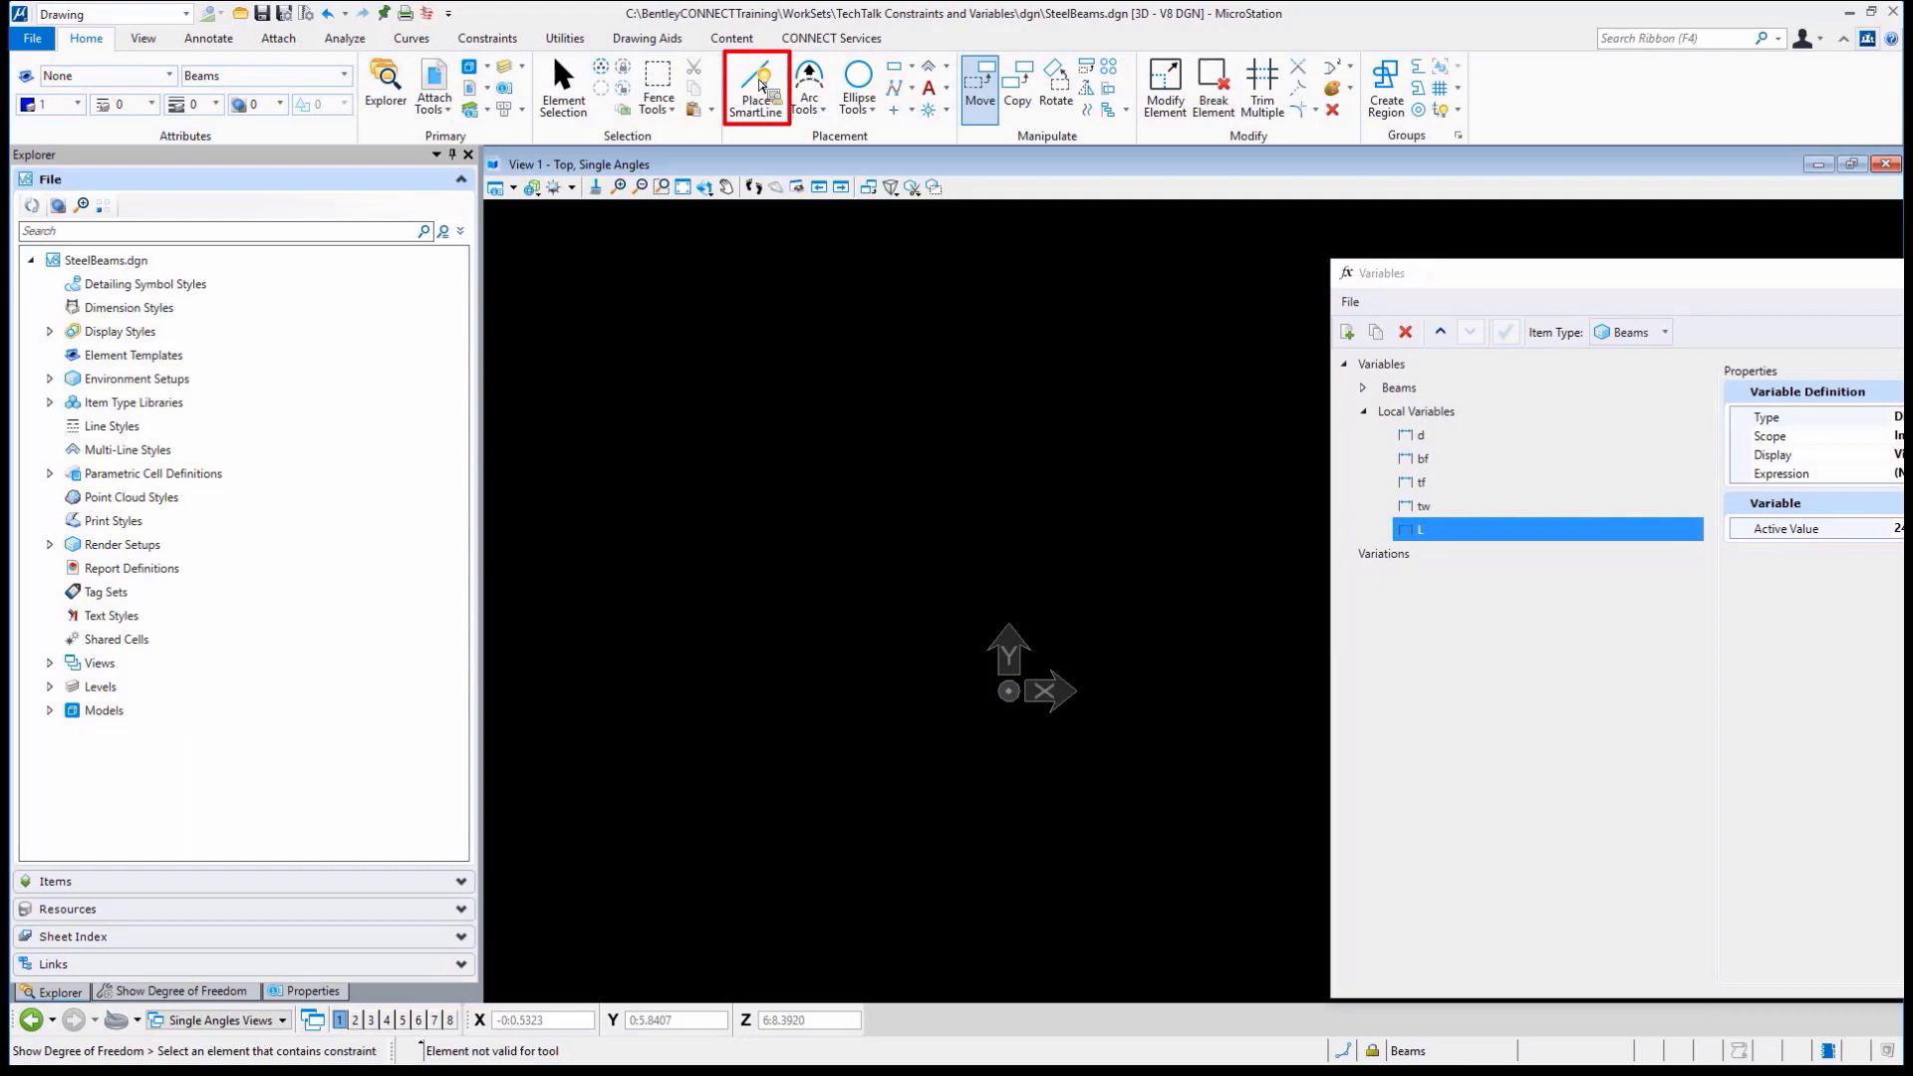
left_click(755, 85)
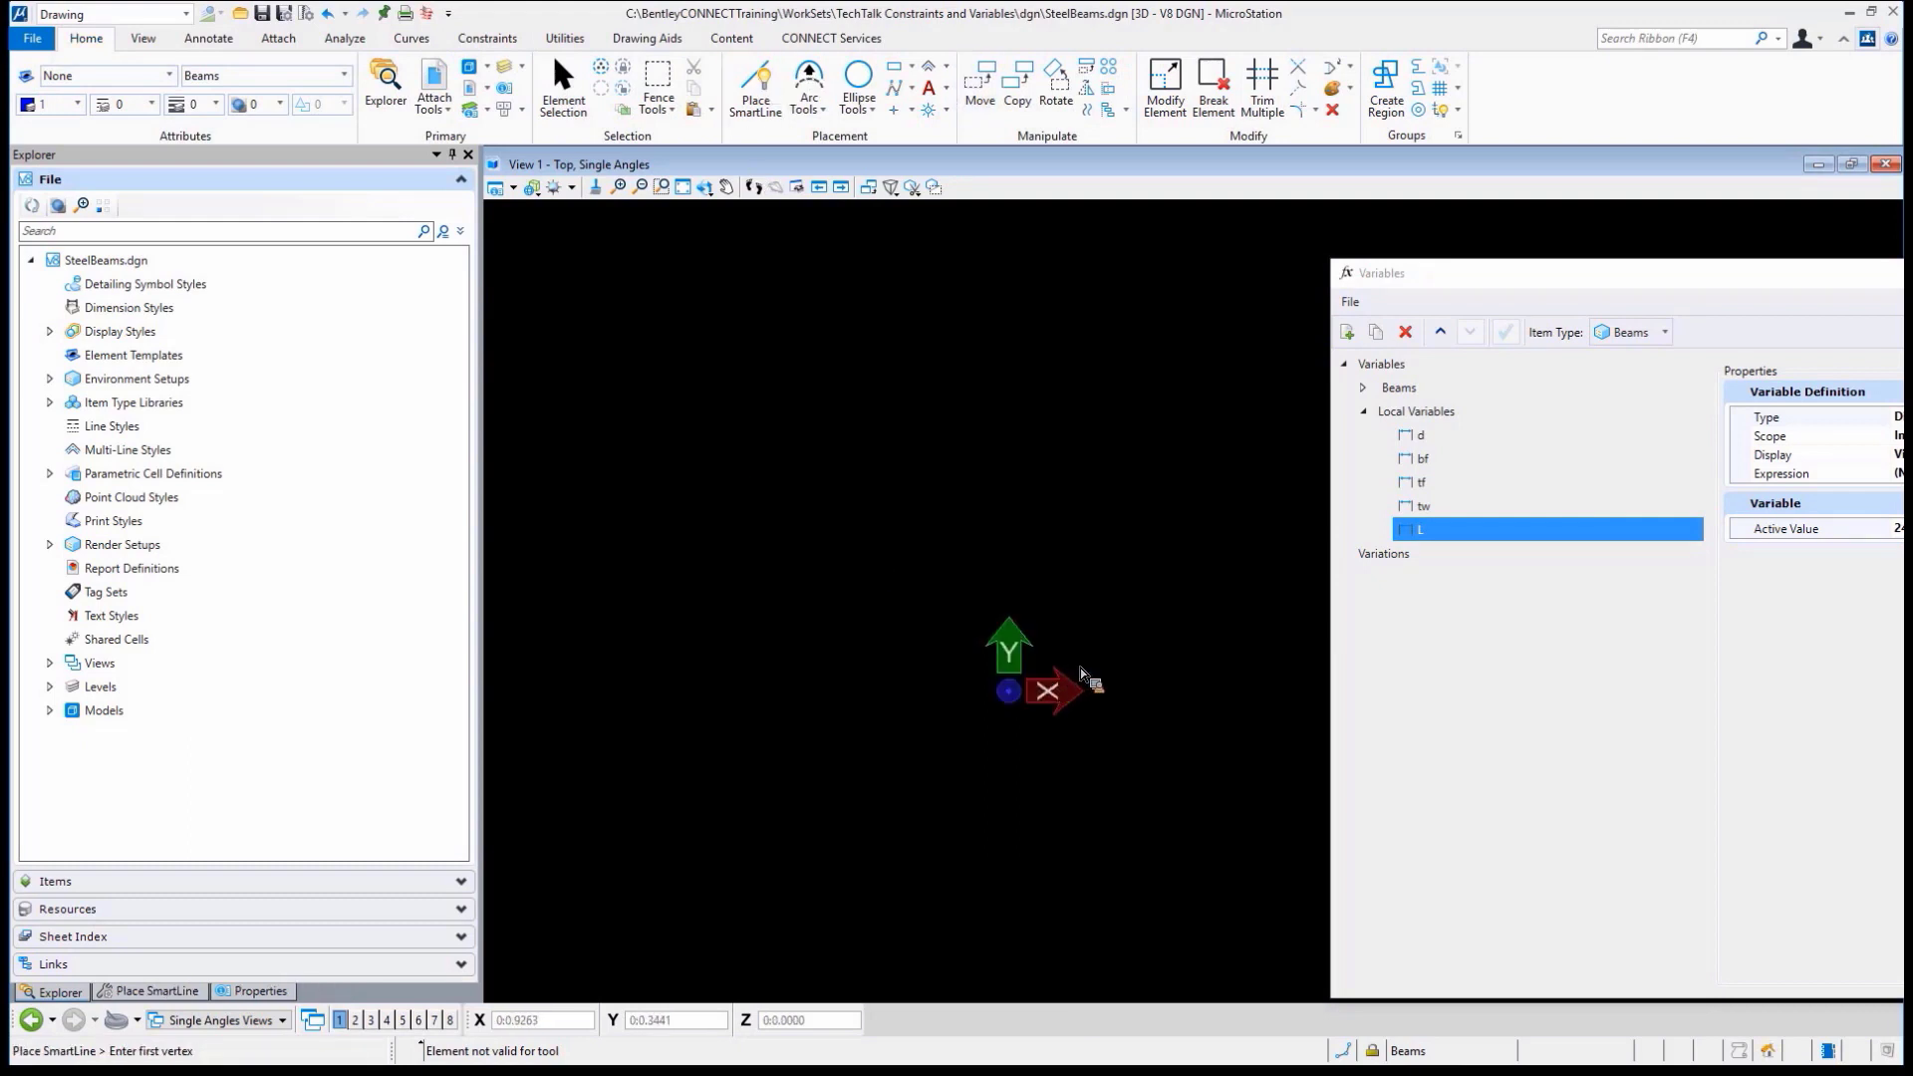
mouse_move(574, 860)
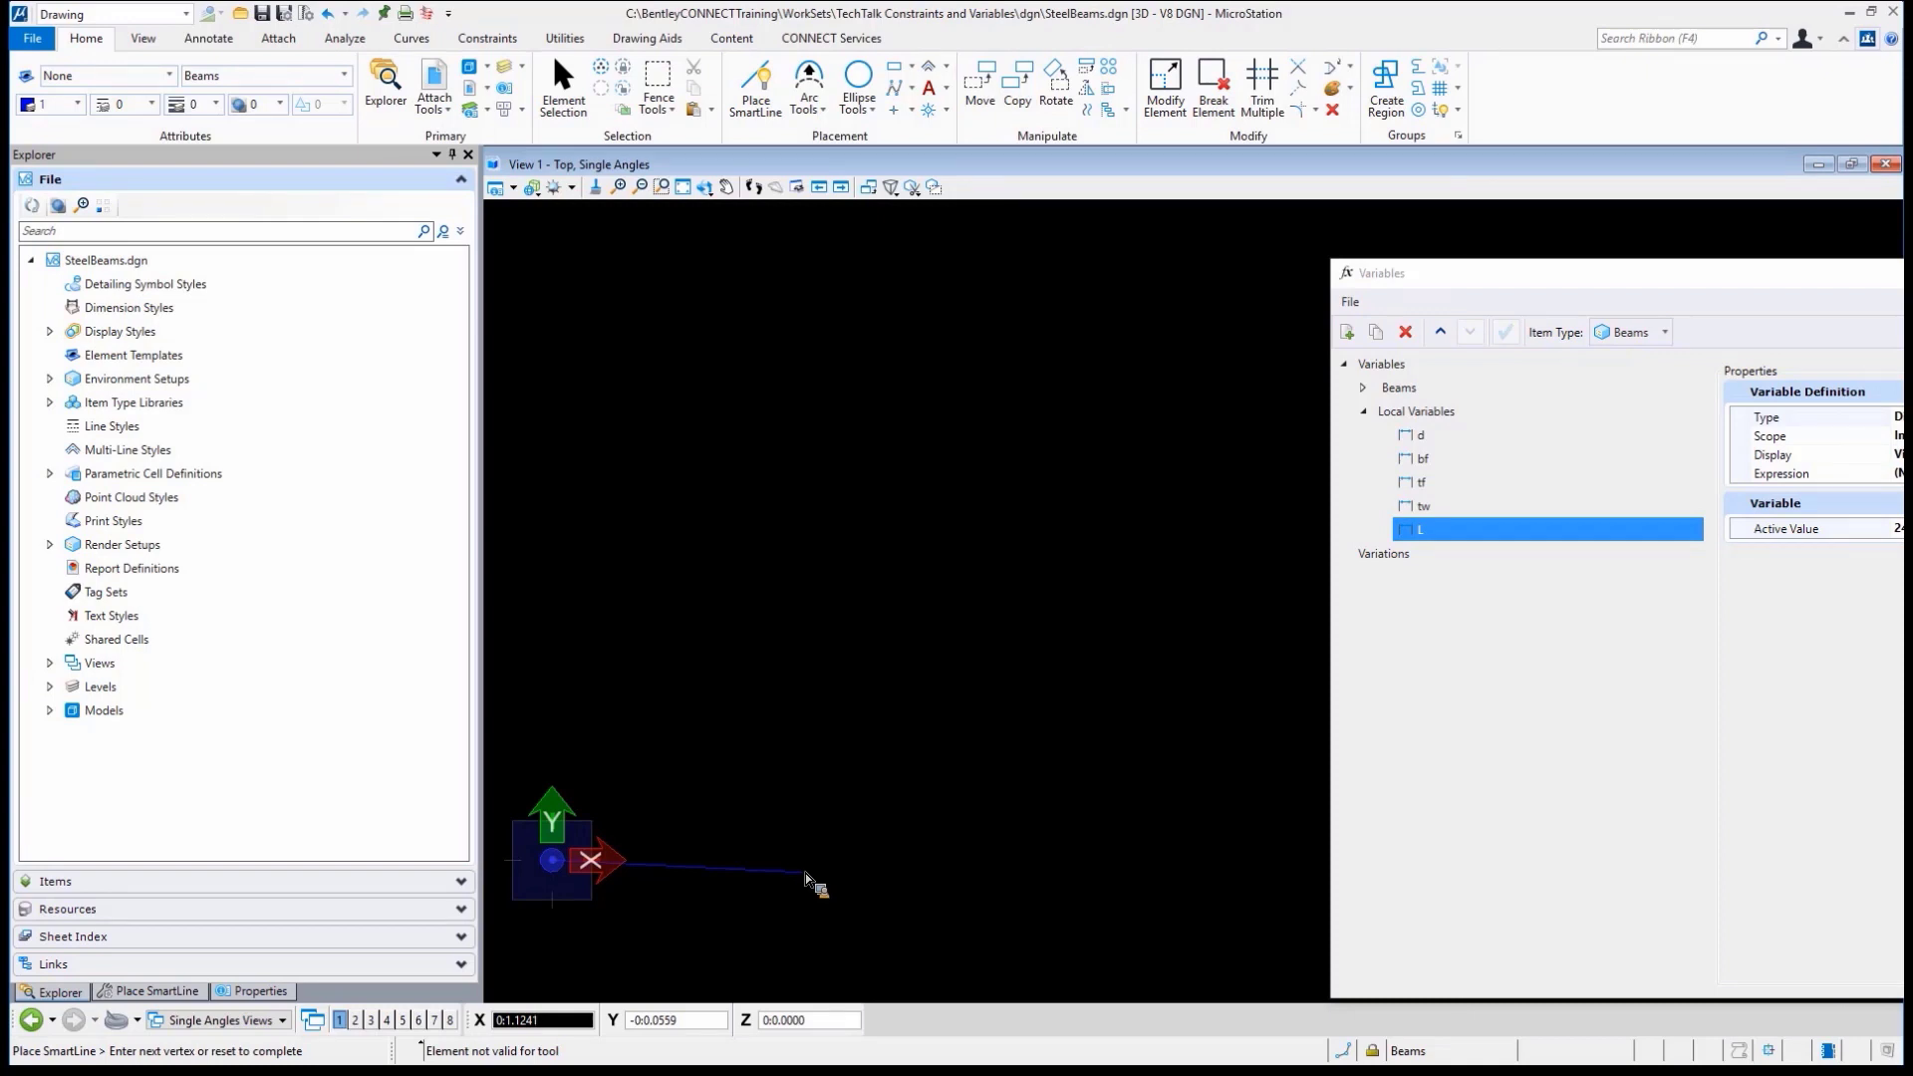
mouse_move(1091, 855)
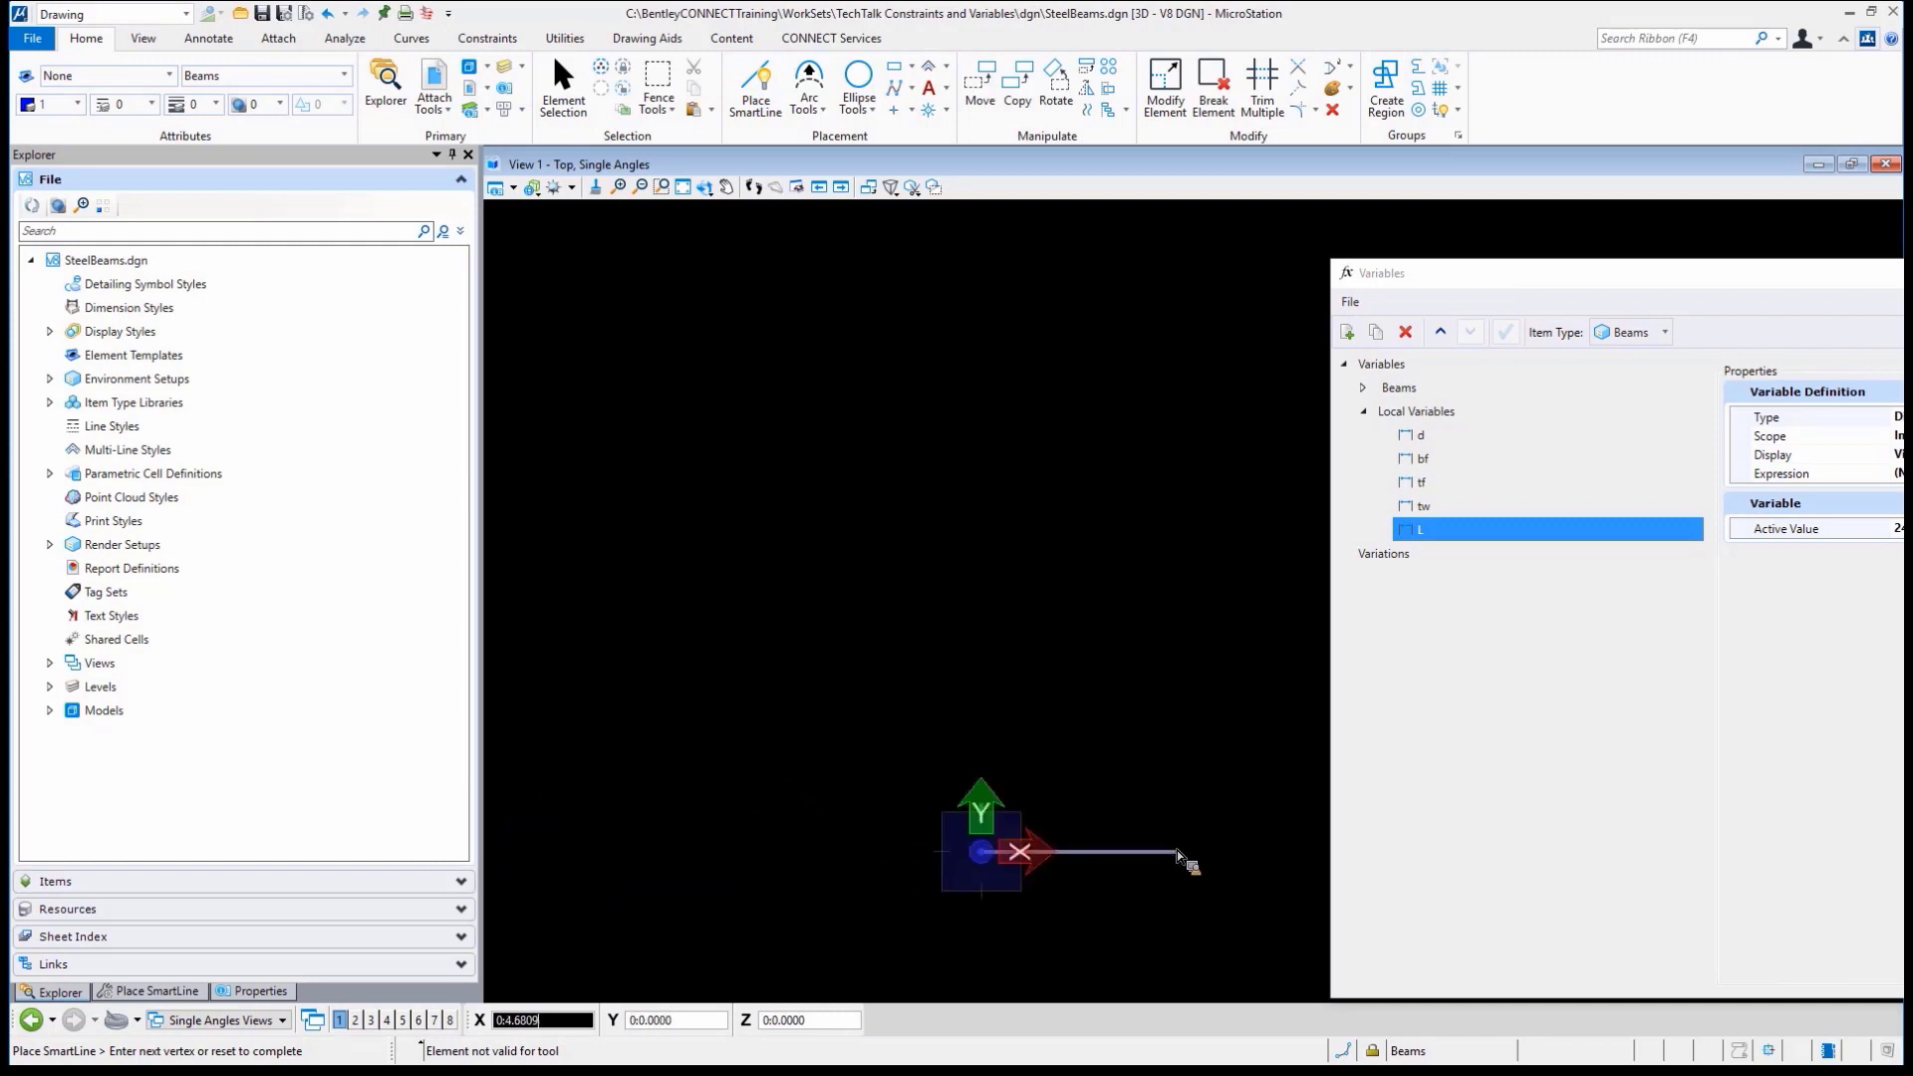
mouse_move(1181, 861)
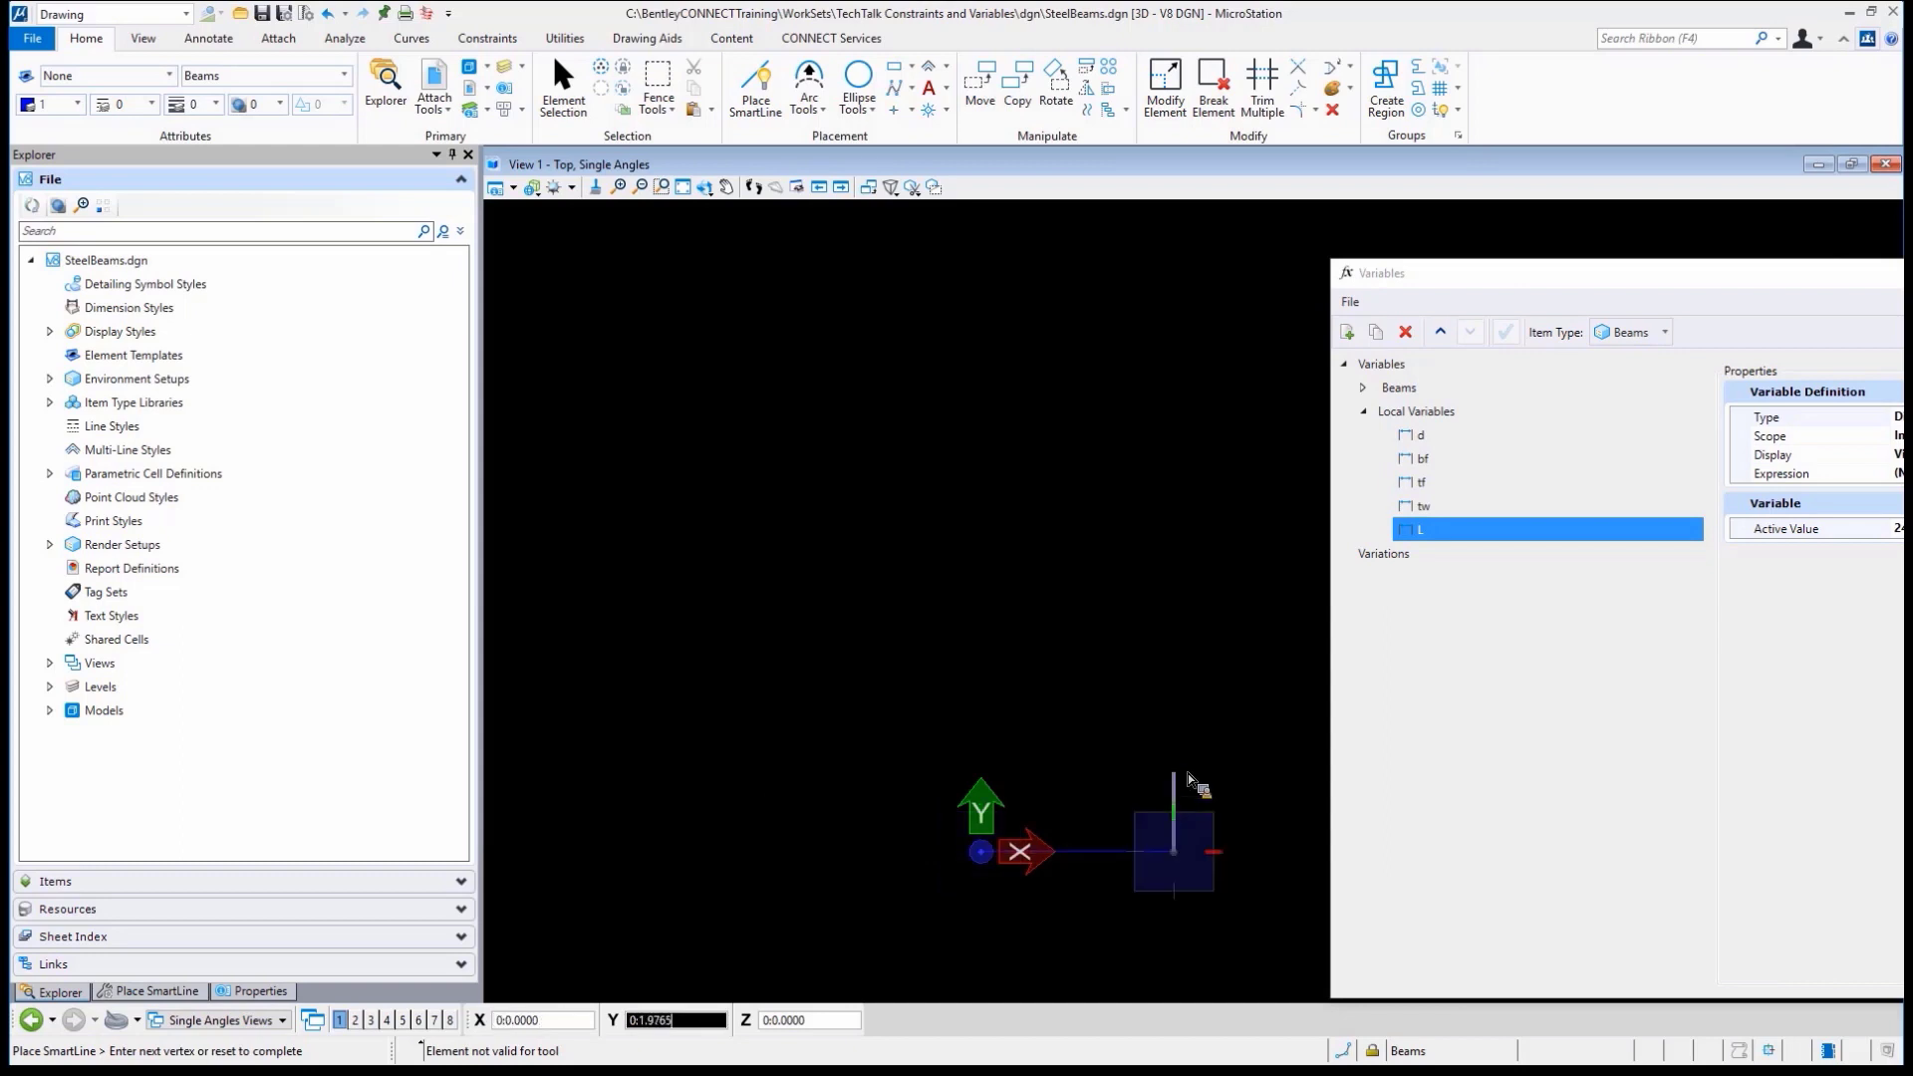
mouse_move(1036, 816)
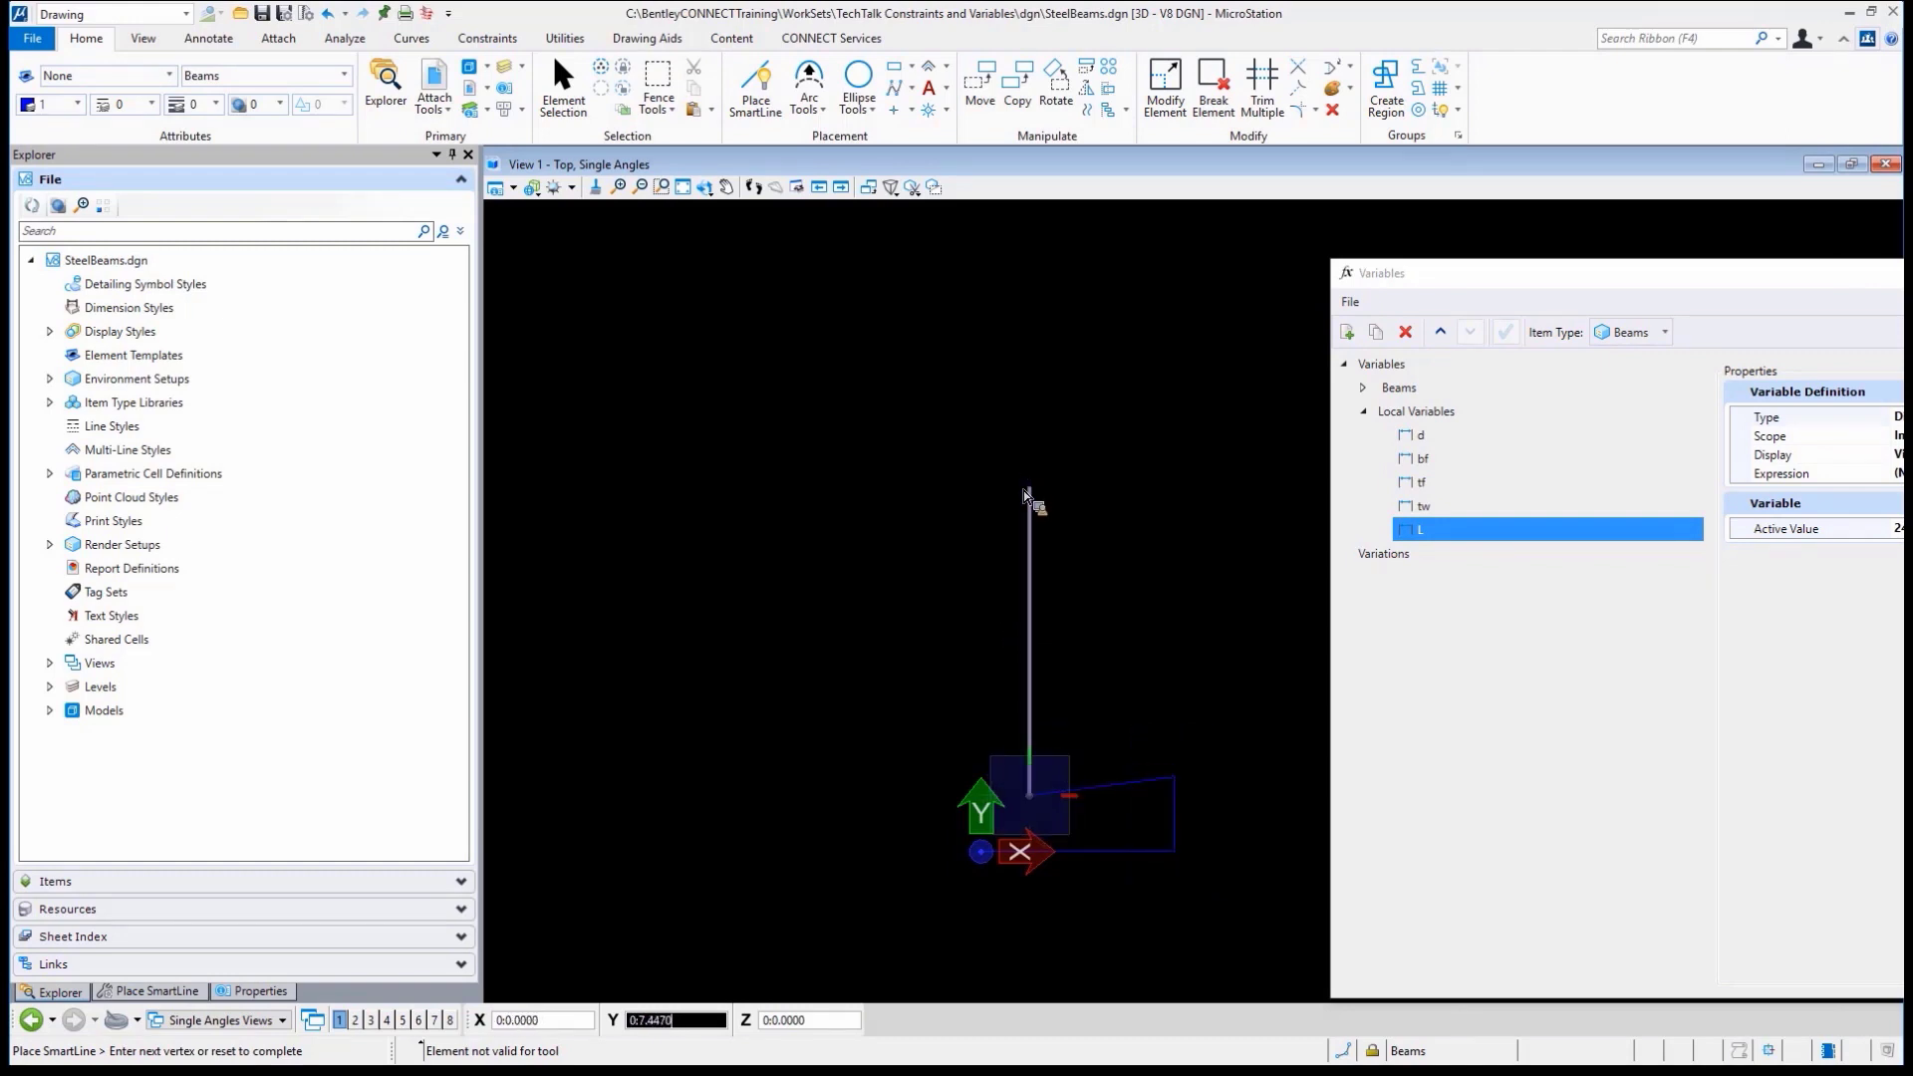
mouse_move(964, 498)
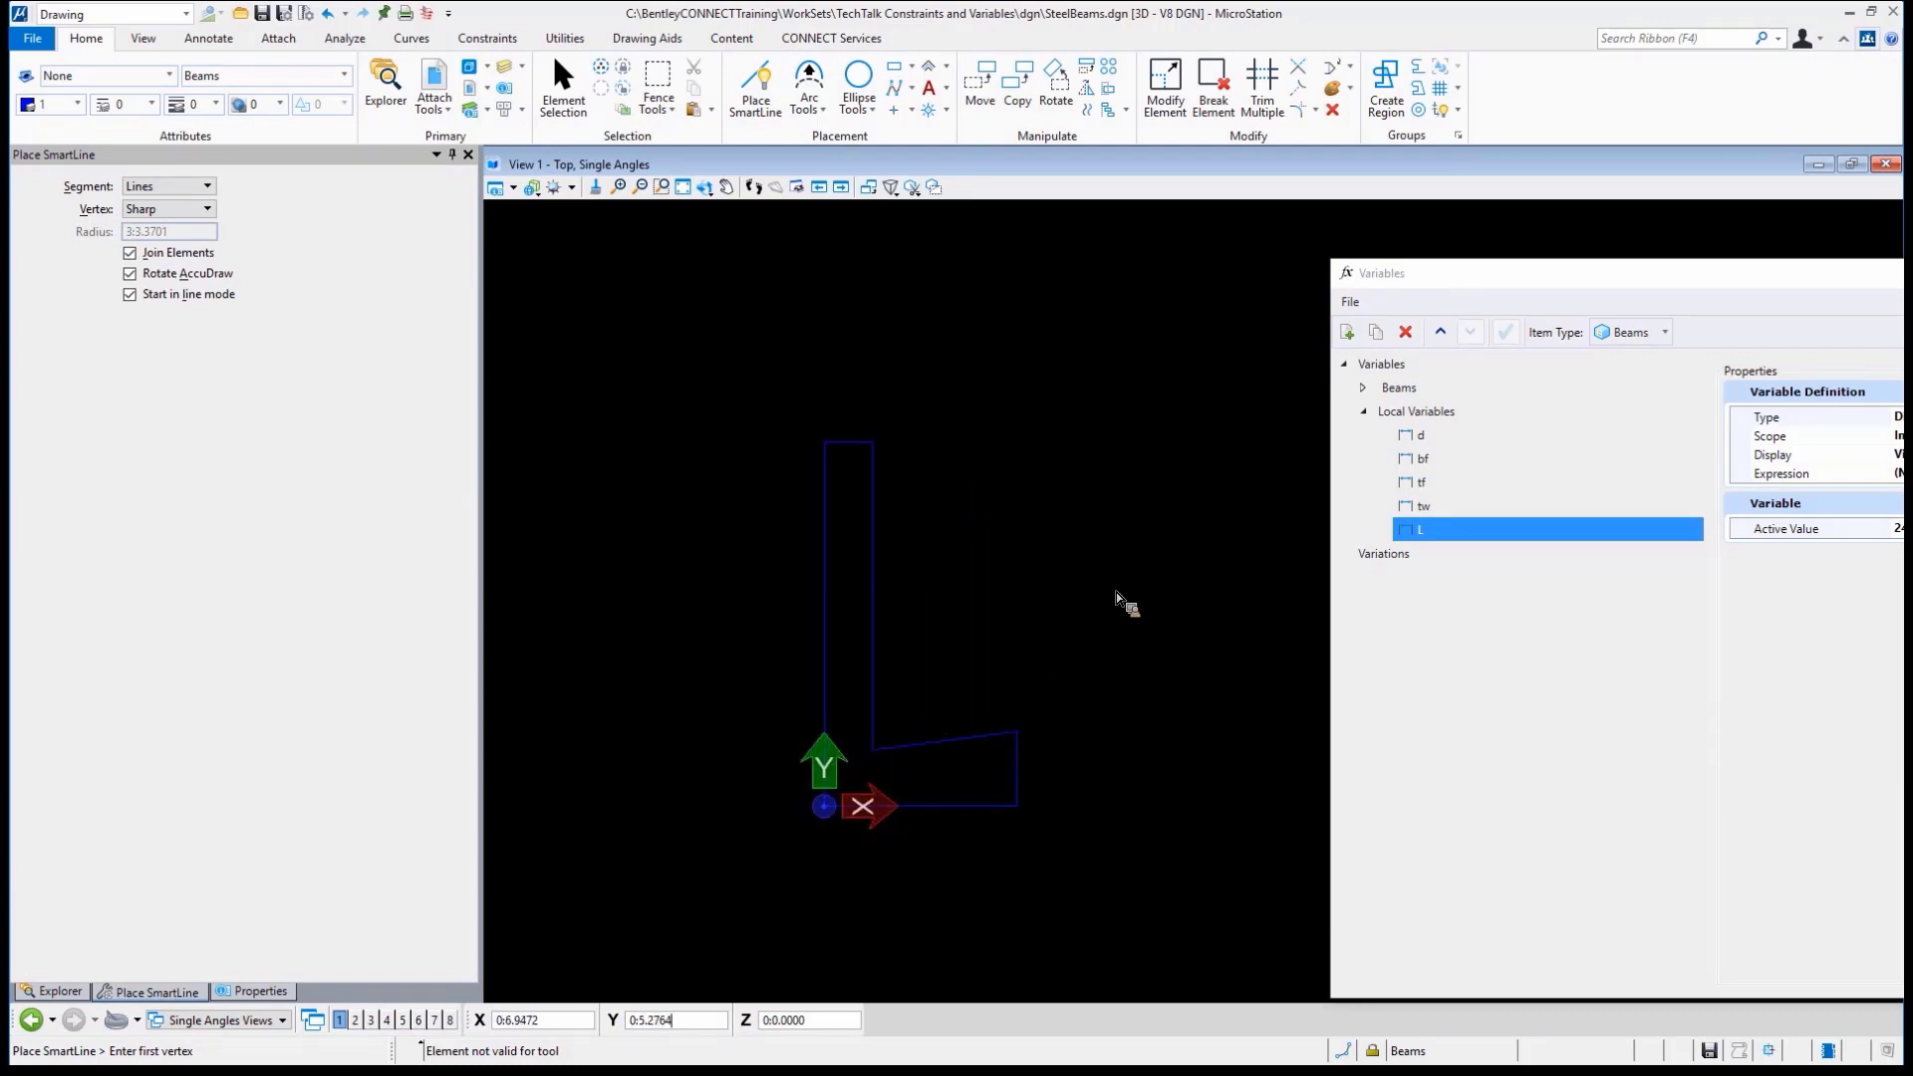
Select the L profile and set its line weight to 3
left_click(562, 86)
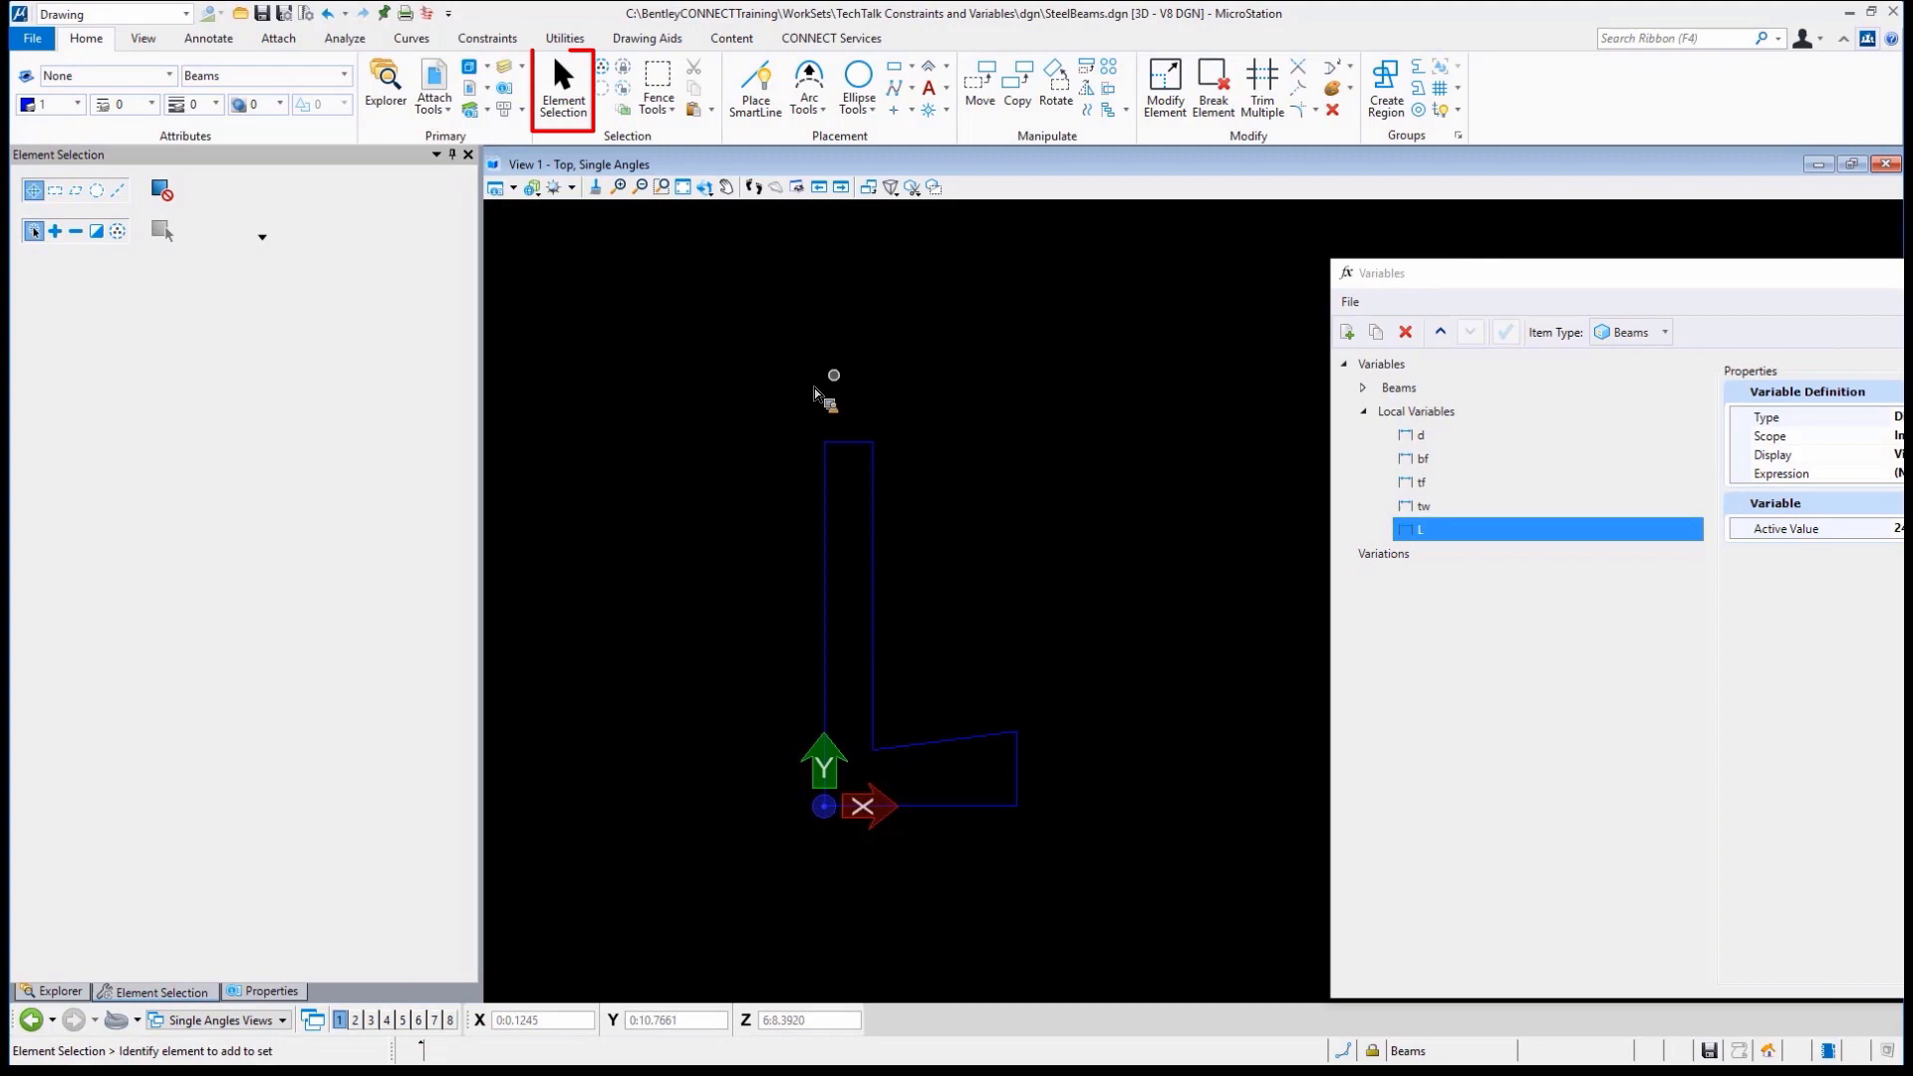
left_click(215, 104)
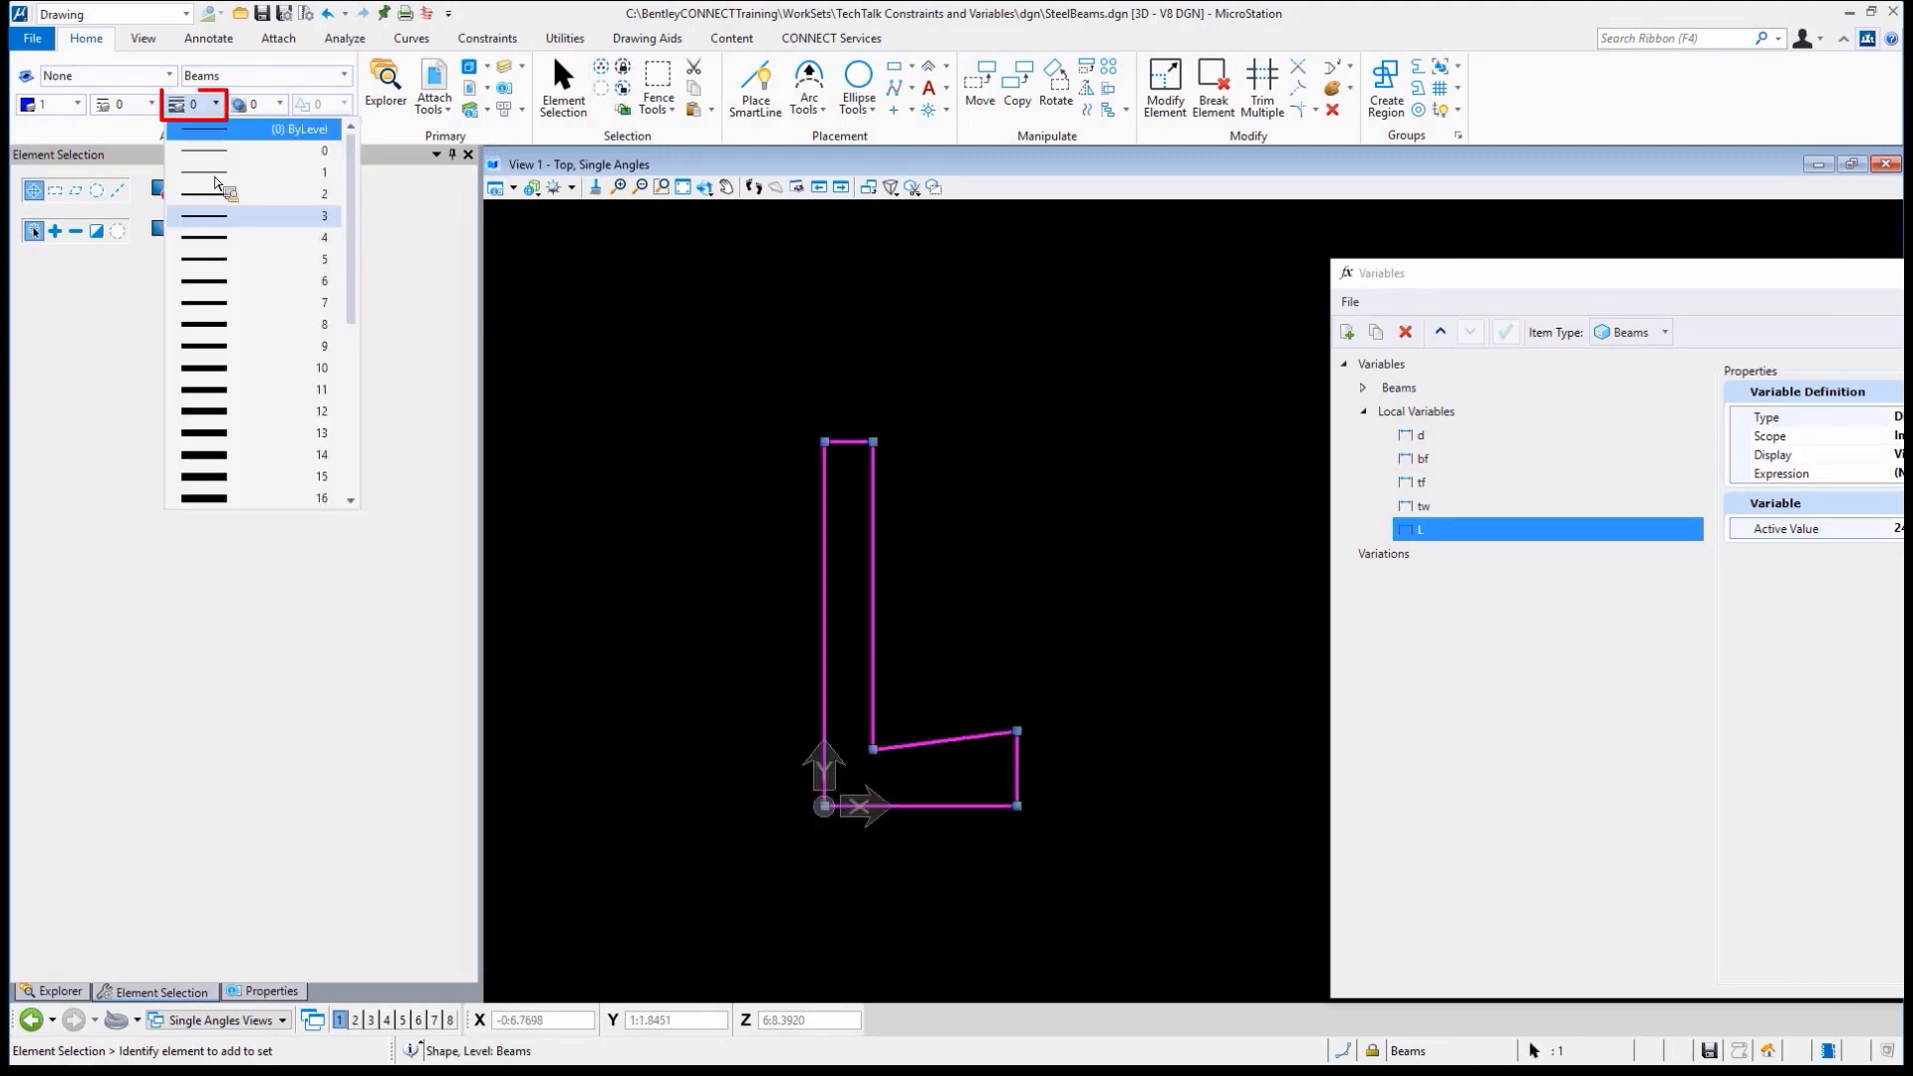
left_click(251, 216)
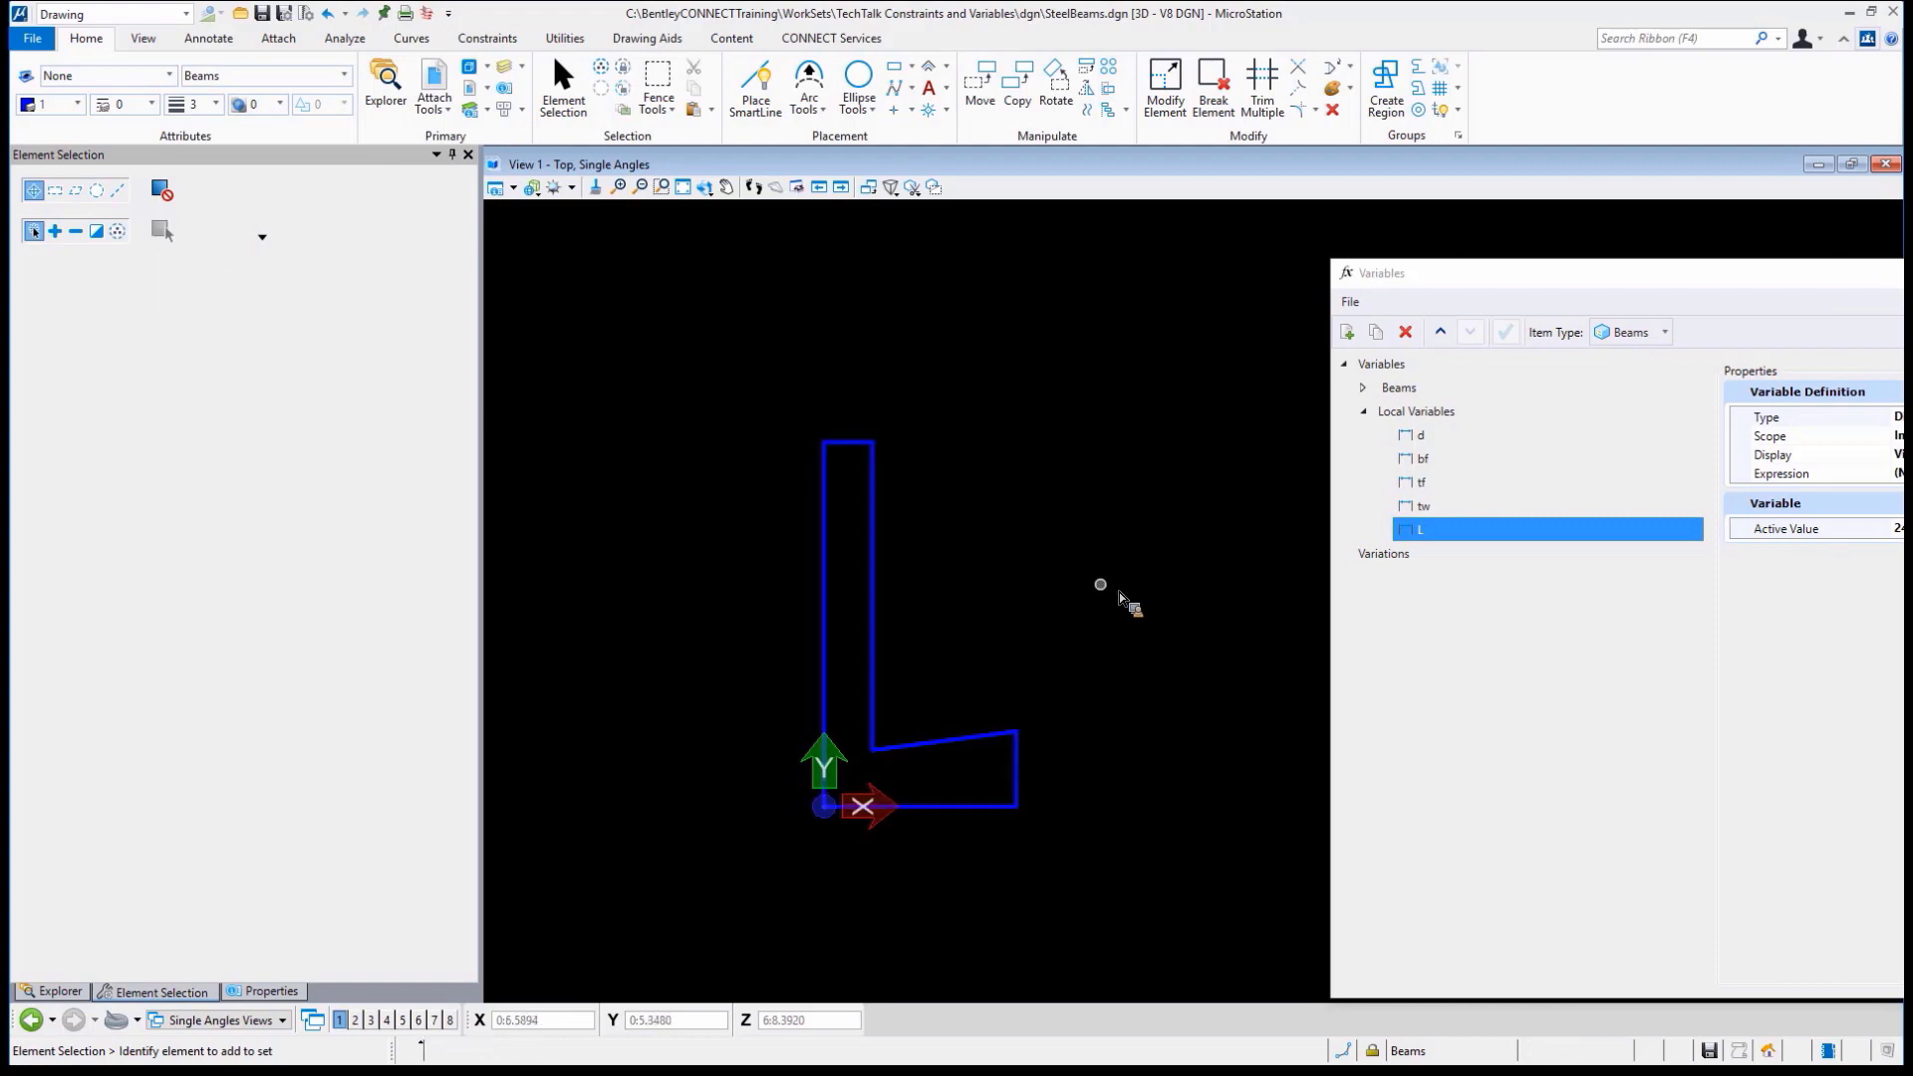
mouse_move(943, 665)
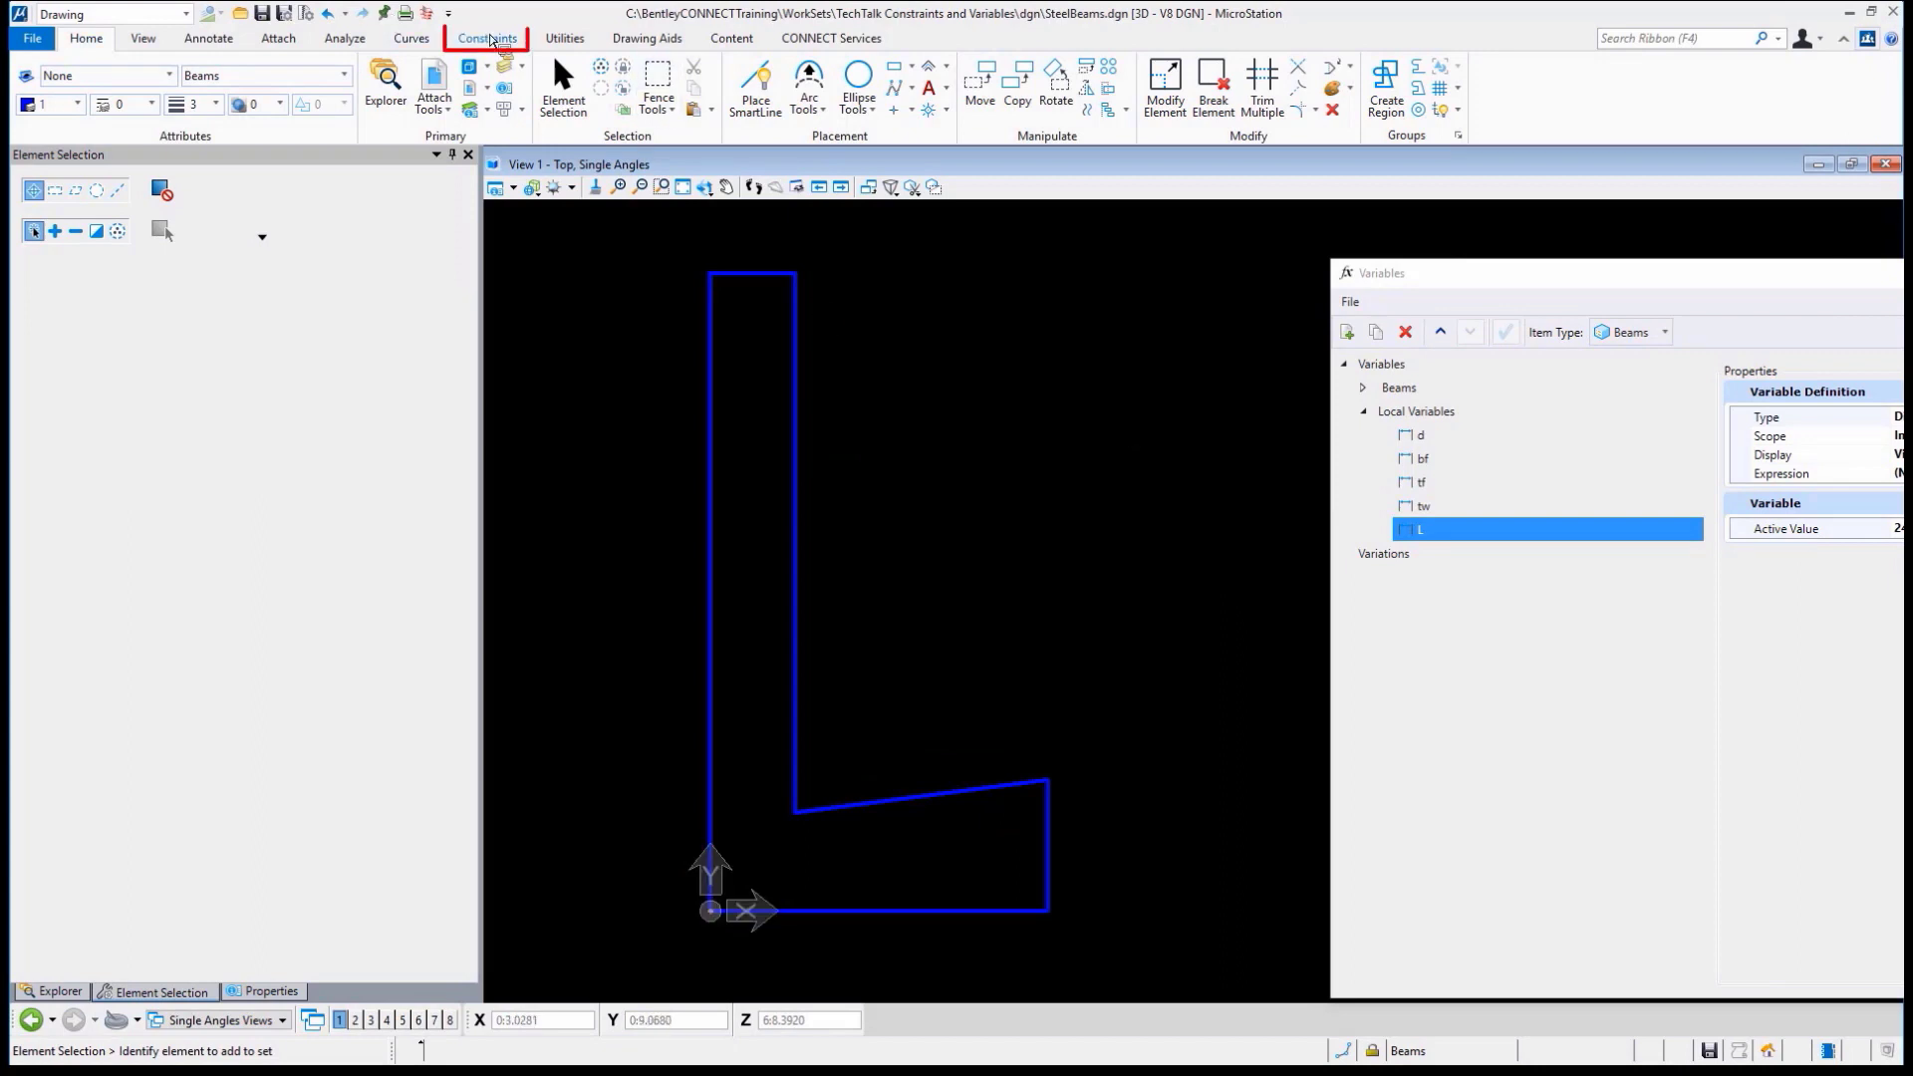
Fix the bottom edge of the L profile and constrain opposite edges parallel
left_click(486, 38)
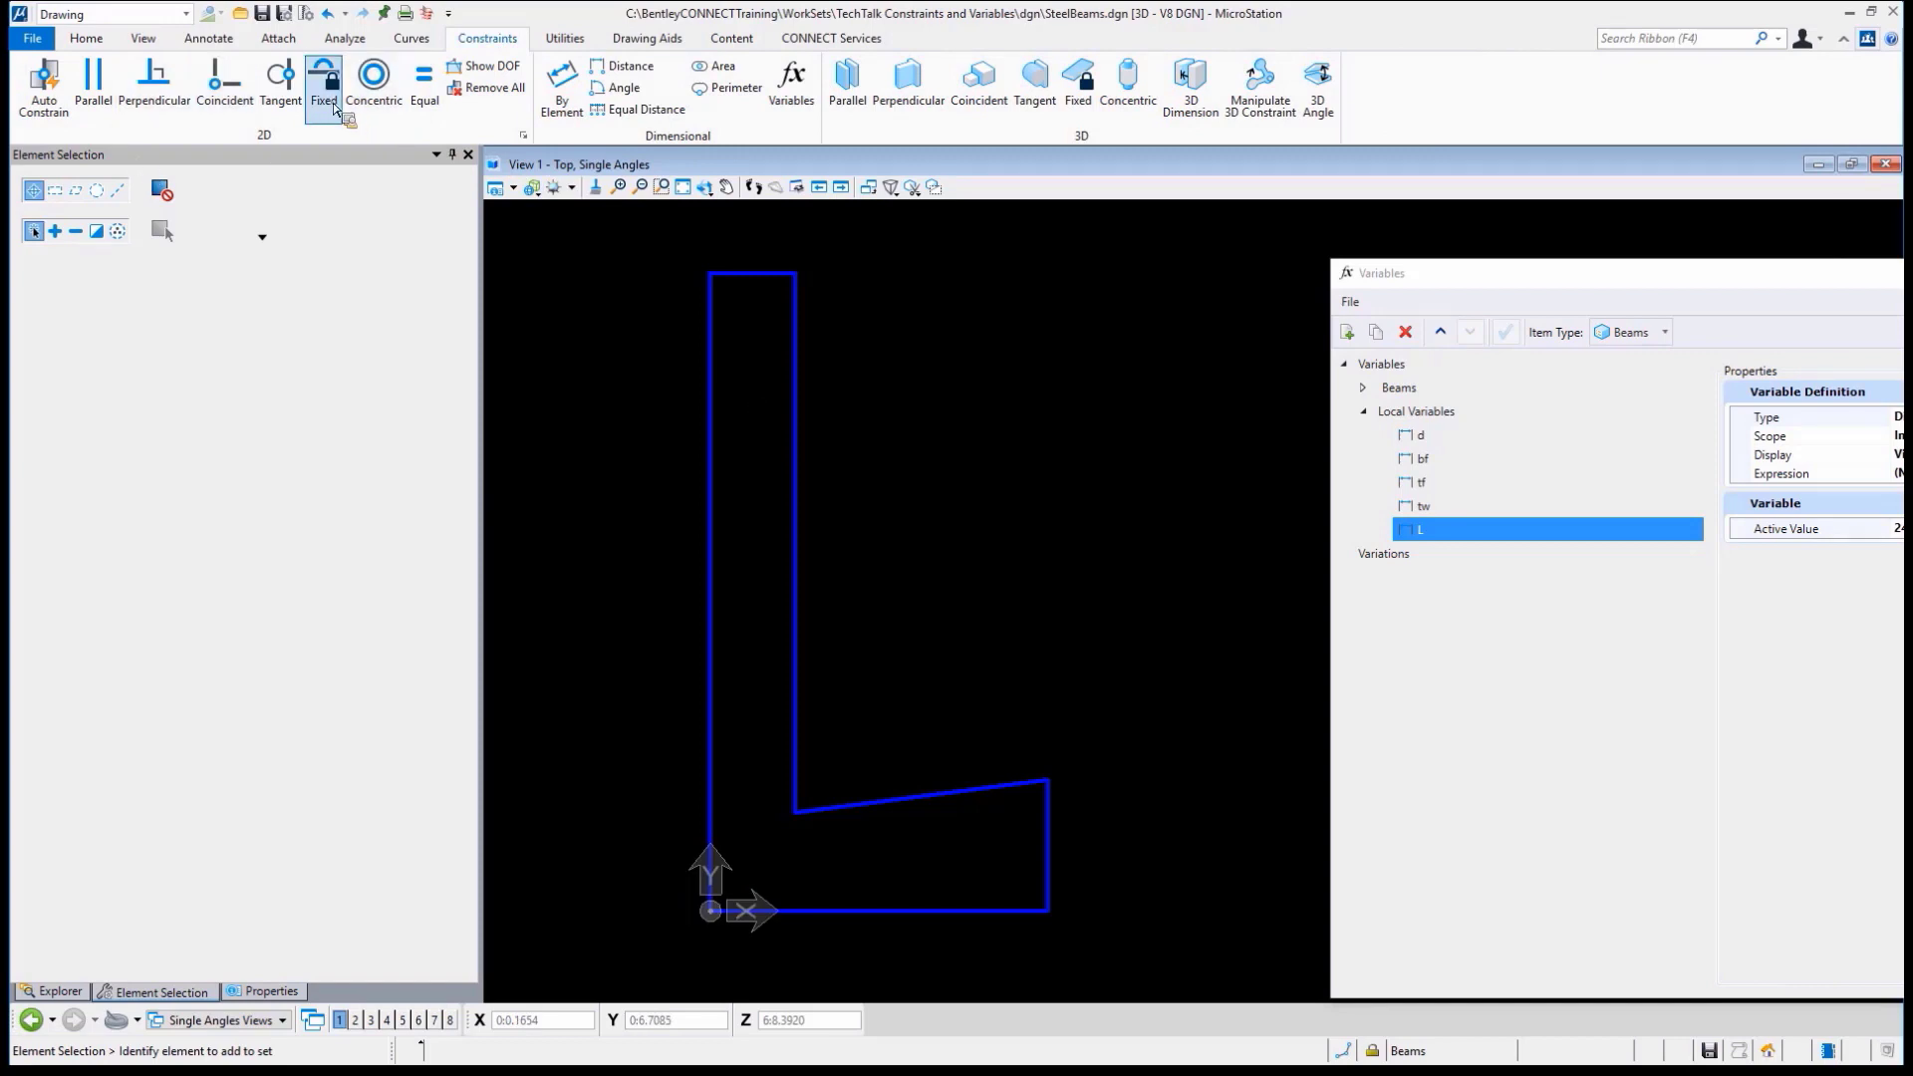
mouse_move(323, 80)
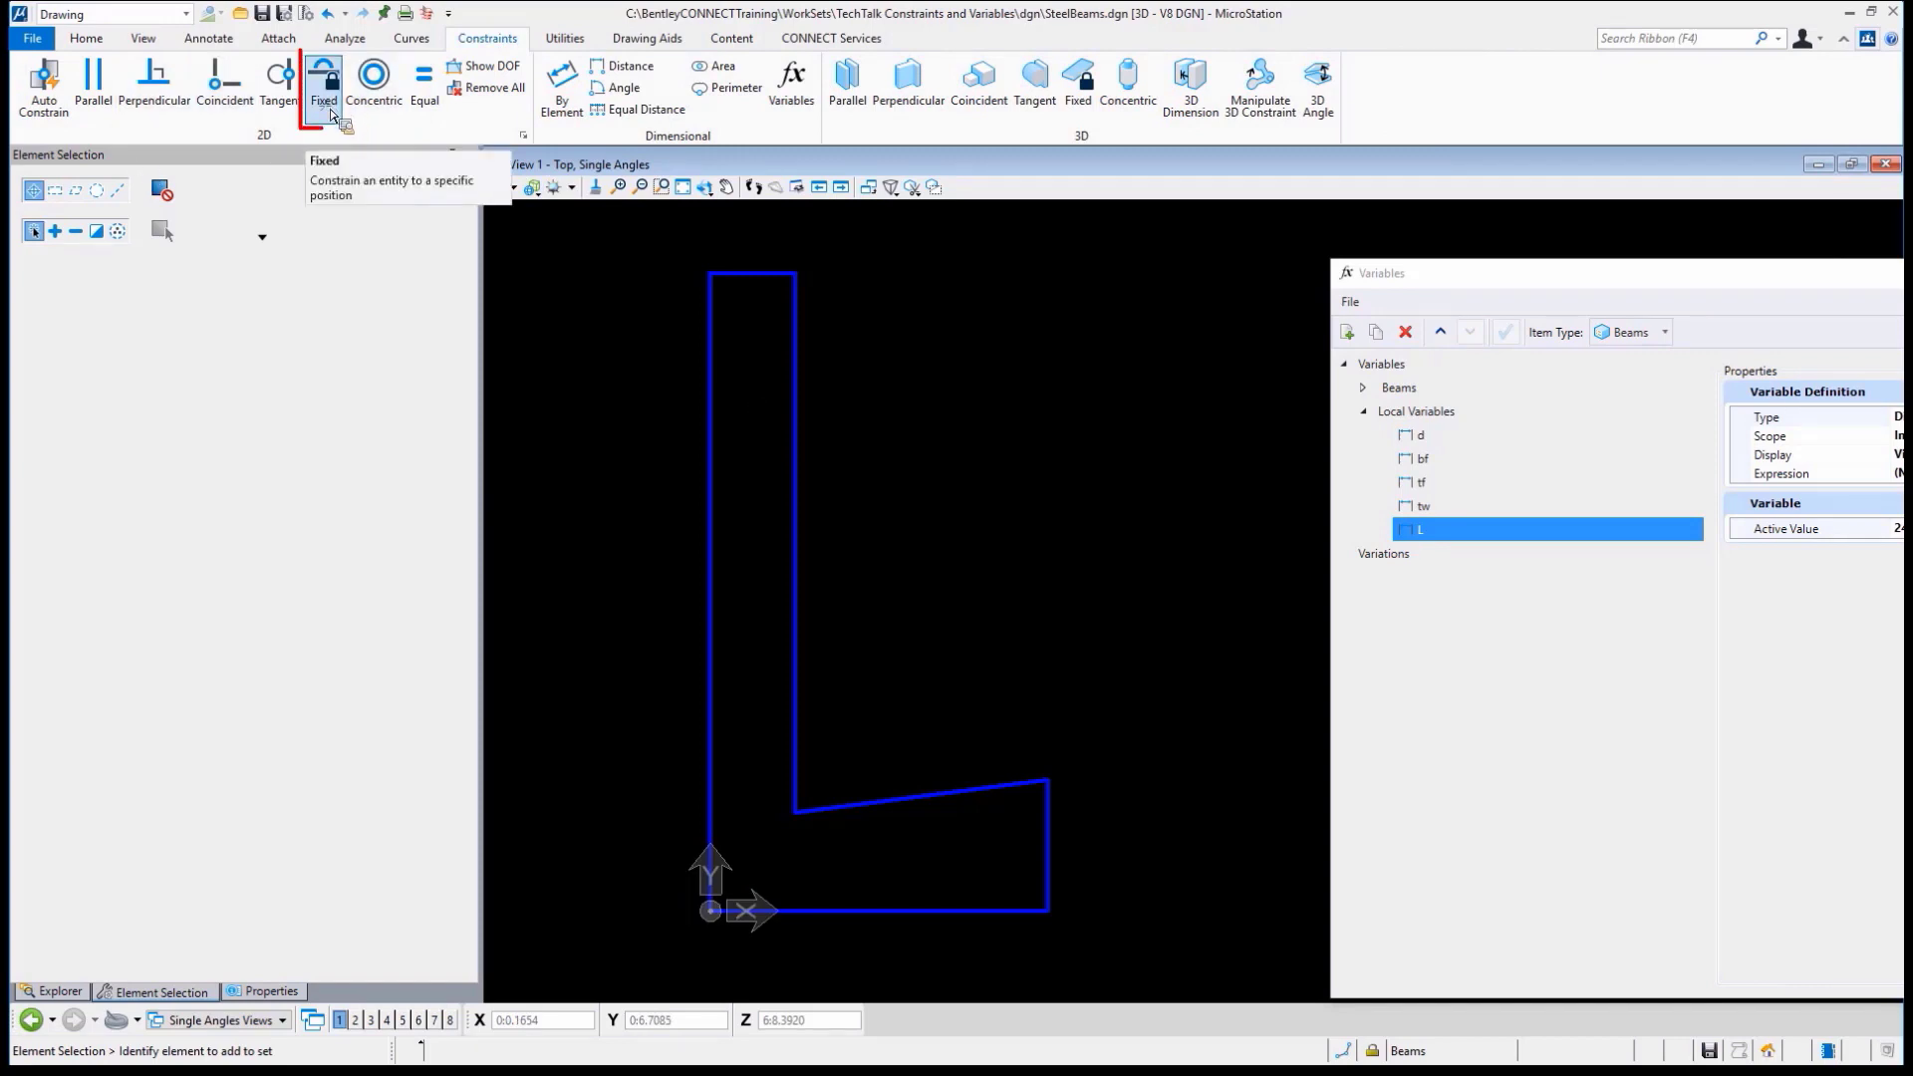
left_click(323, 80)
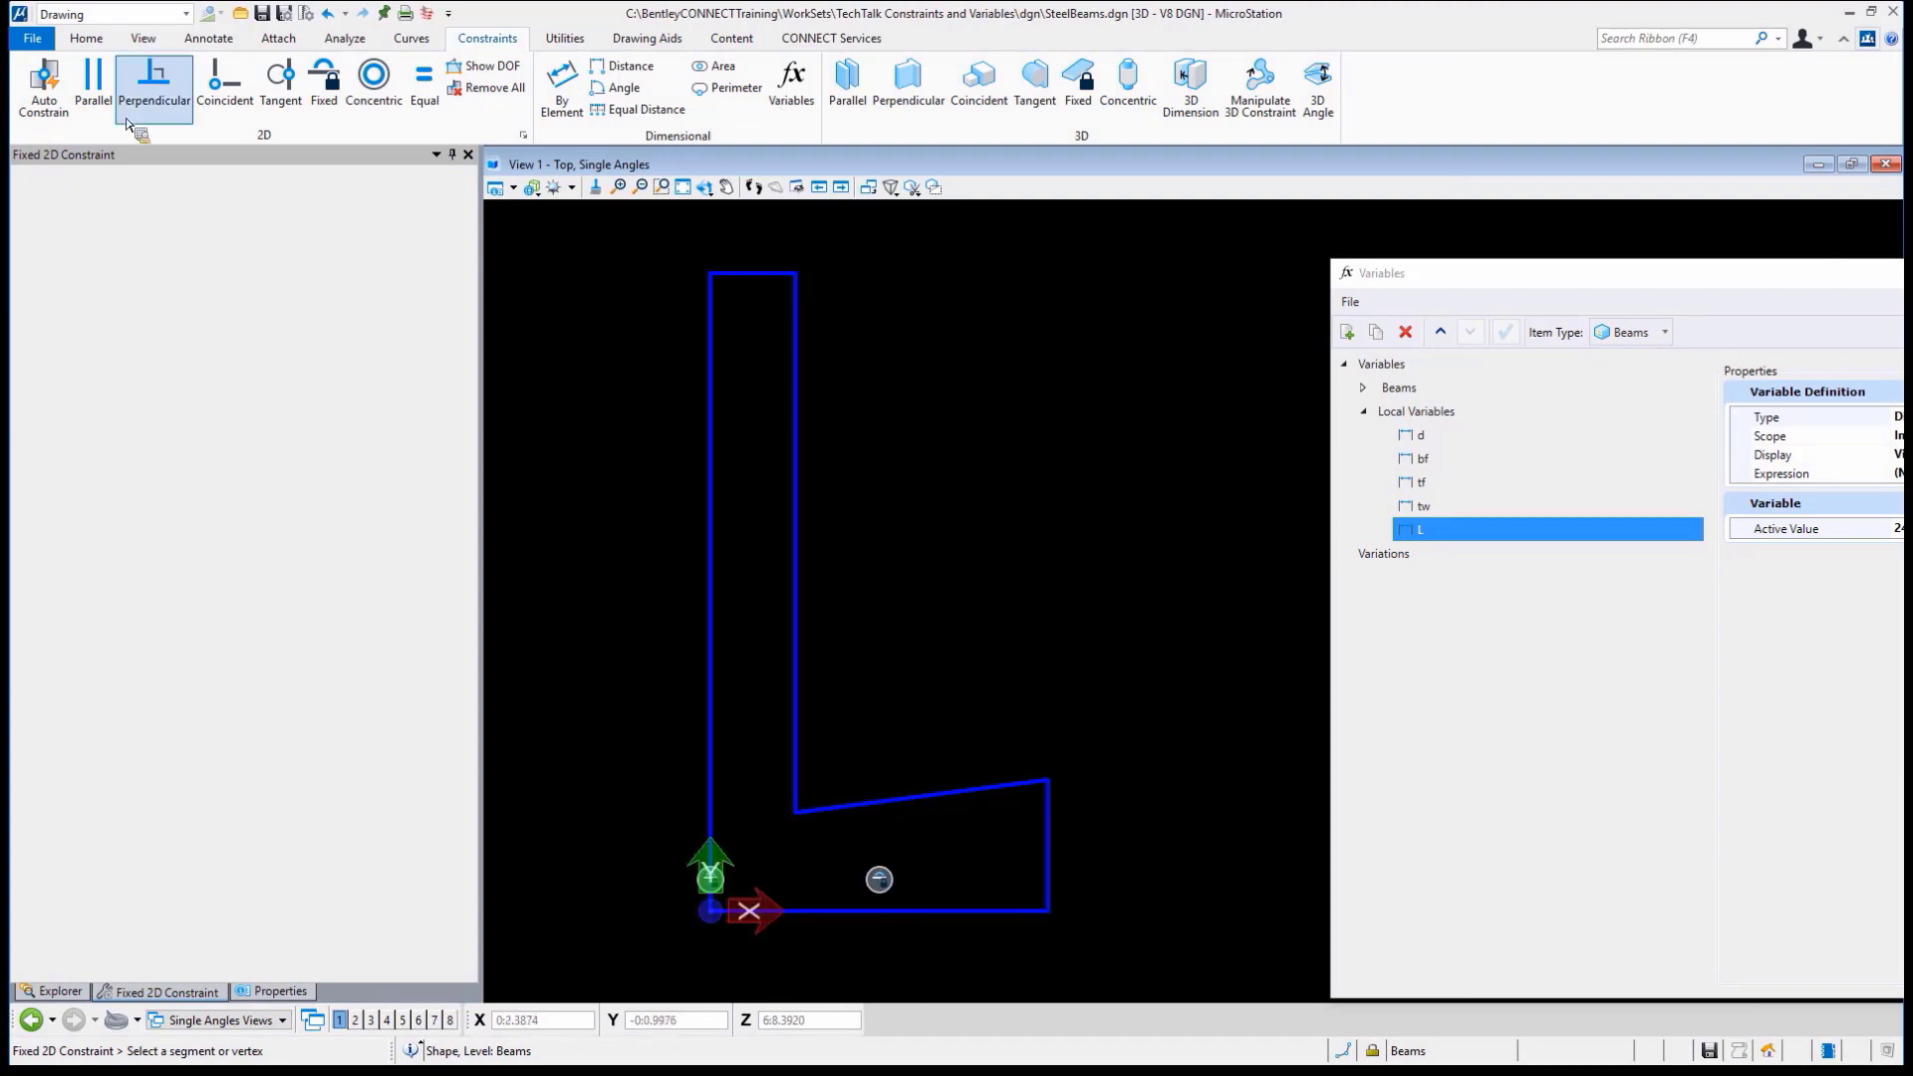
left_click(94, 86)
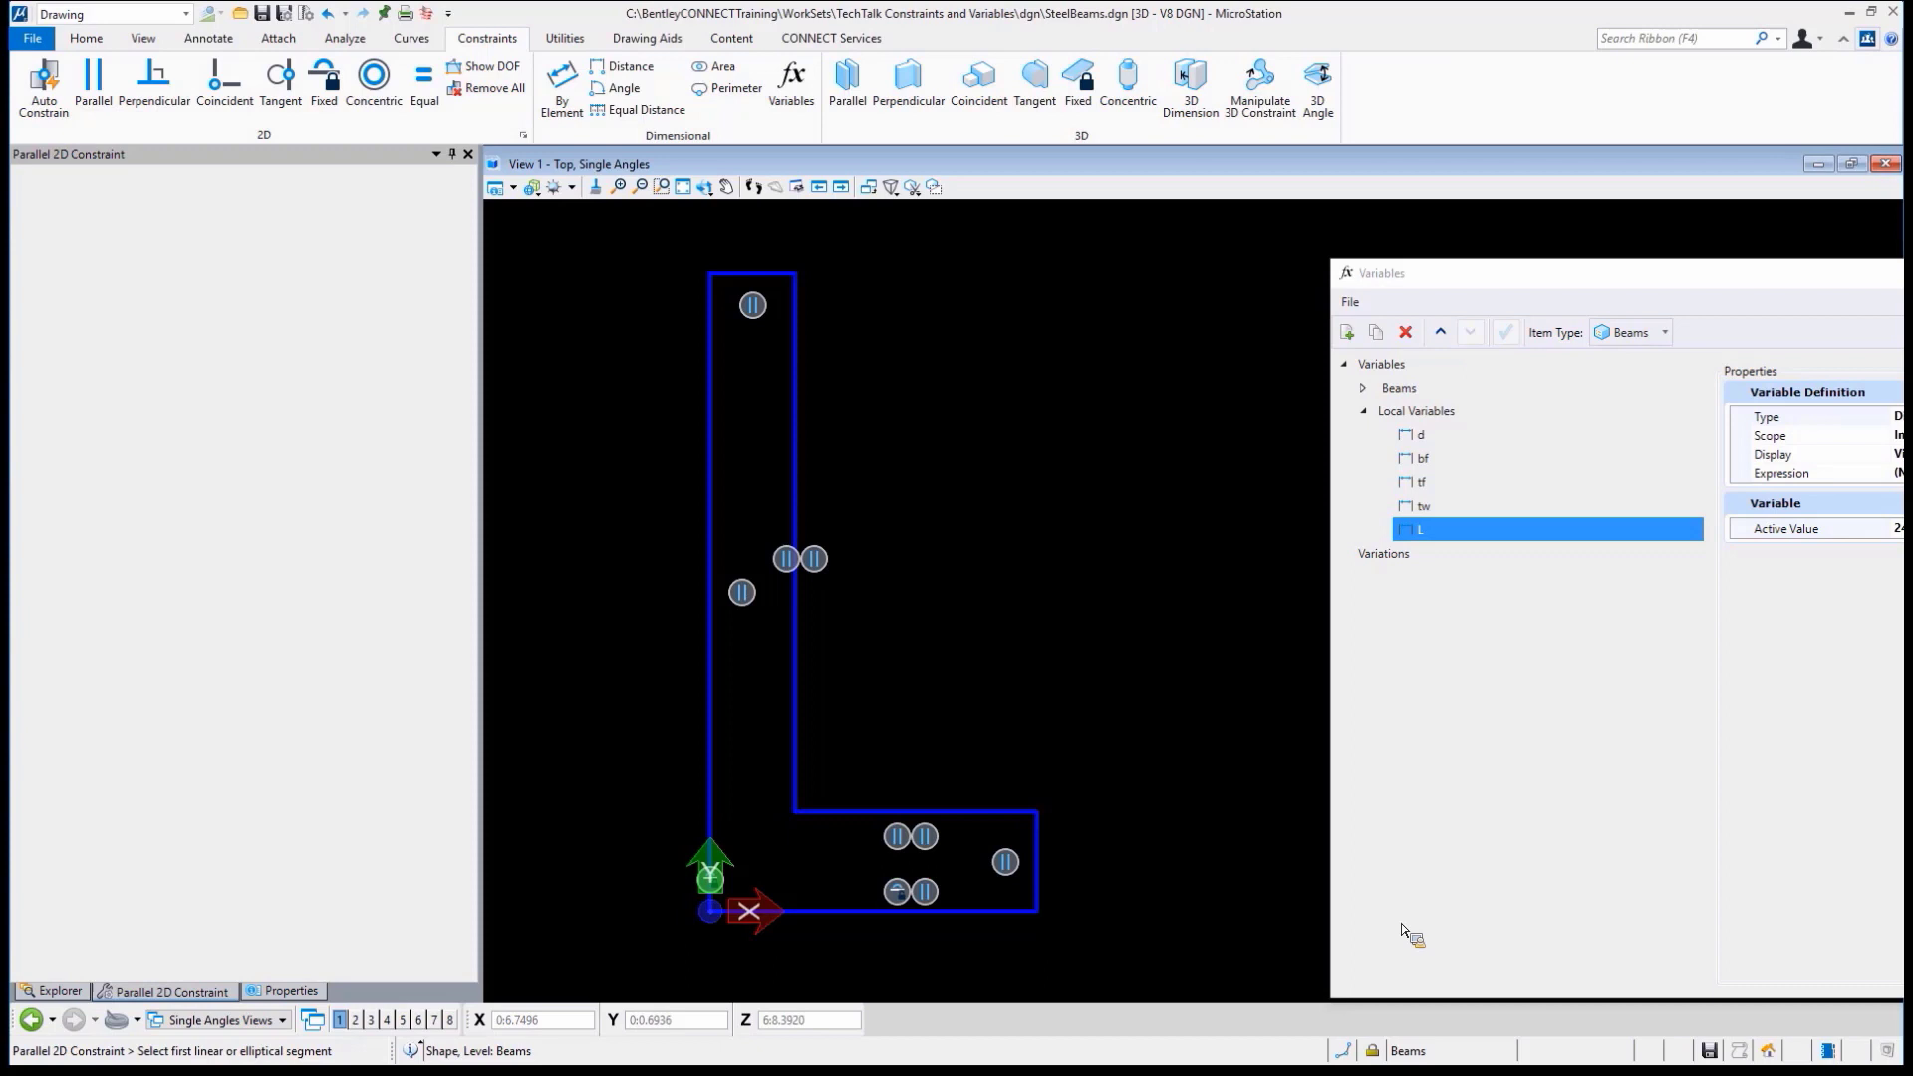
mouse_move(1150, 530)
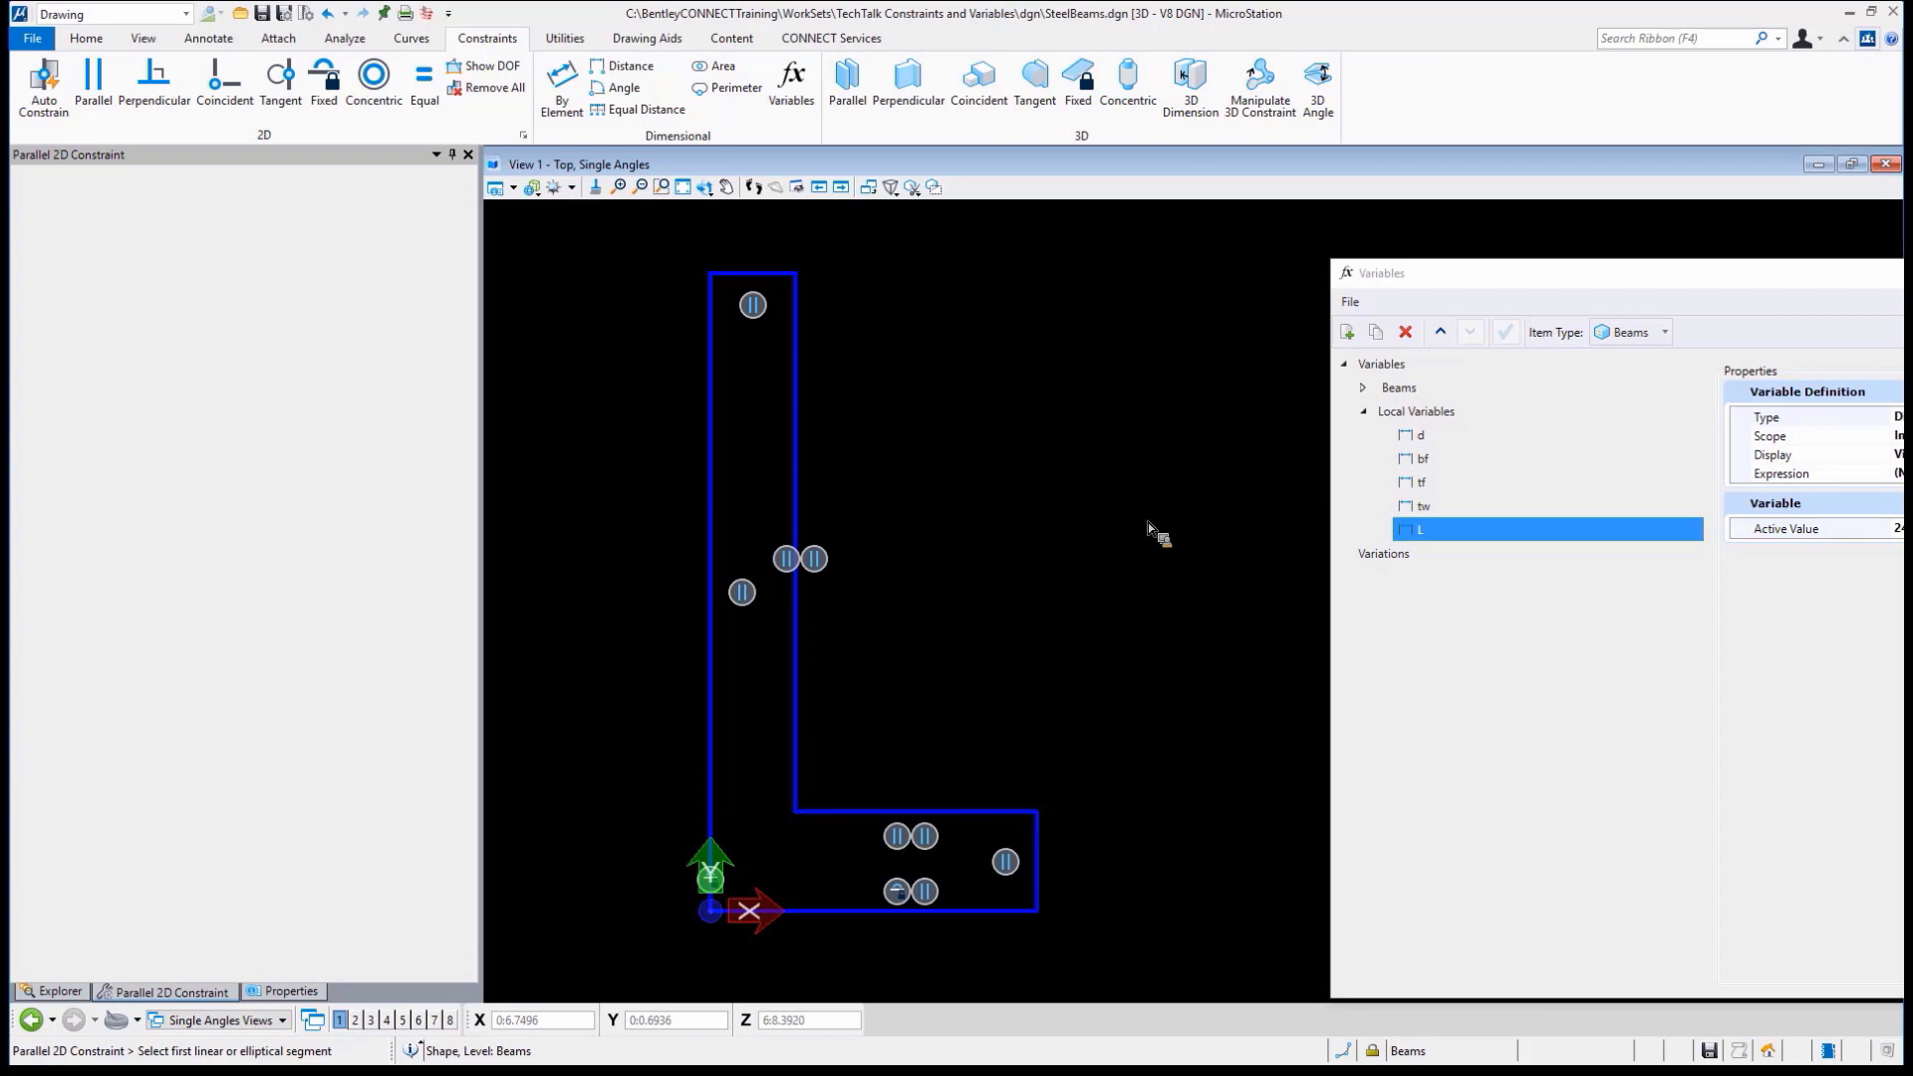
mouse_move(436, 339)
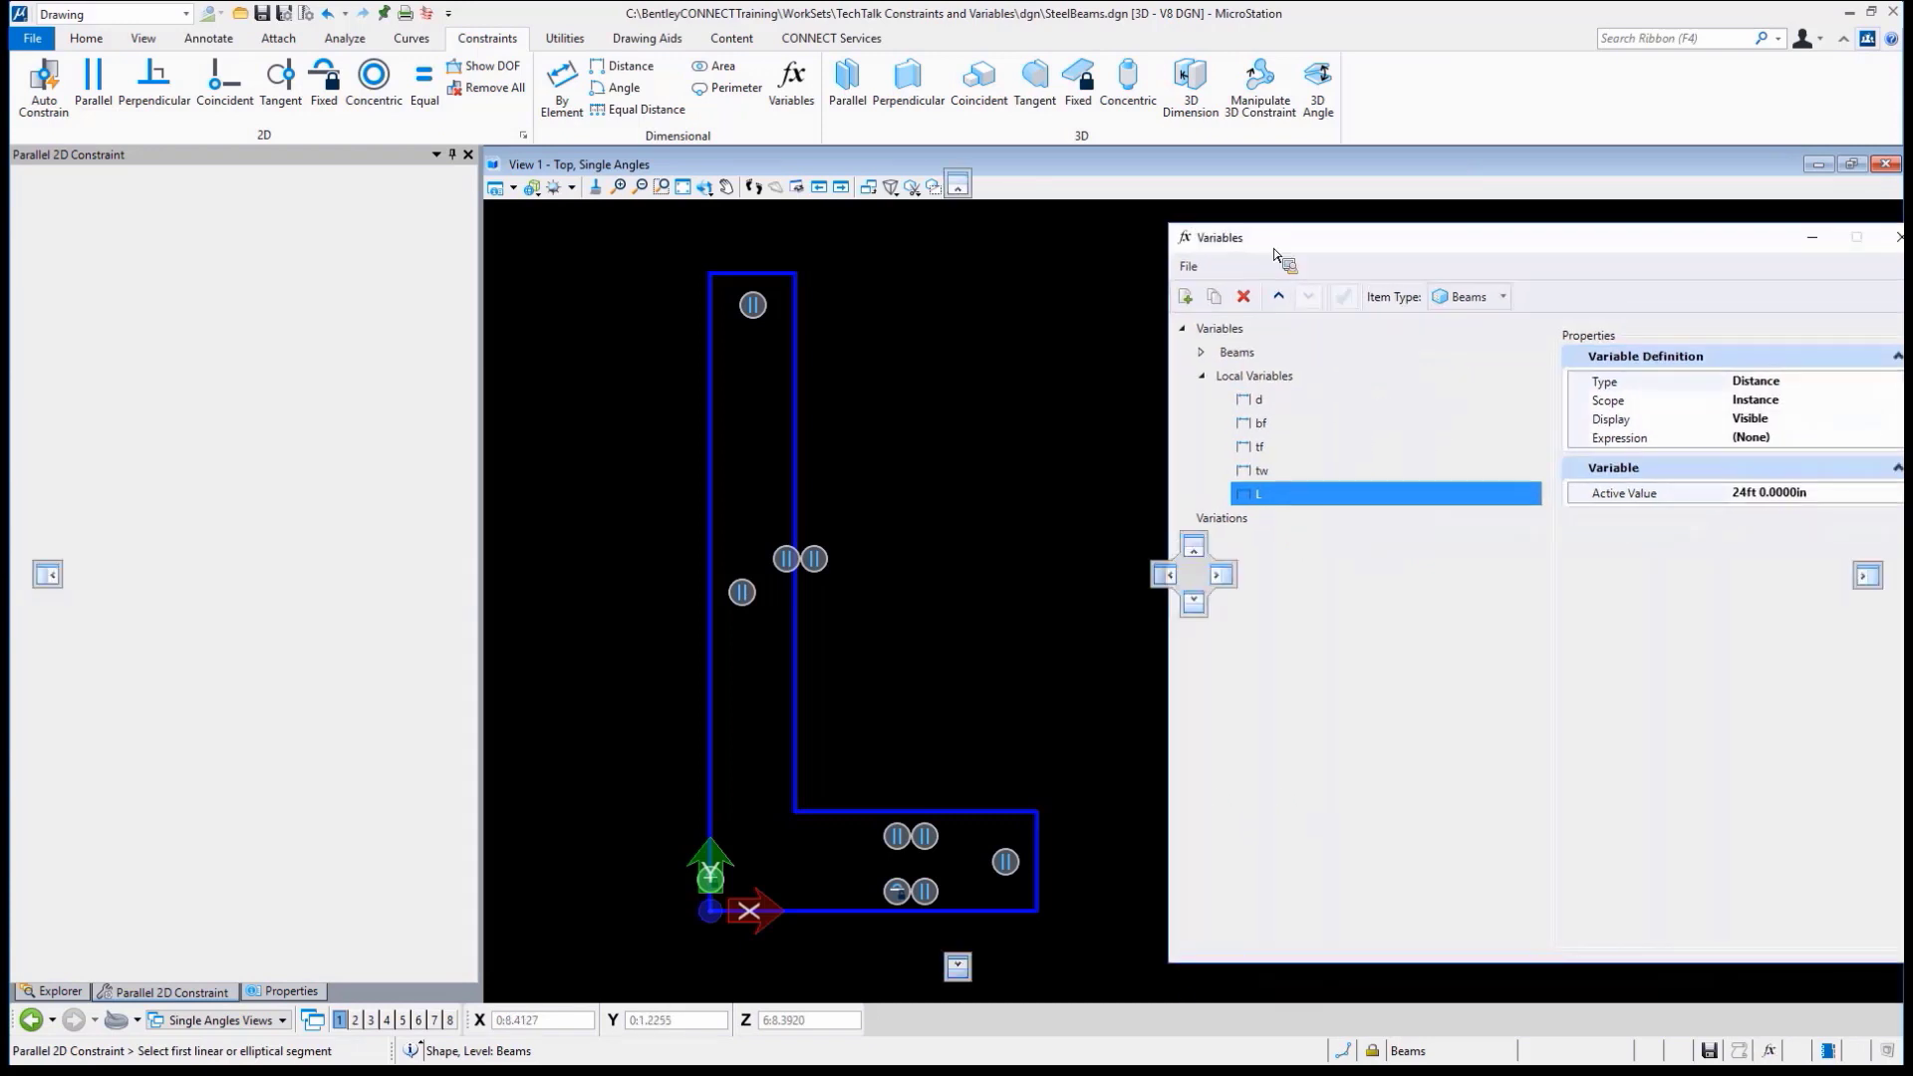
Check the profile's 5 remaining degrees of freedom, then constrain corner edges perpendicular
left_click(492, 66)
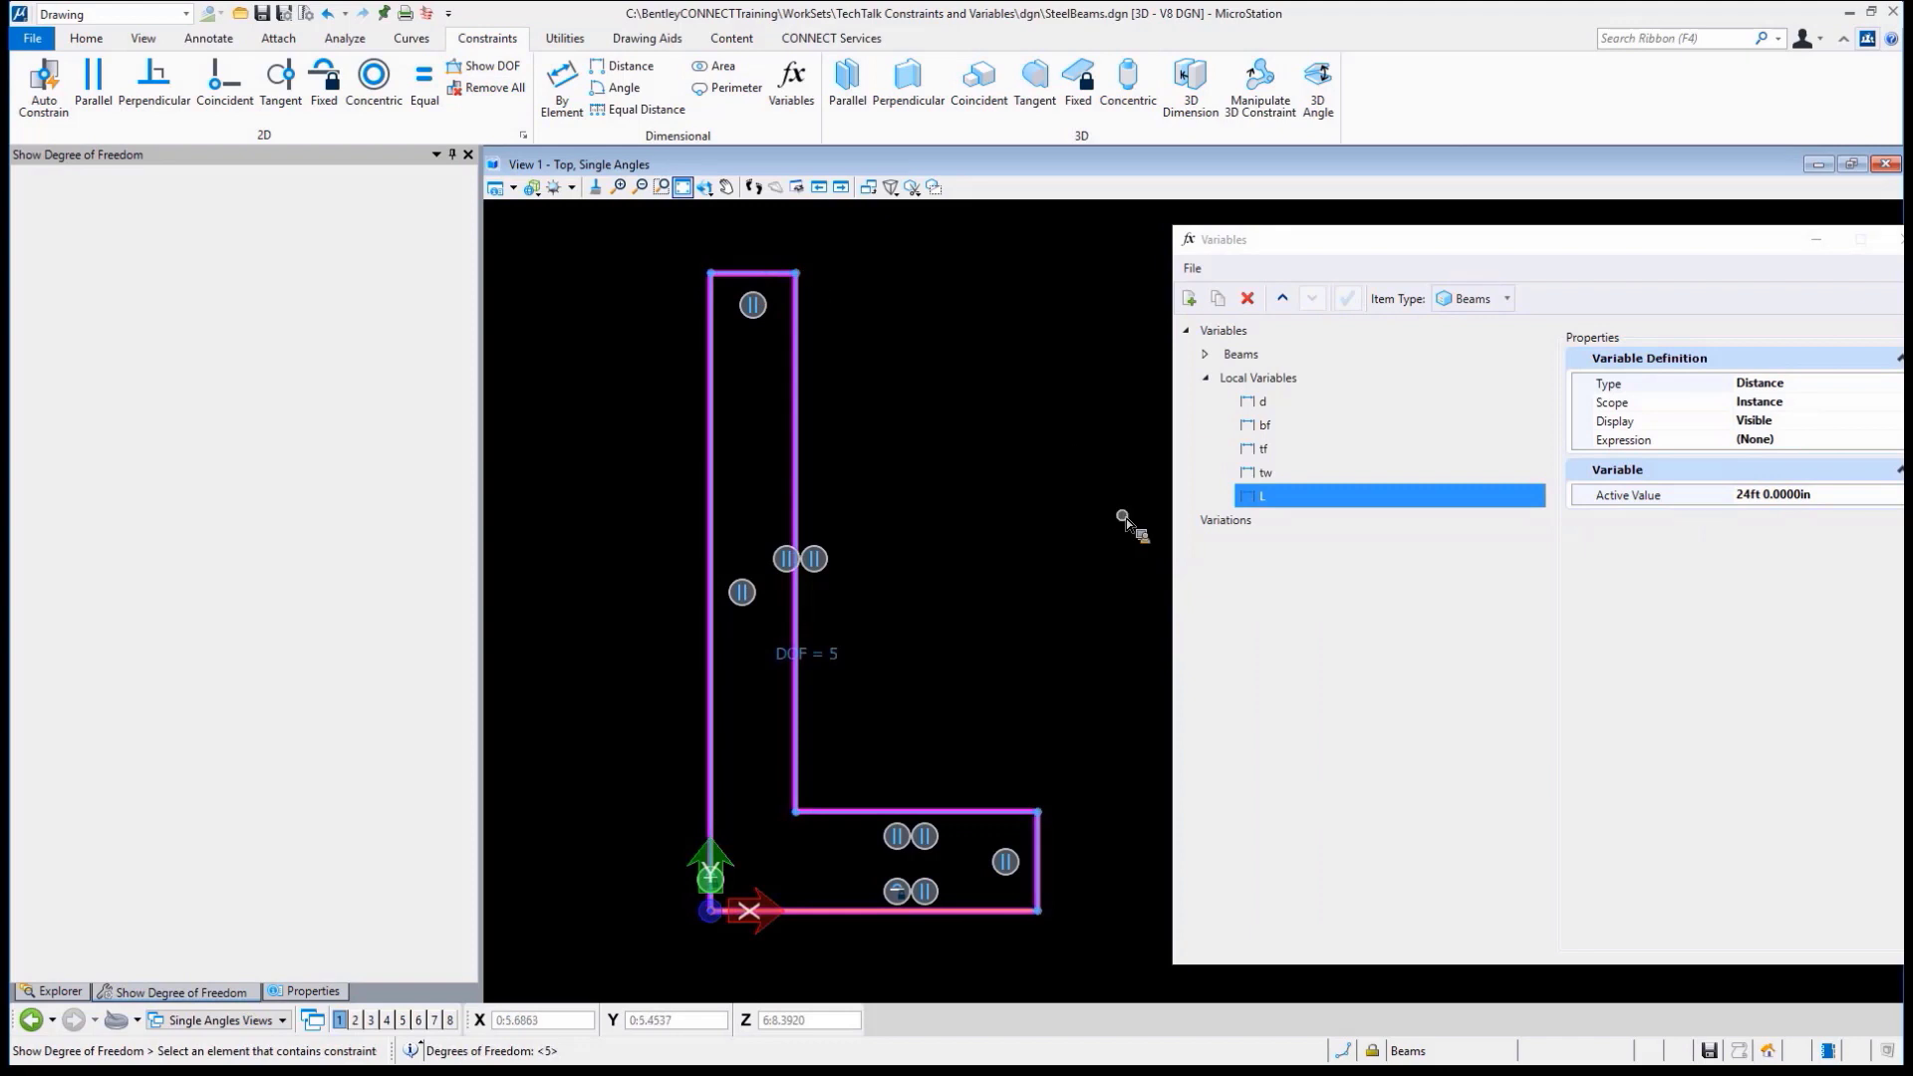
mouse_move(968, 490)
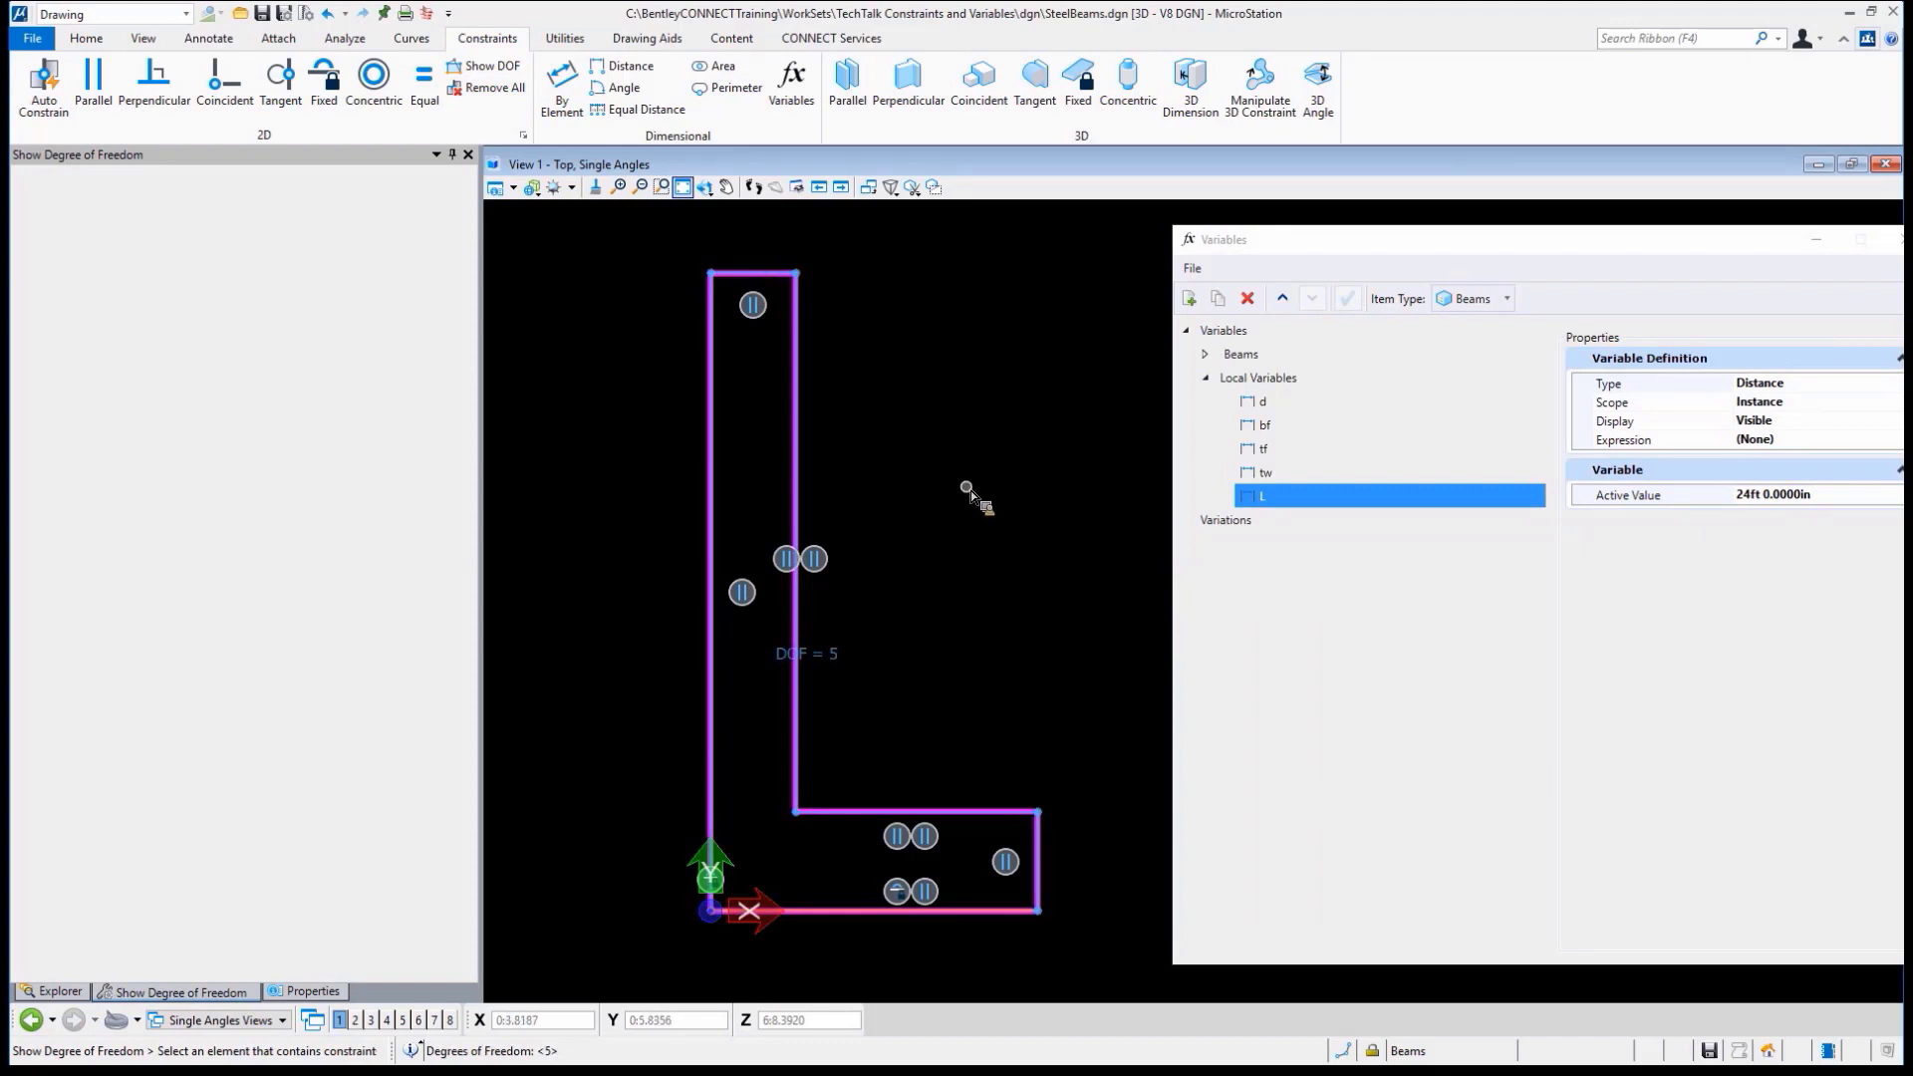
left_click(154, 80)
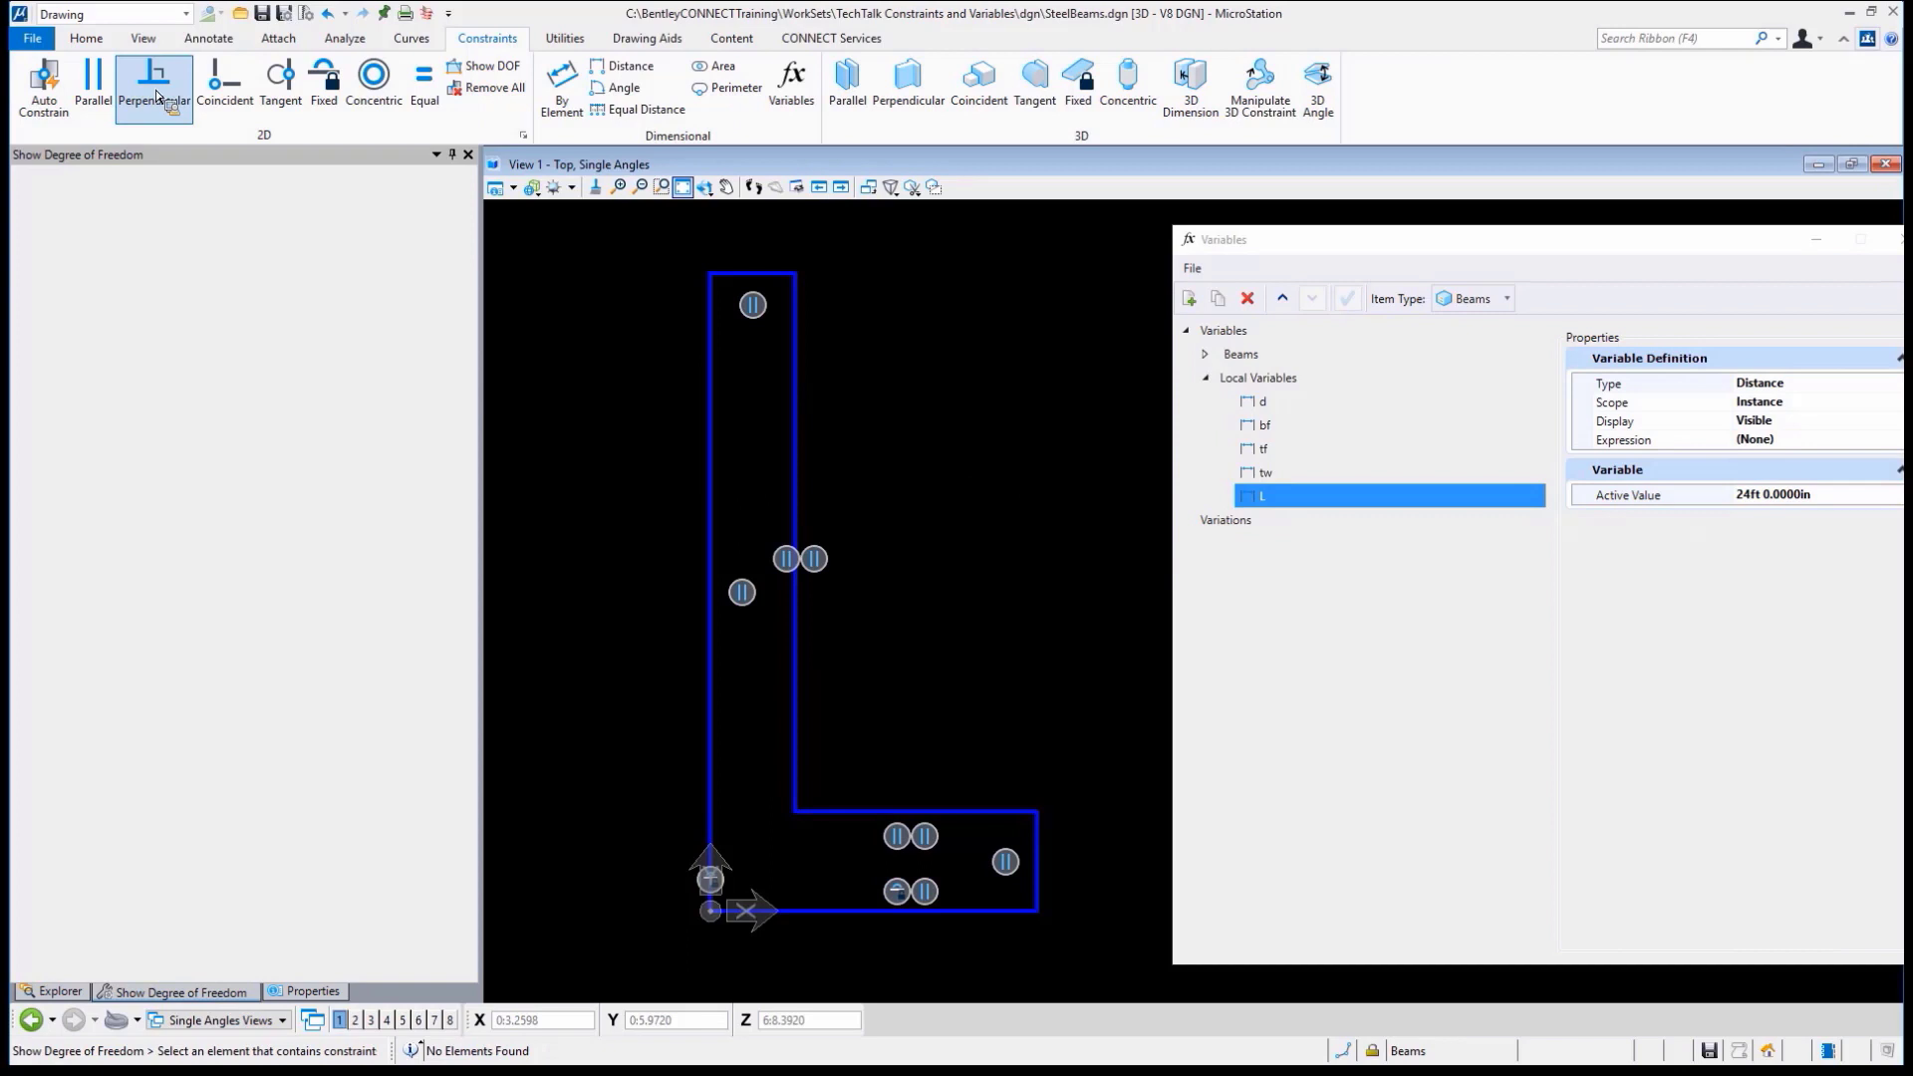
left_click(223, 84)
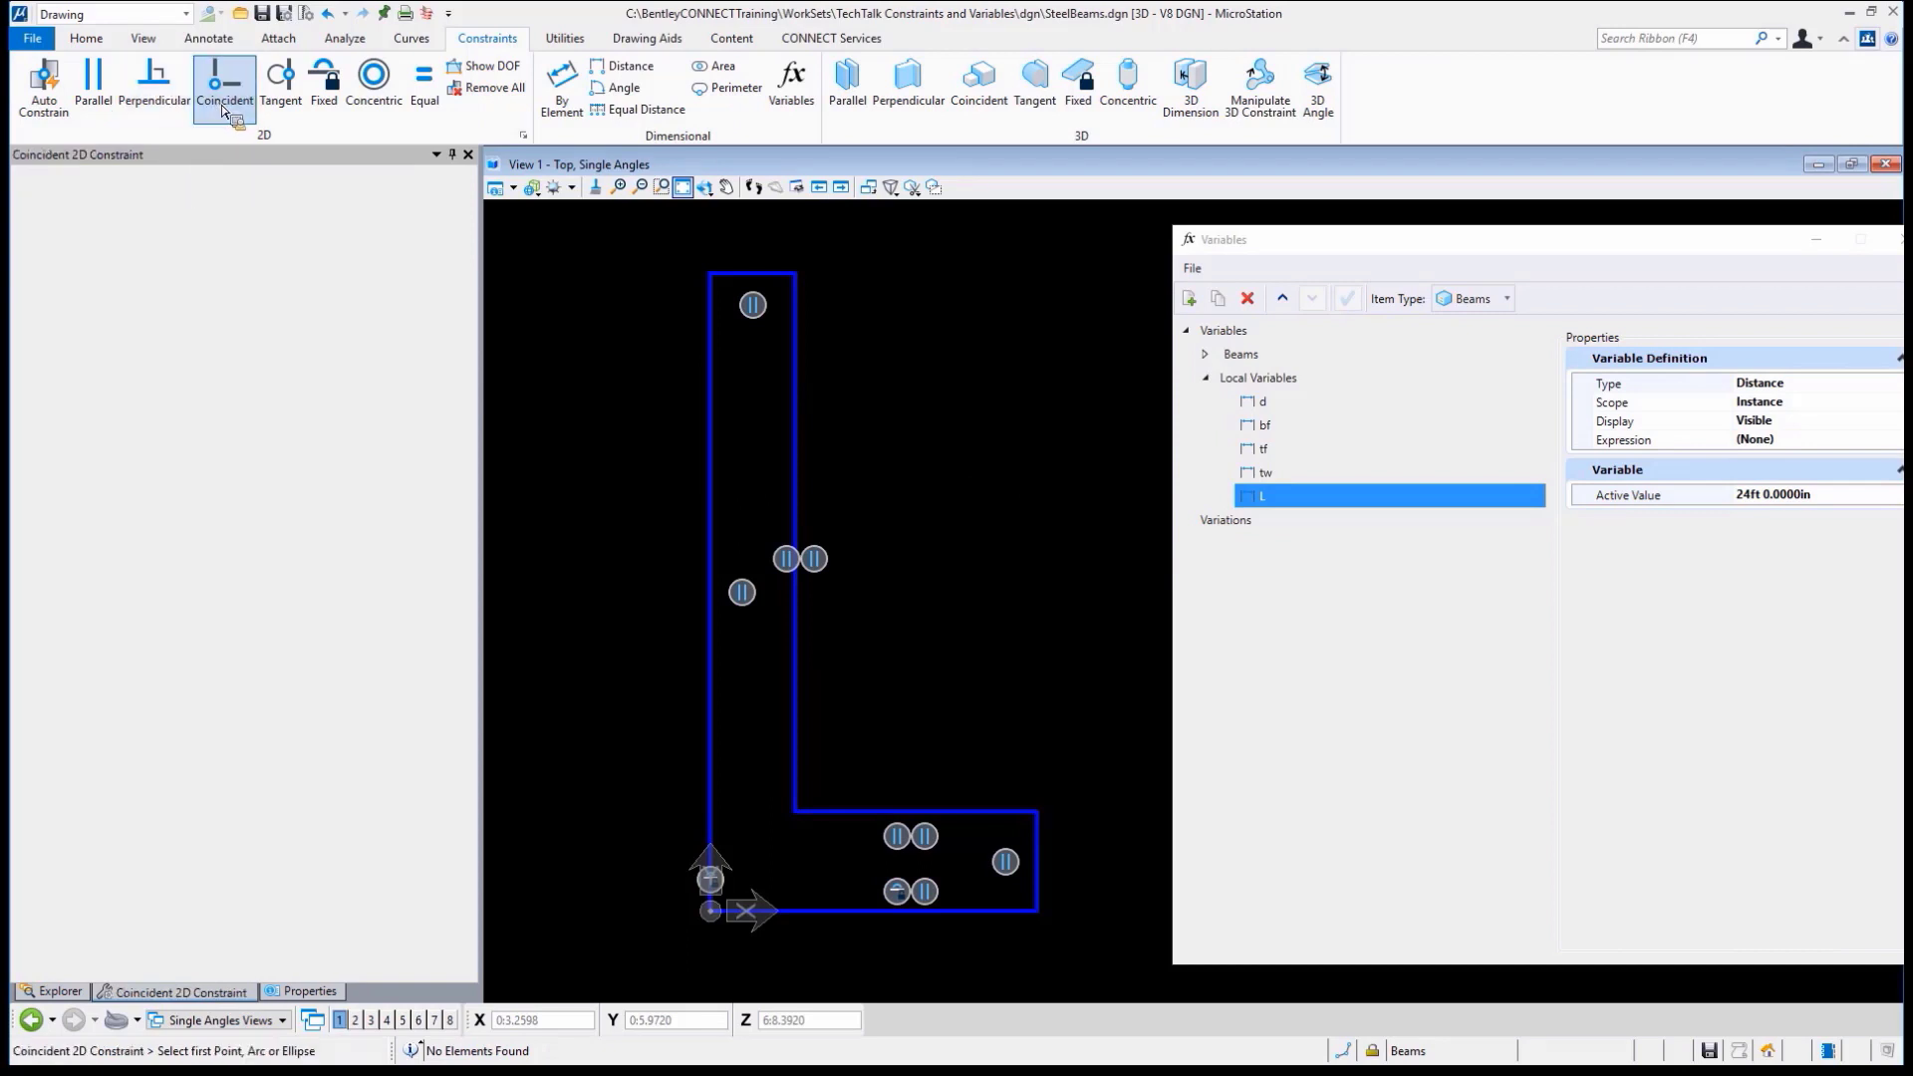
left_click(94, 83)
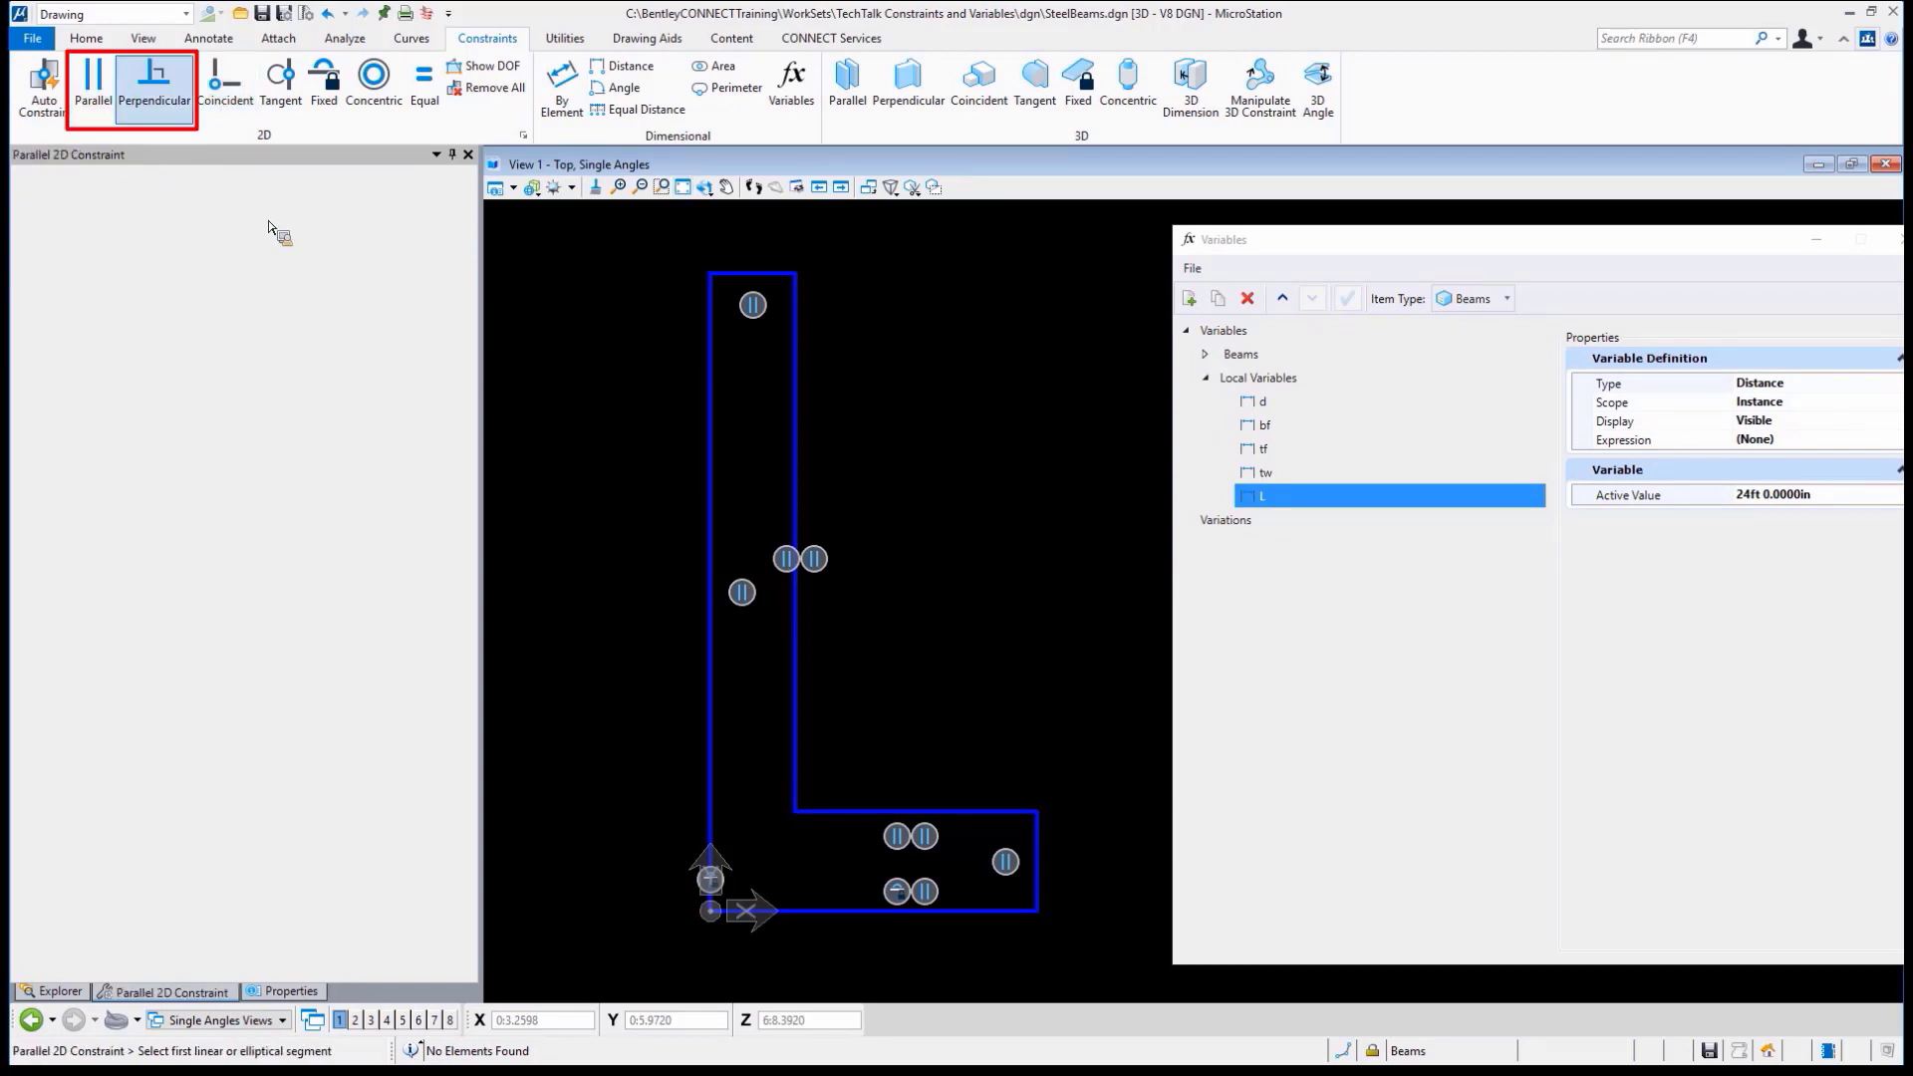
left_click(154, 84)
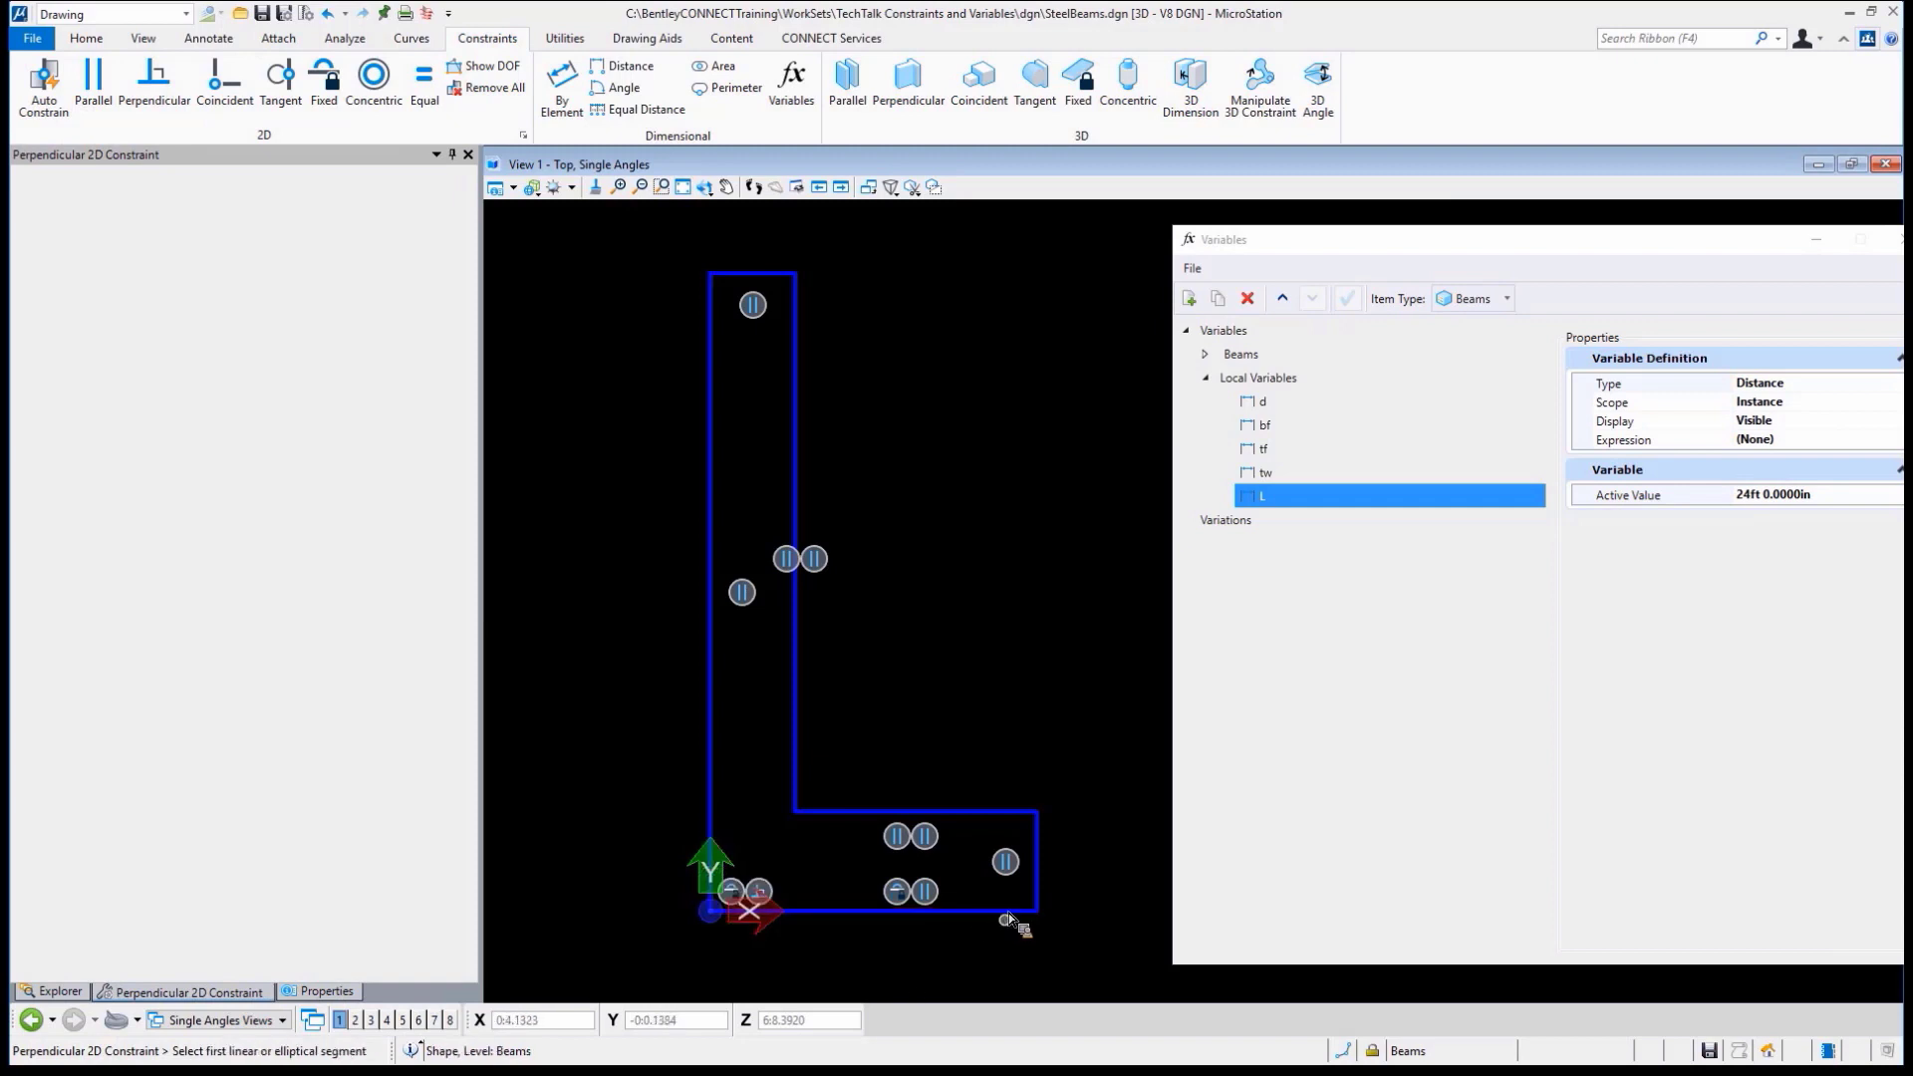
mouse_move(1040, 841)
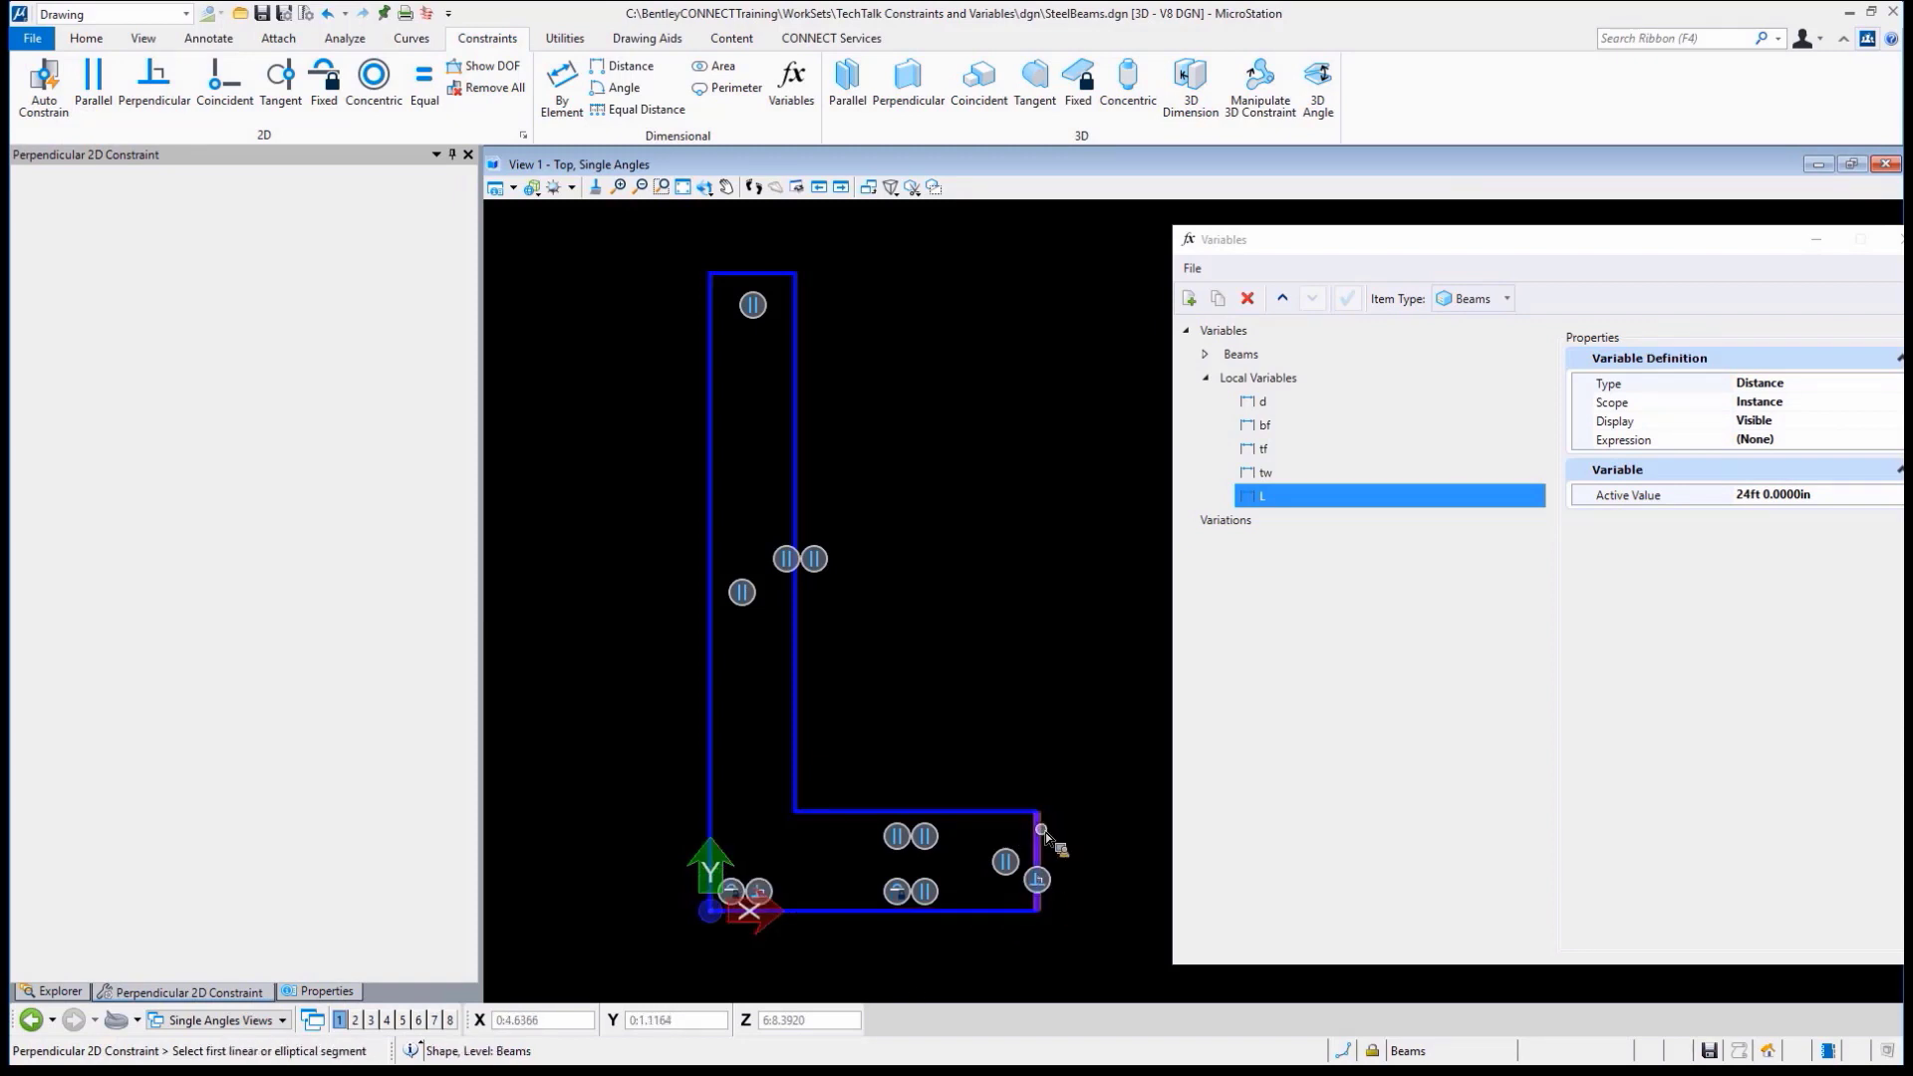
mouse_move(810, 814)
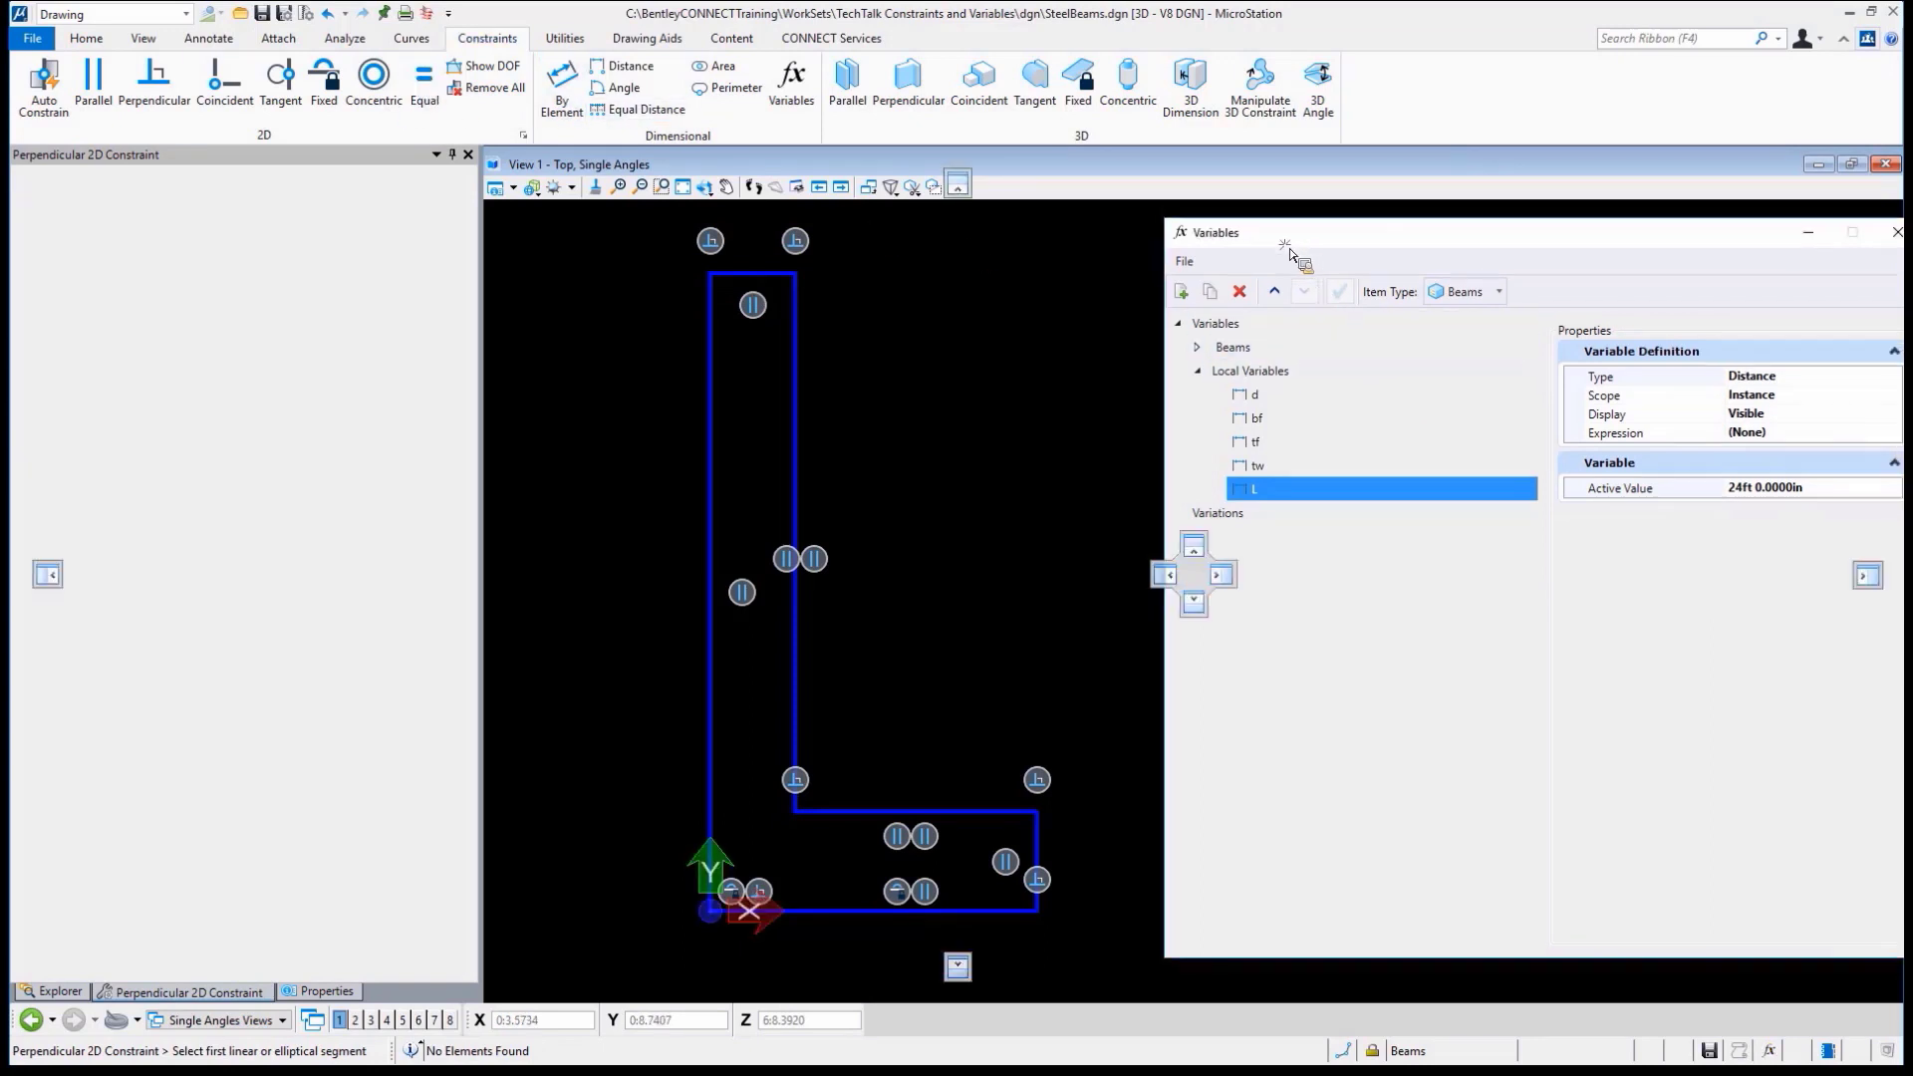
Dimension the bottom width and end thickness, linking them to variables bf and tf
left_click(560, 86)
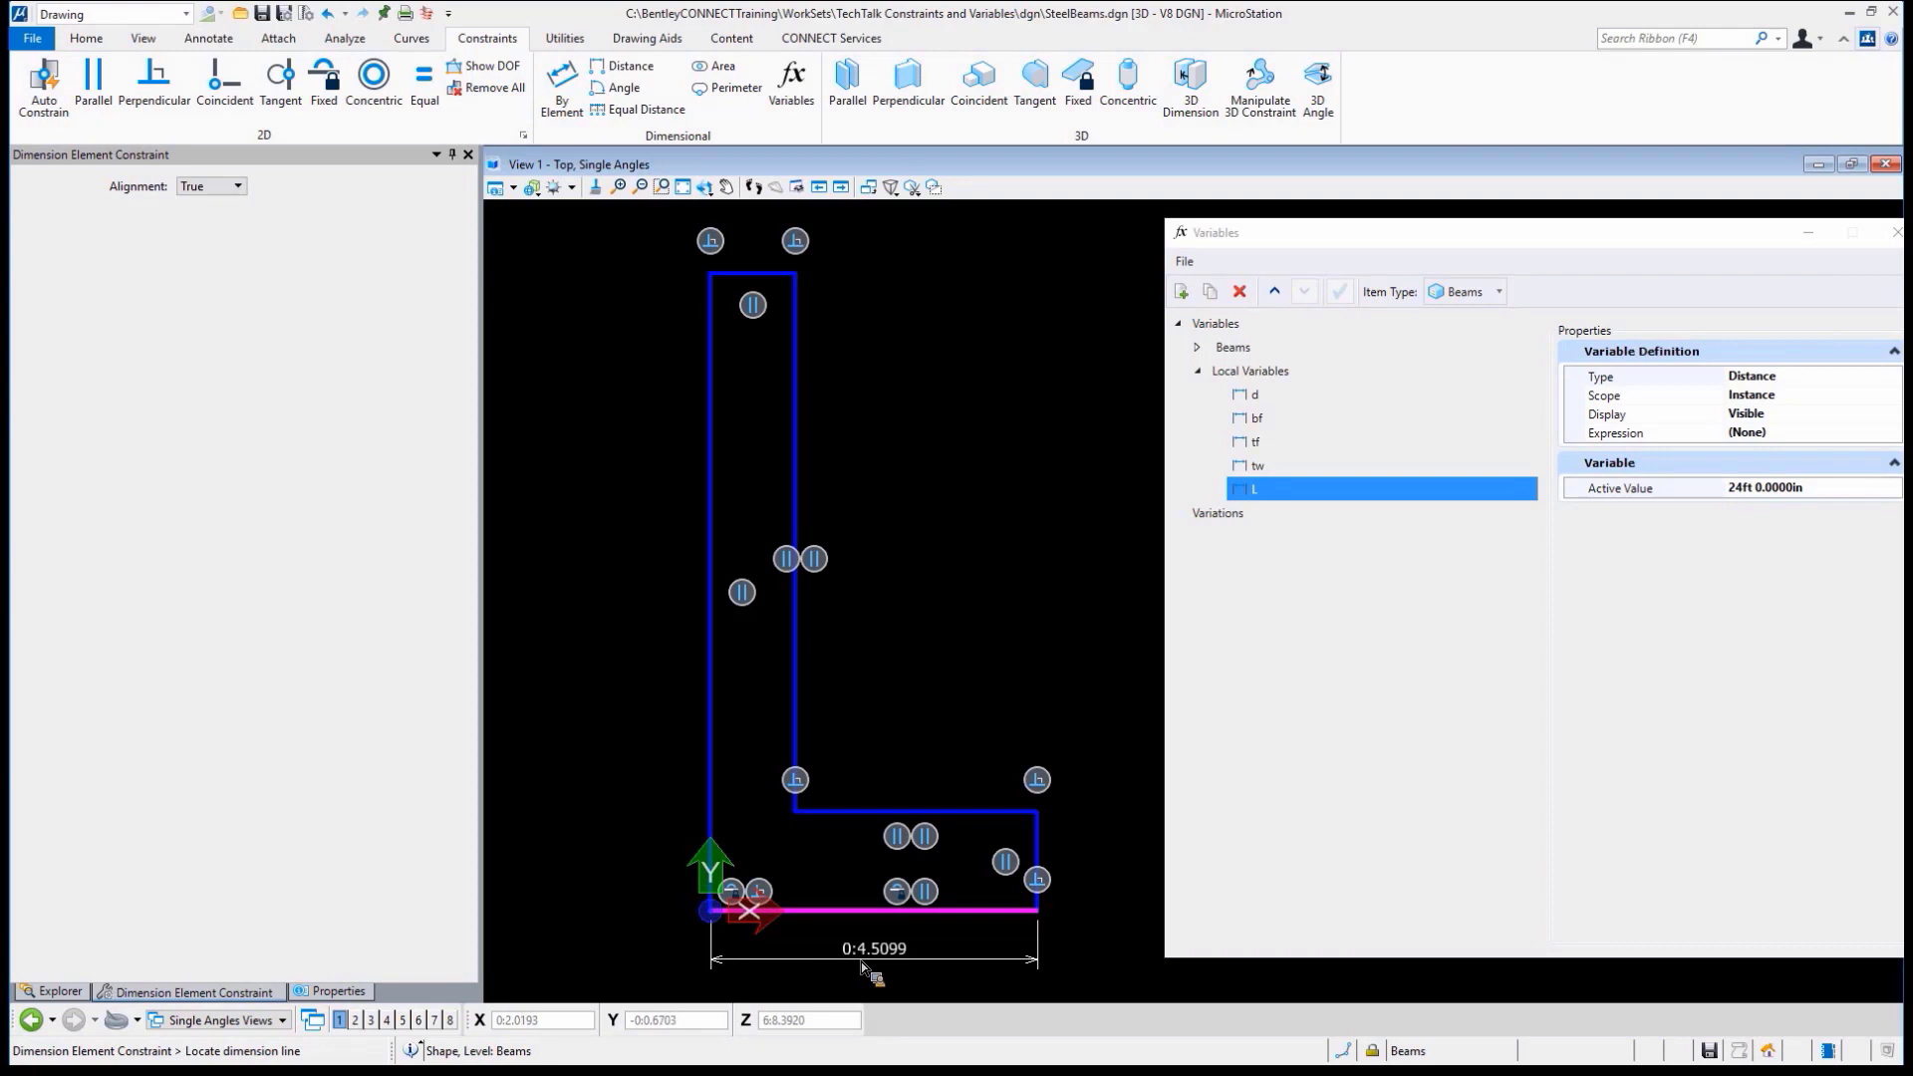
left_click(875, 948)
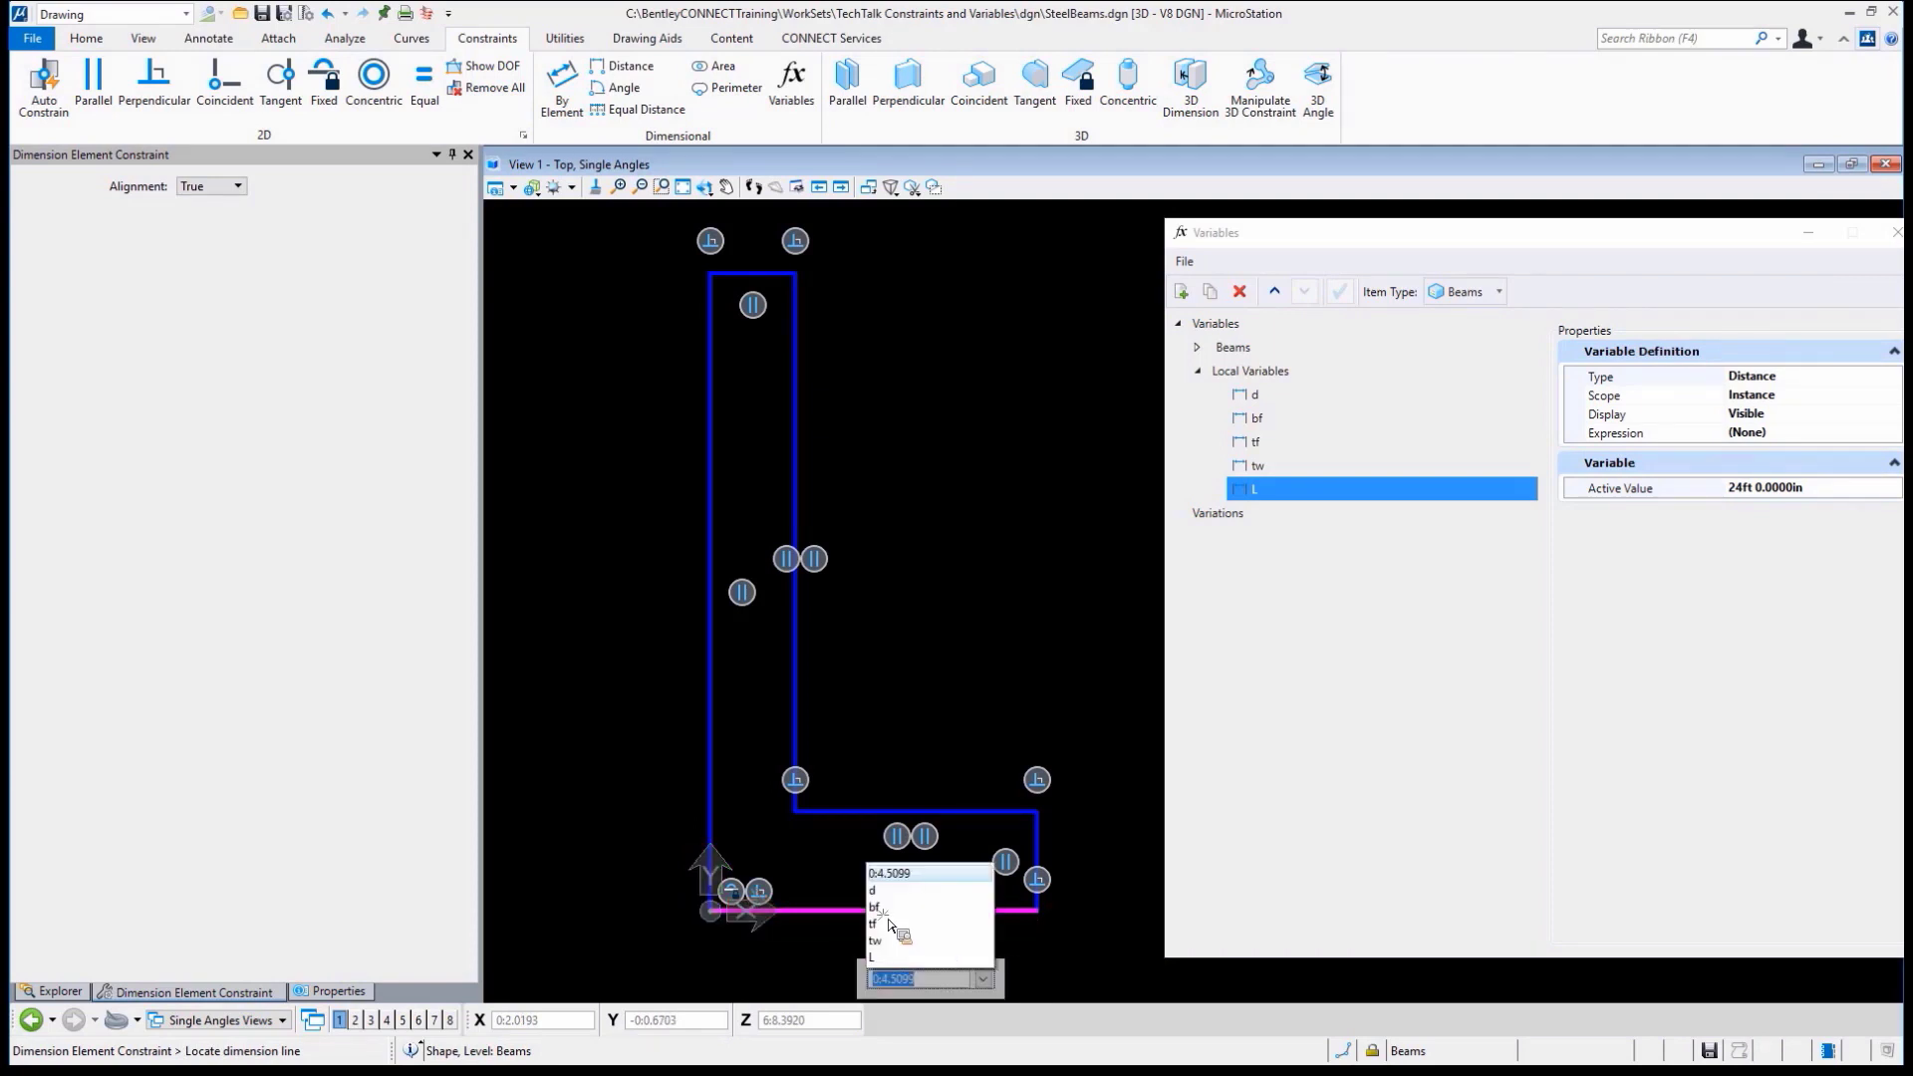
left_click(875, 908)
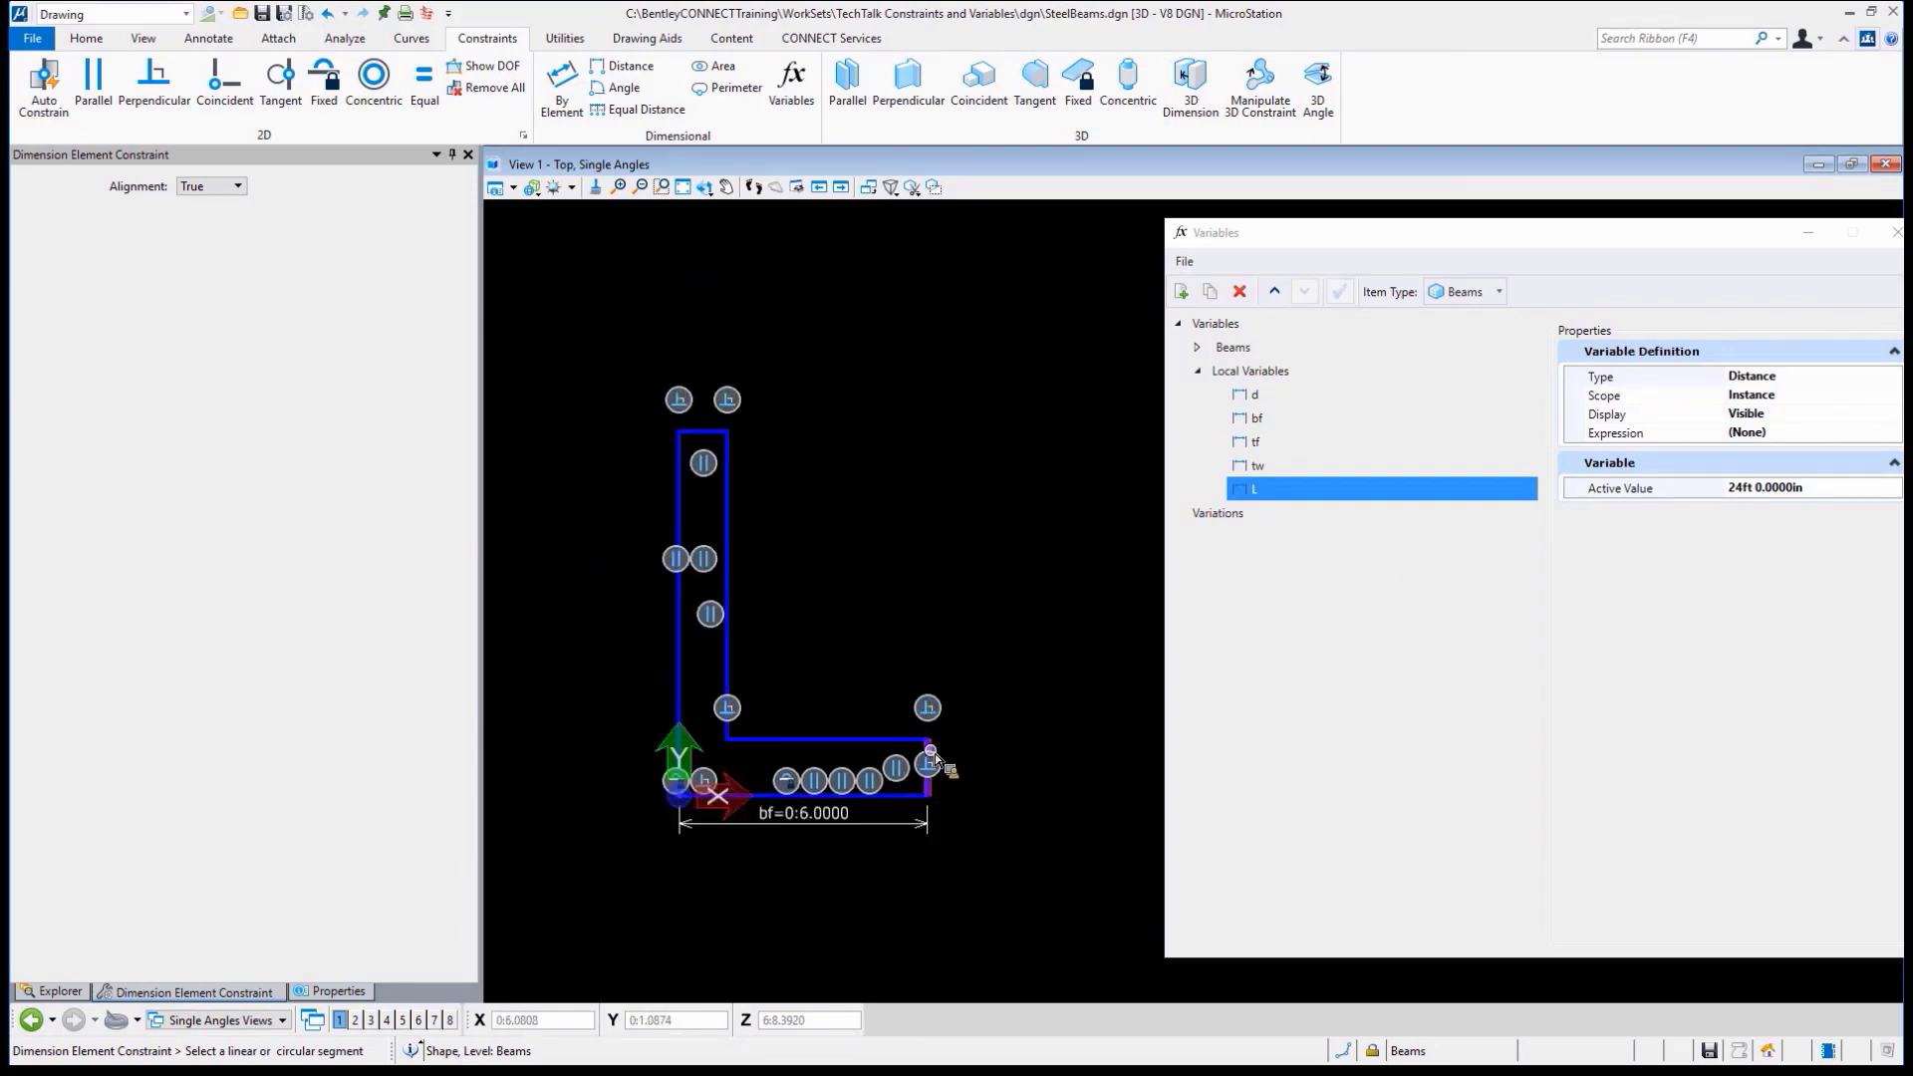
left_click(930, 763)
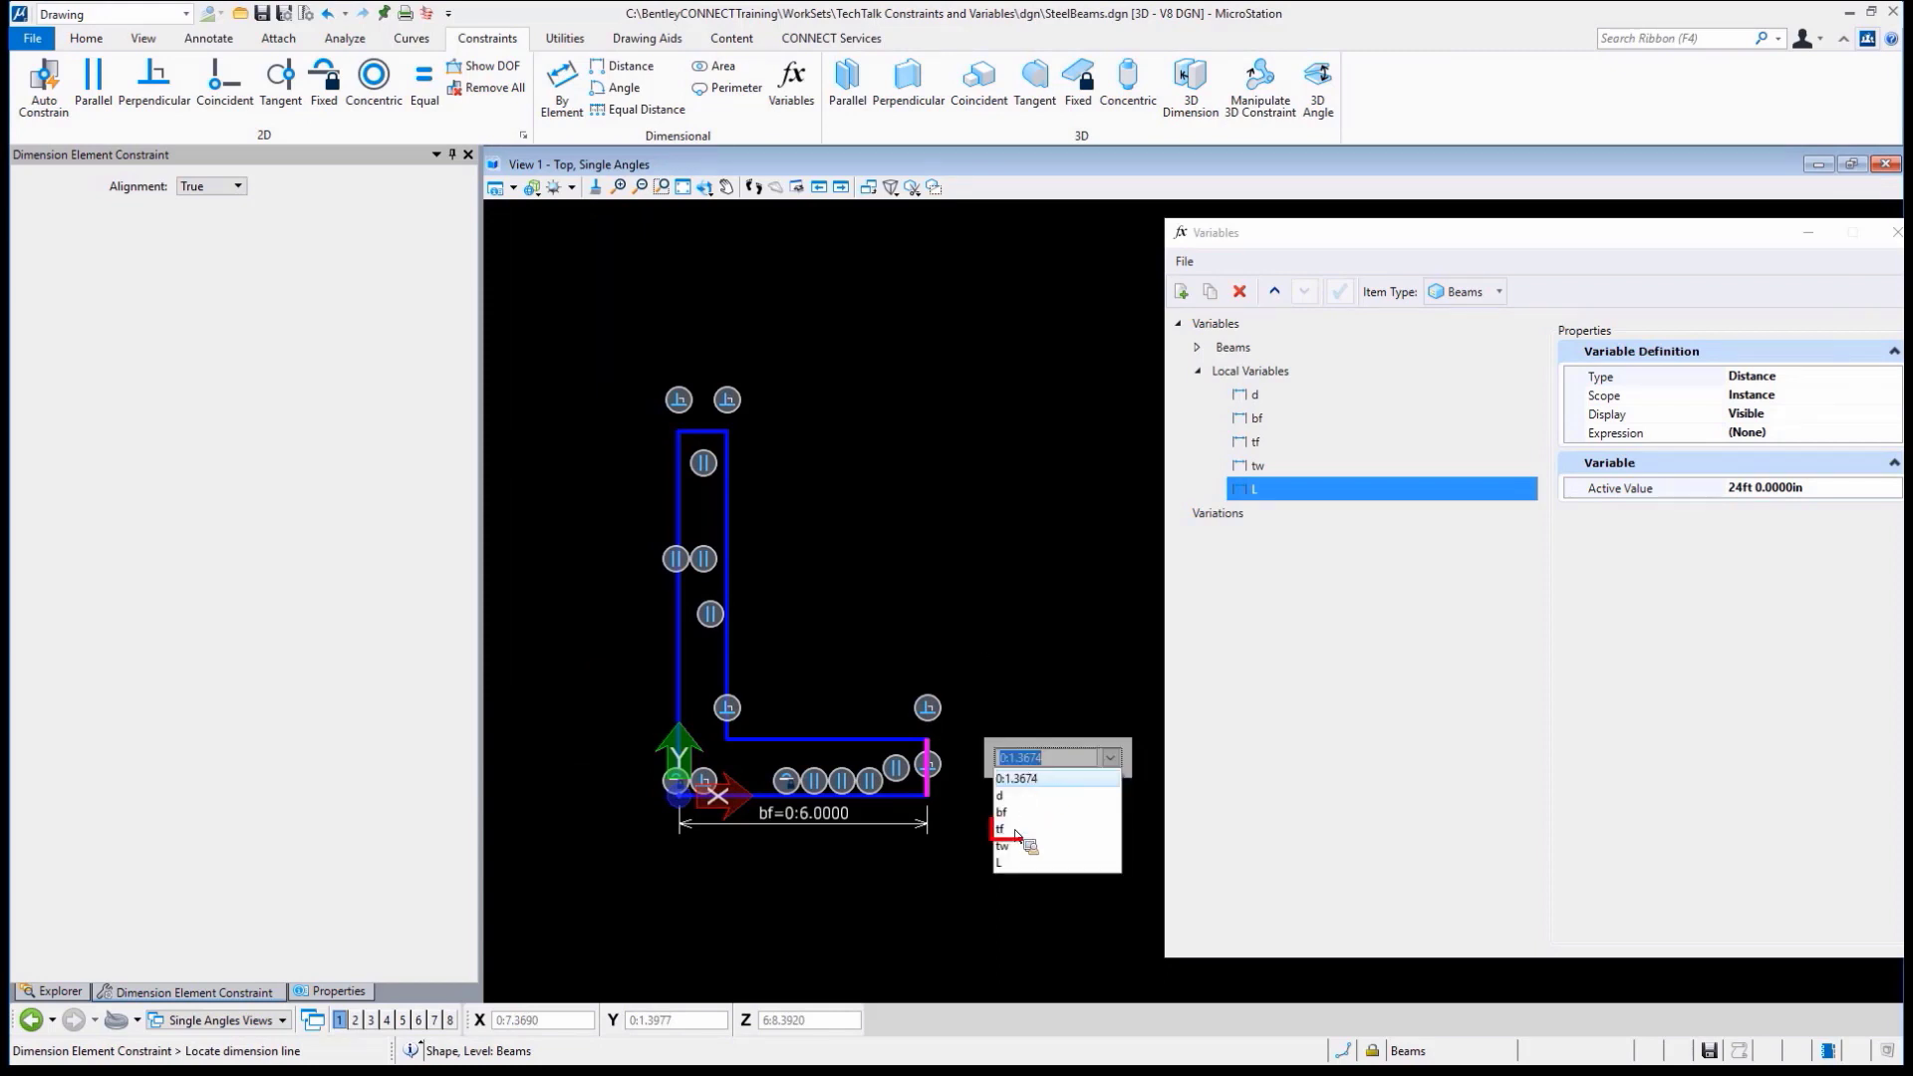
left_click(998, 829)
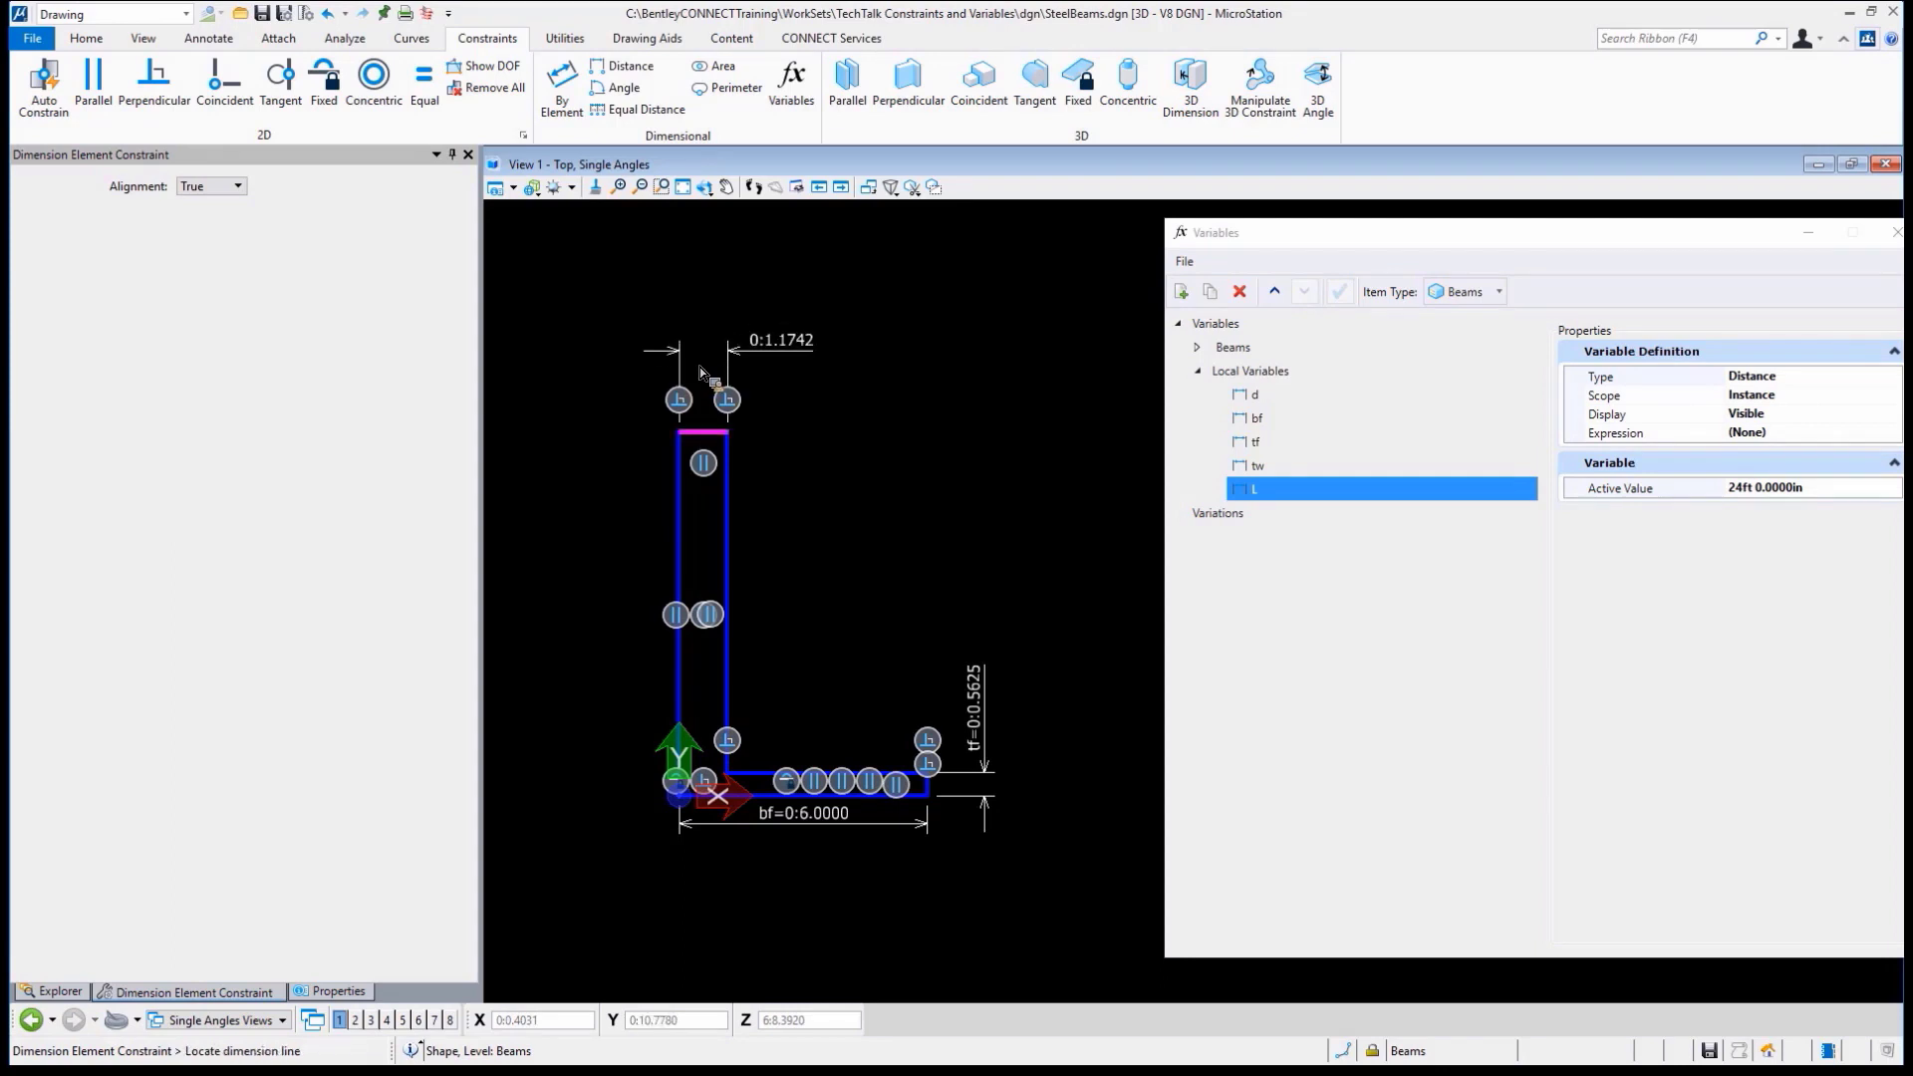
Dimension the top thickness and vertical height, linking them to variables tw and d
left_click(819, 383)
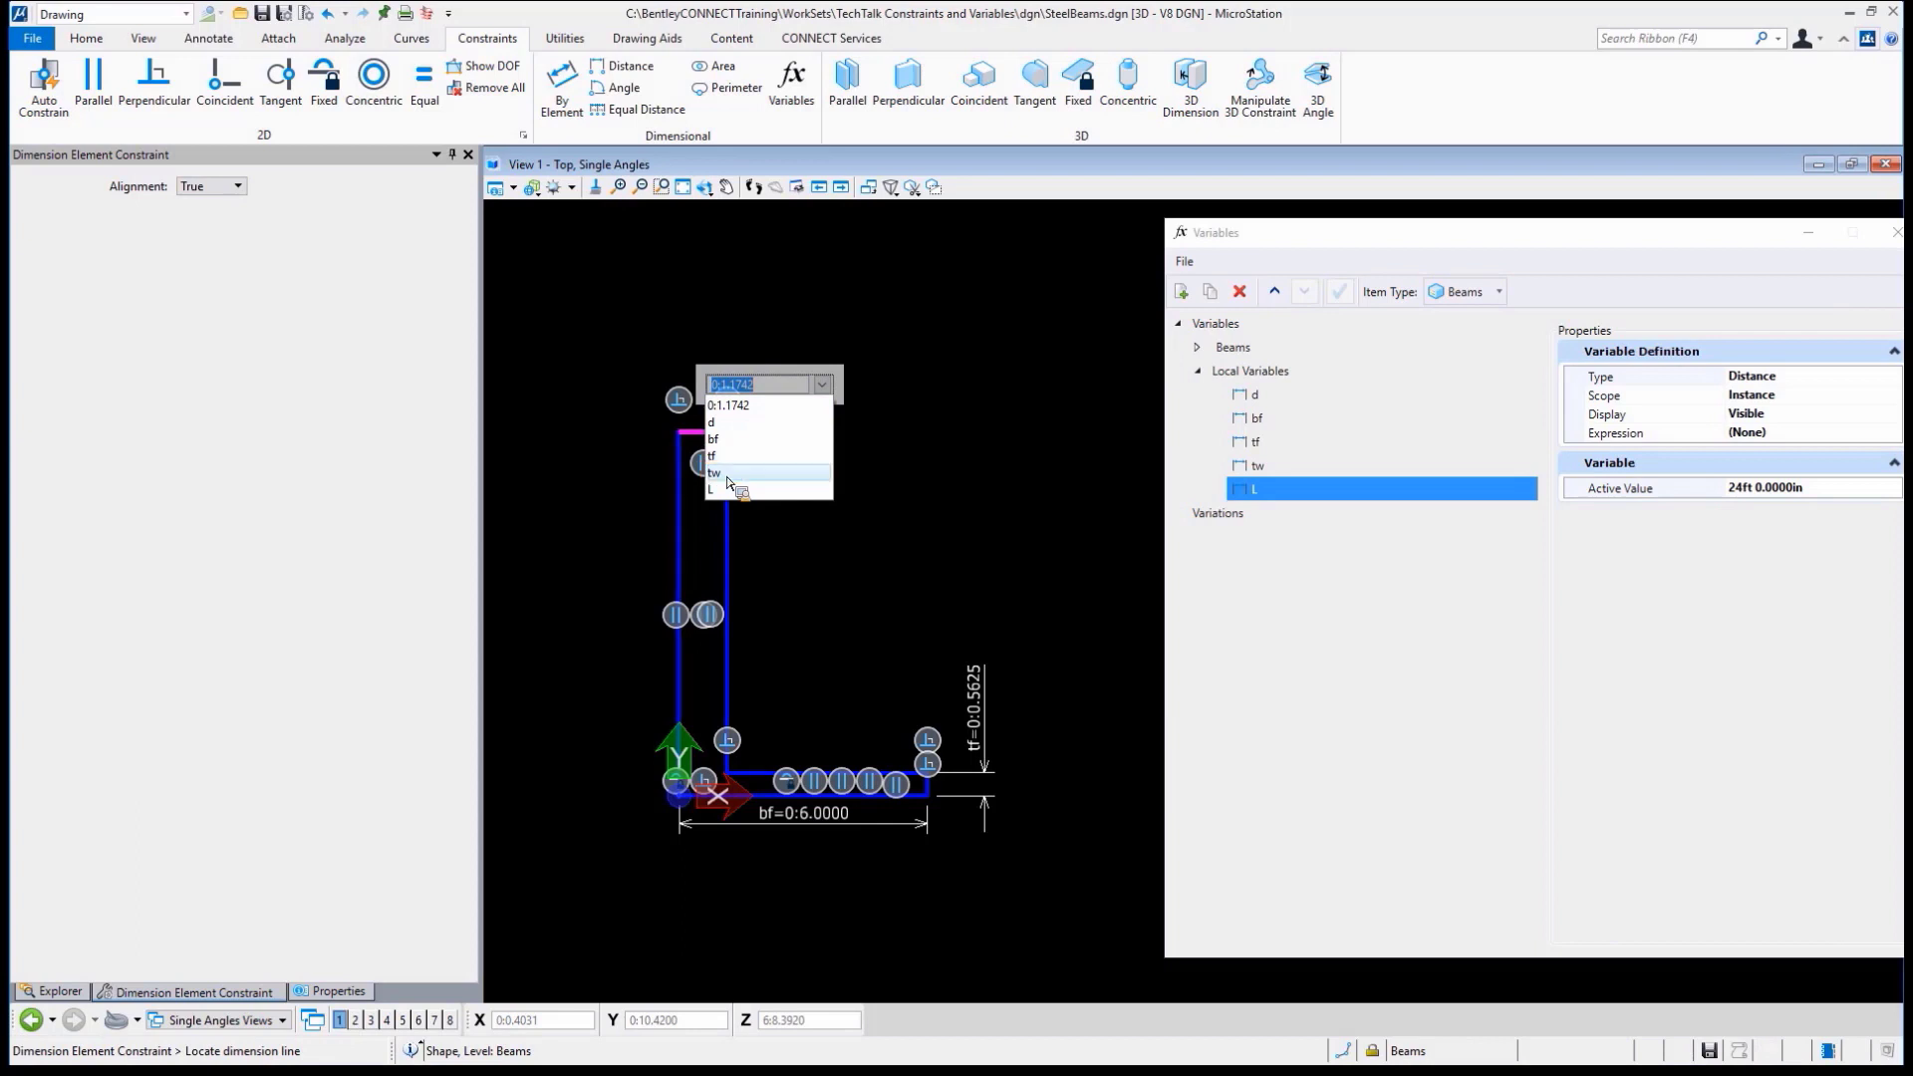
left_click(713, 473)
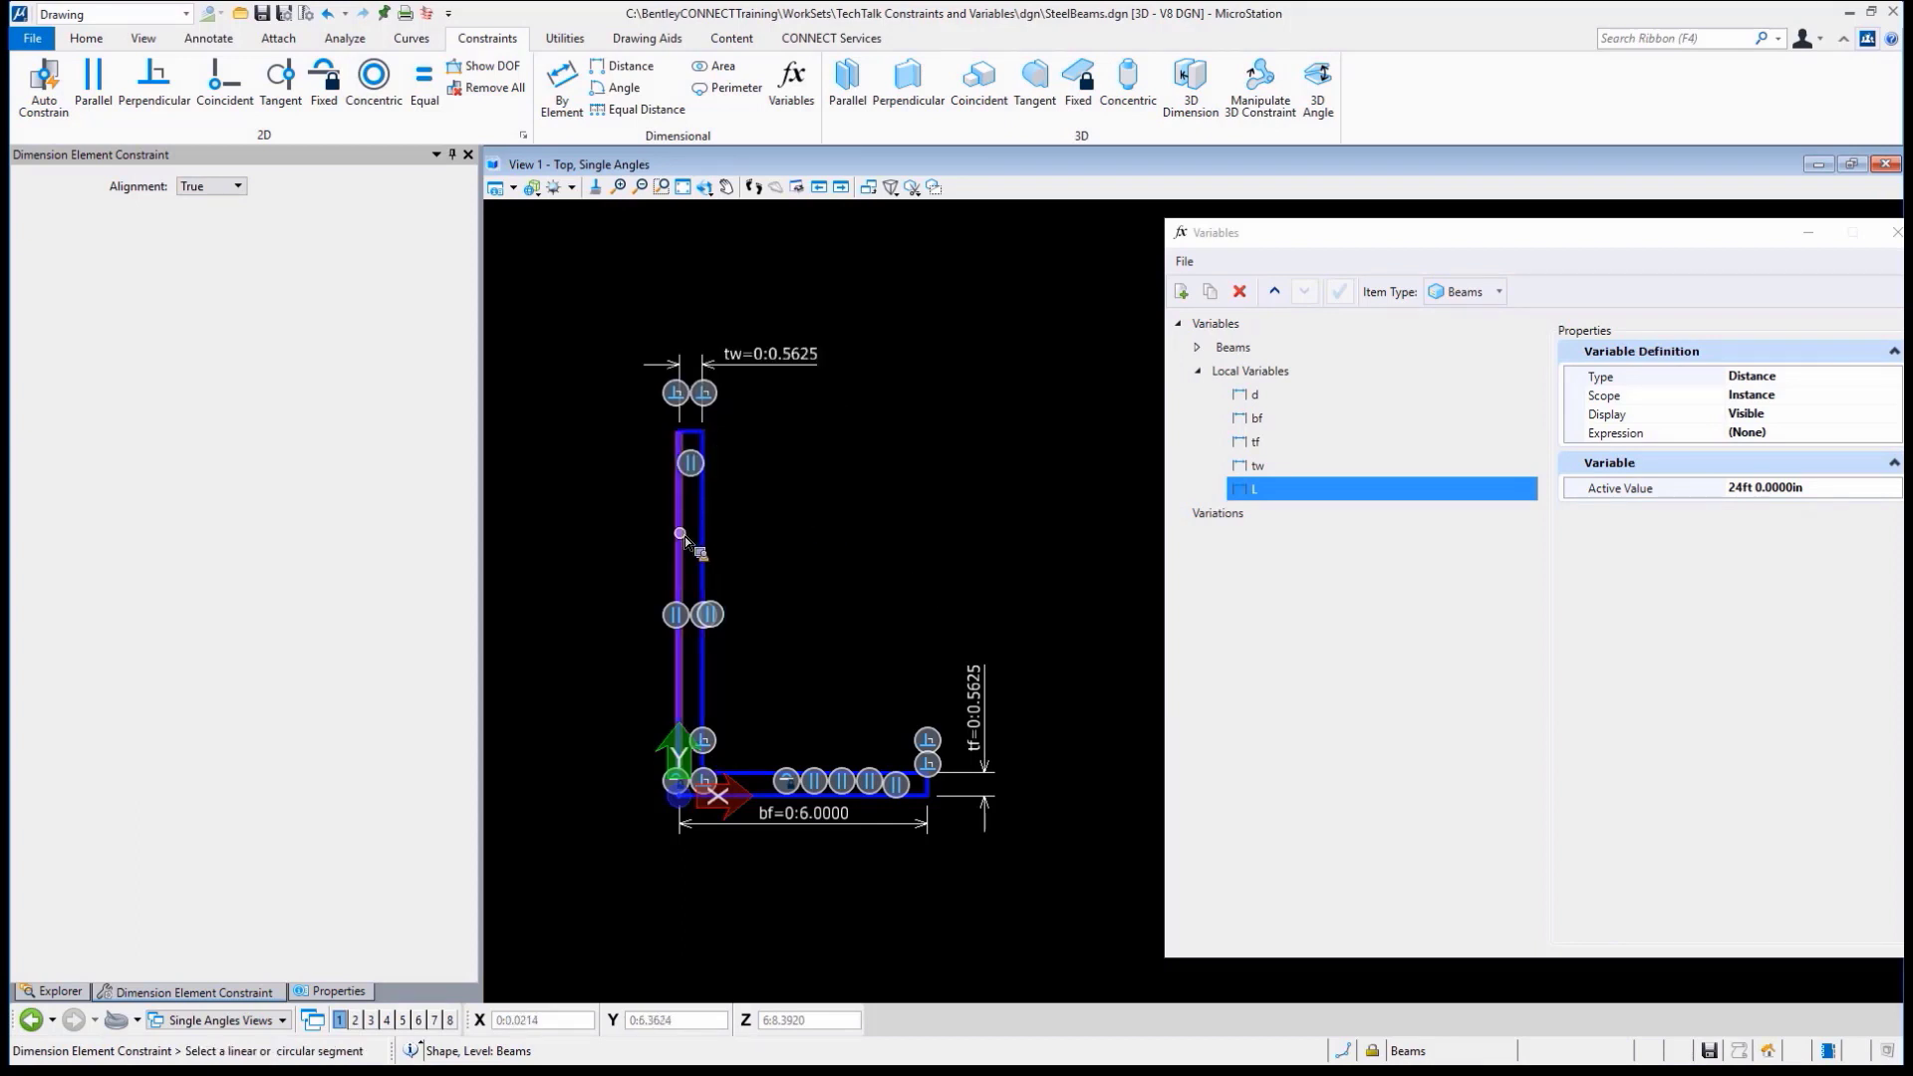
left_click(689, 533)
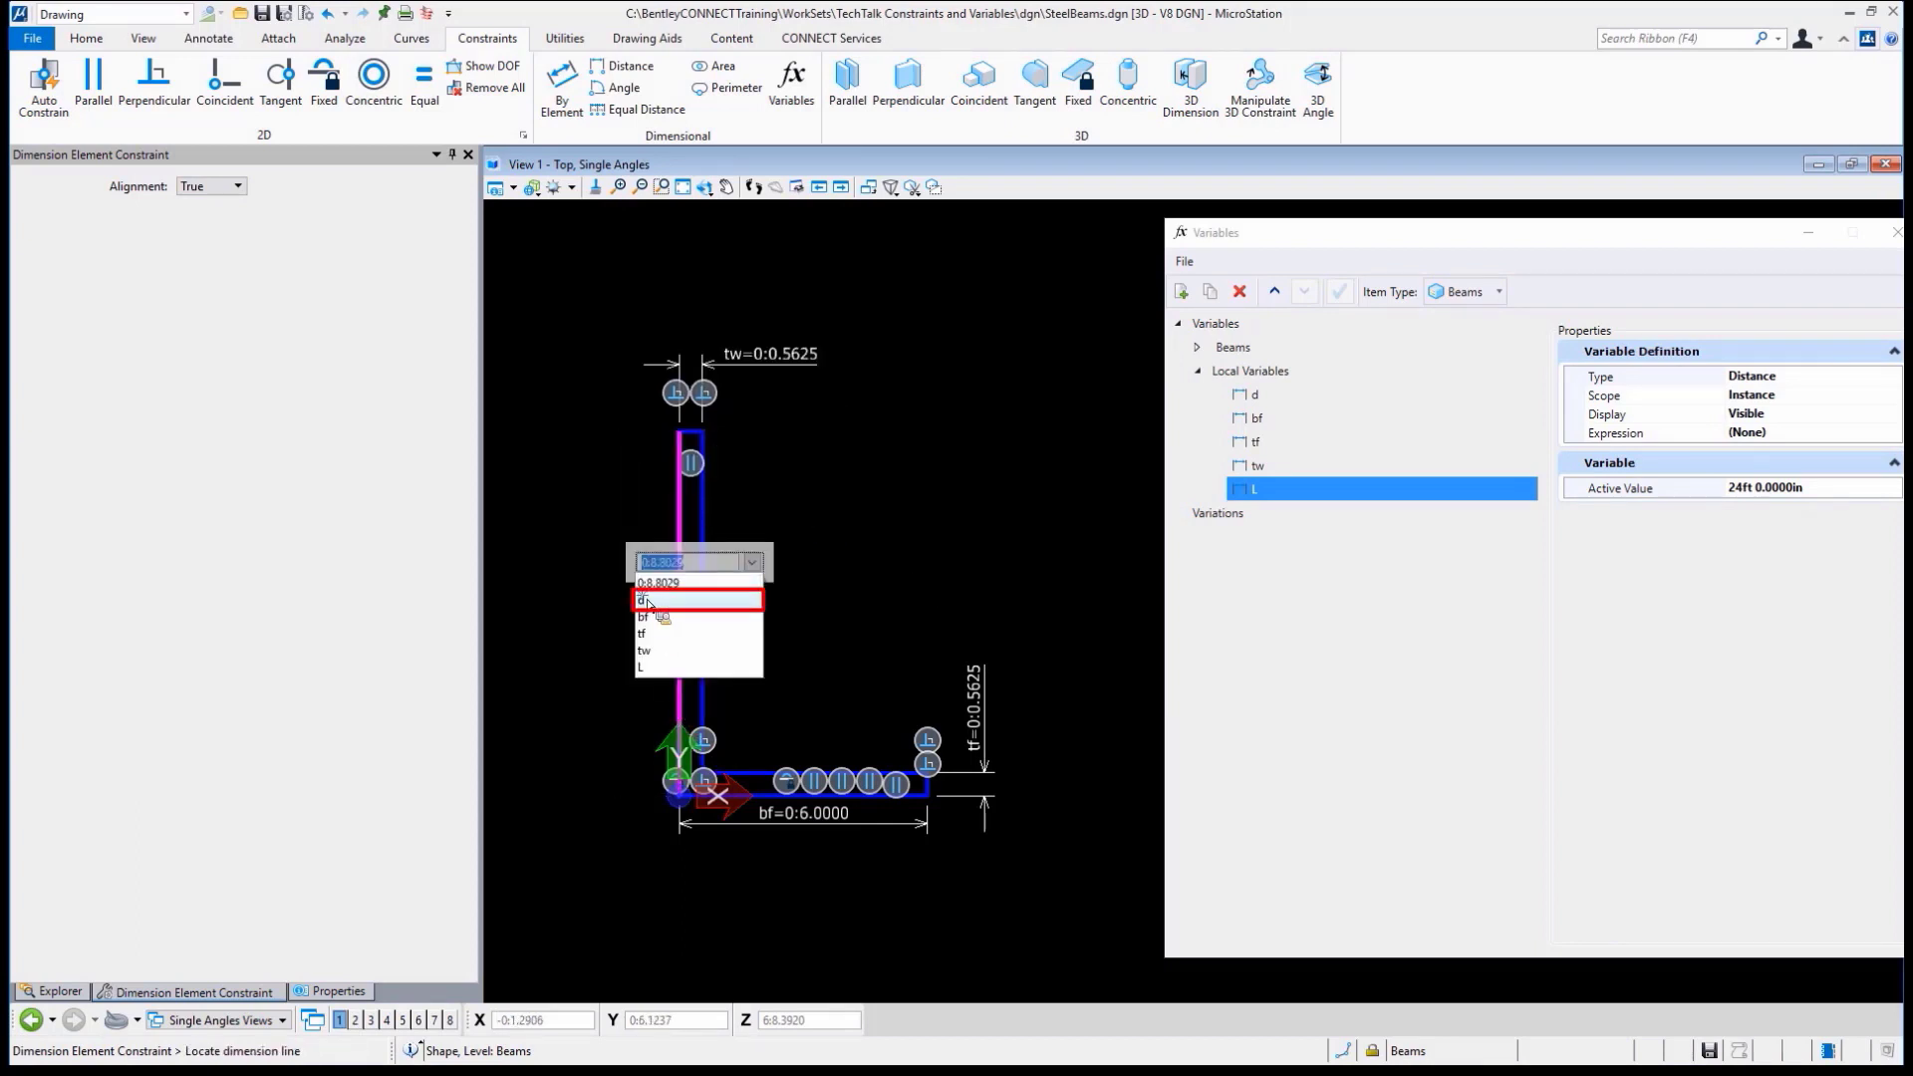
left_click(644, 600)
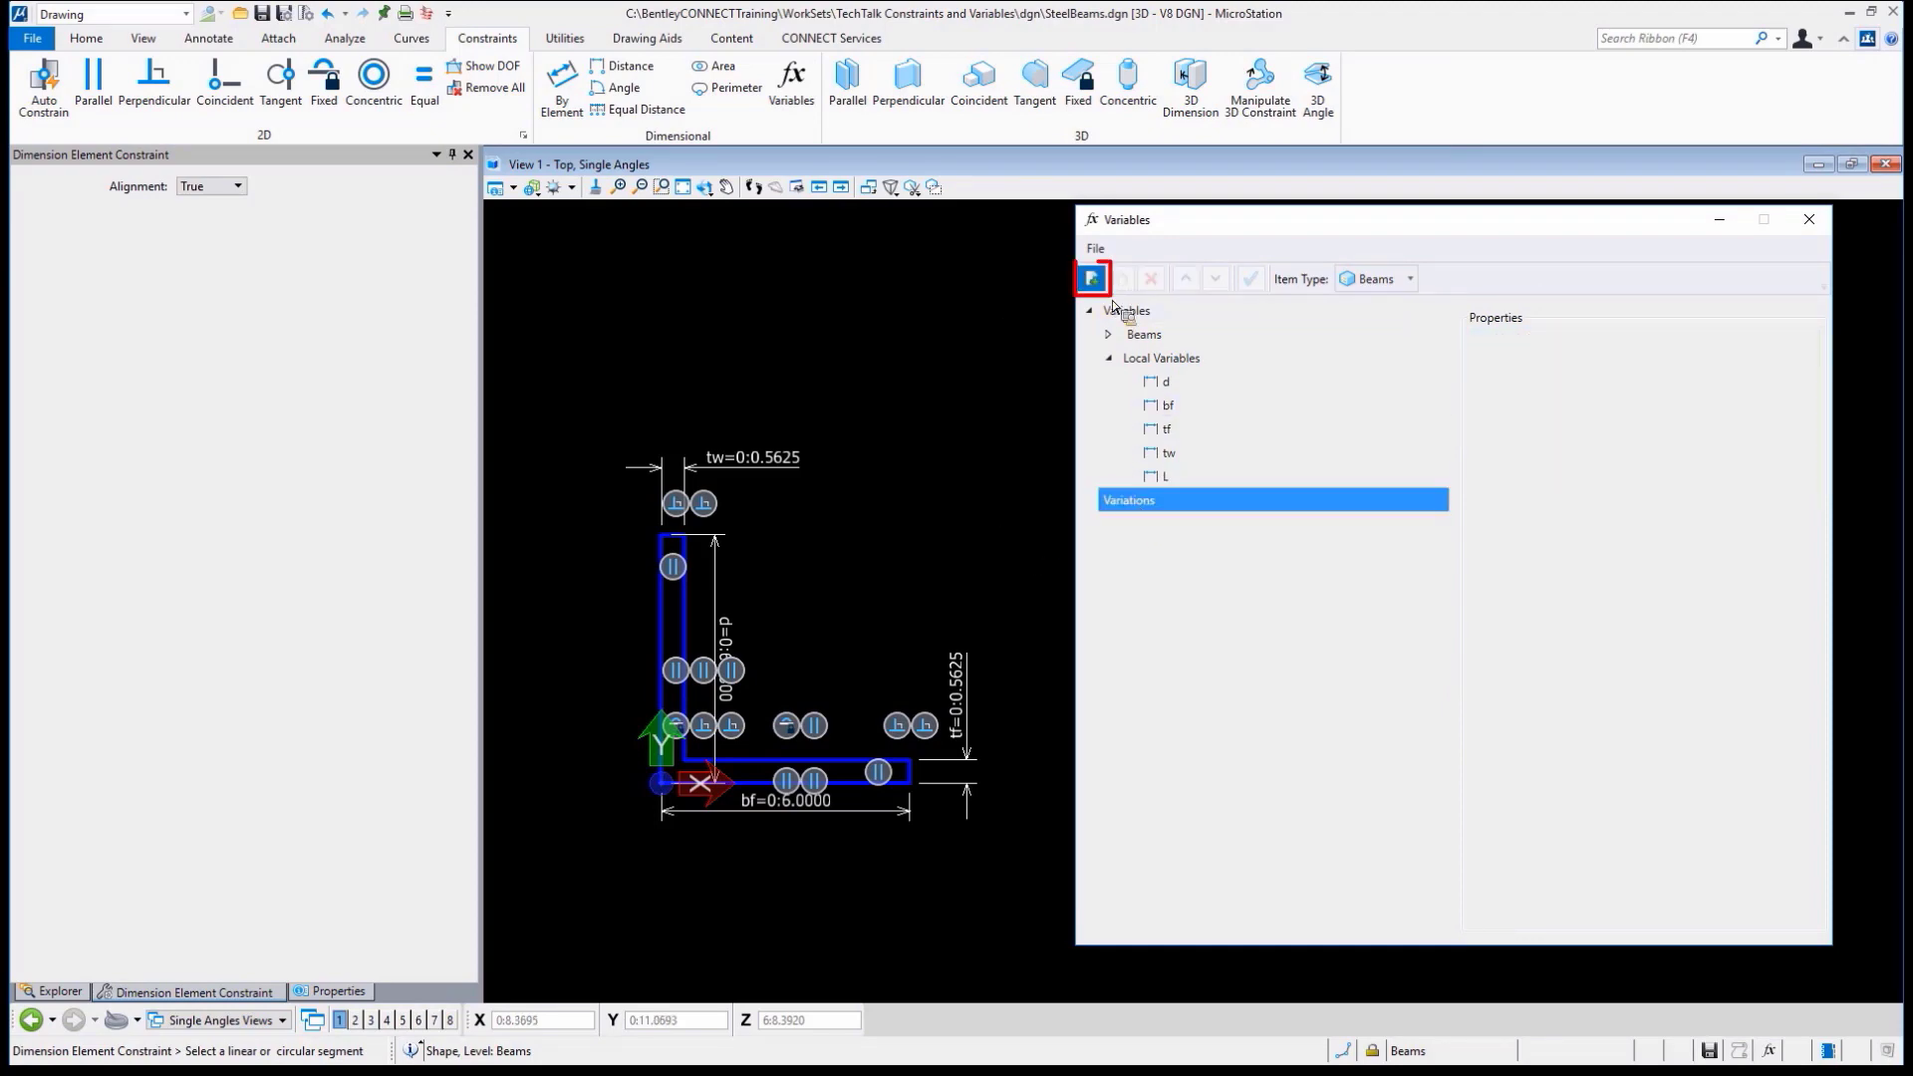
Create a new variation and rename it L6x6x9/16 (12ft) with L of 12ft
left_click(1159, 357)
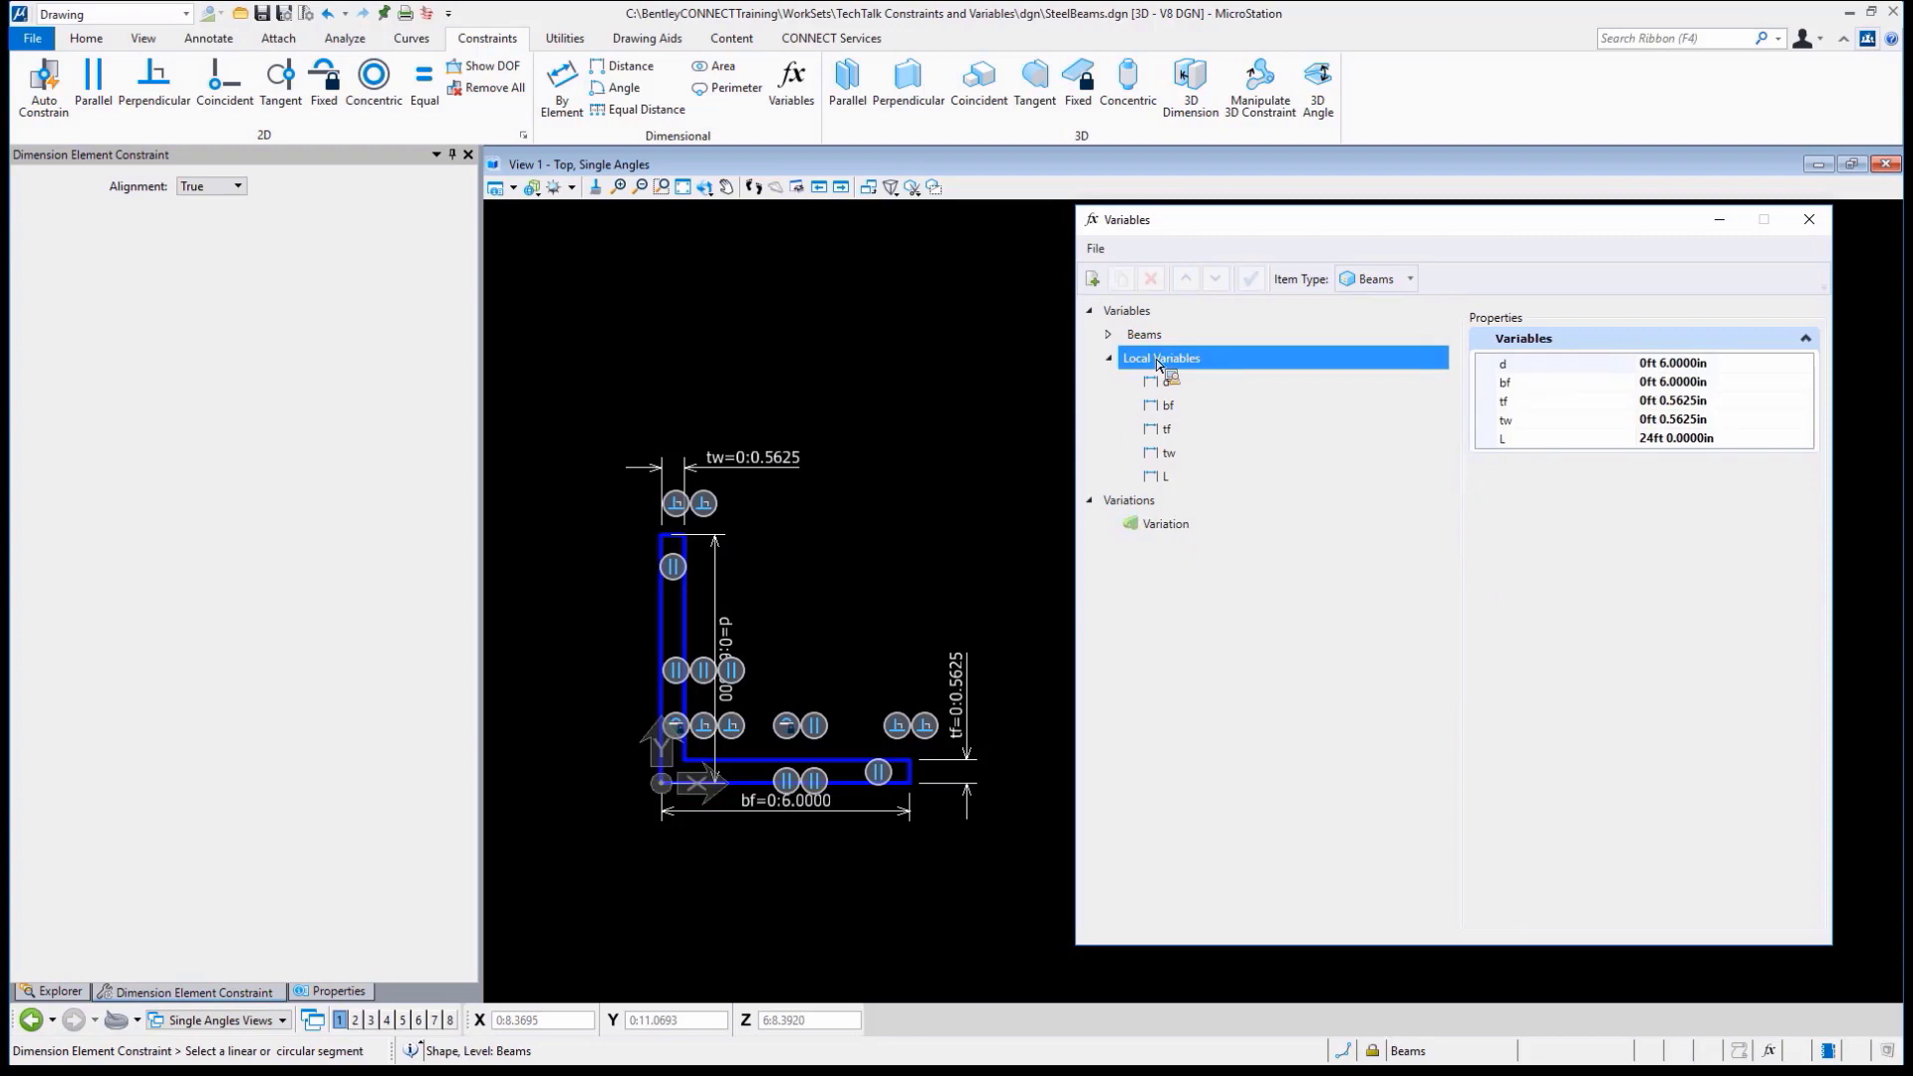
right_click(1163, 524)
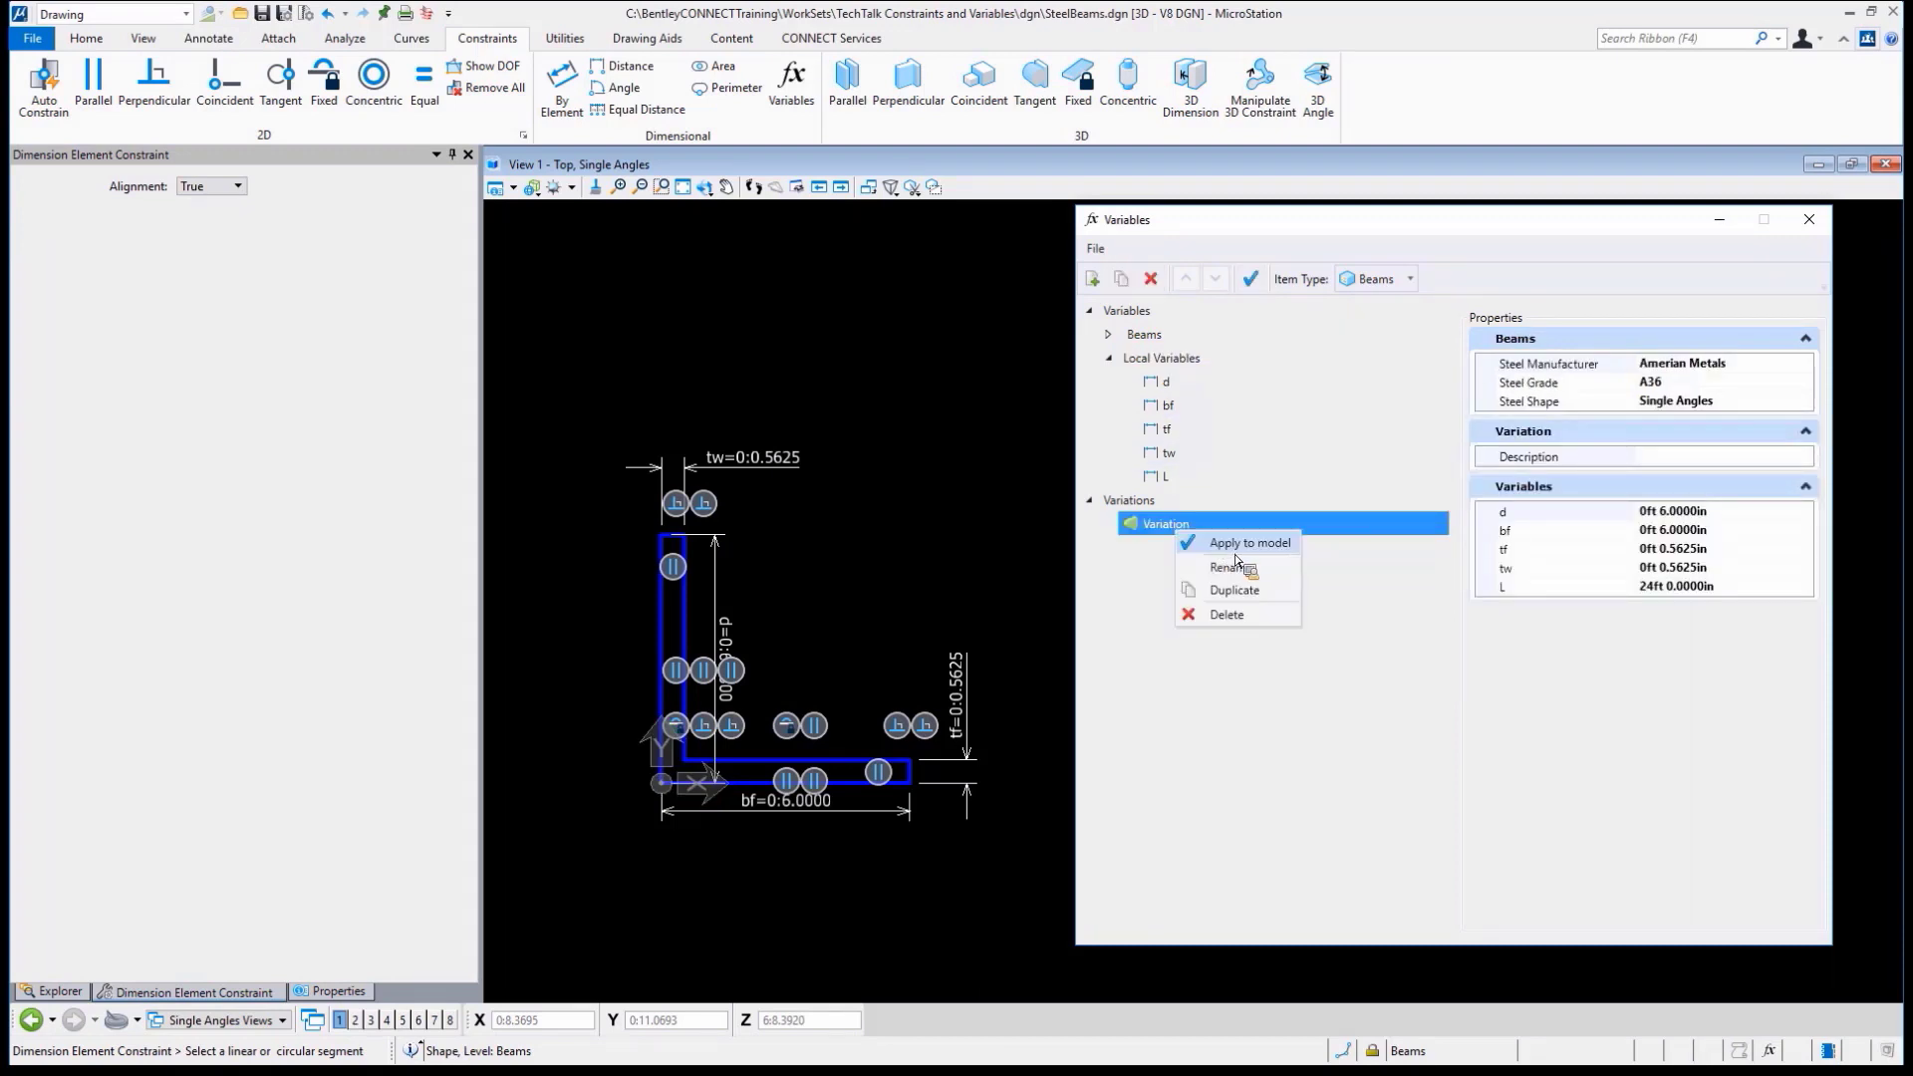
left_click(1231, 566)
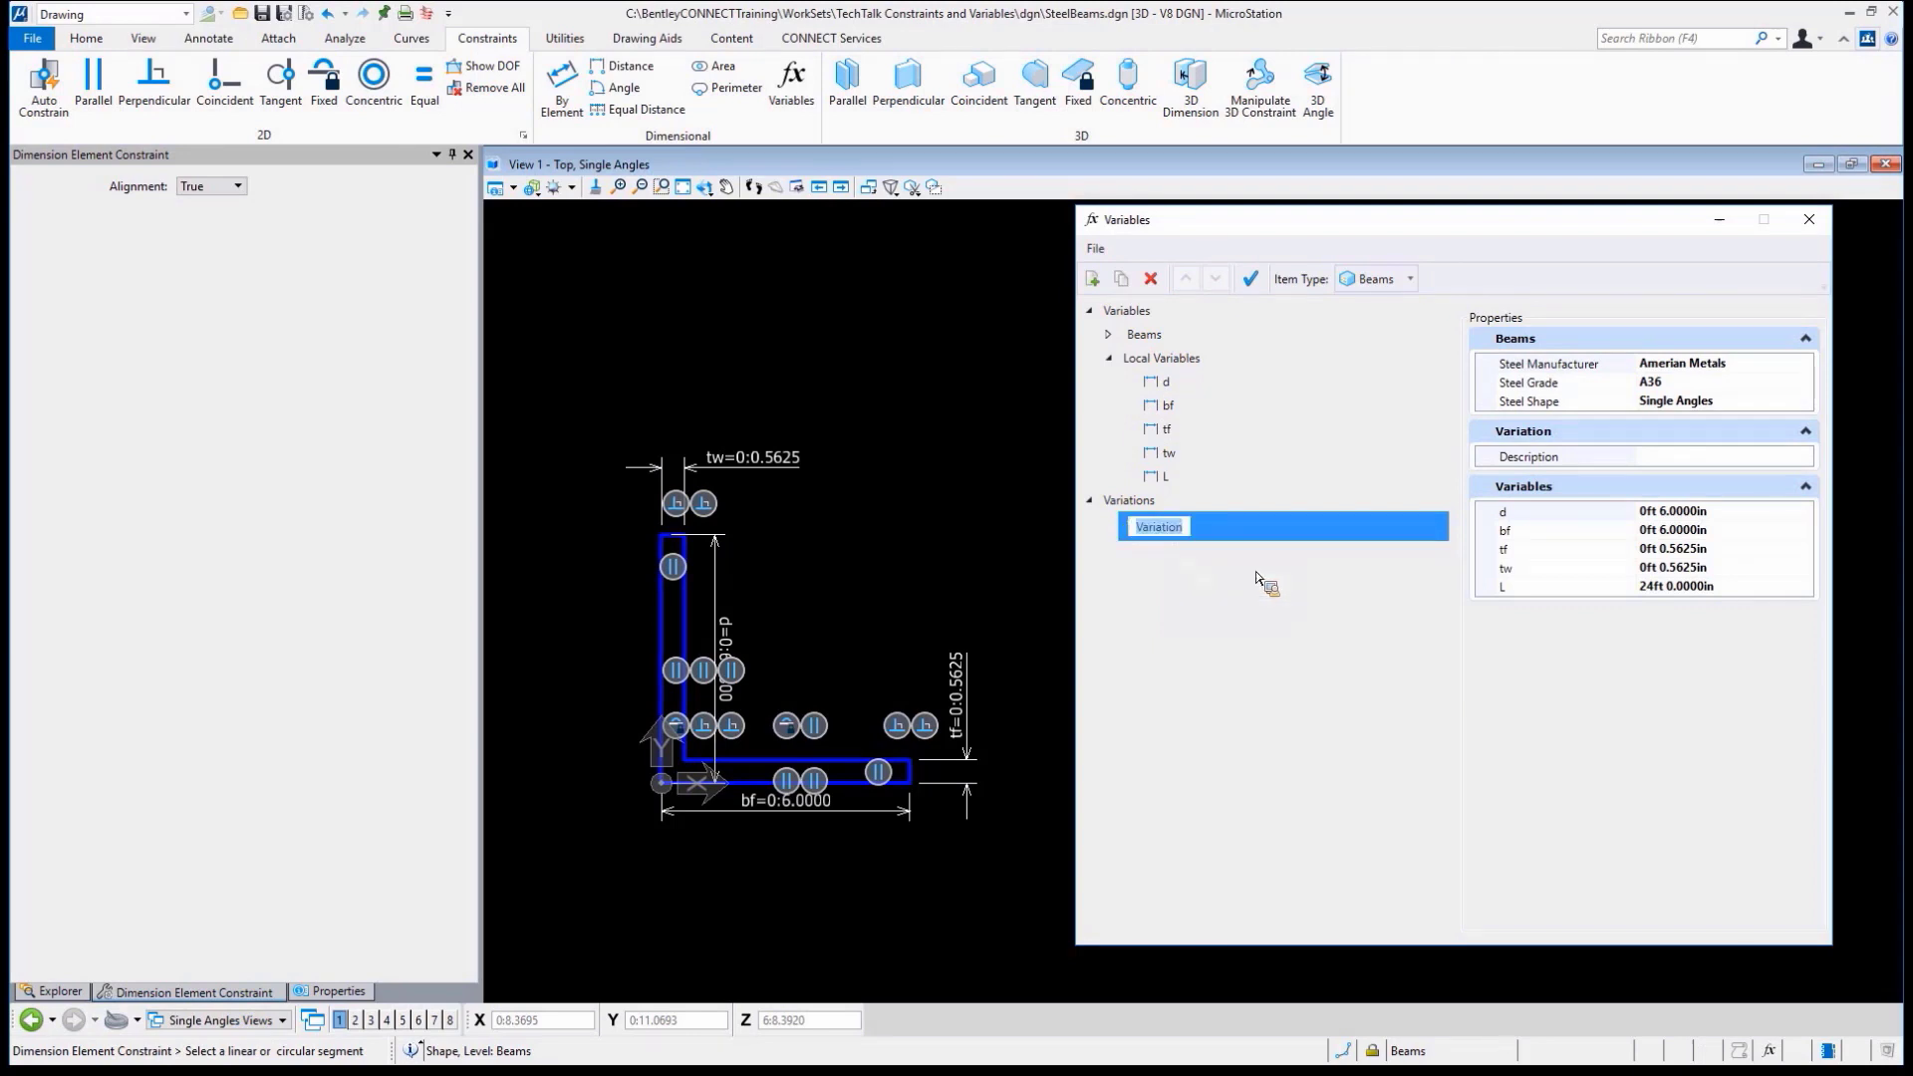
double_click(1156, 526)
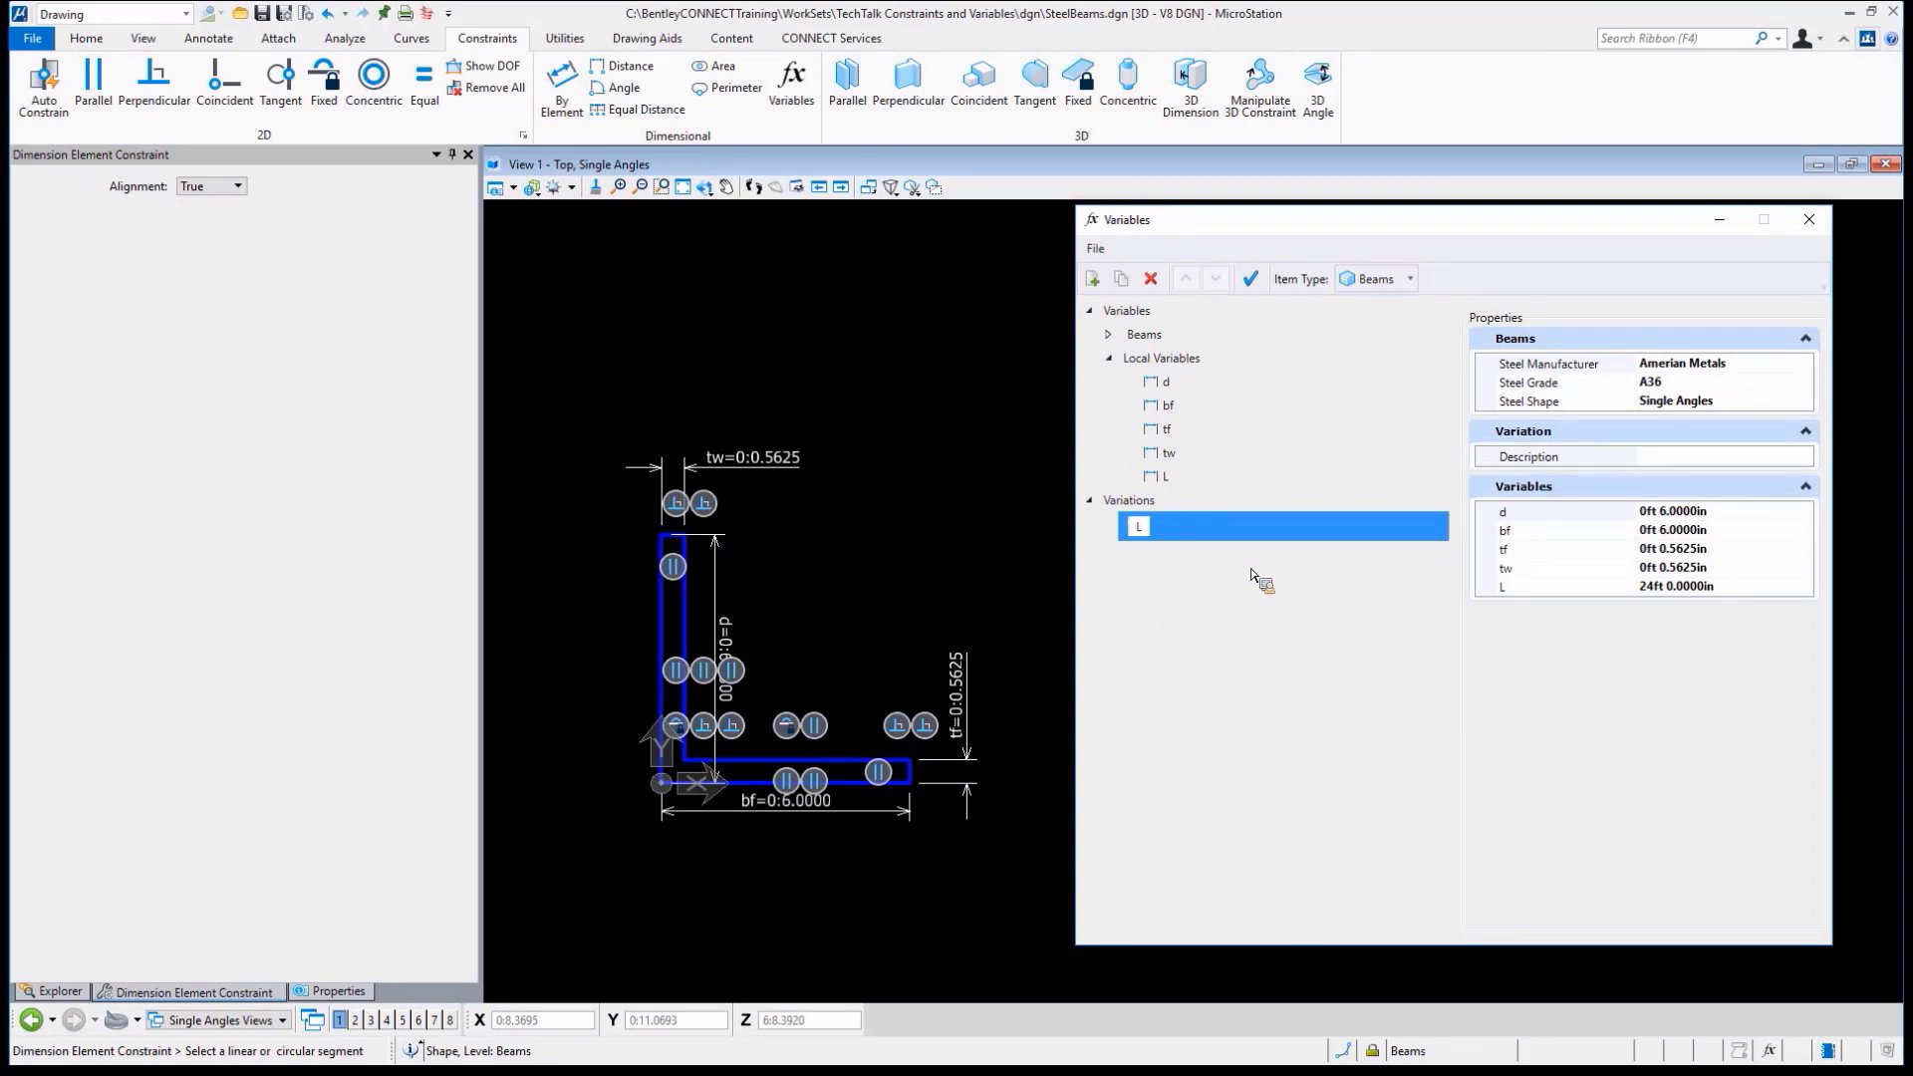
type("6x6x9")
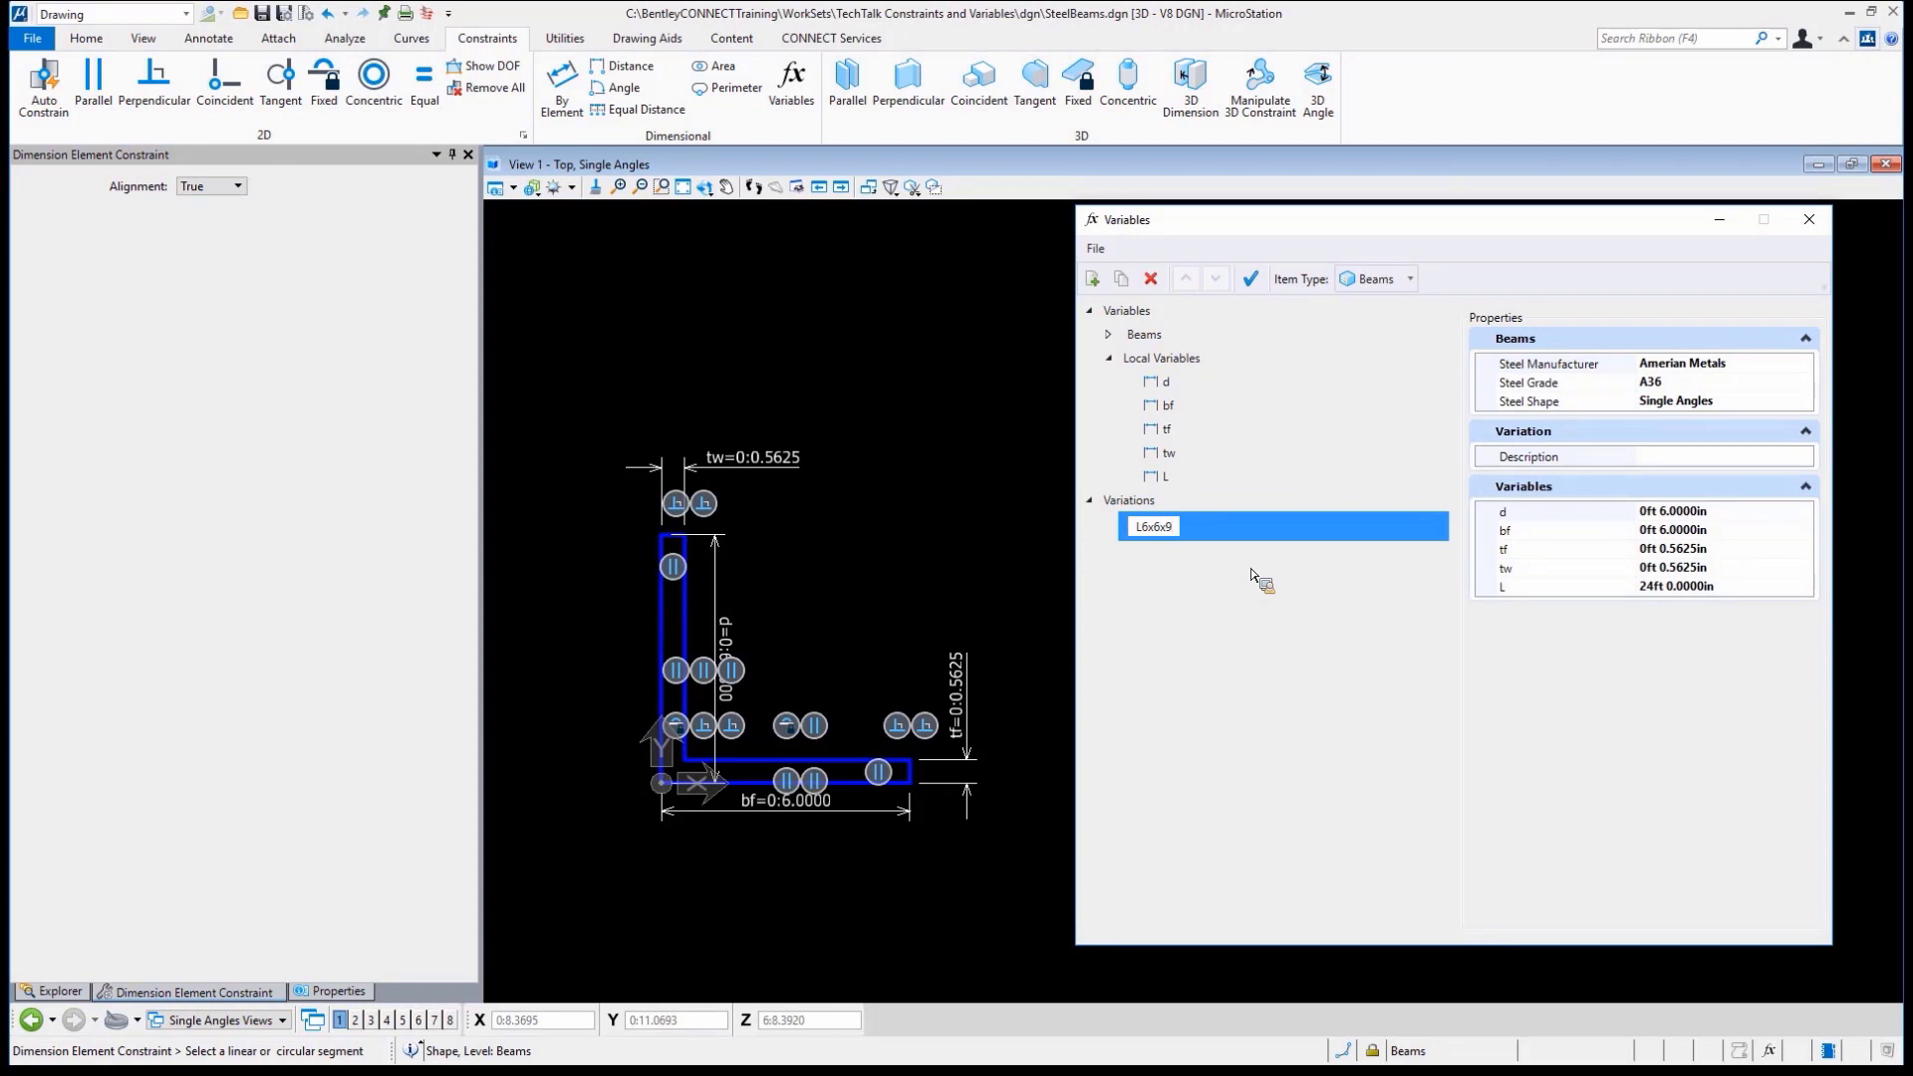
type("/16 (12ft")
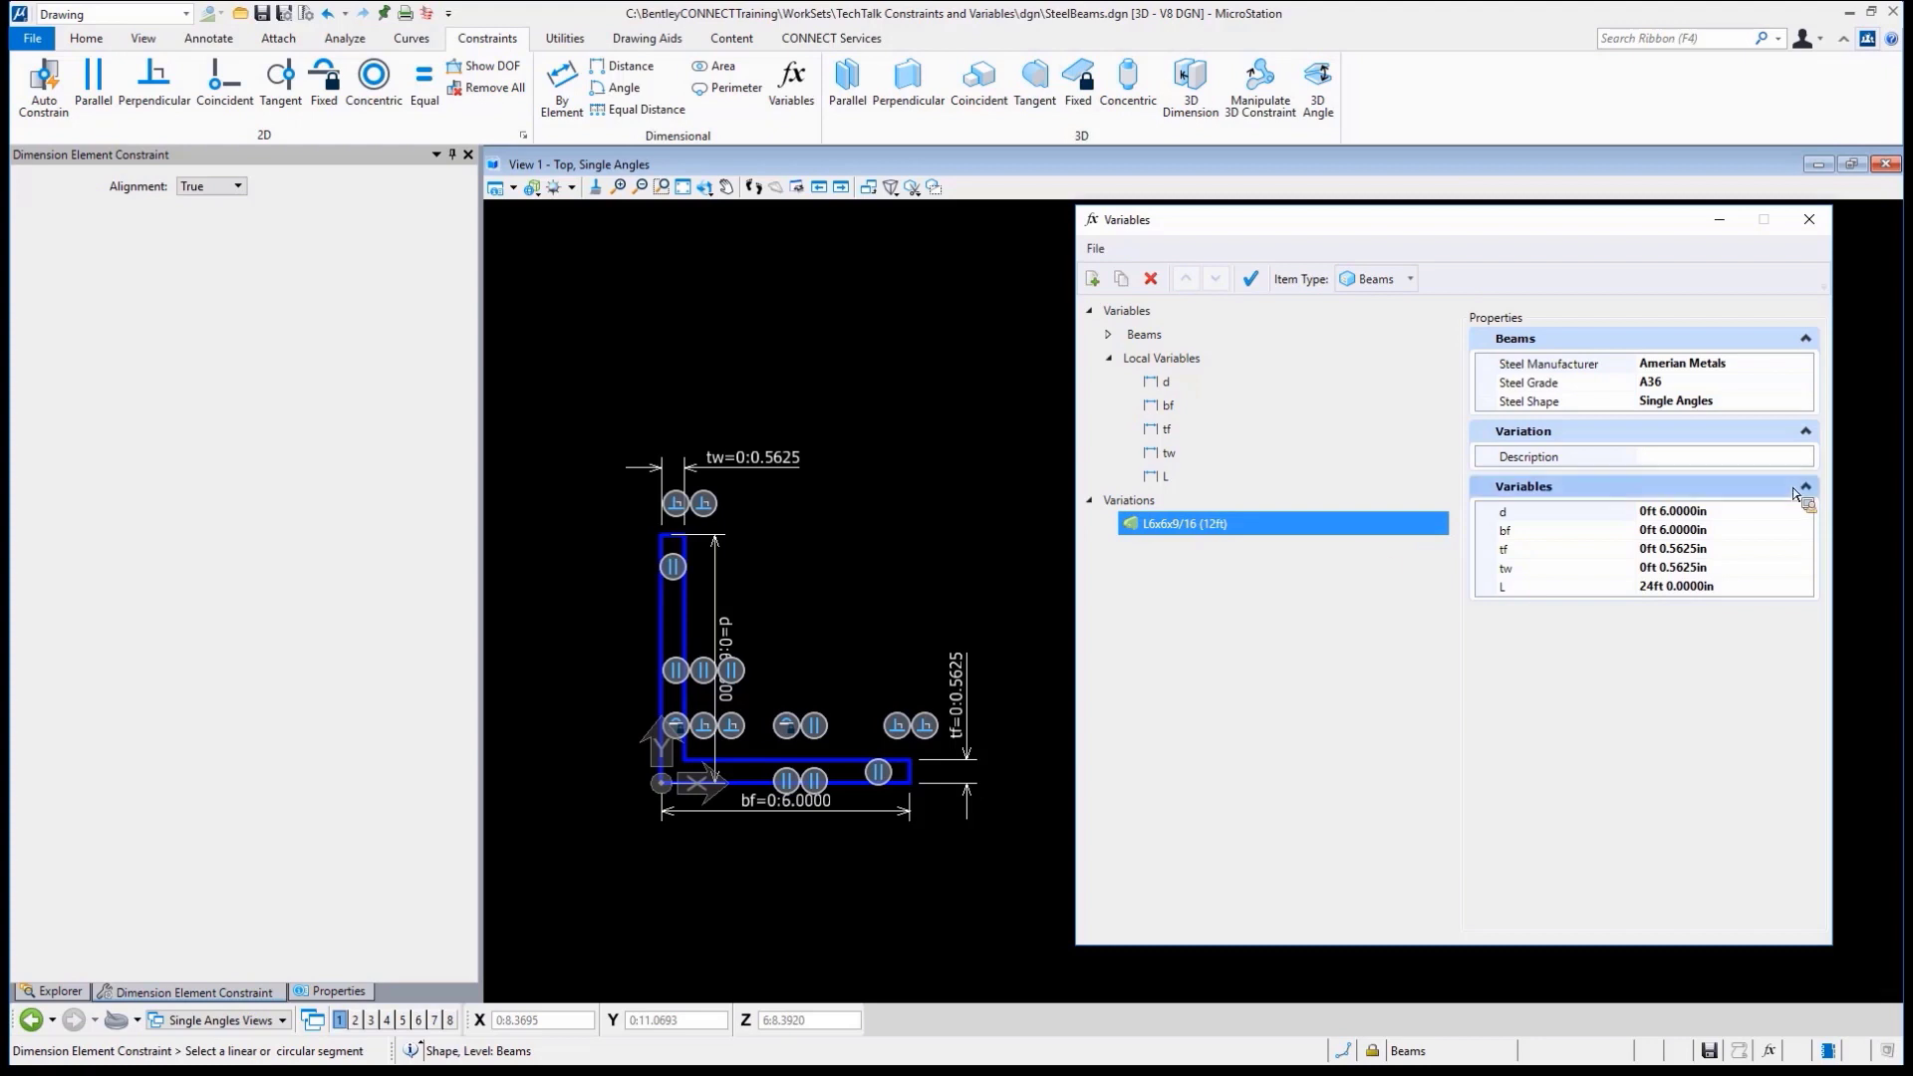
mouse_move(1746, 544)
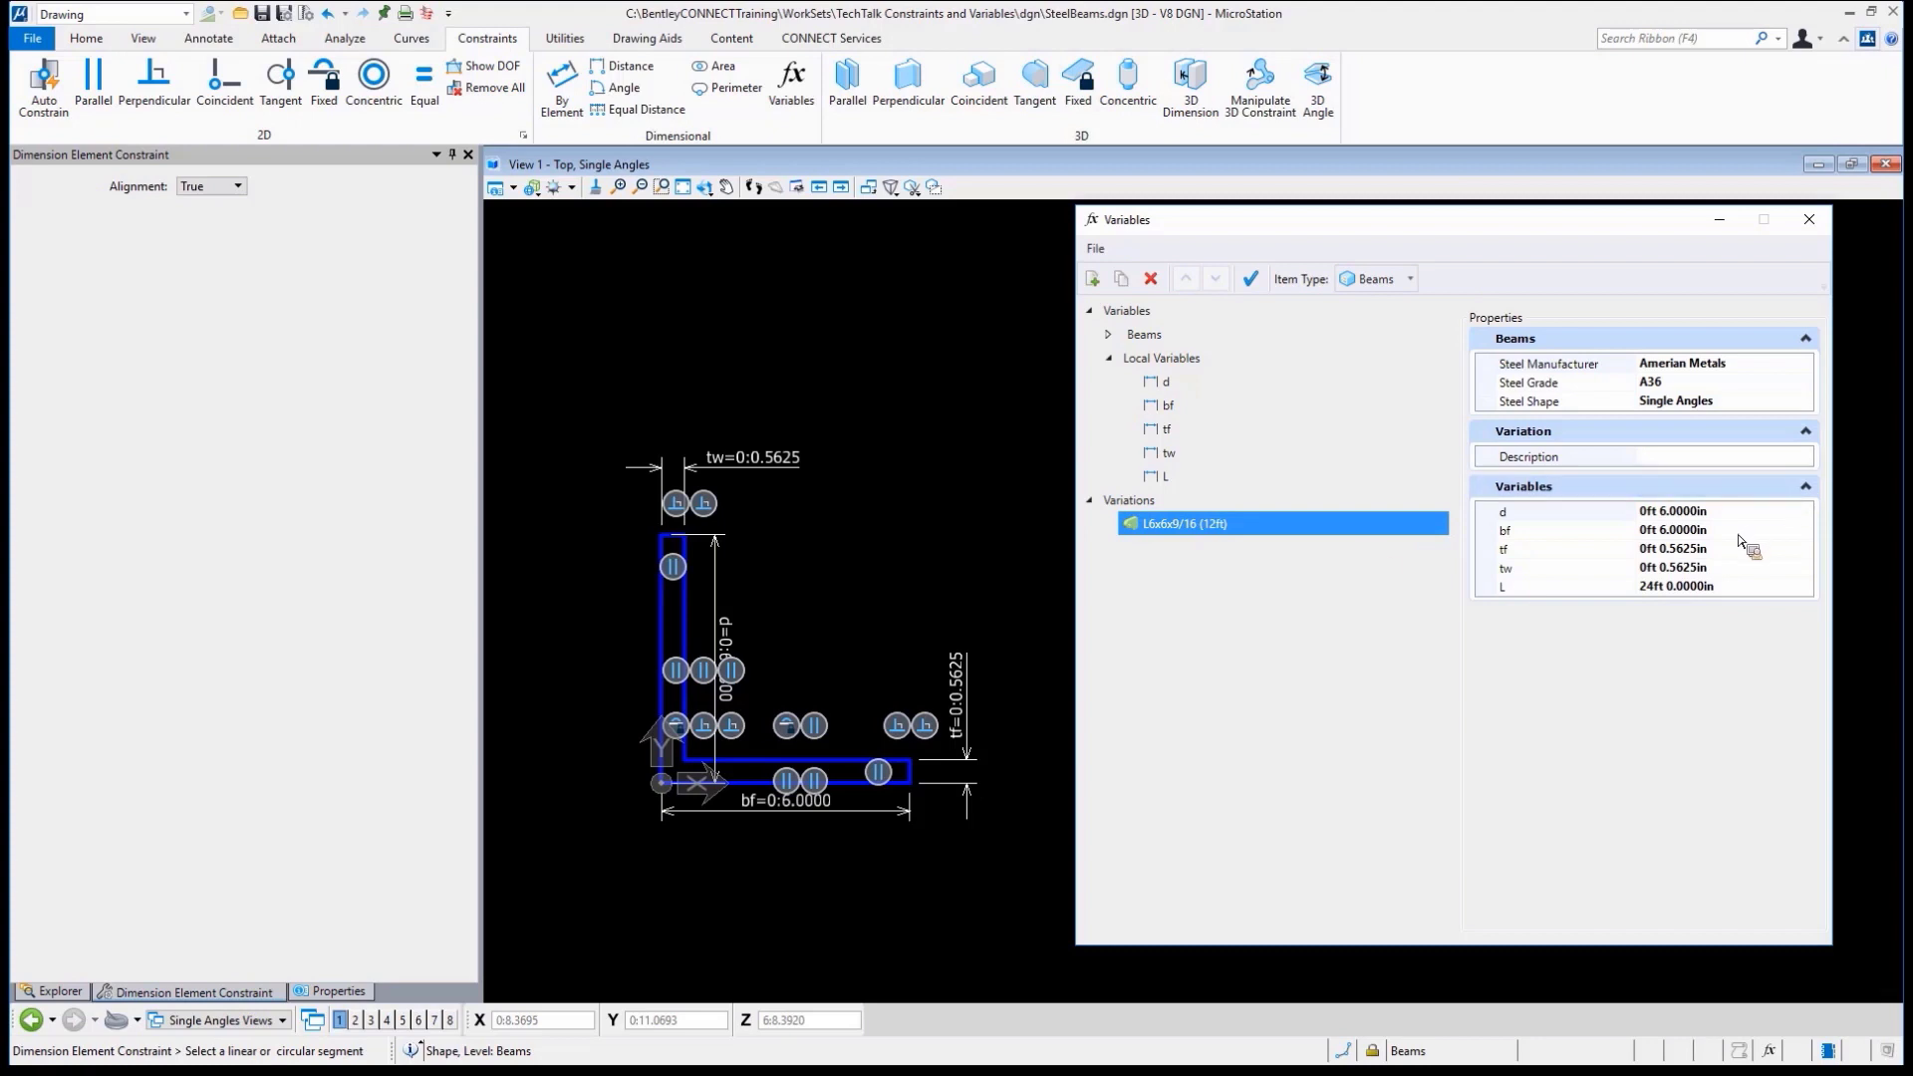
mouse_move(1724, 628)
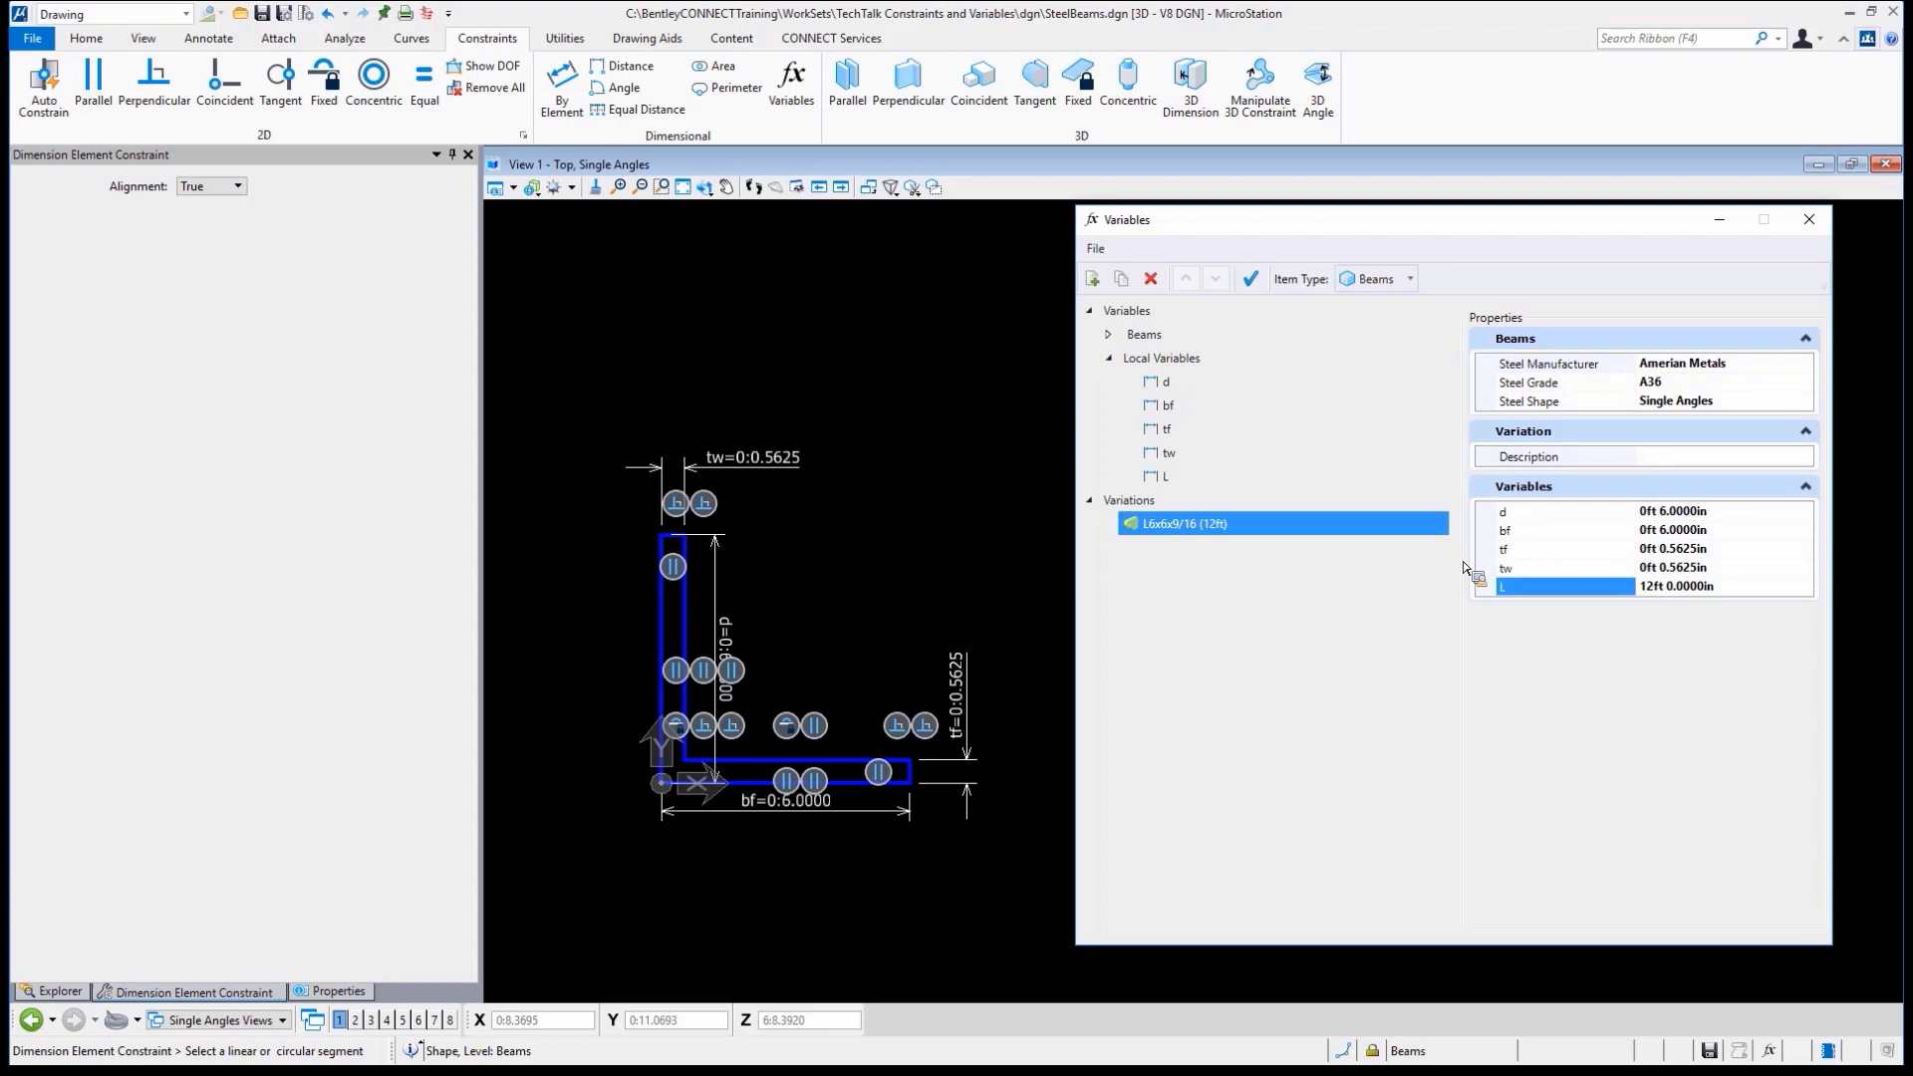
mouse_move(1299, 550)
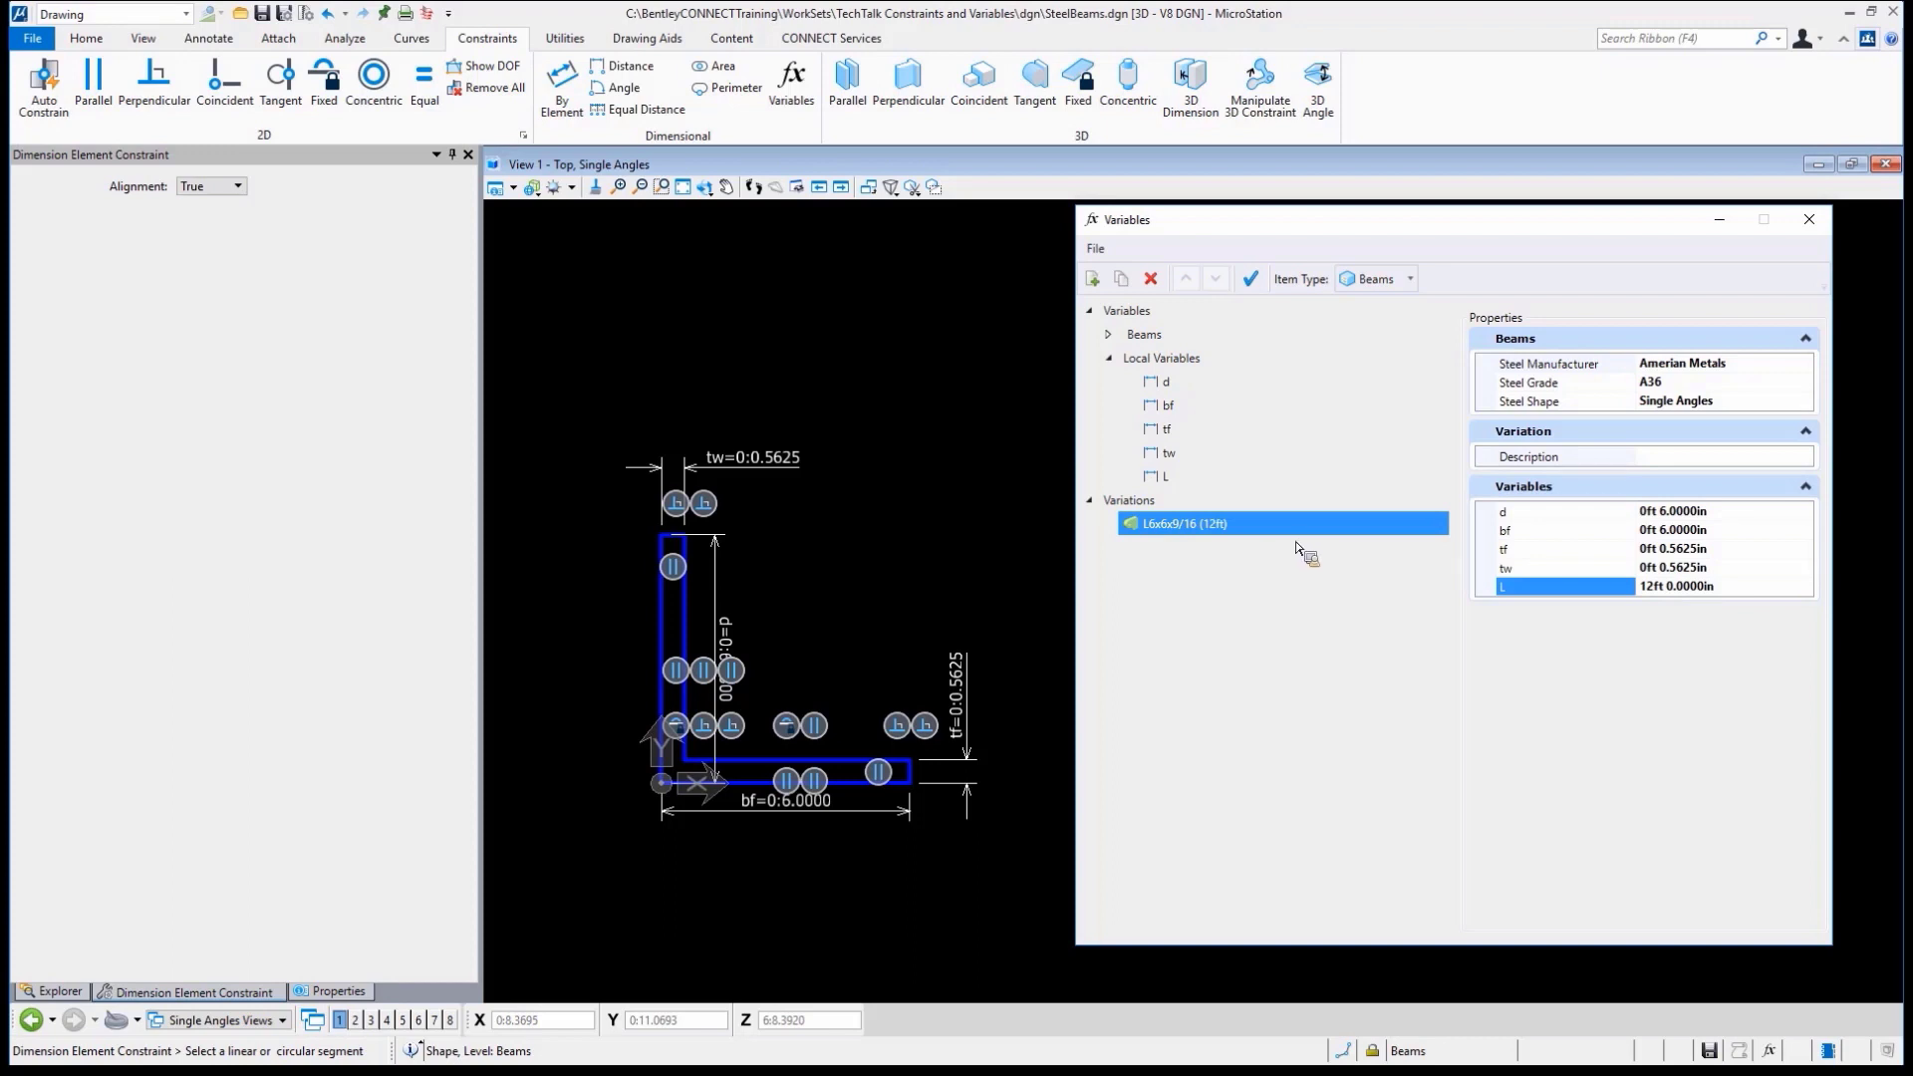
Duplicate it as L6x6x9/16 (24ft) with L of 24ft, then add a third variation
right_click(1281, 522)
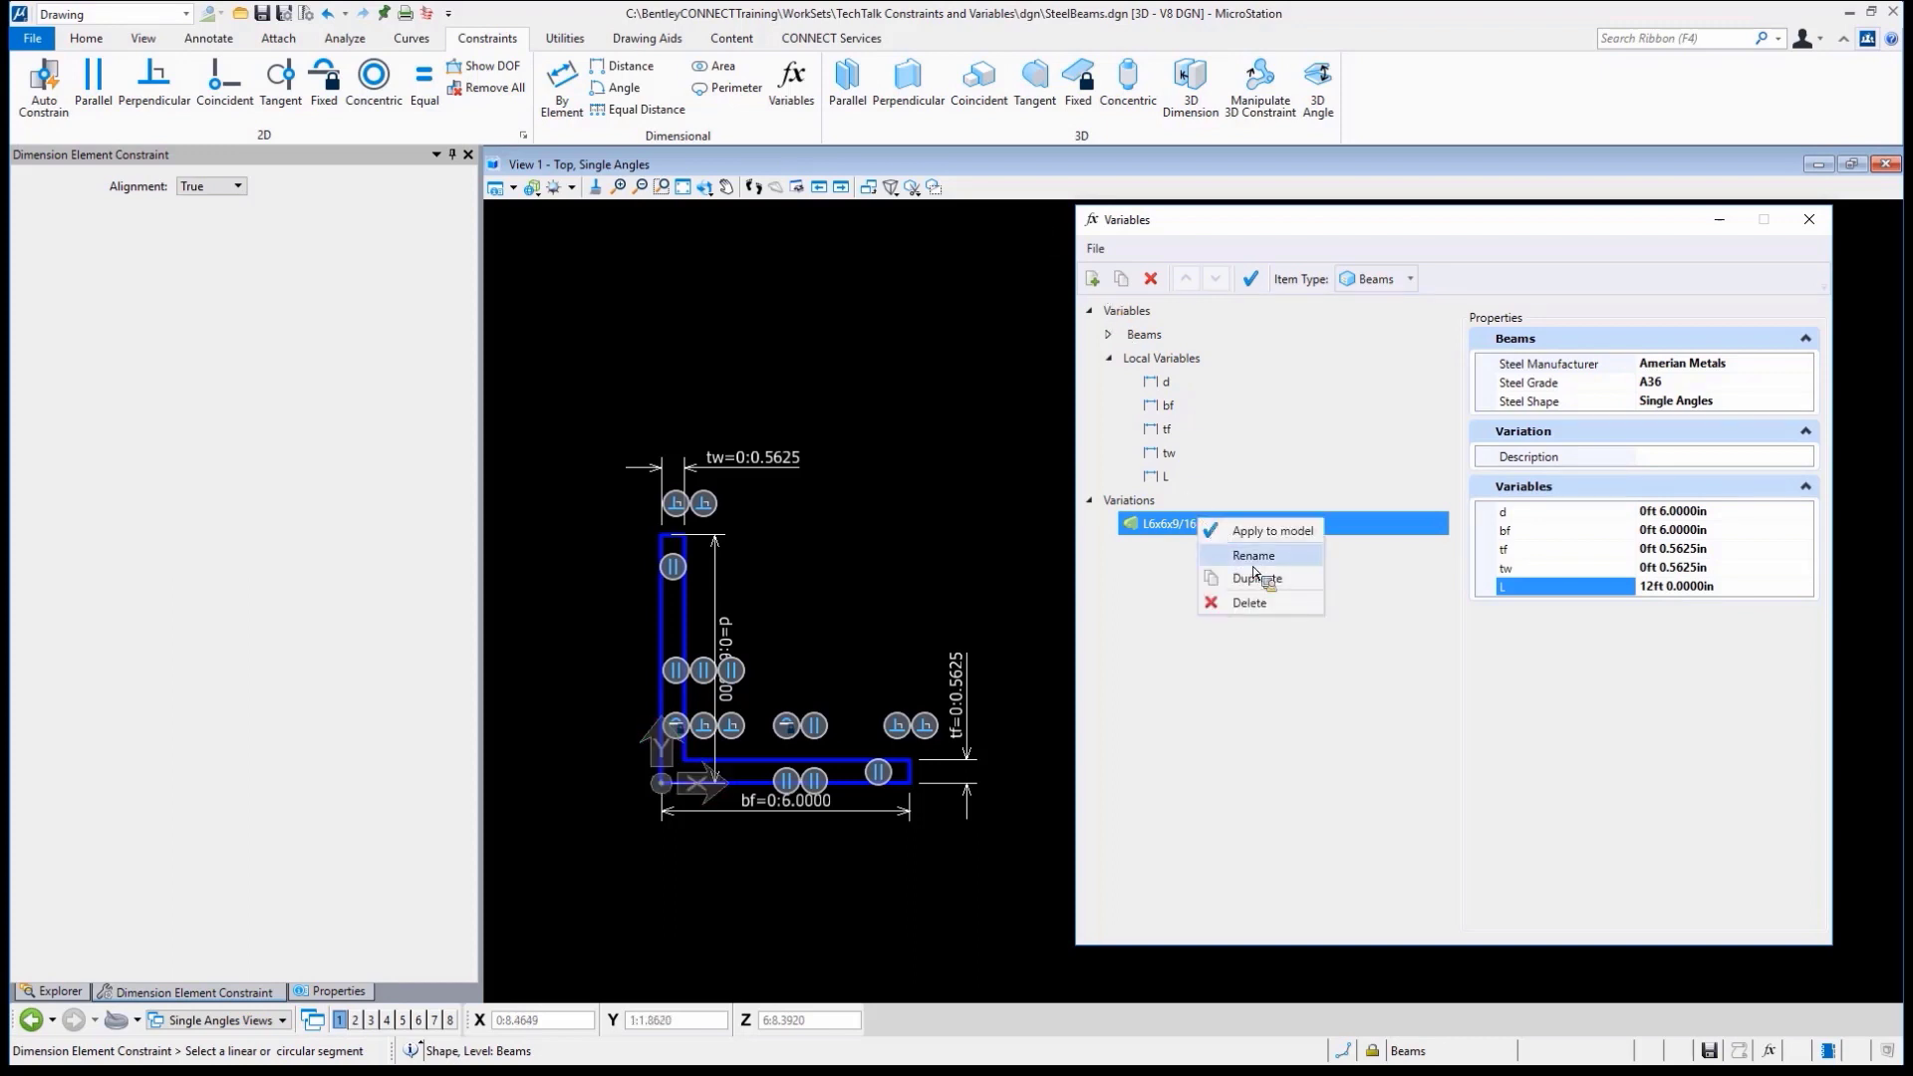
left_click(1257, 577)
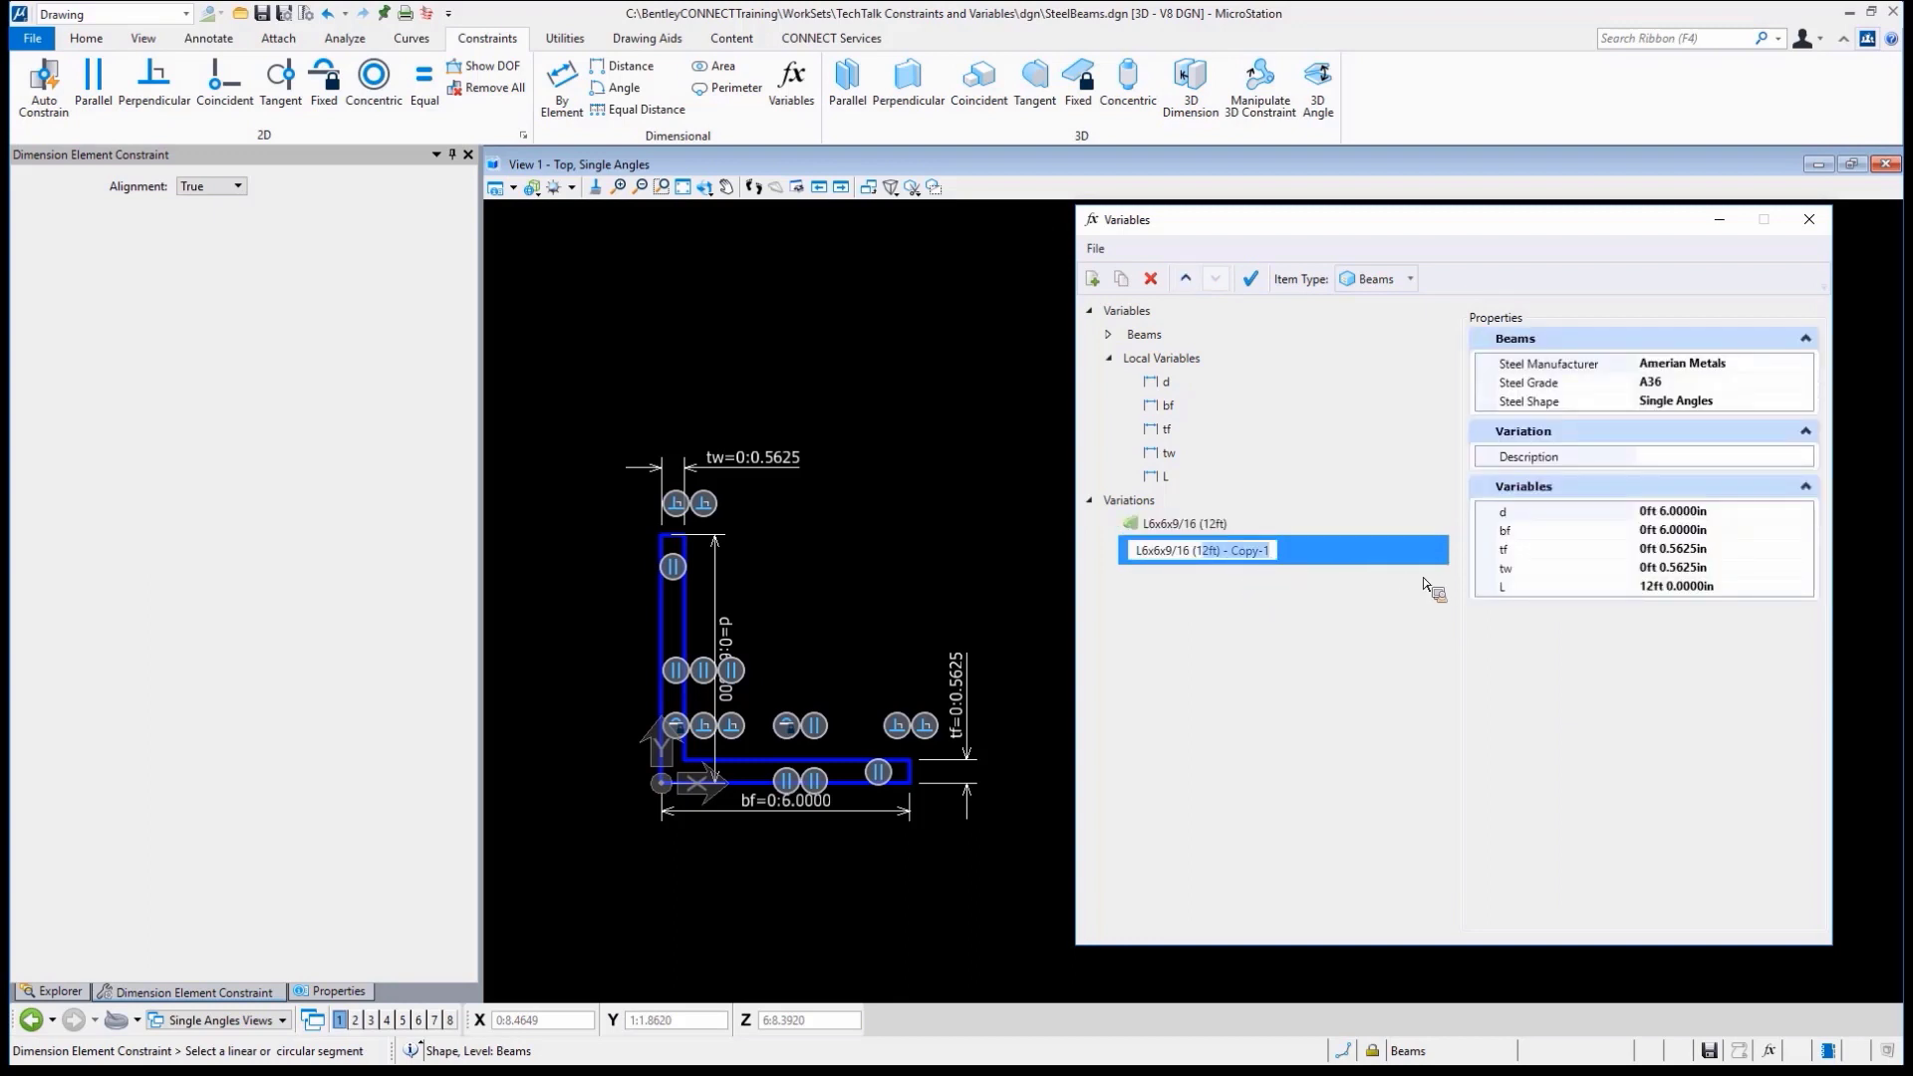
type("L6x6x9/16 (124")
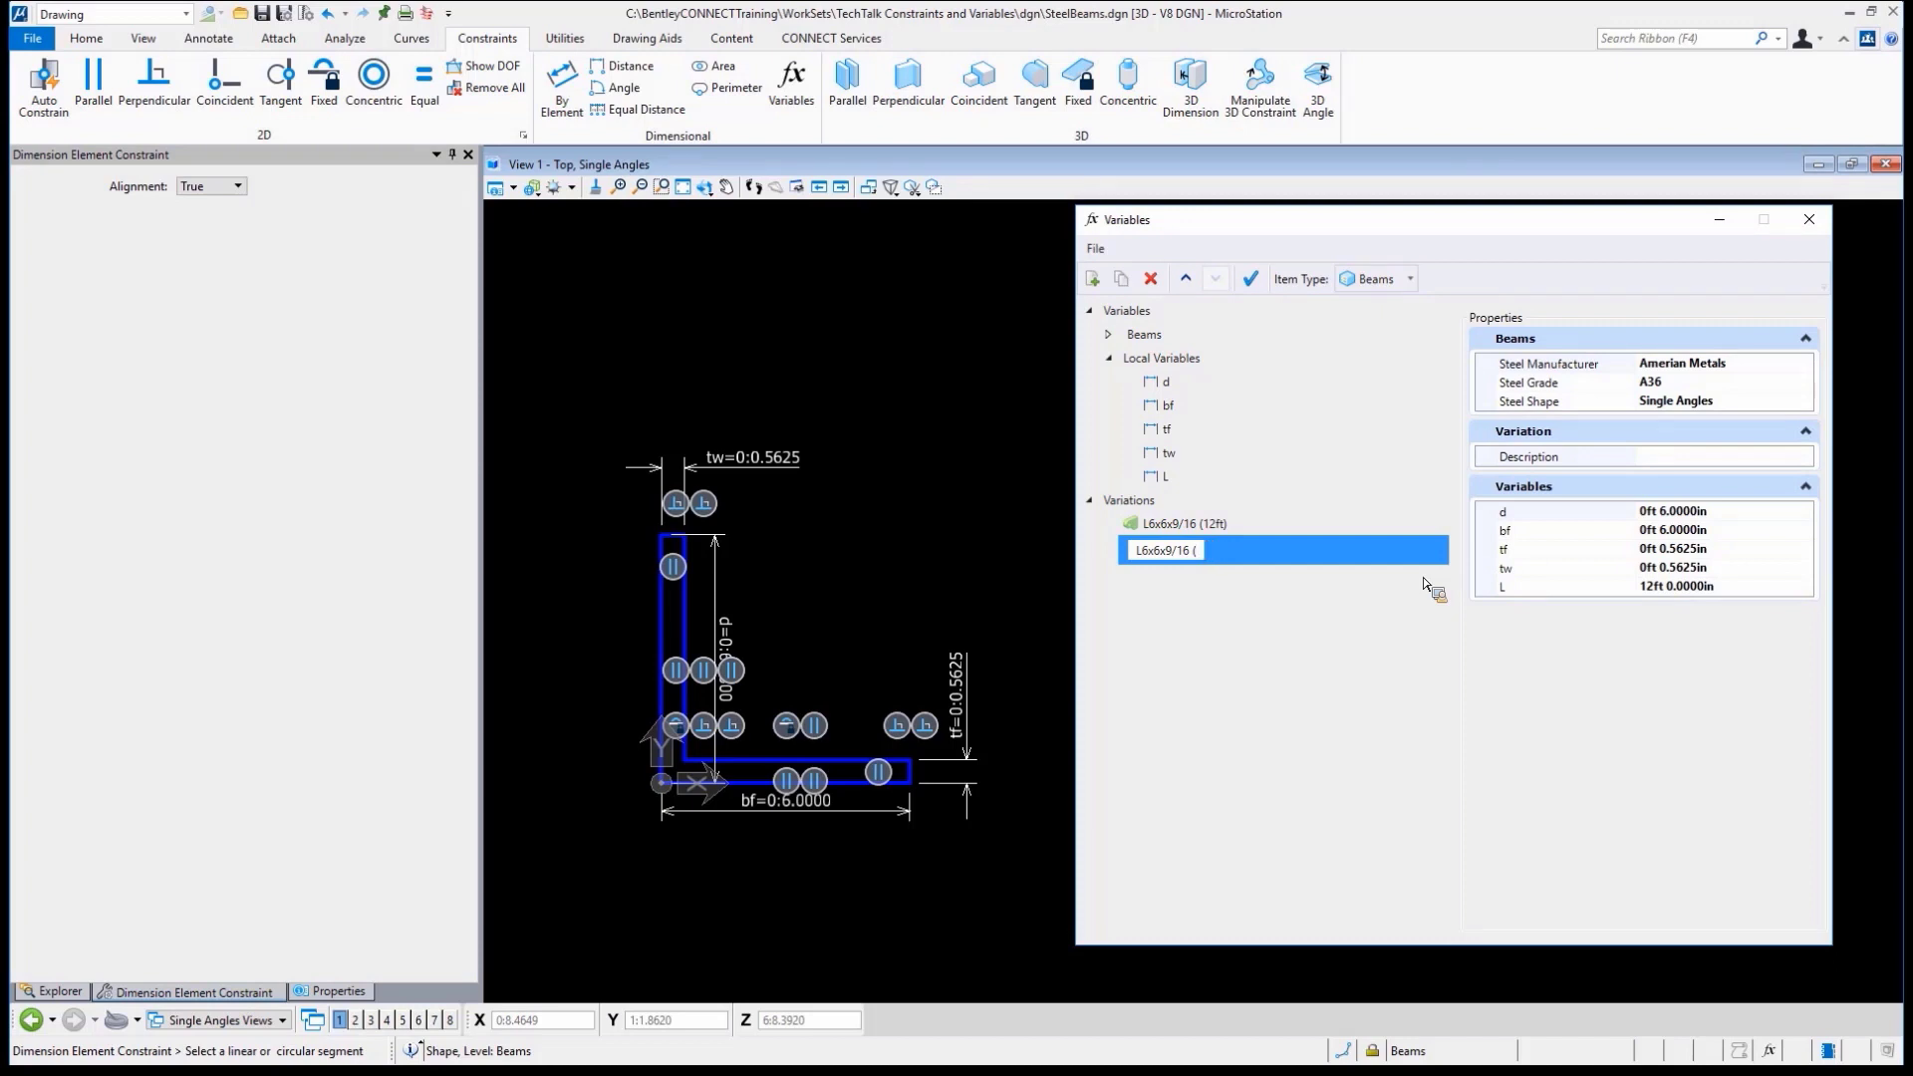
type("24ft)")
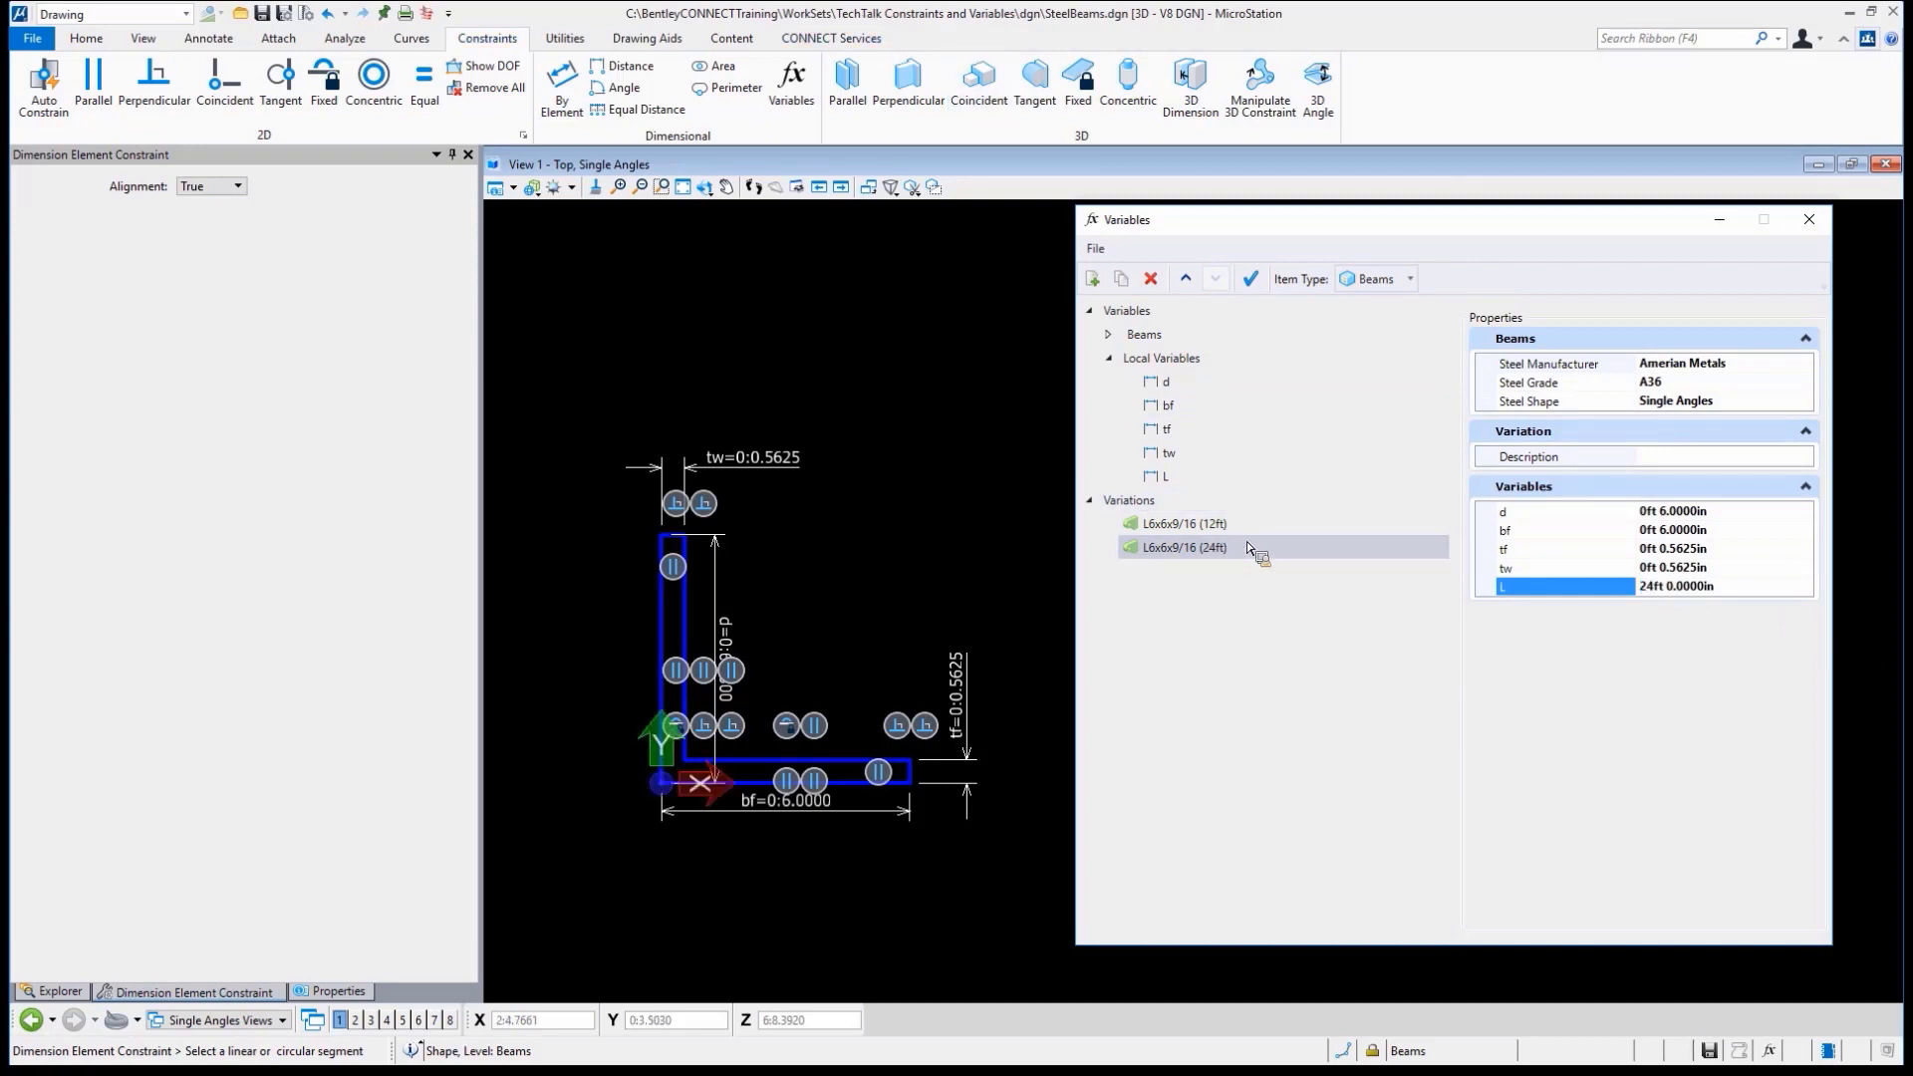
left_click(1089, 278)
type("L")
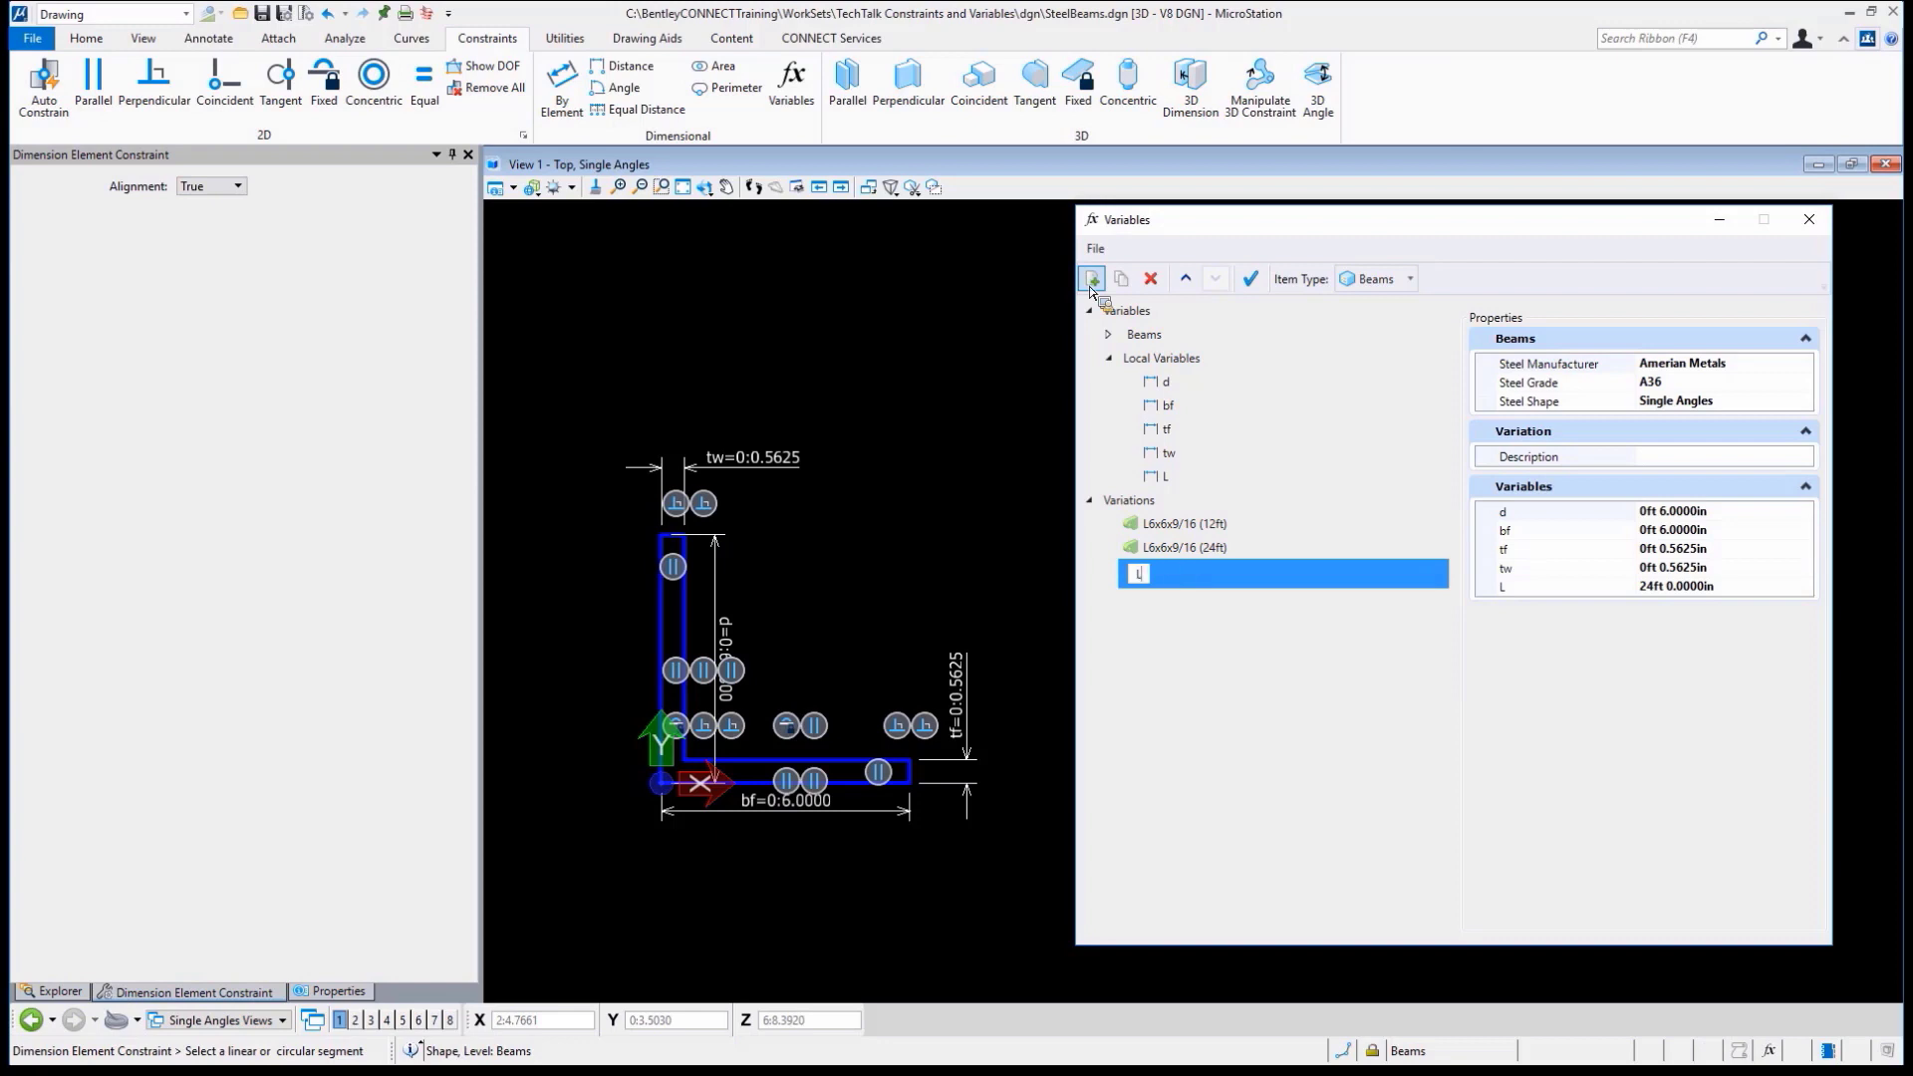
Name the third variation L6x4x3/8 (24)
type("6x4")
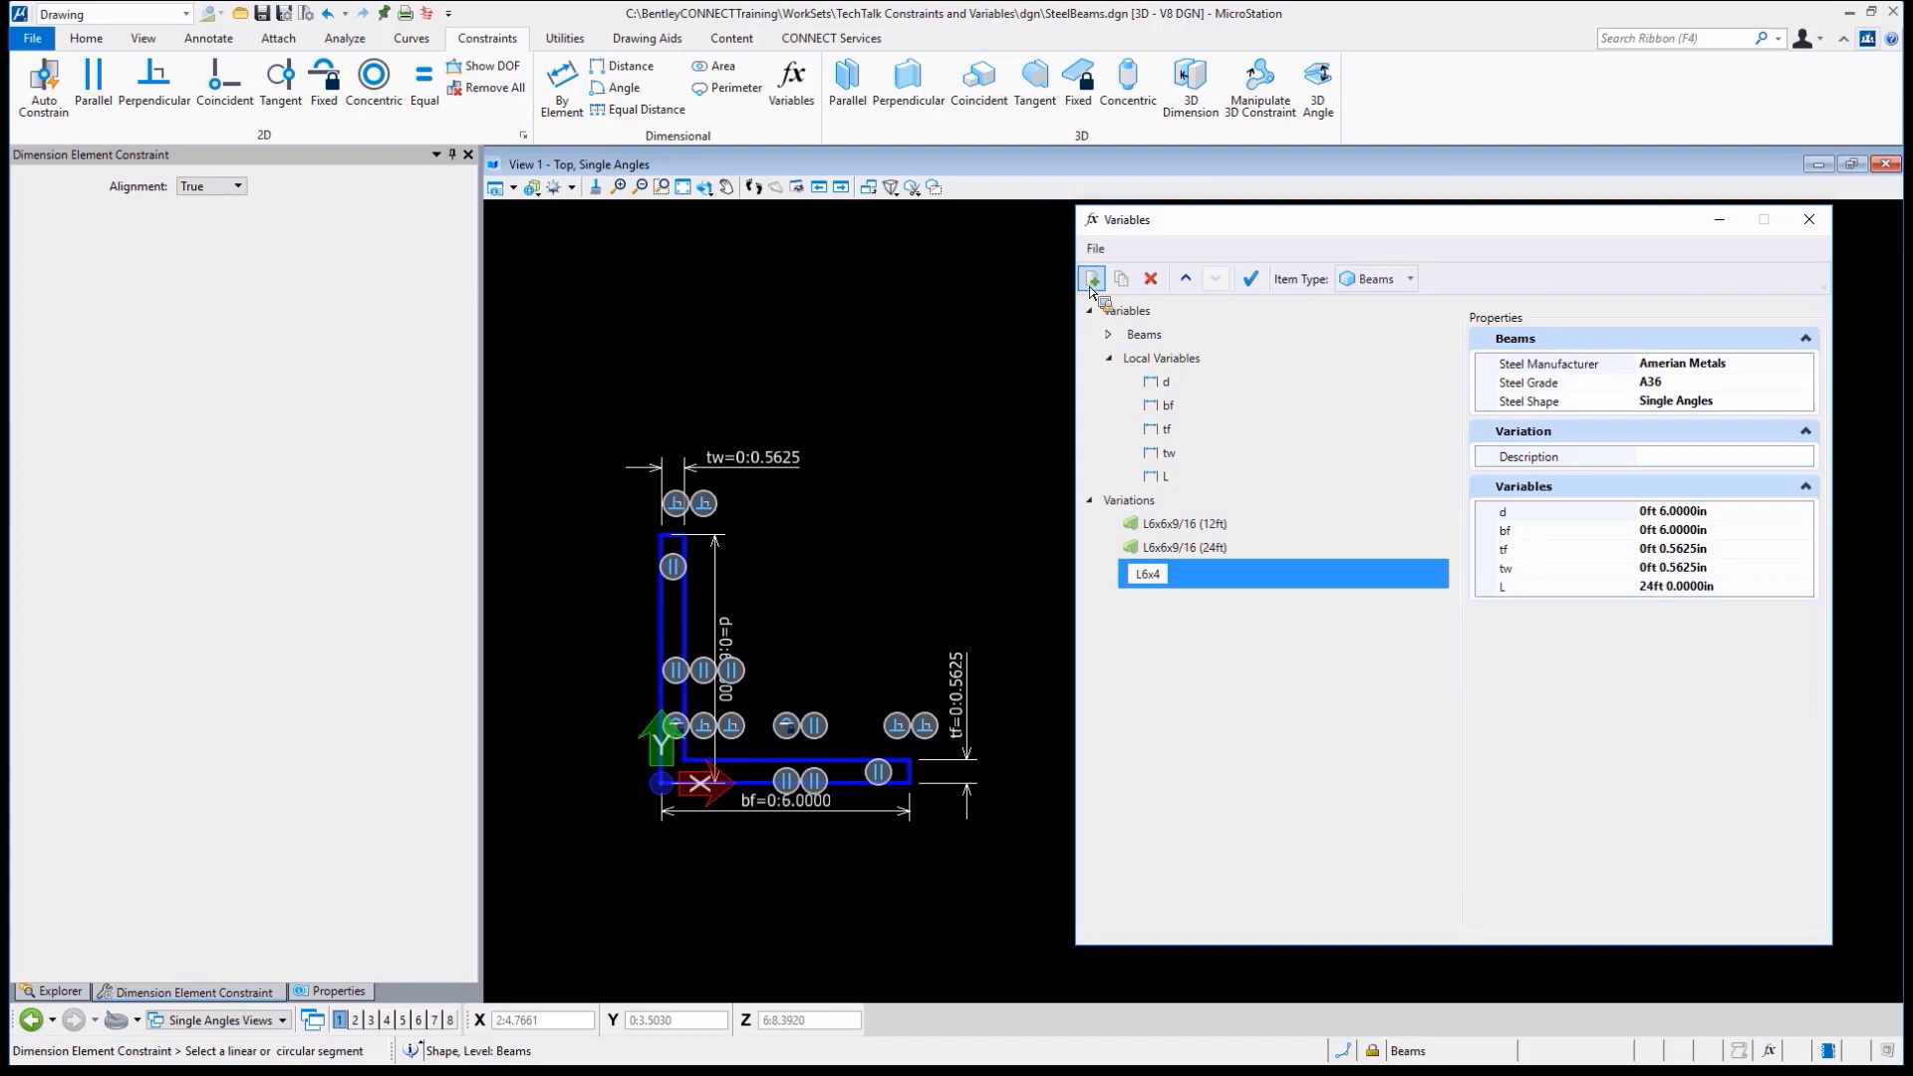
type("x")
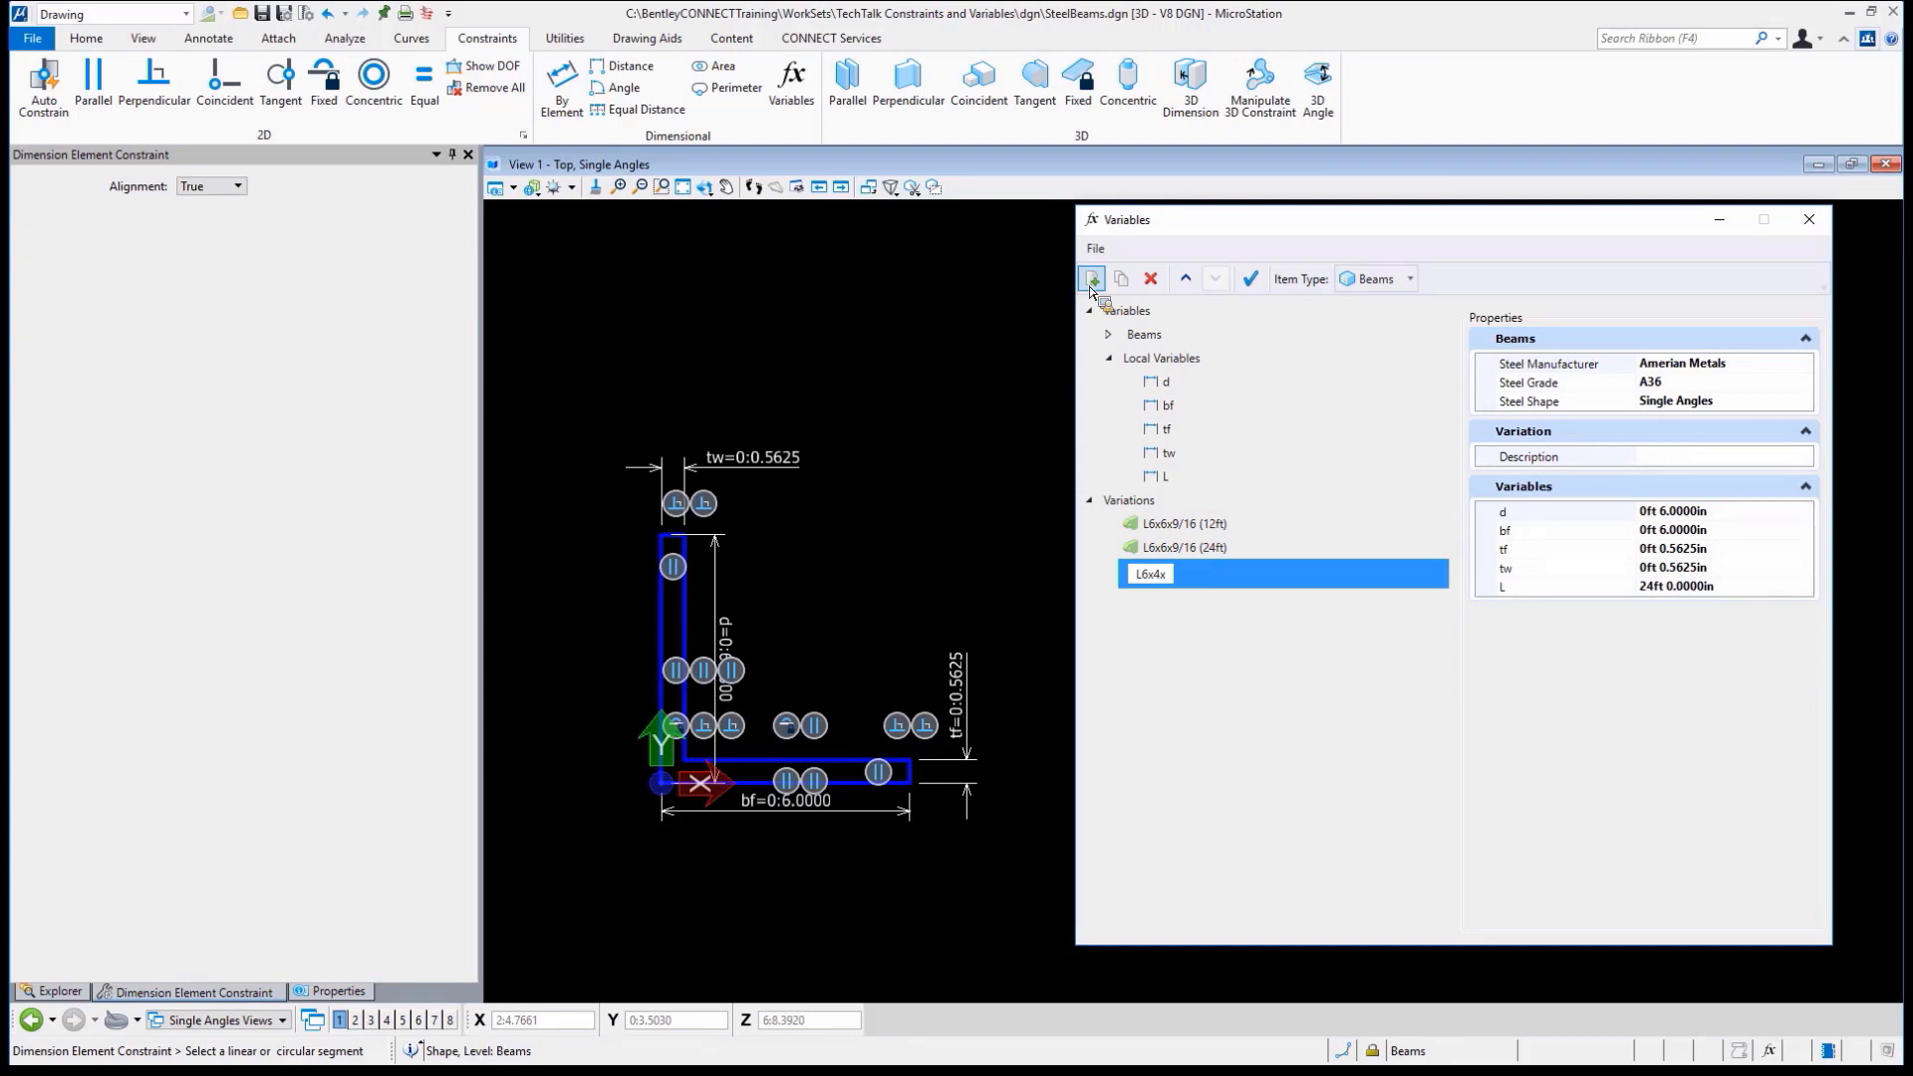
type("3/8 (")
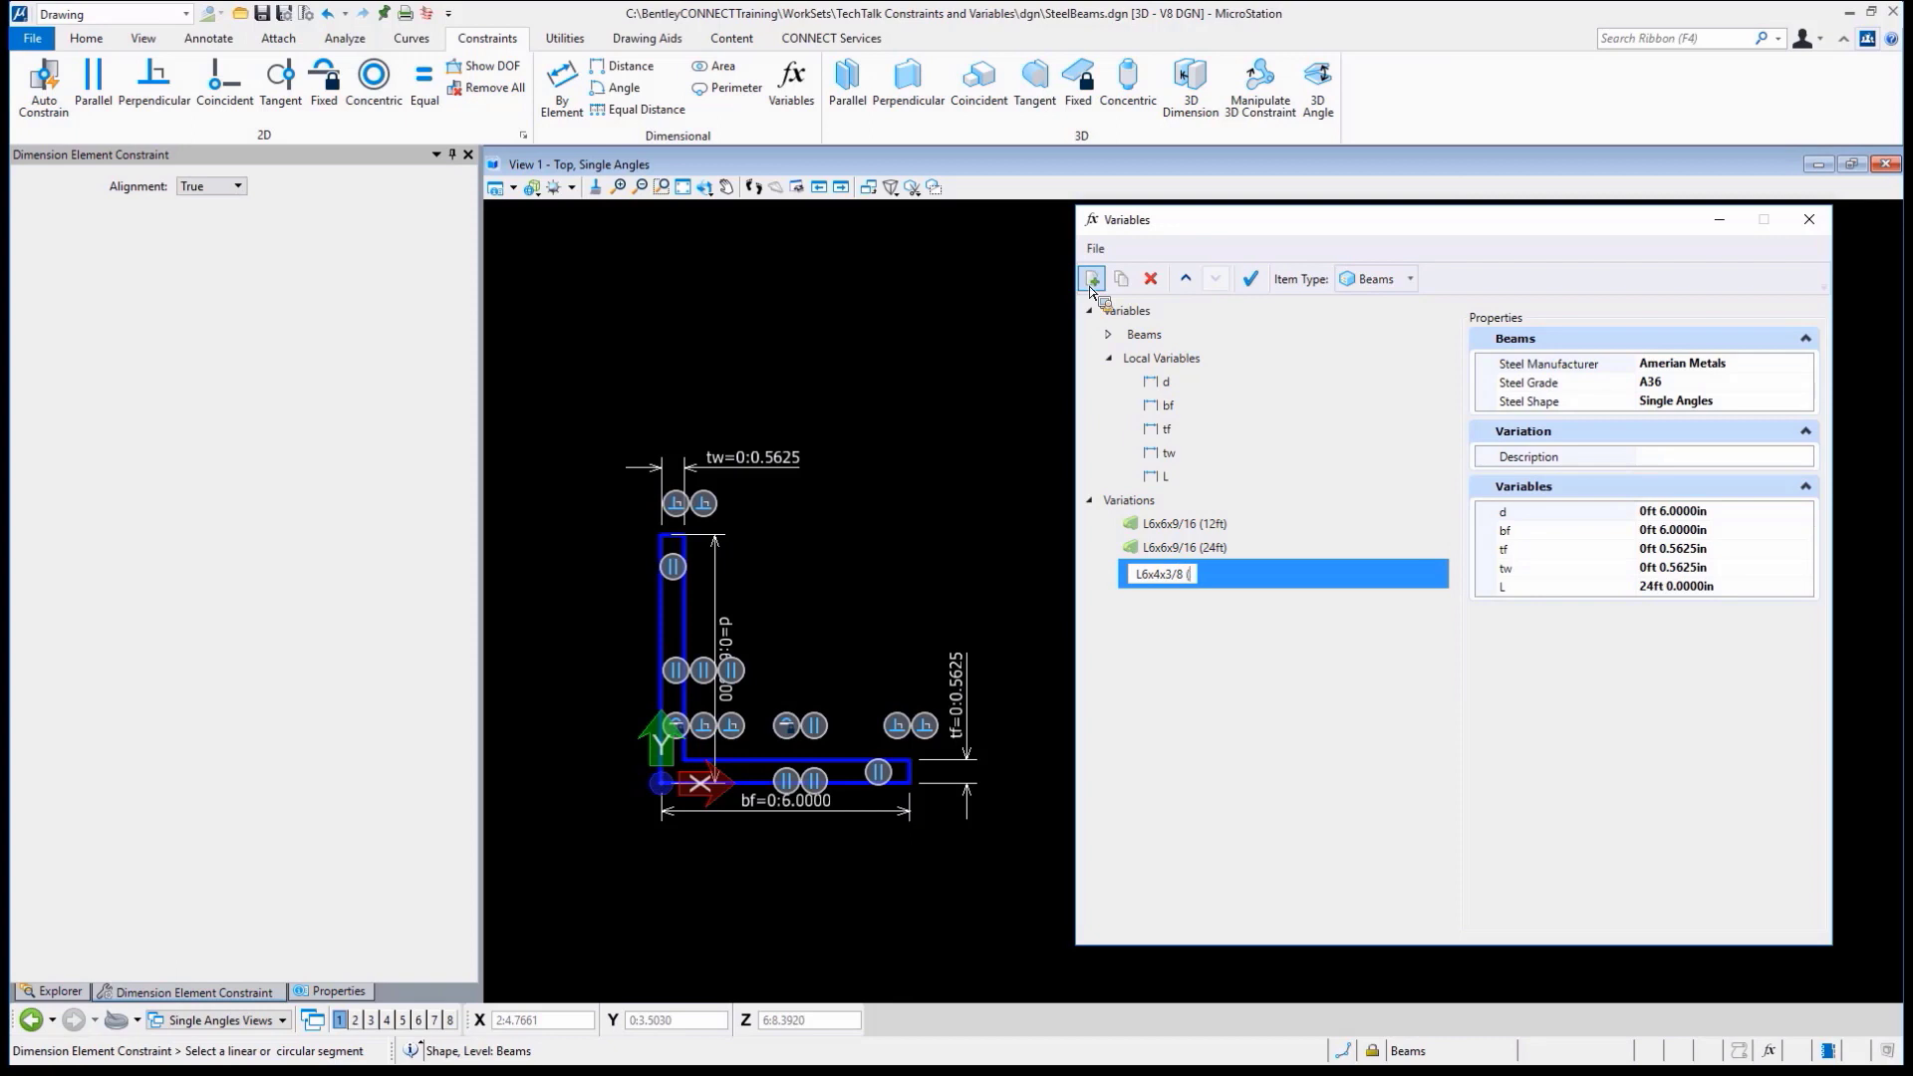
type("24)")
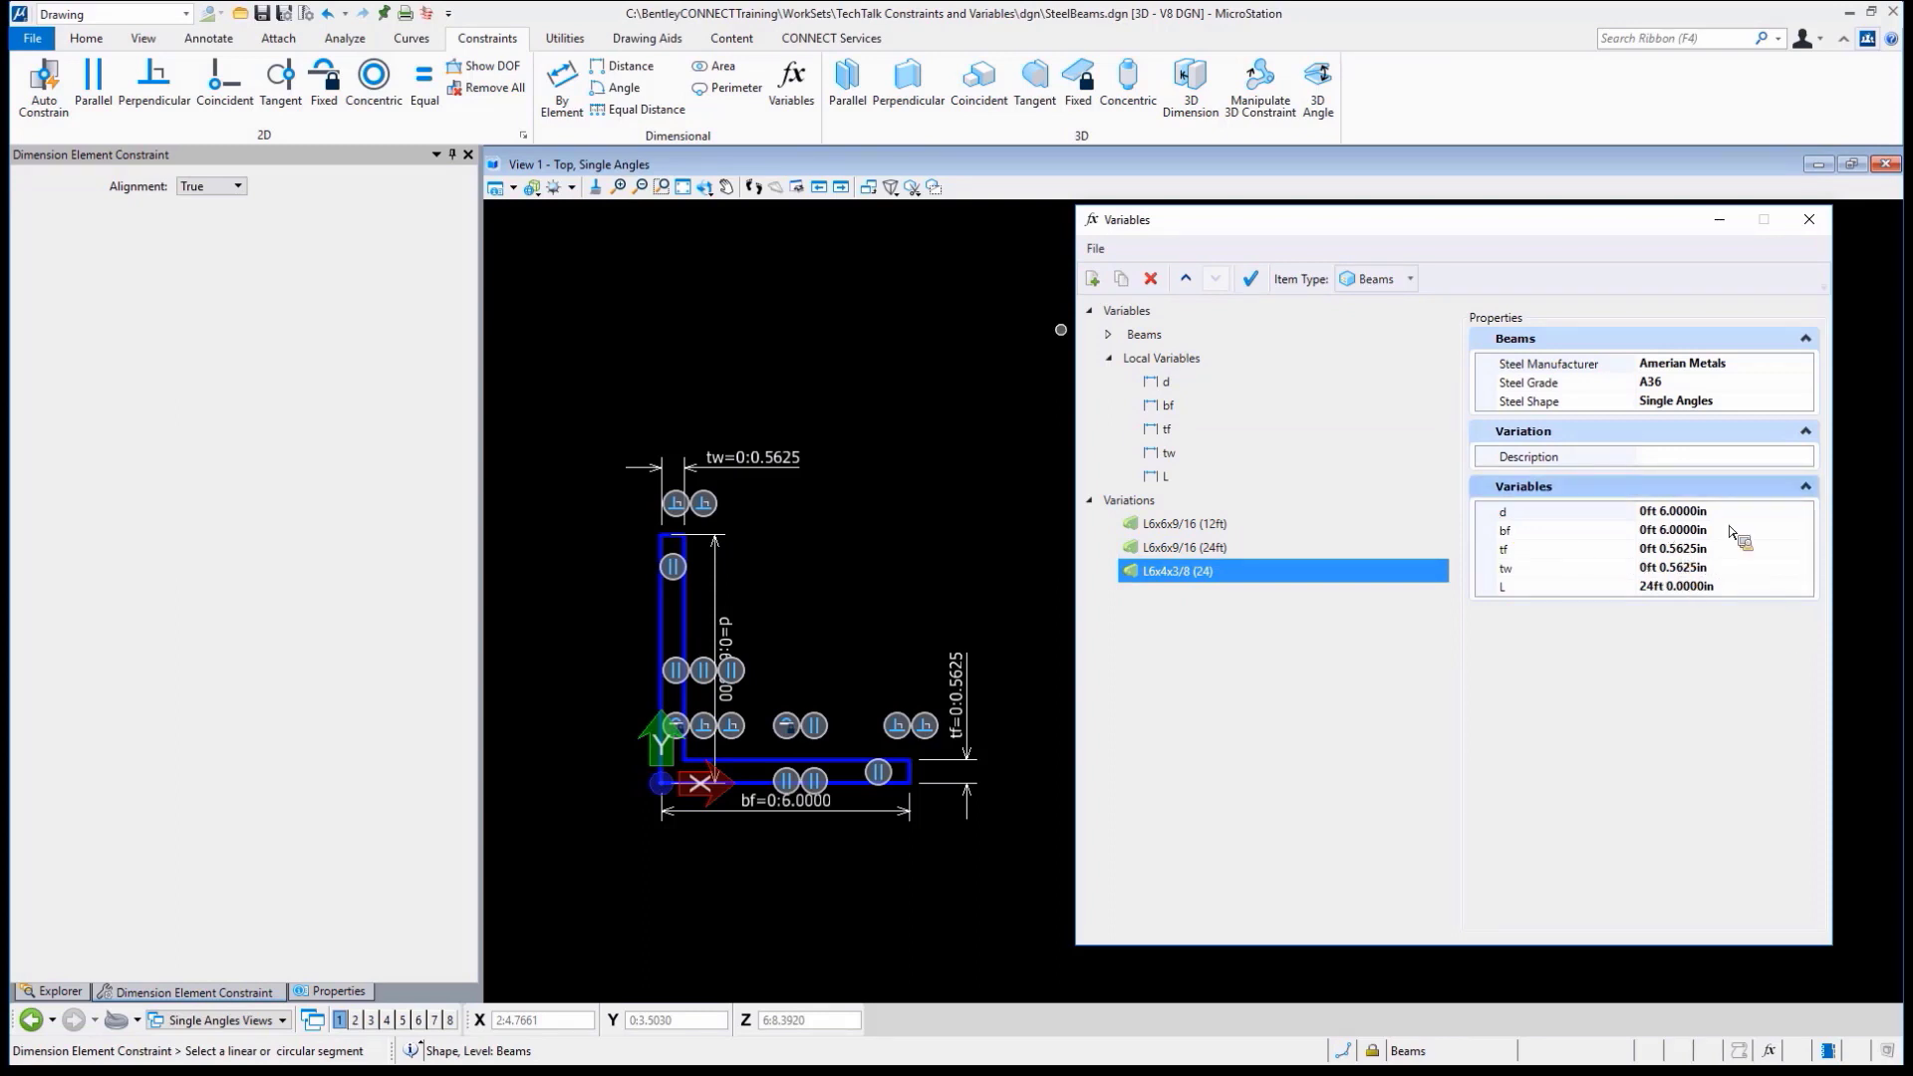
Set its bf to 4in, tf to 0.375in and copy 0.375 into tw
left_click(1562, 510)
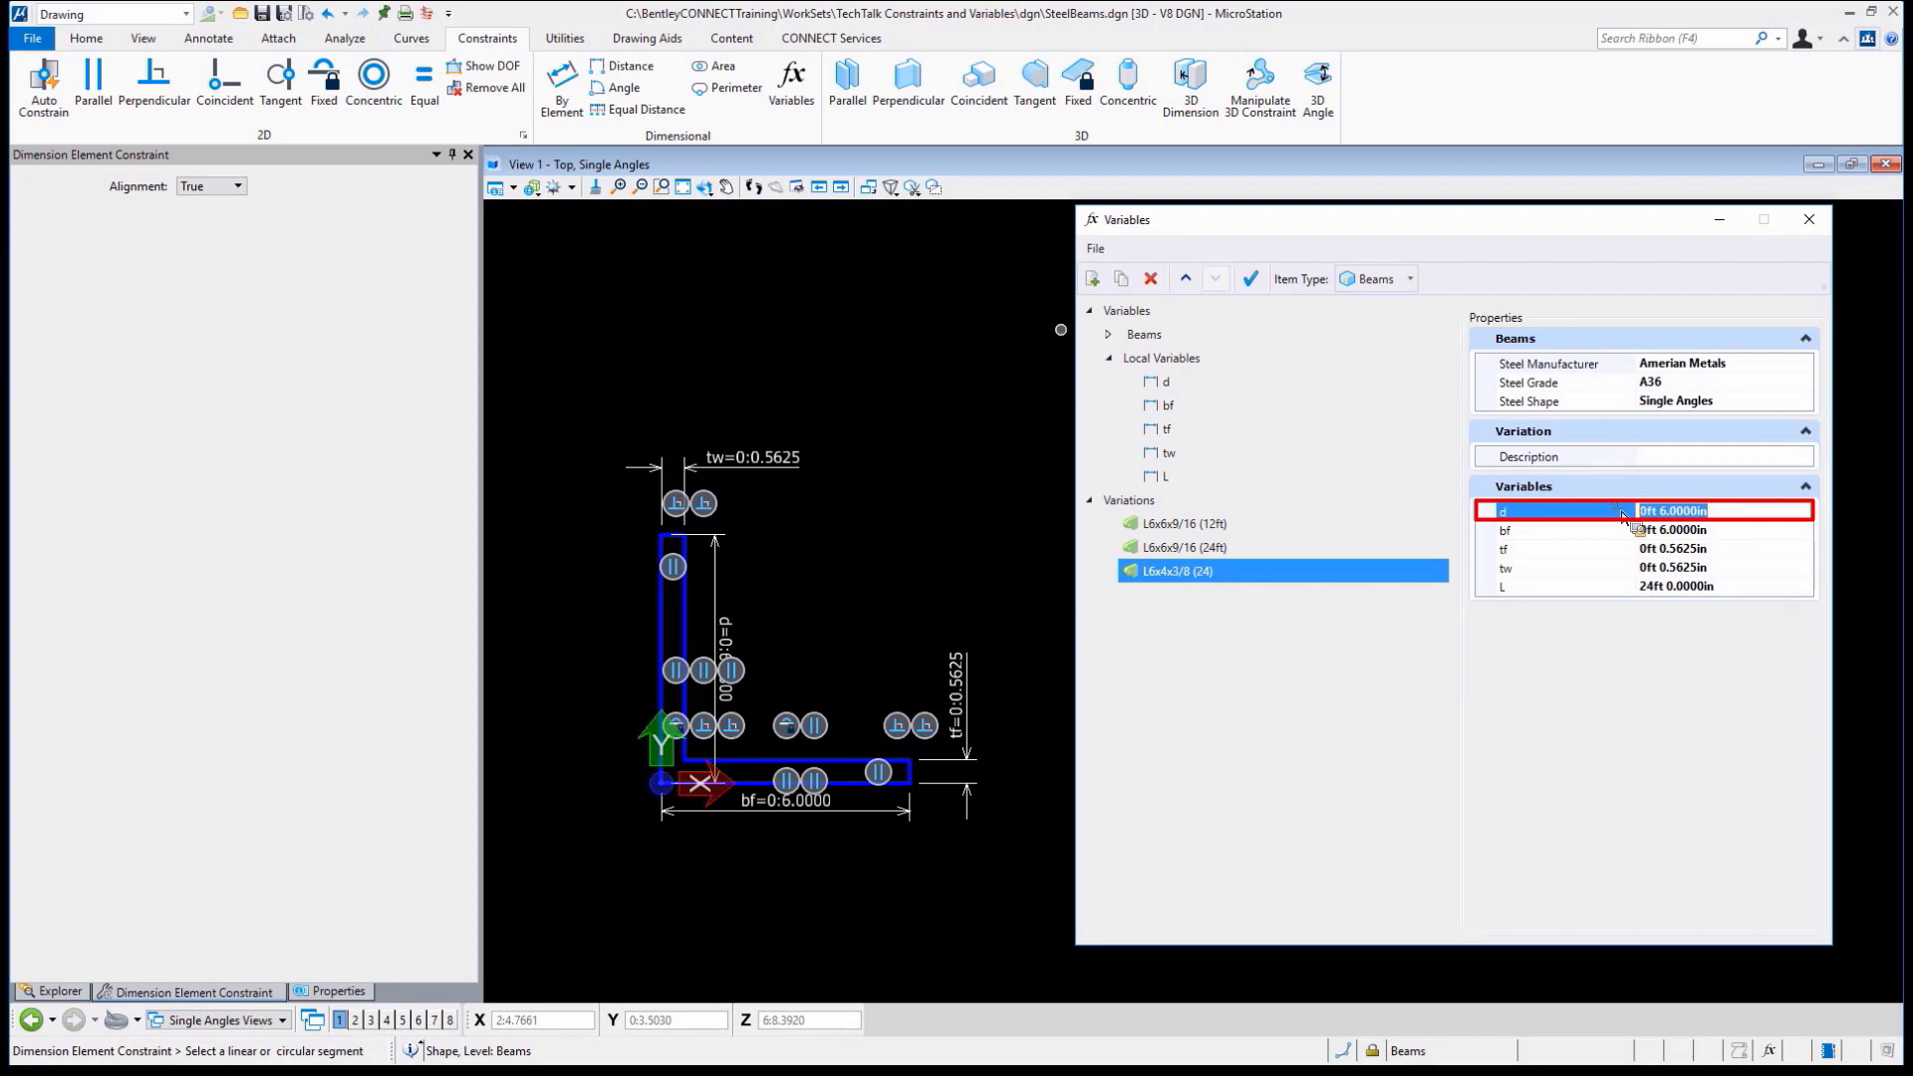
left_click(1678, 510)
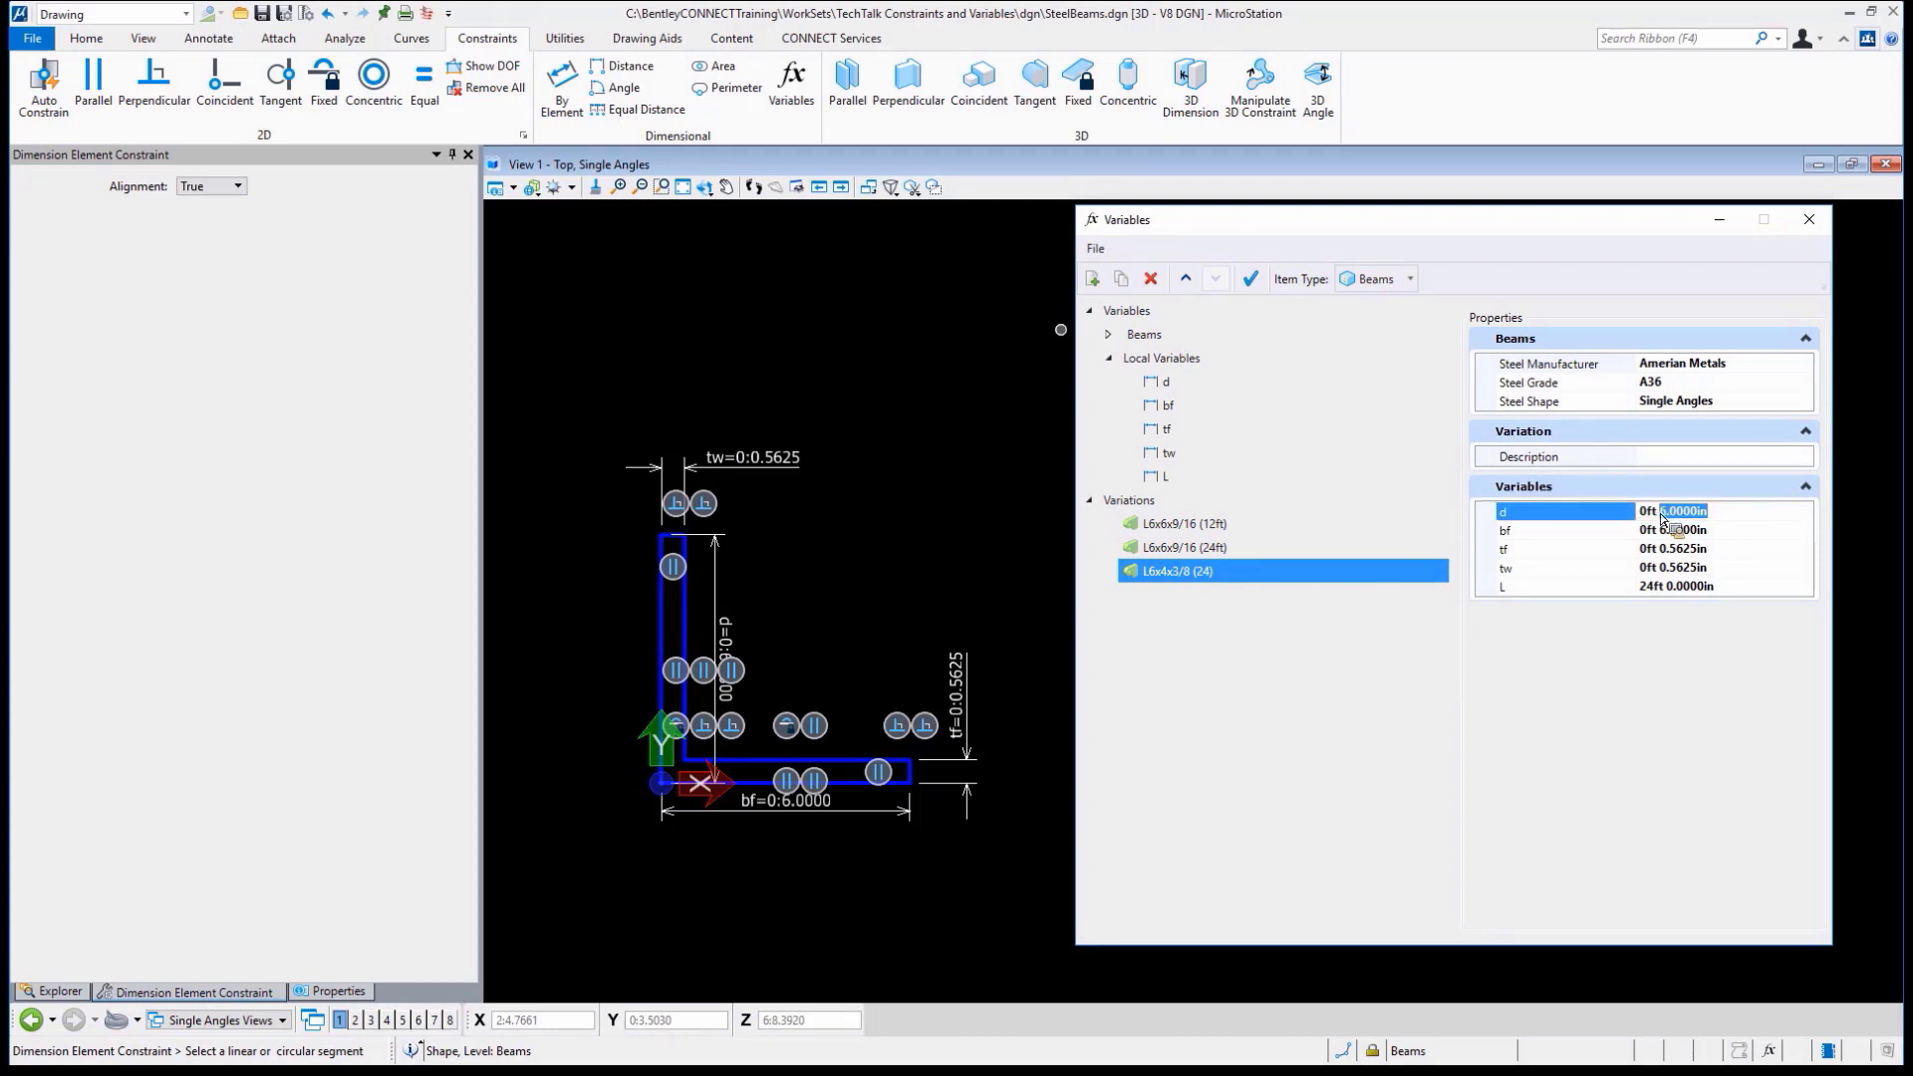
left_click(1562, 530)
type("4")
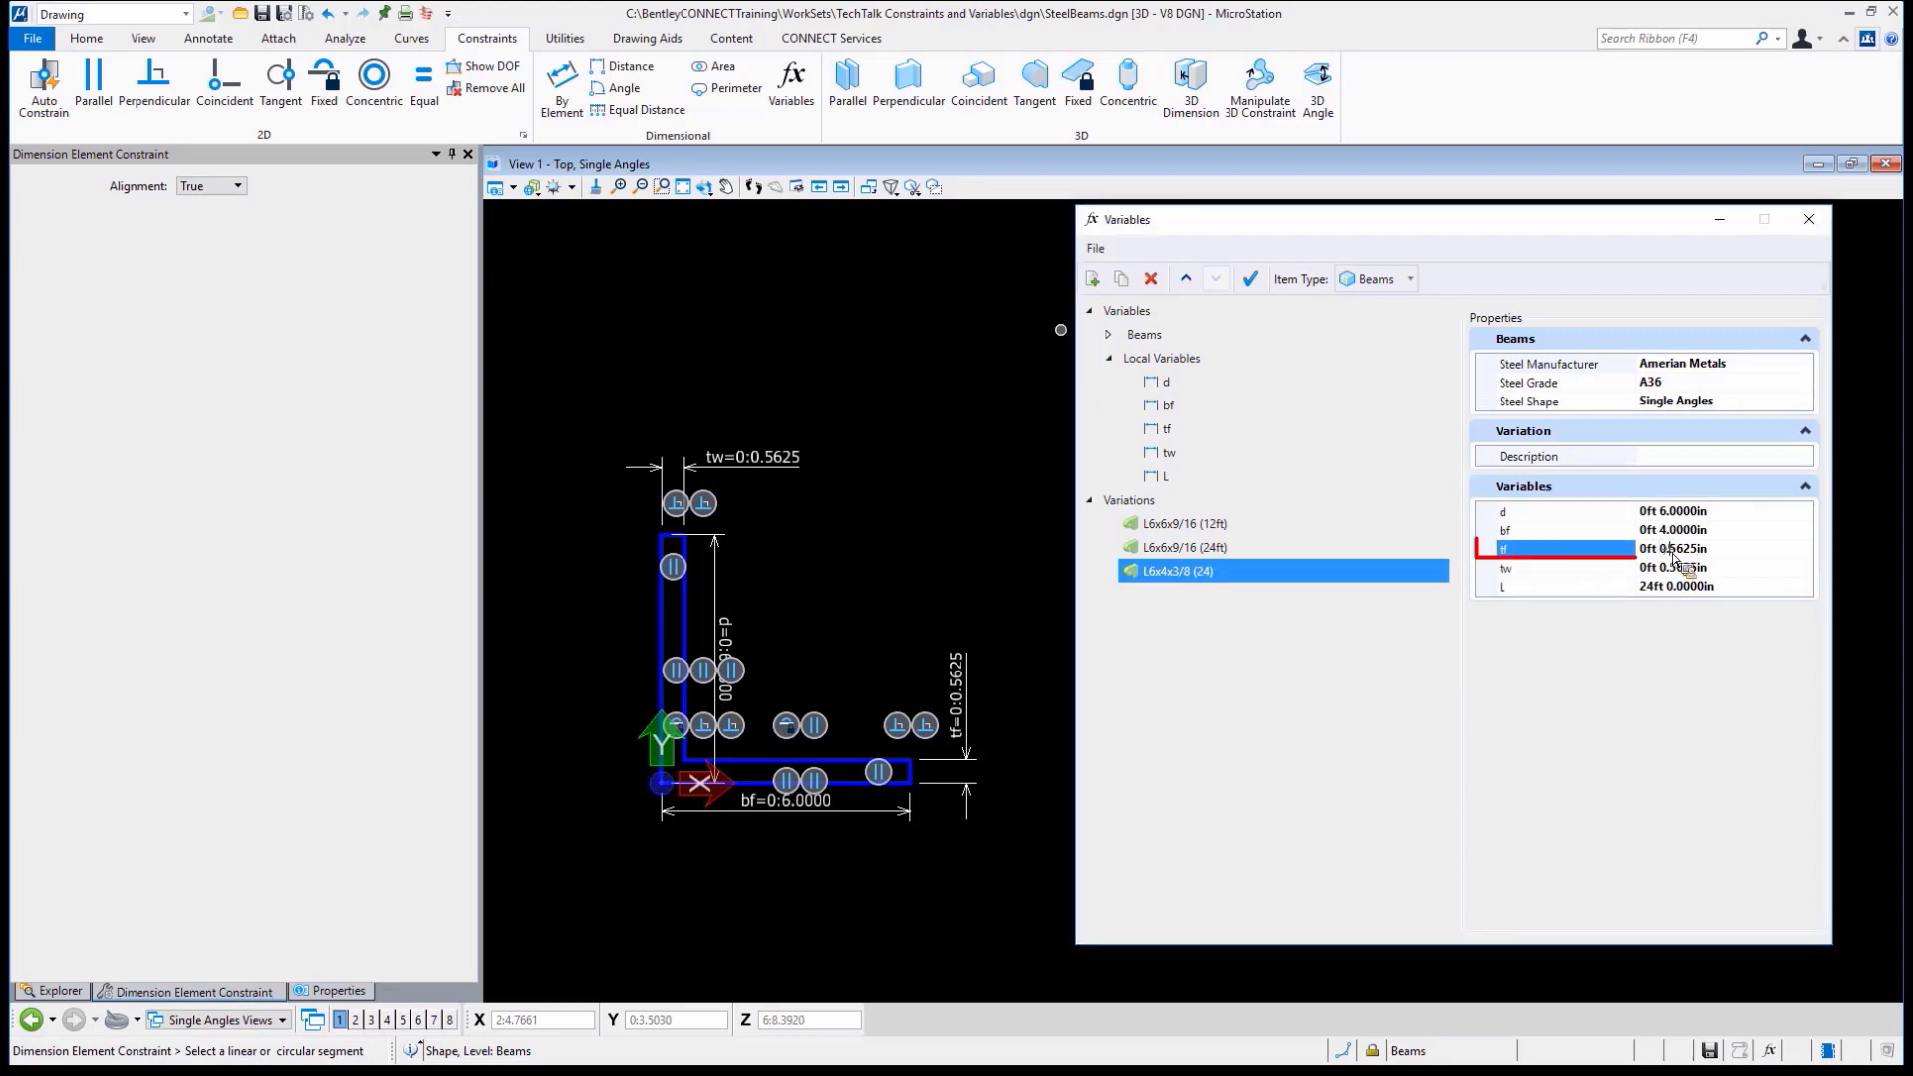
double_click(1671, 548)
type("3750")
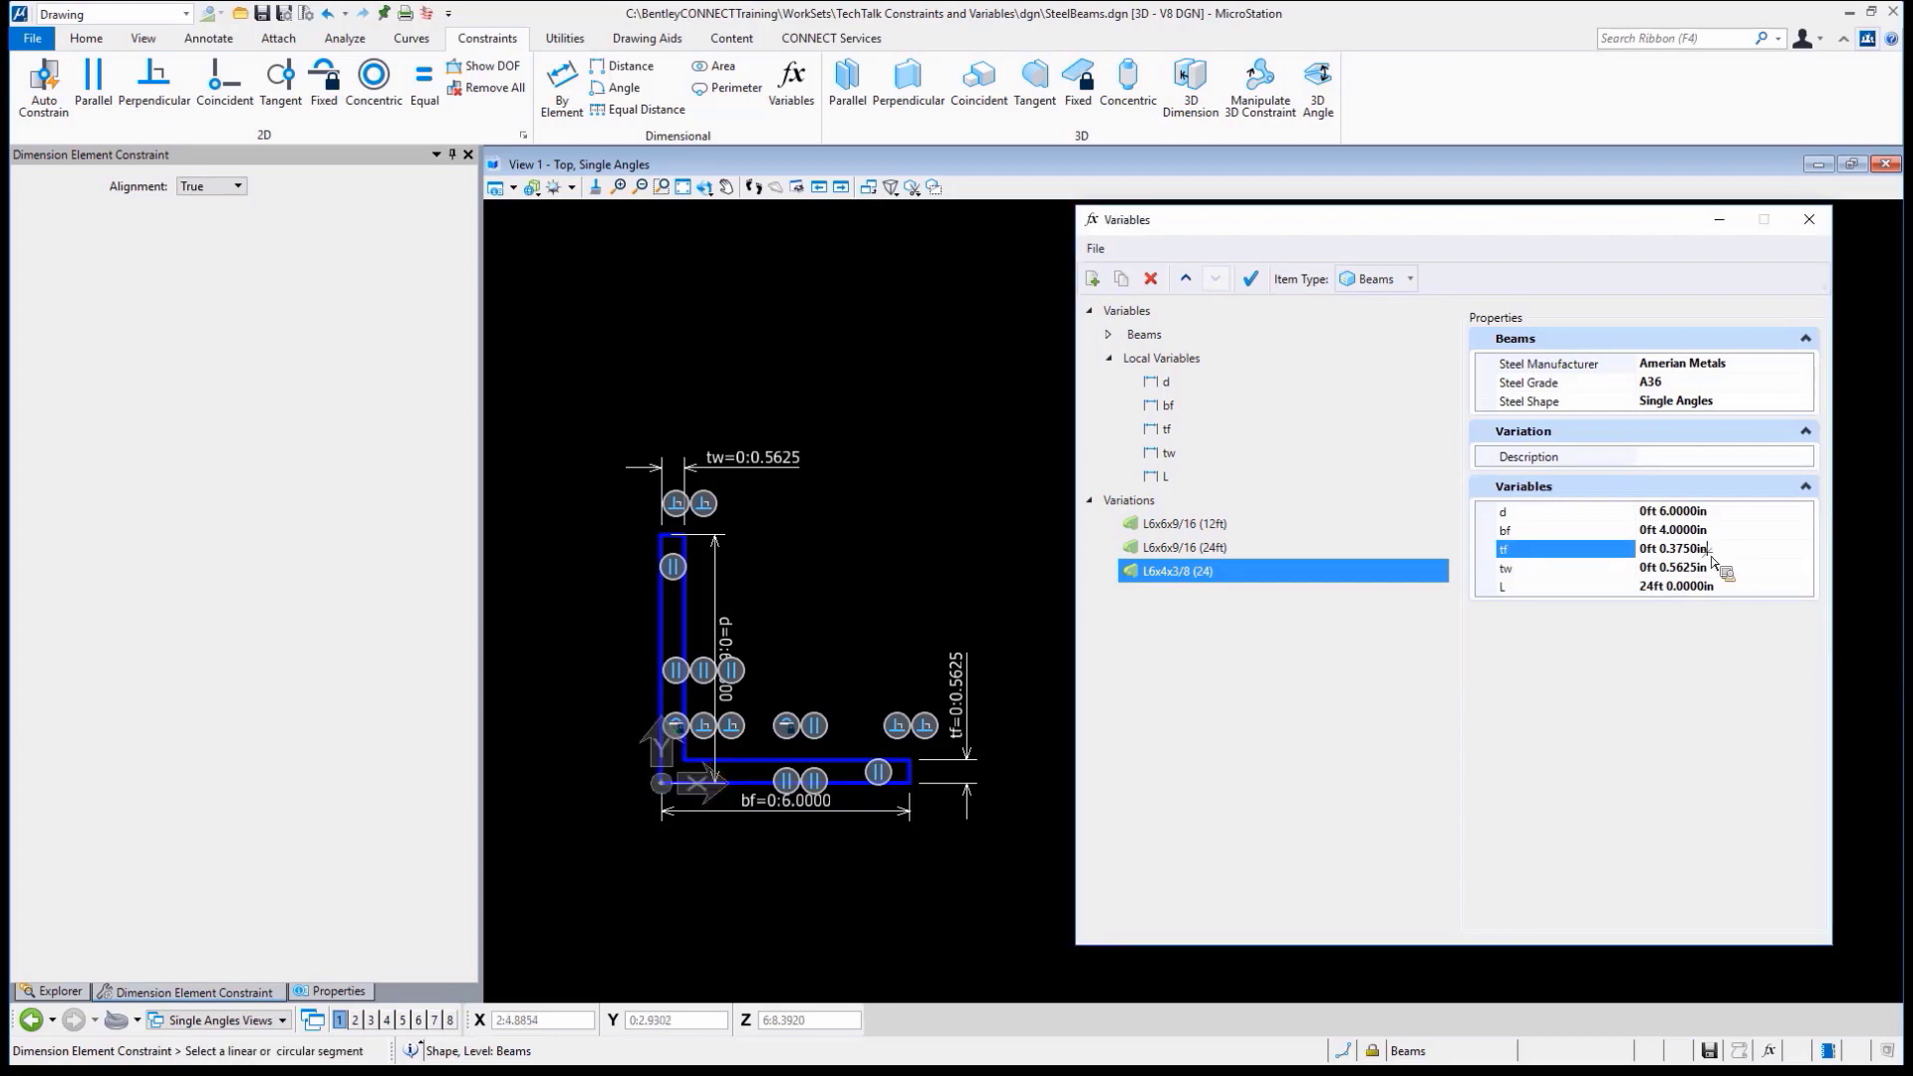
right_click(1671, 548)
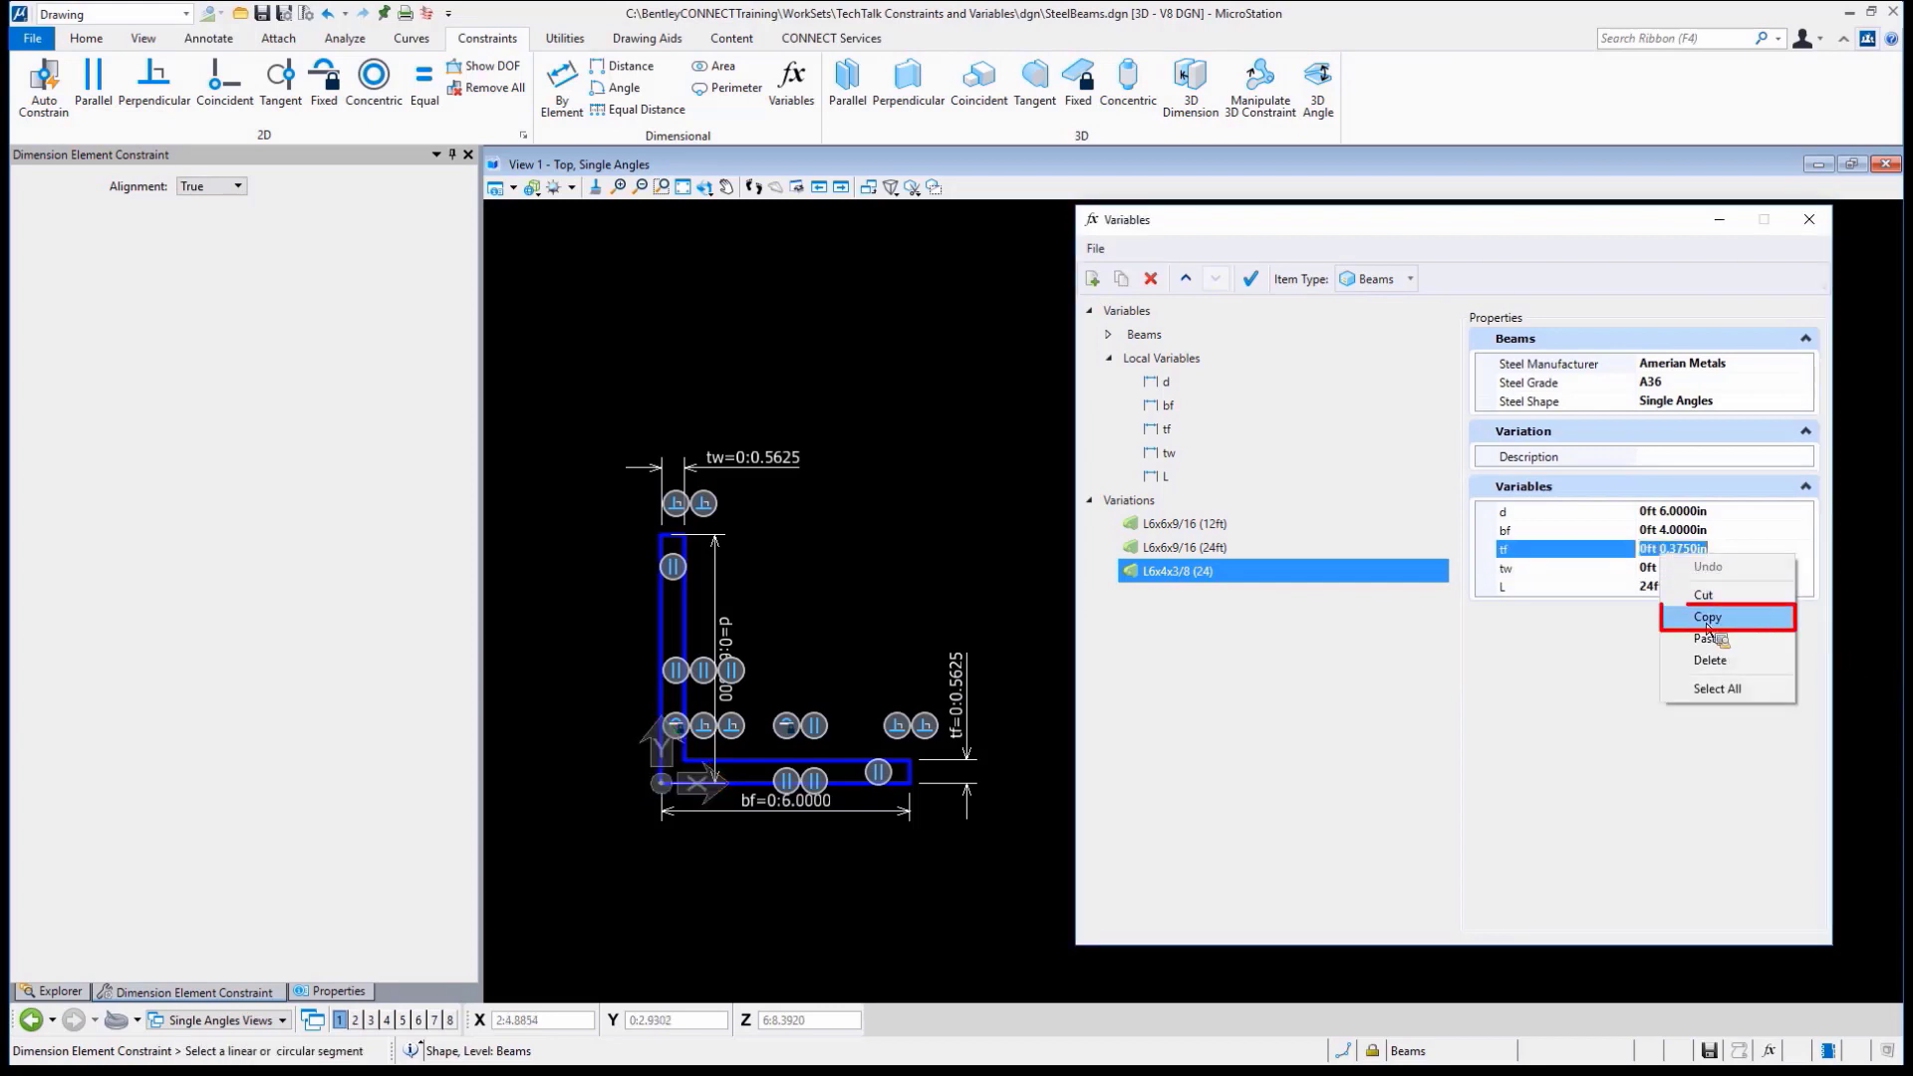
left_click(1707, 637)
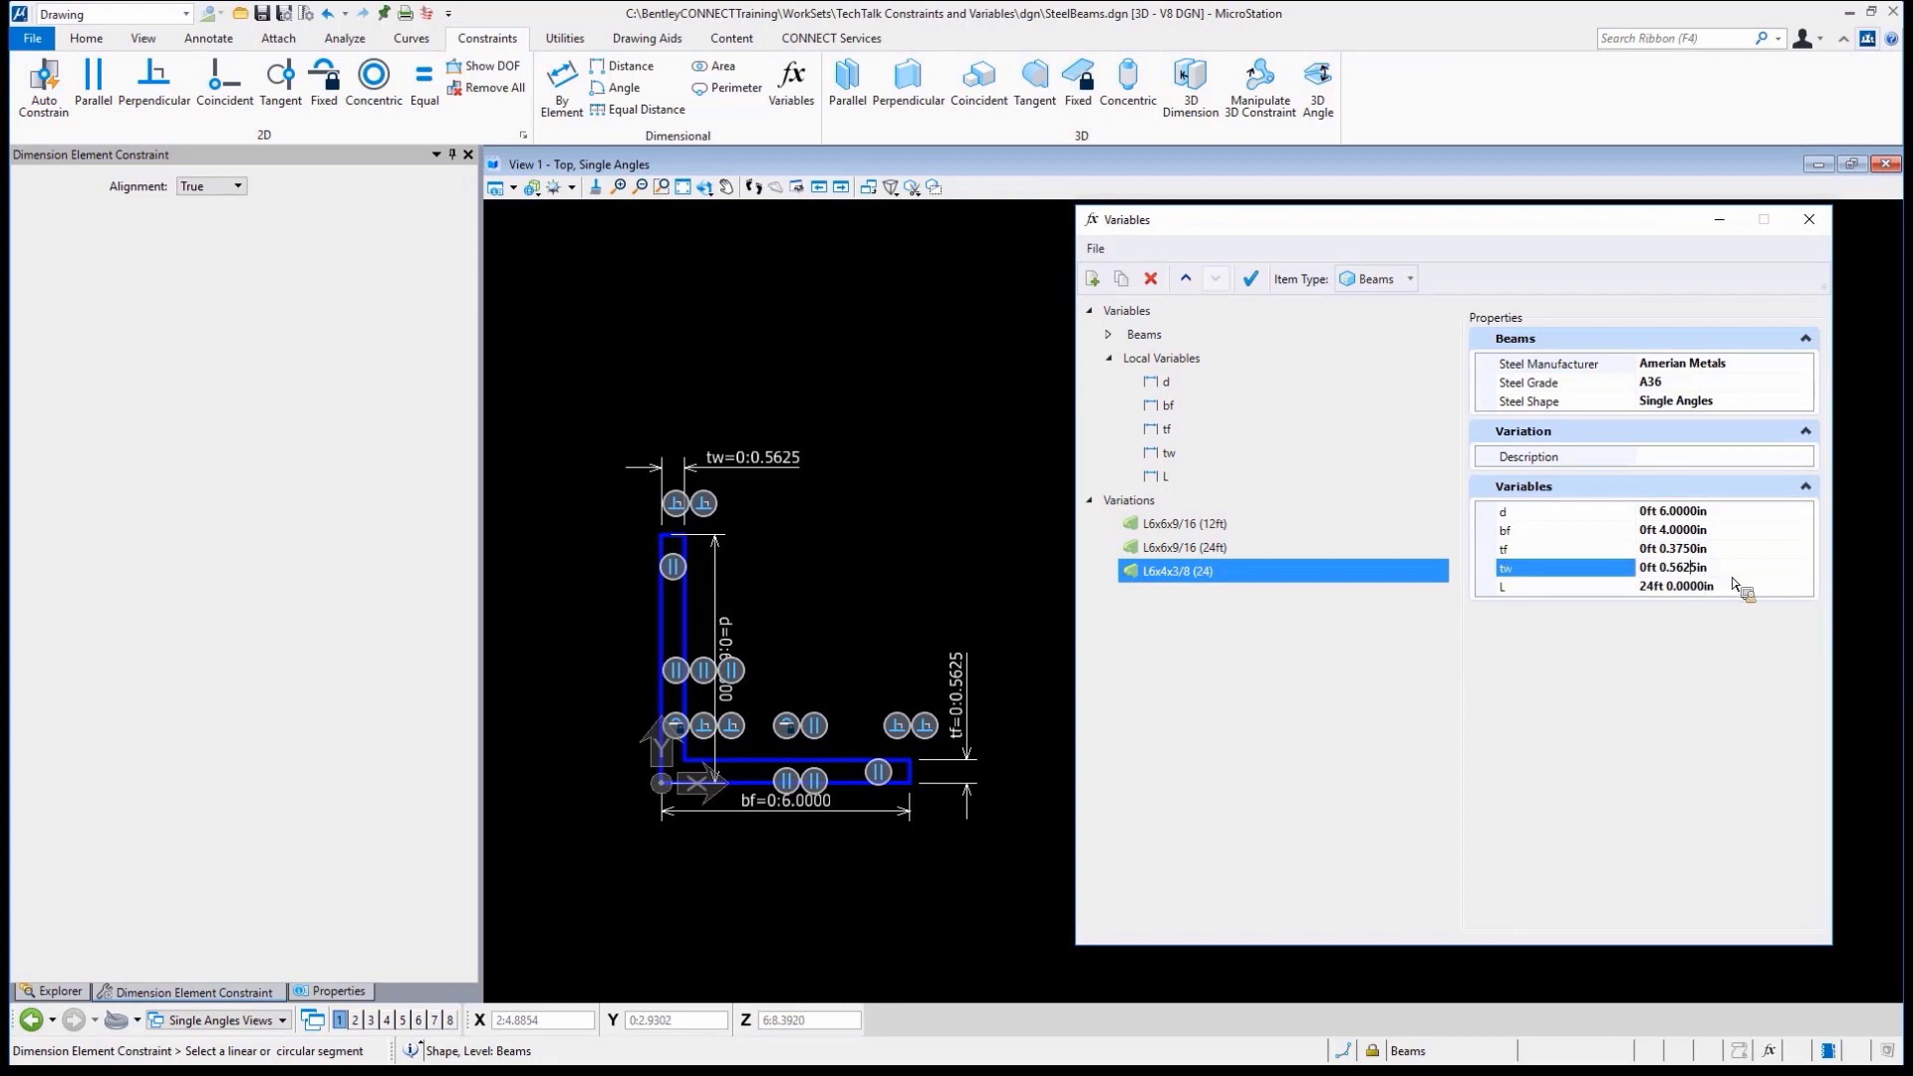
right_click(1671, 568)
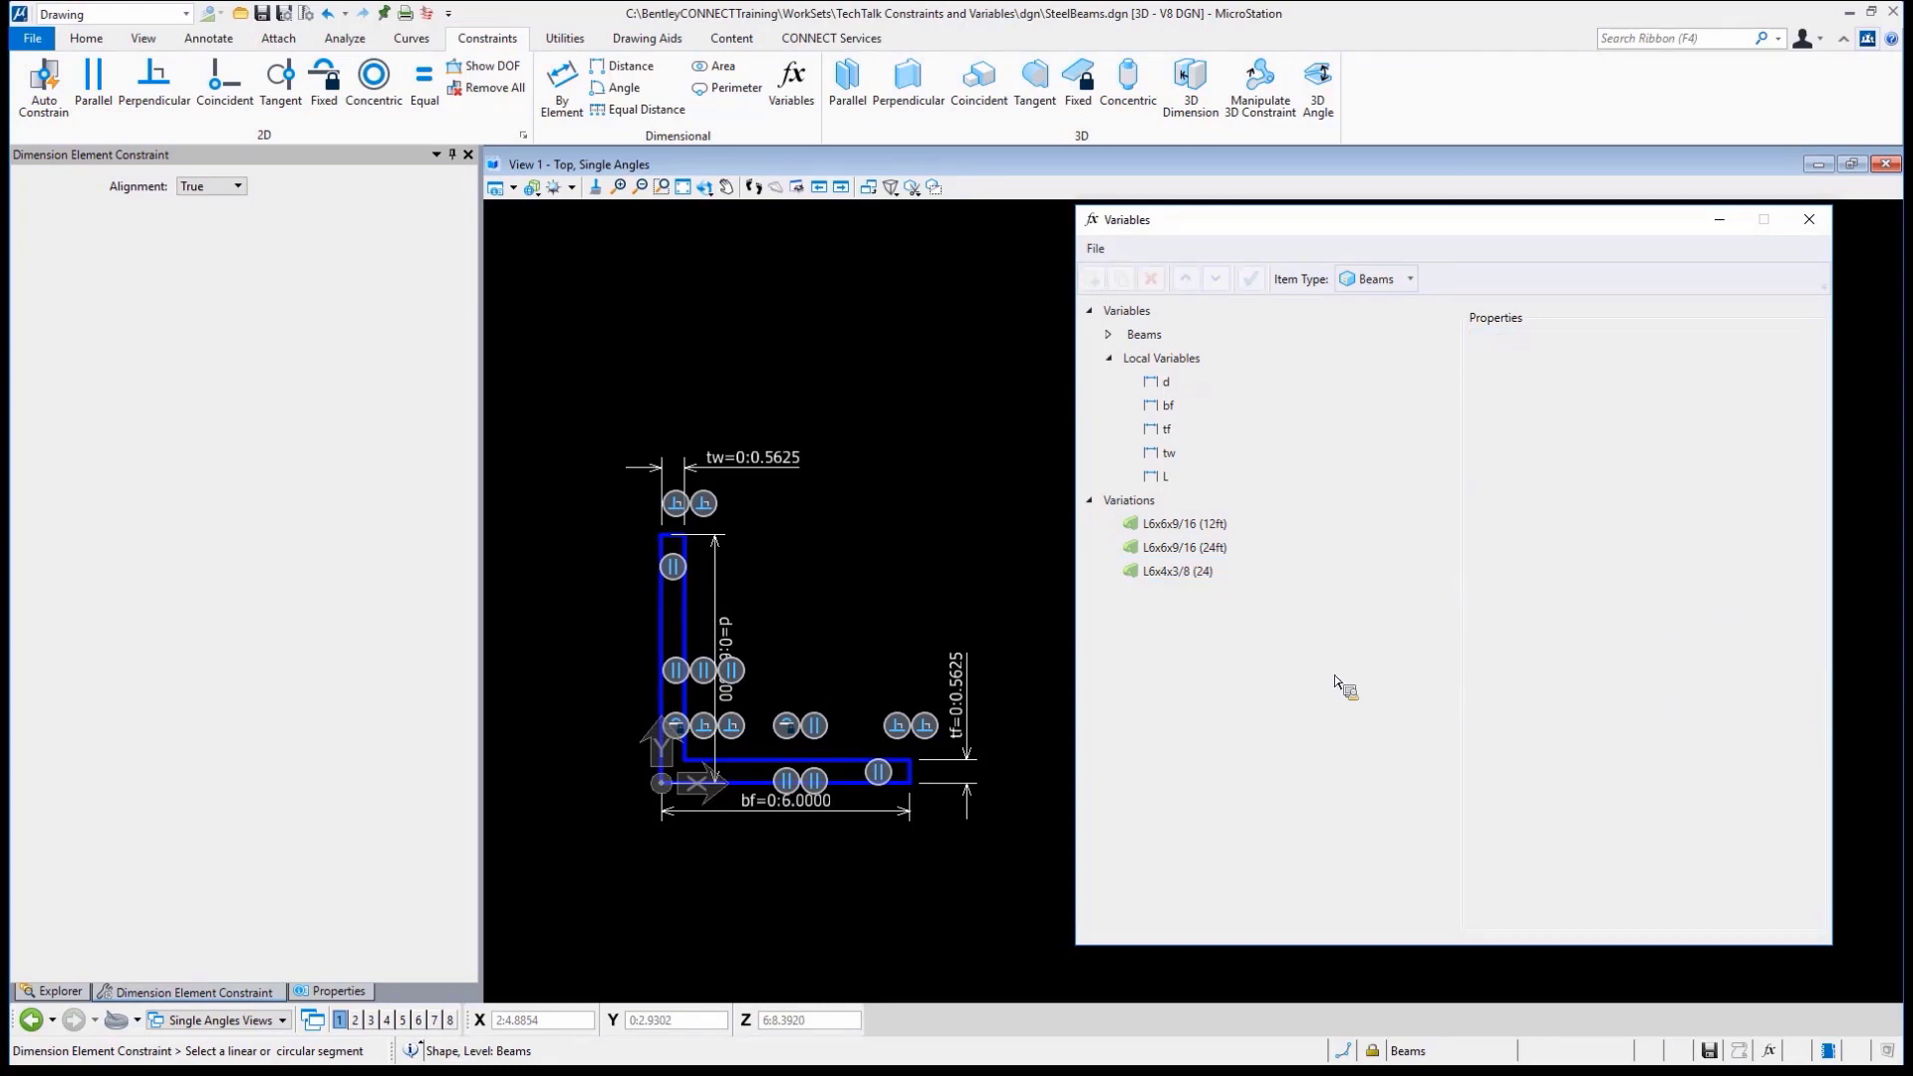
left_click(1176, 572)
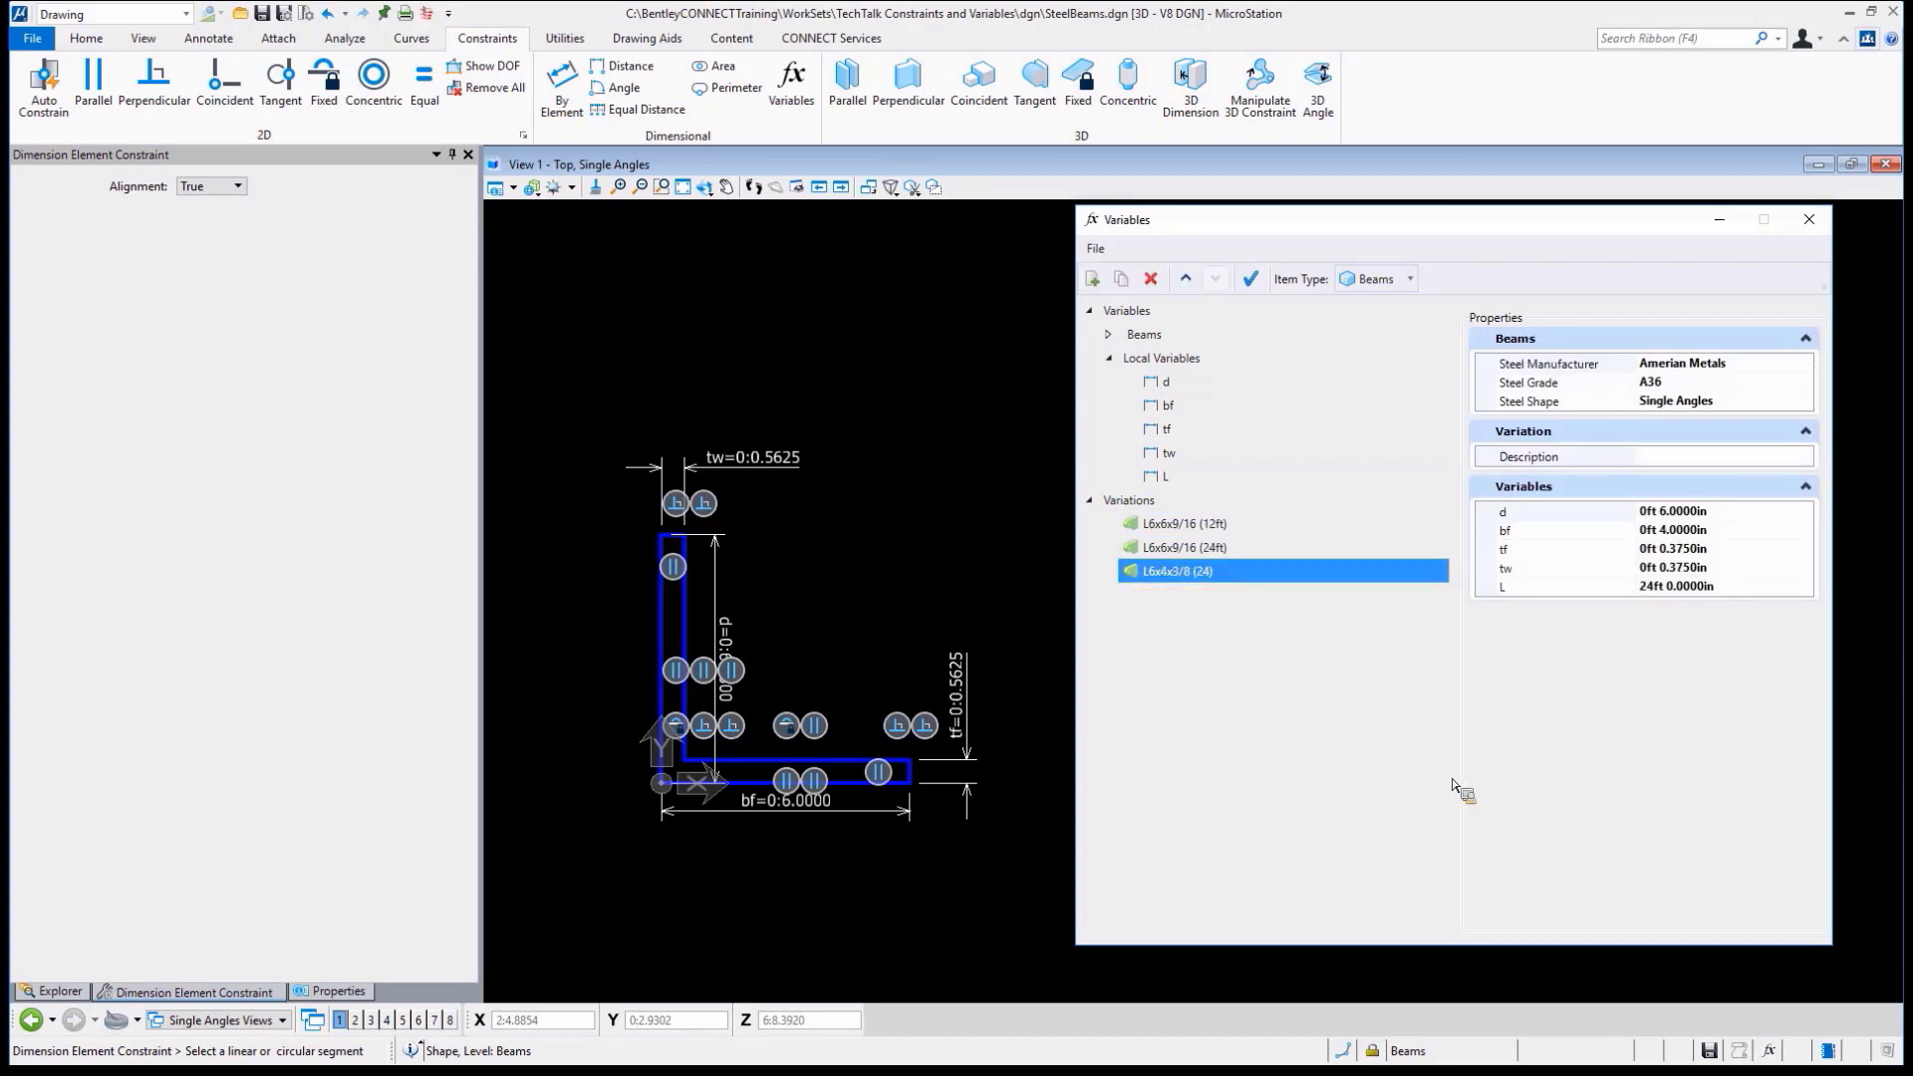
mouse_move(1155, 572)
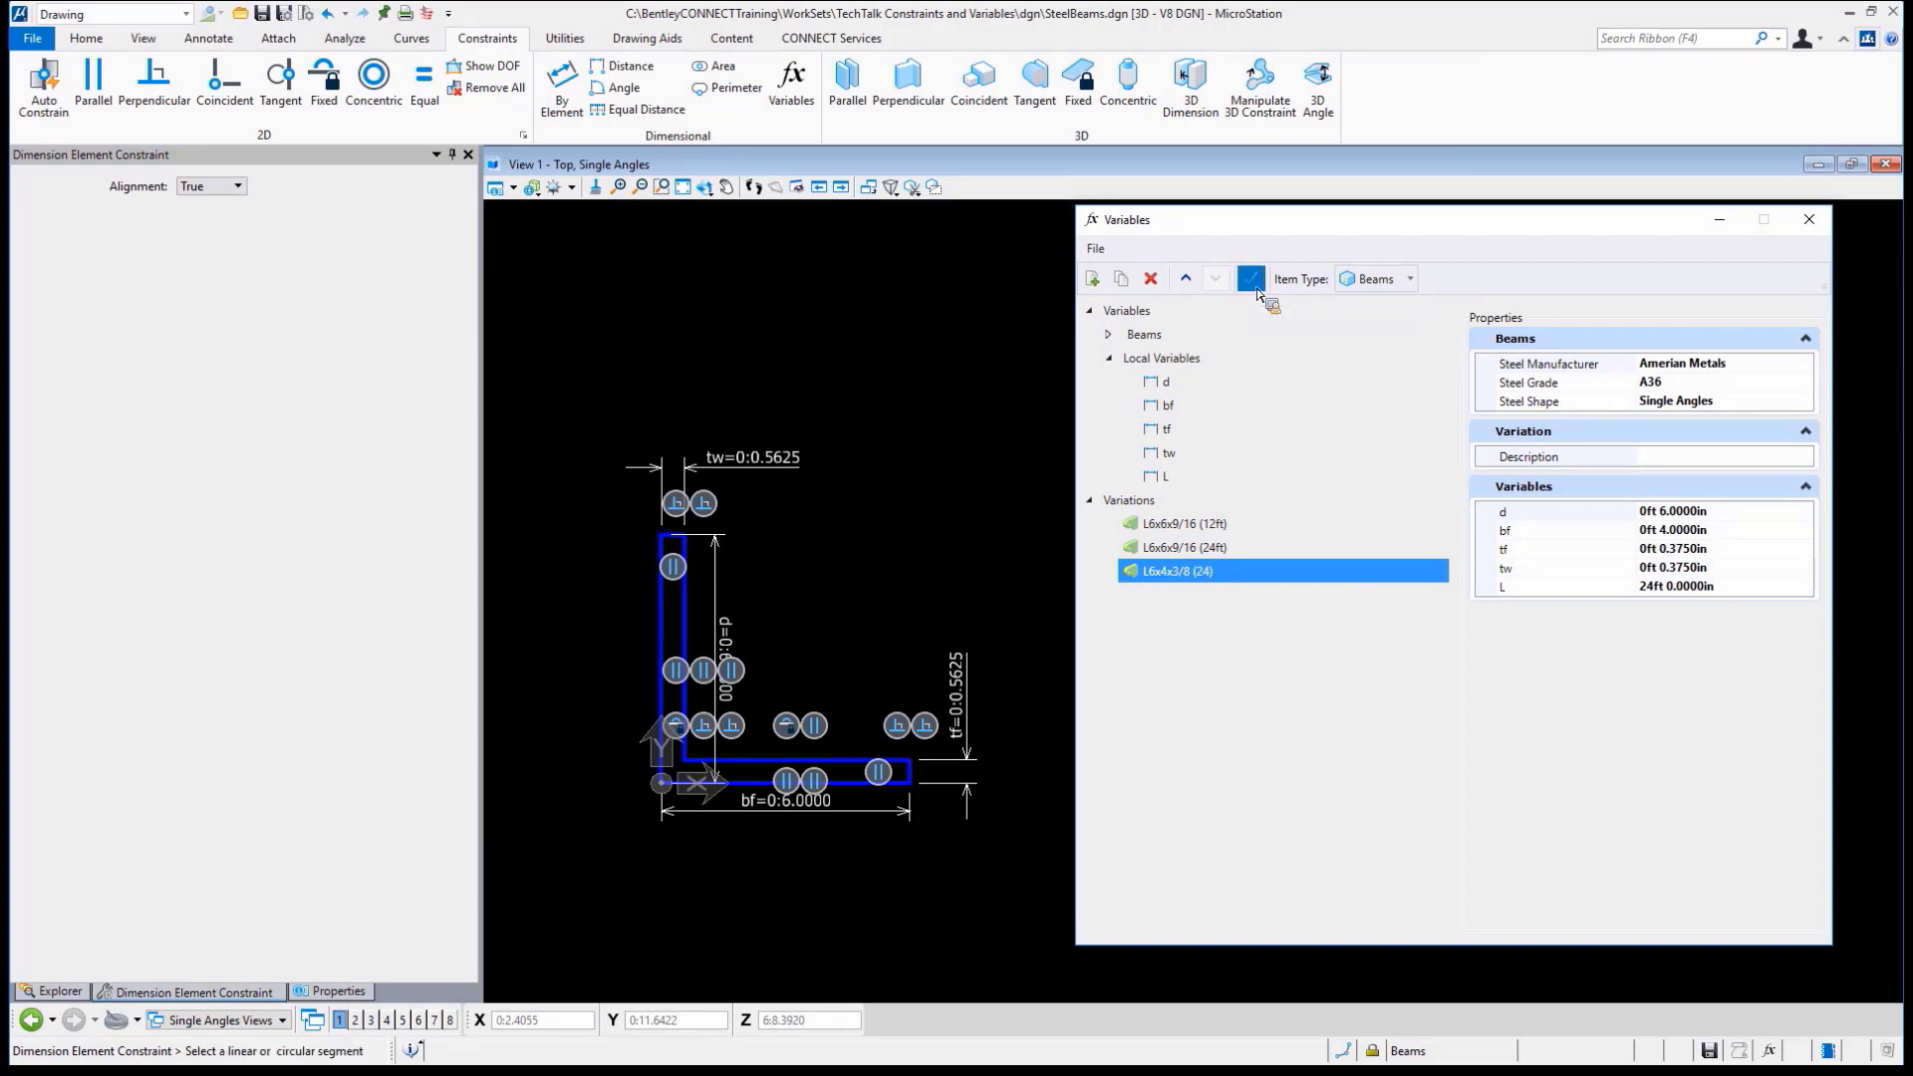
Apply L6x4x3/8 (24) so the profile becomes bf 4 with 0.375 thickness
left_click(1249, 279)
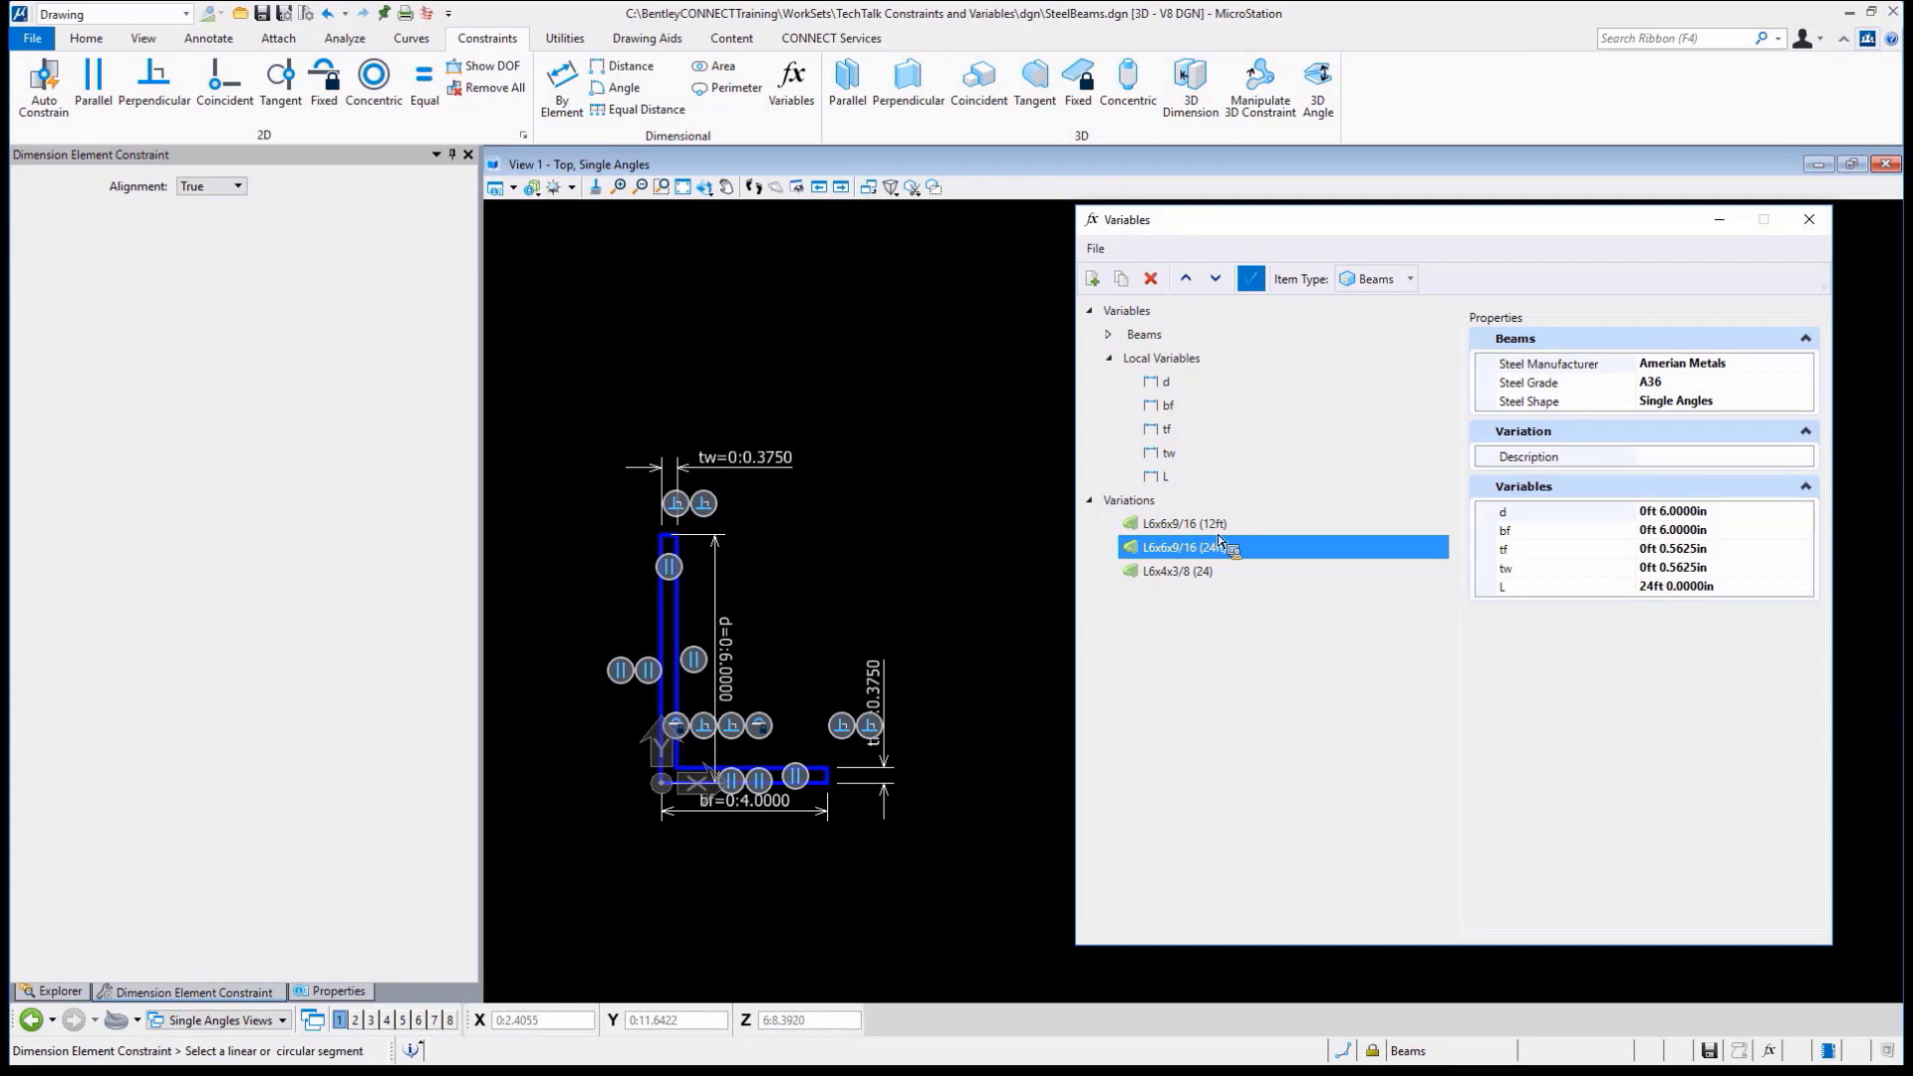
left_click(1249, 279)
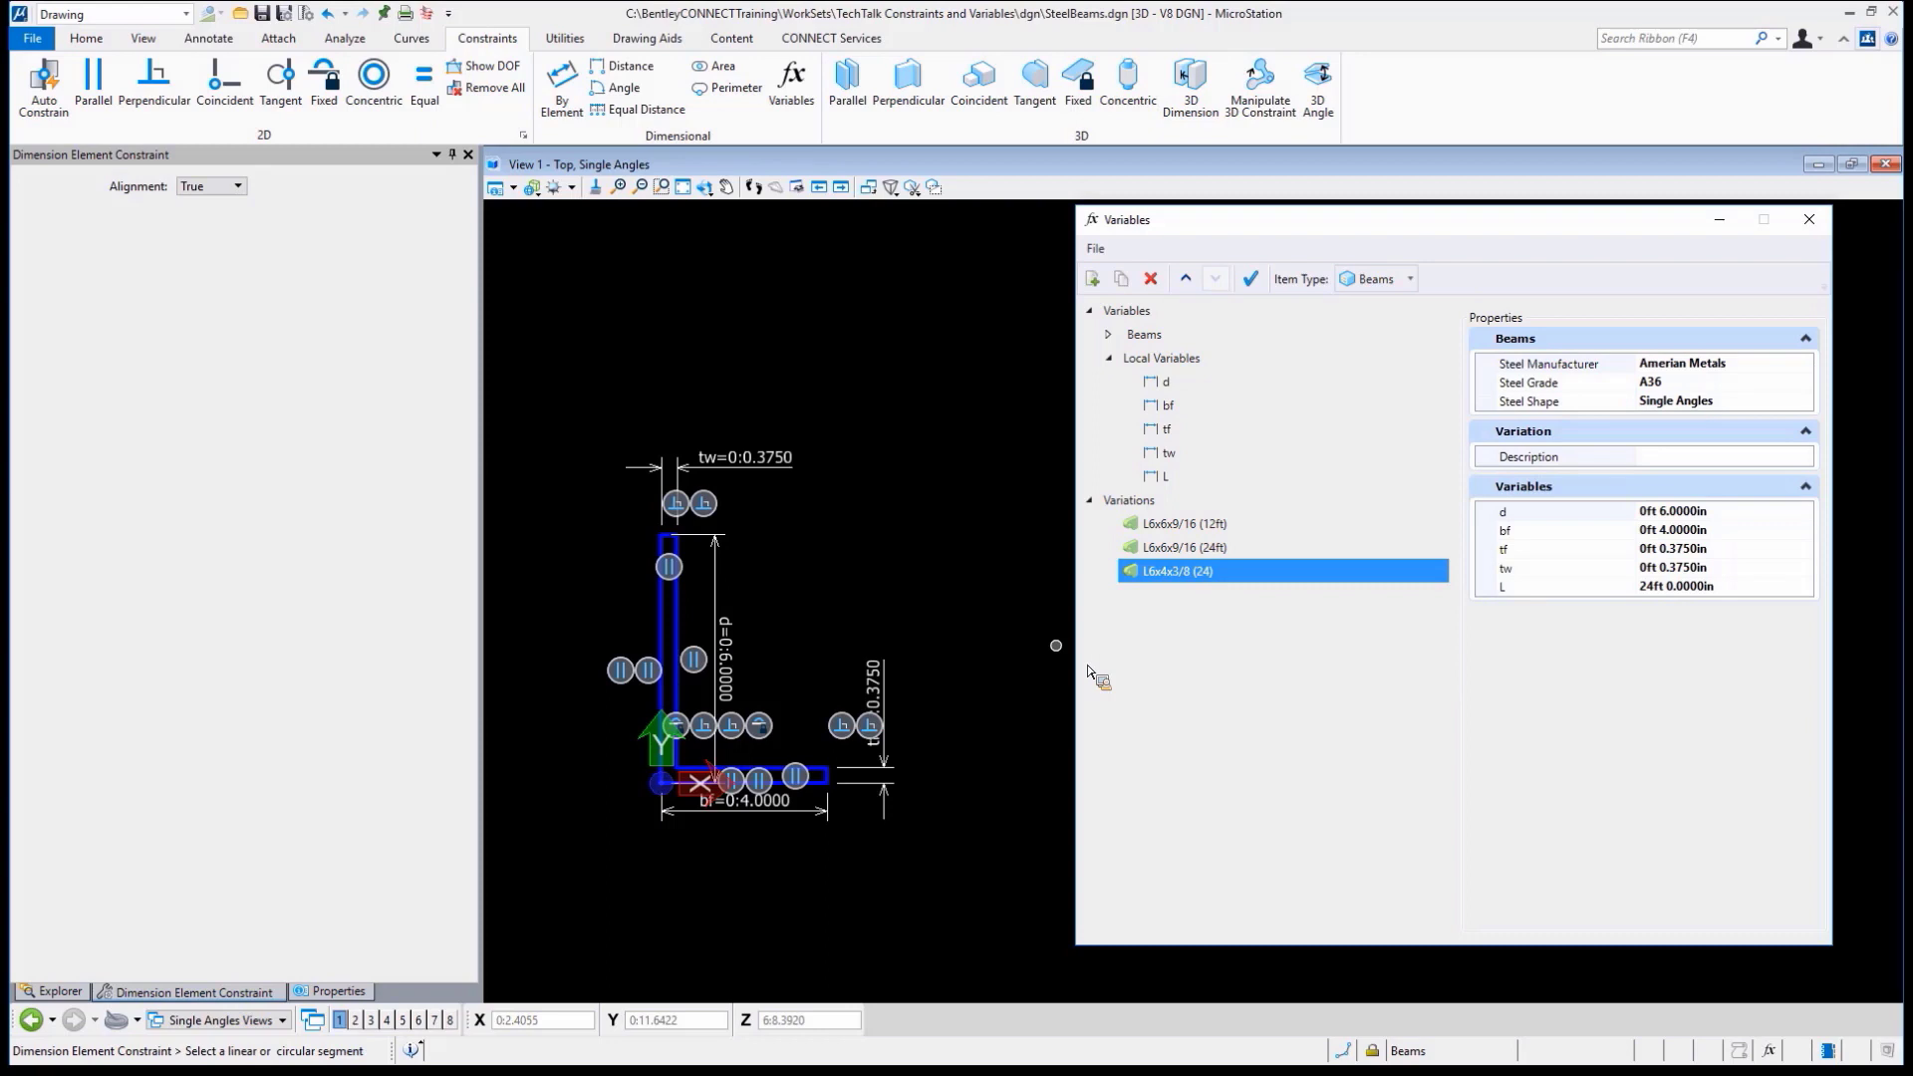
mouse_move(743, 177)
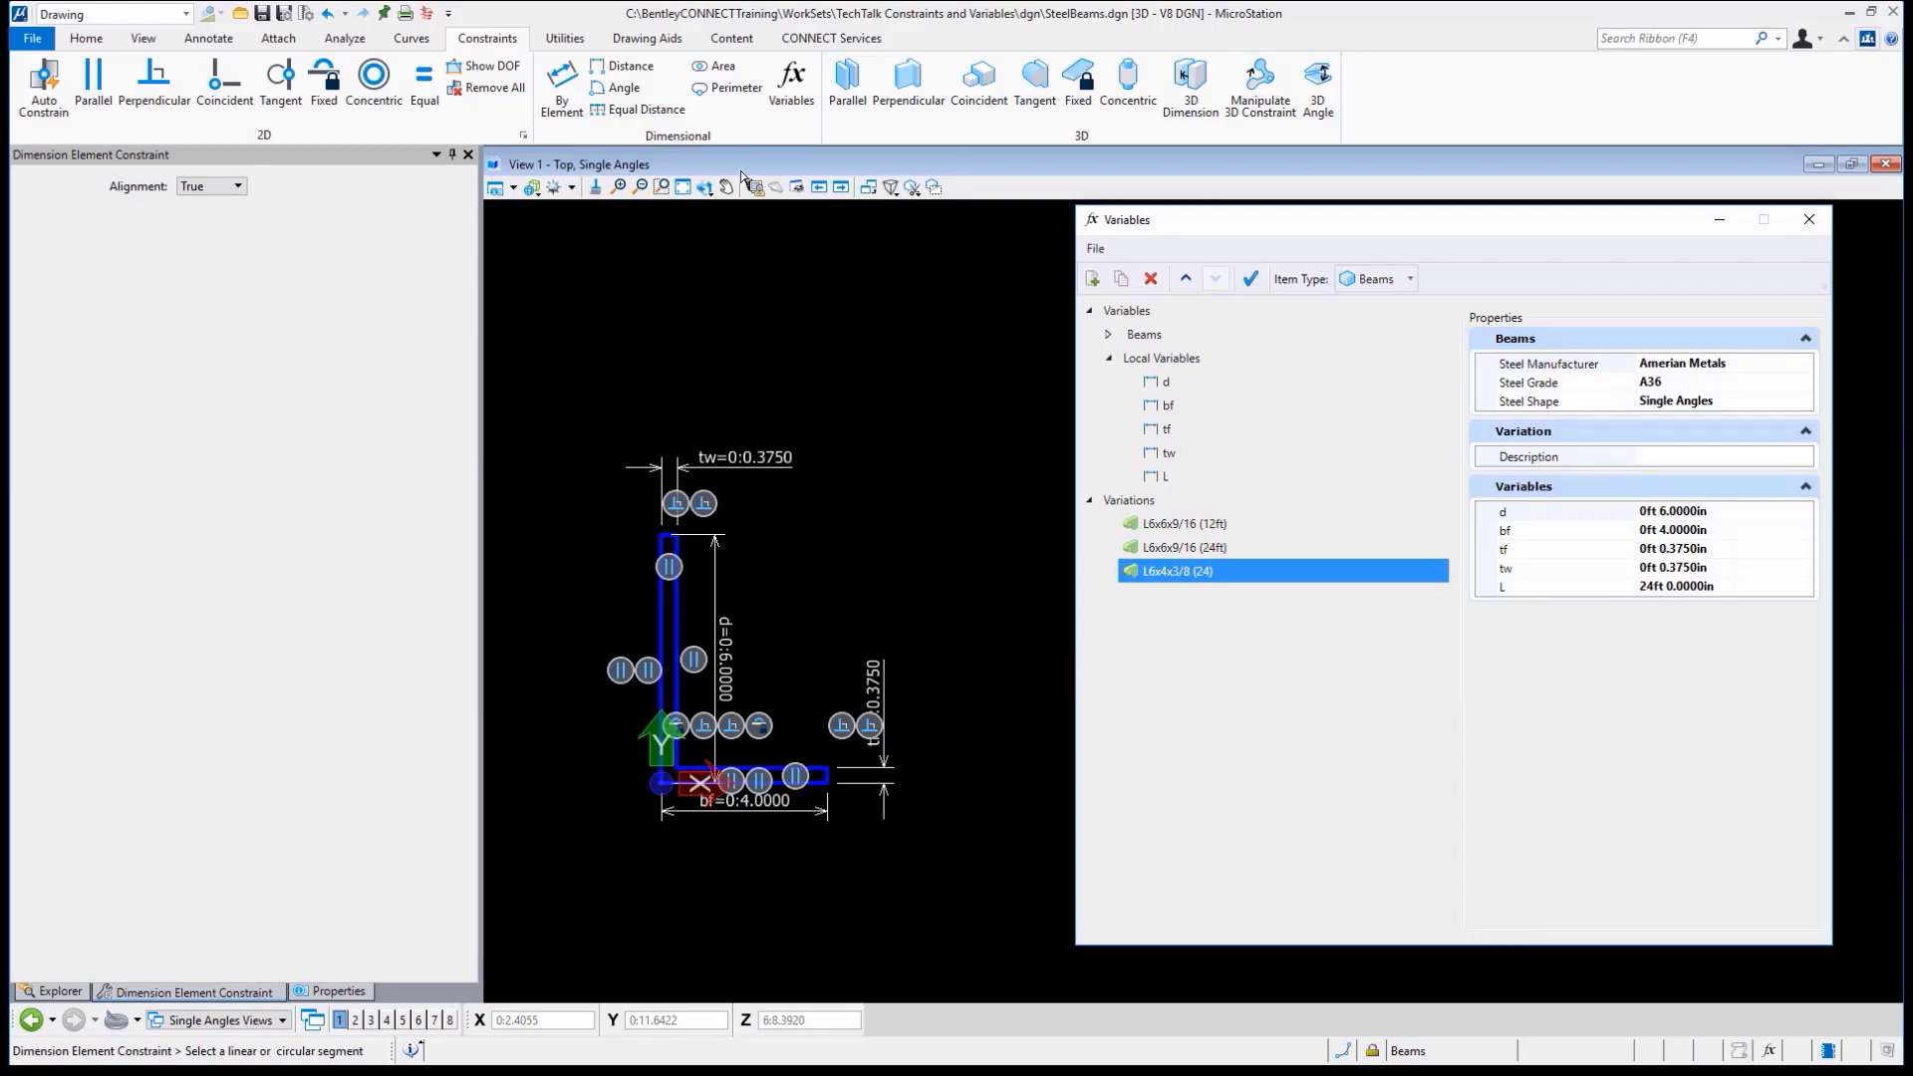
Rotate View 1 to Isometric and hide constraint dimensions via View Attributes
left_click(705, 188)
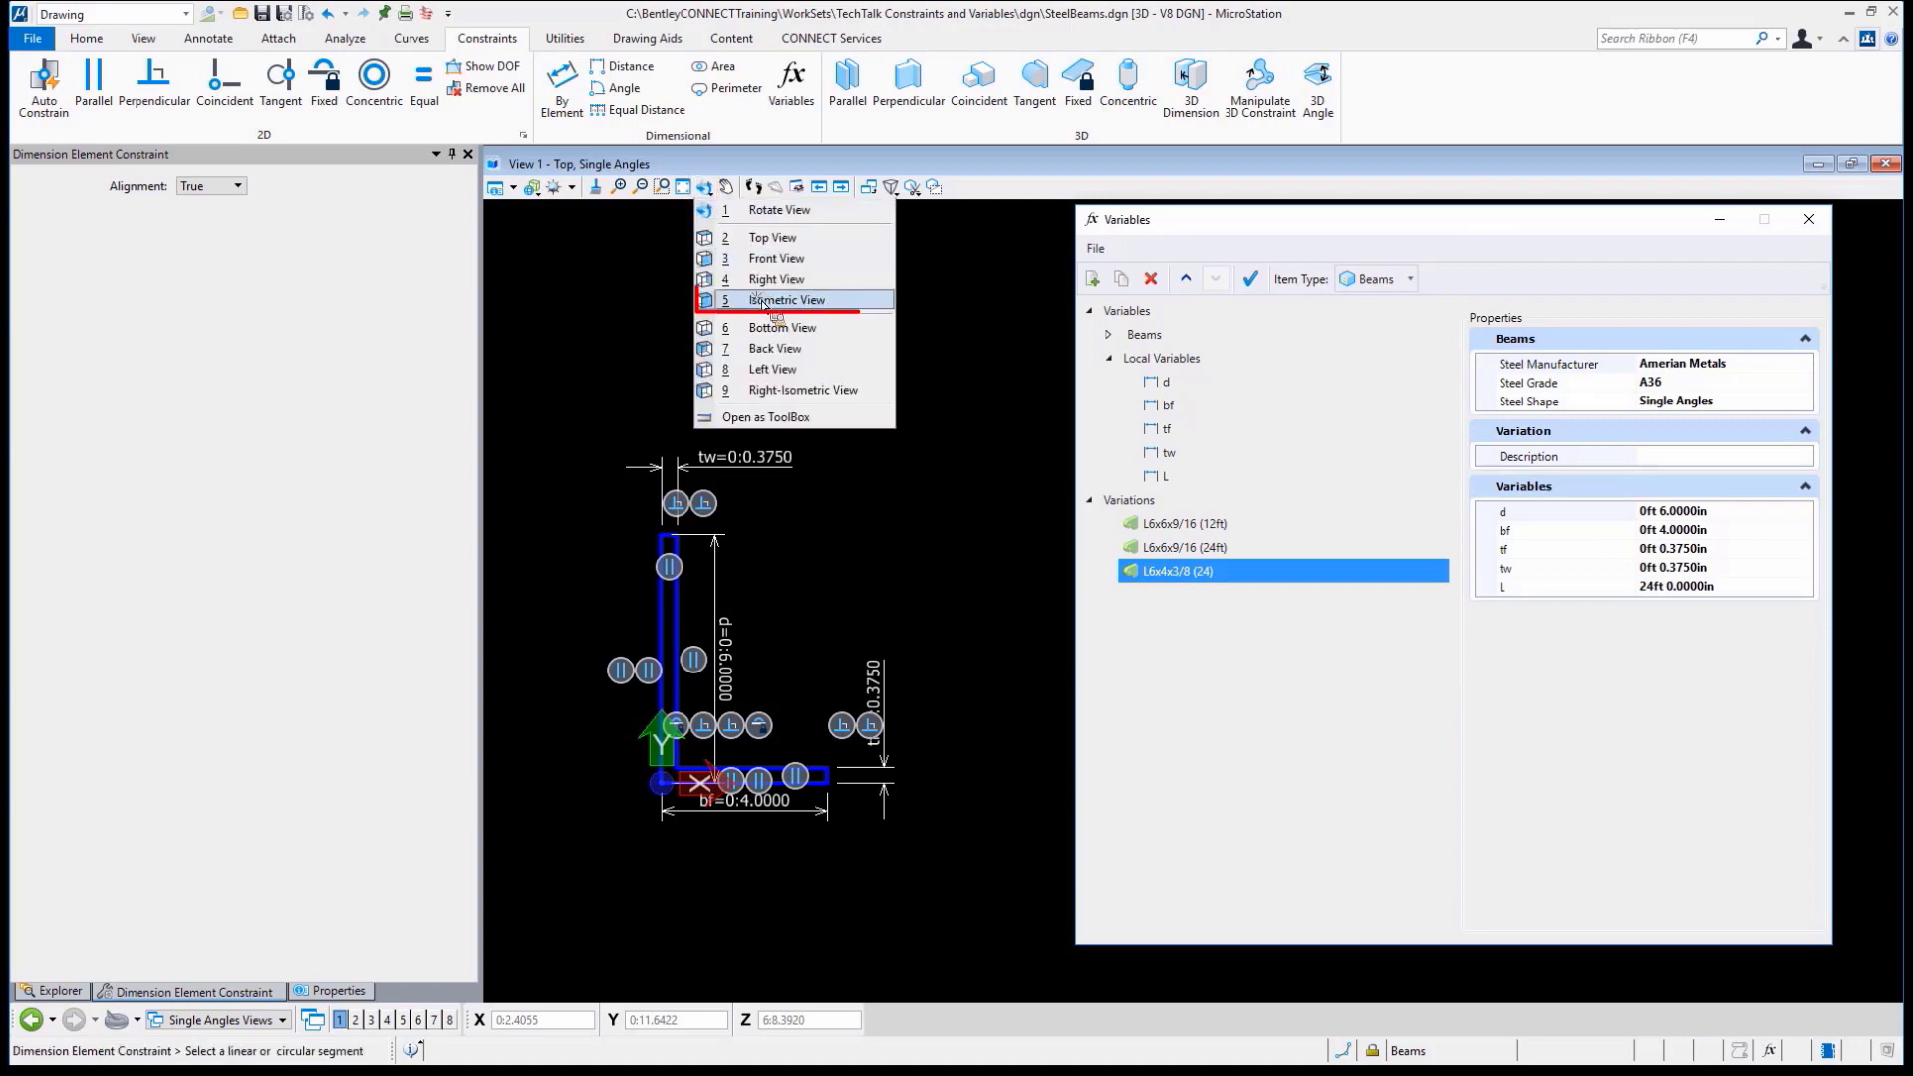
left_click(785, 299)
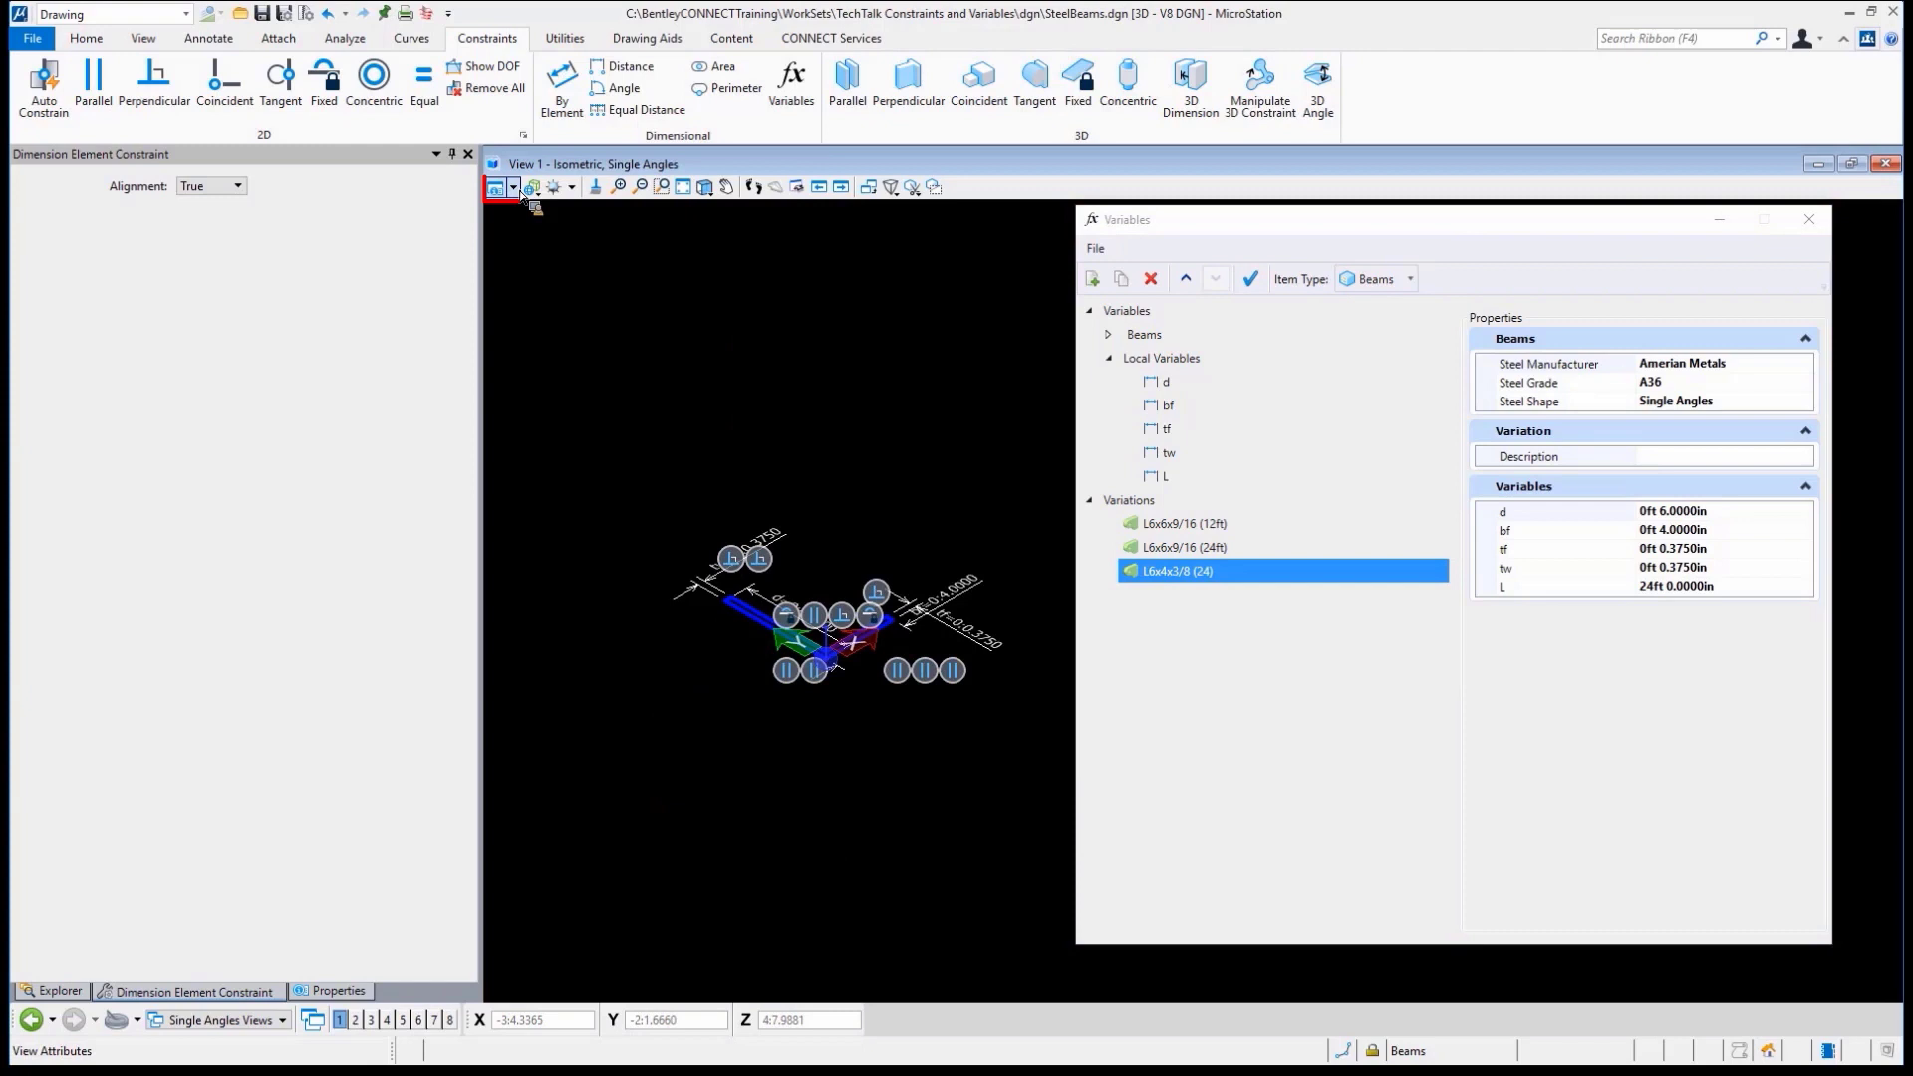
left_click(496, 187)
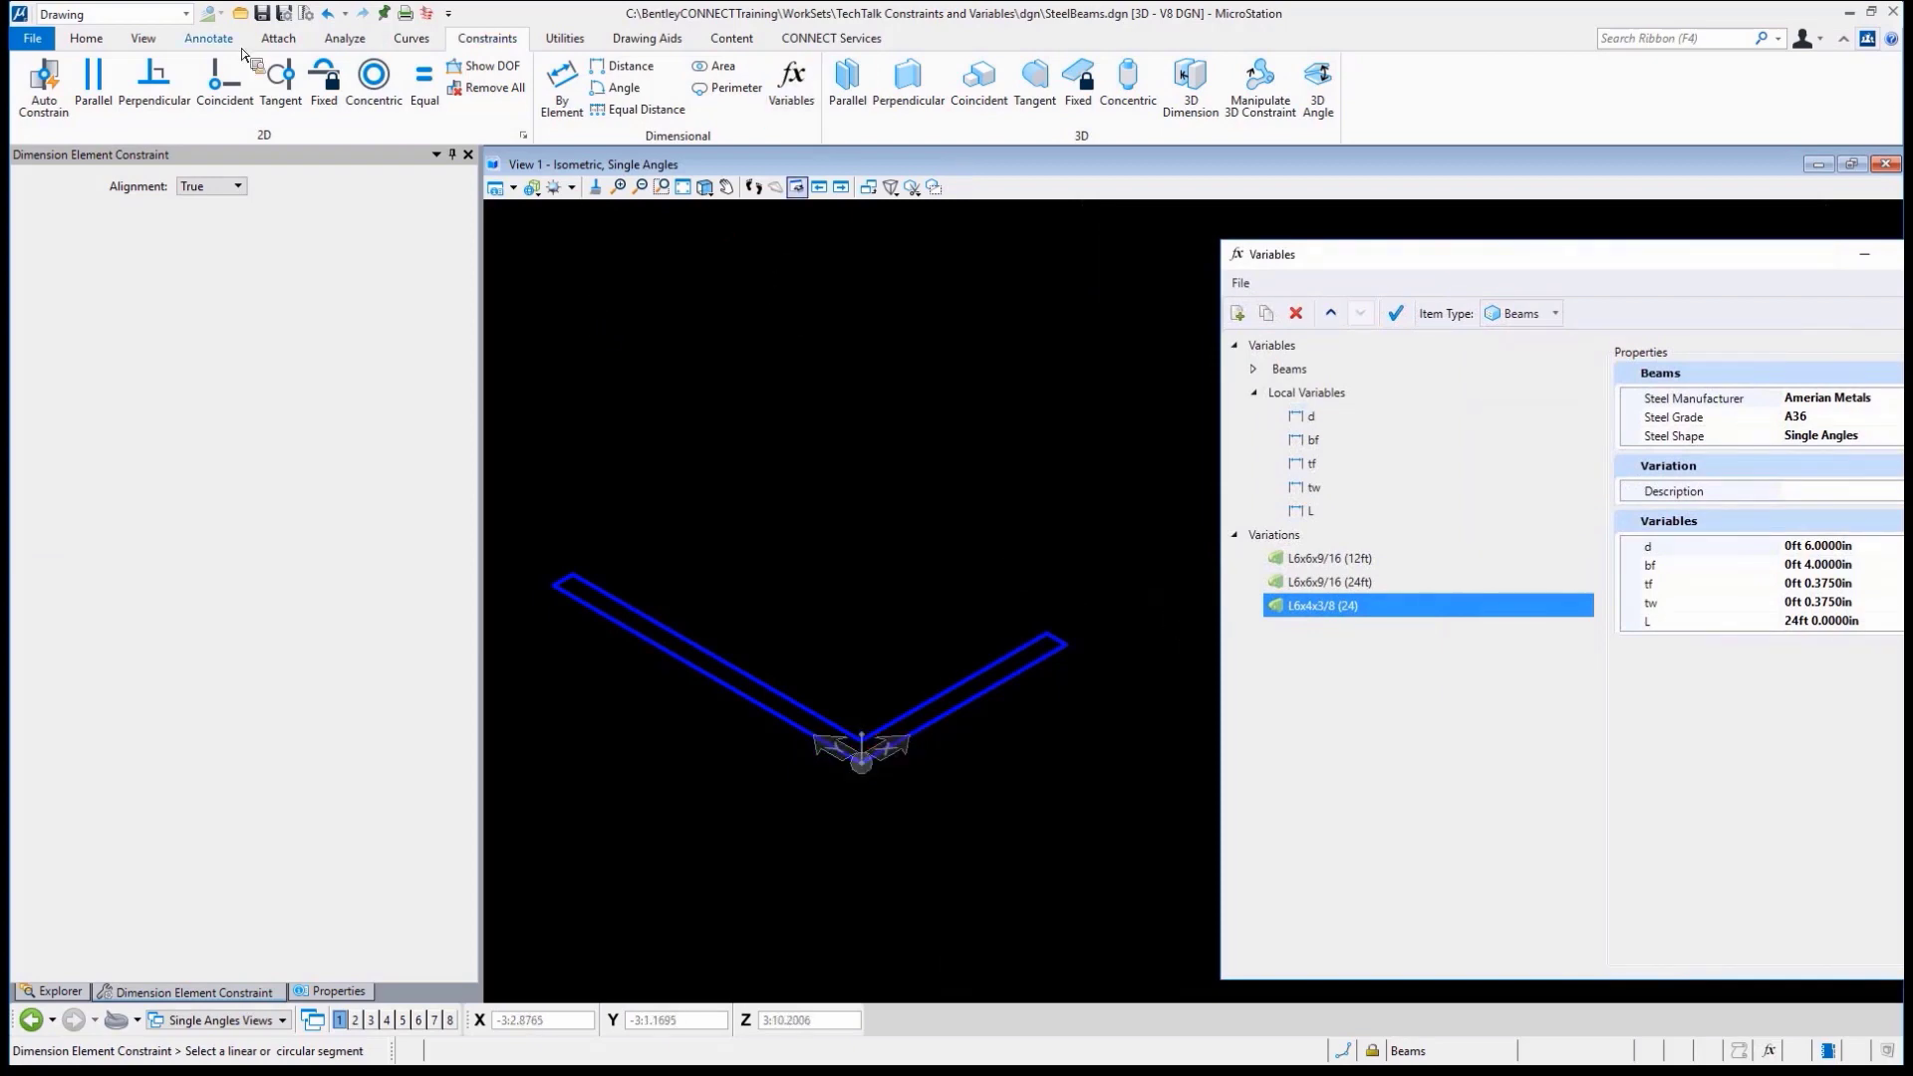
In the Modeling workflow, extrude the profile parametrically with distance set to variable L
left_click(184, 14)
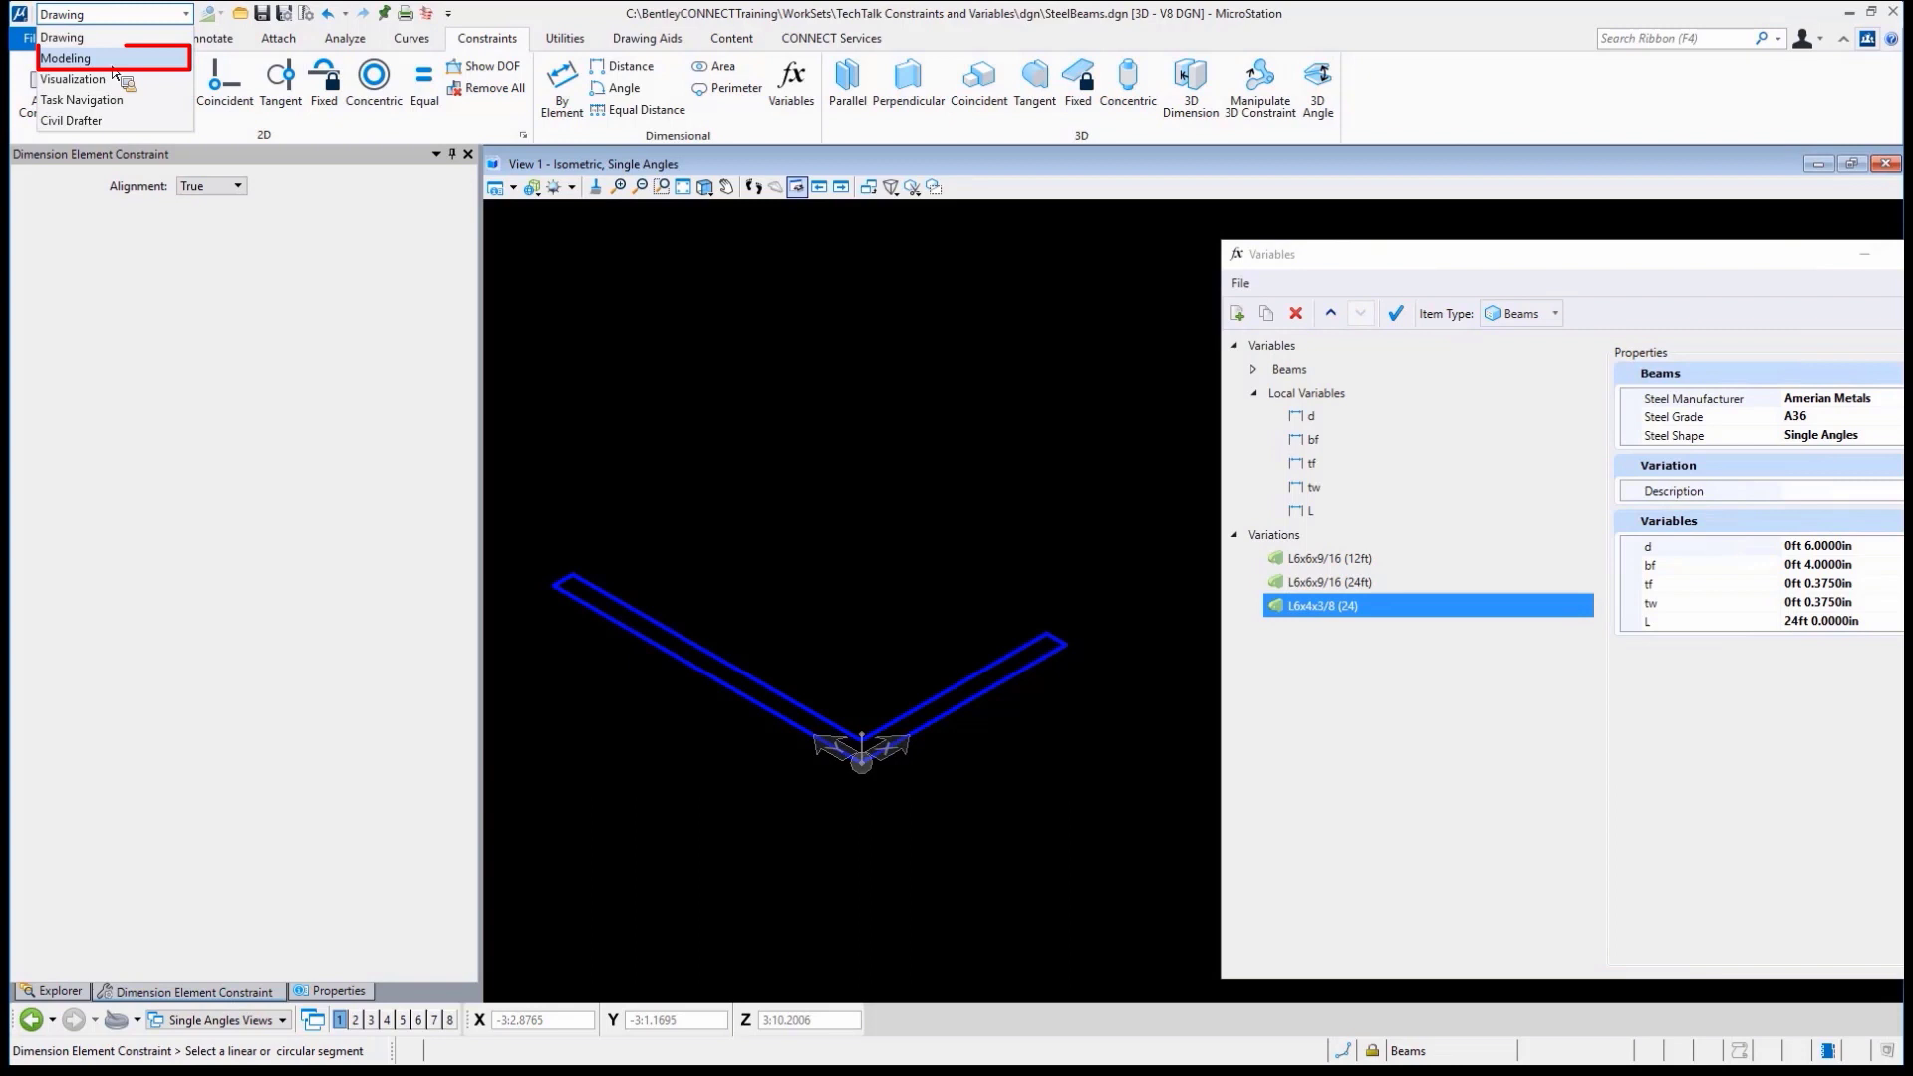
left_click(66, 58)
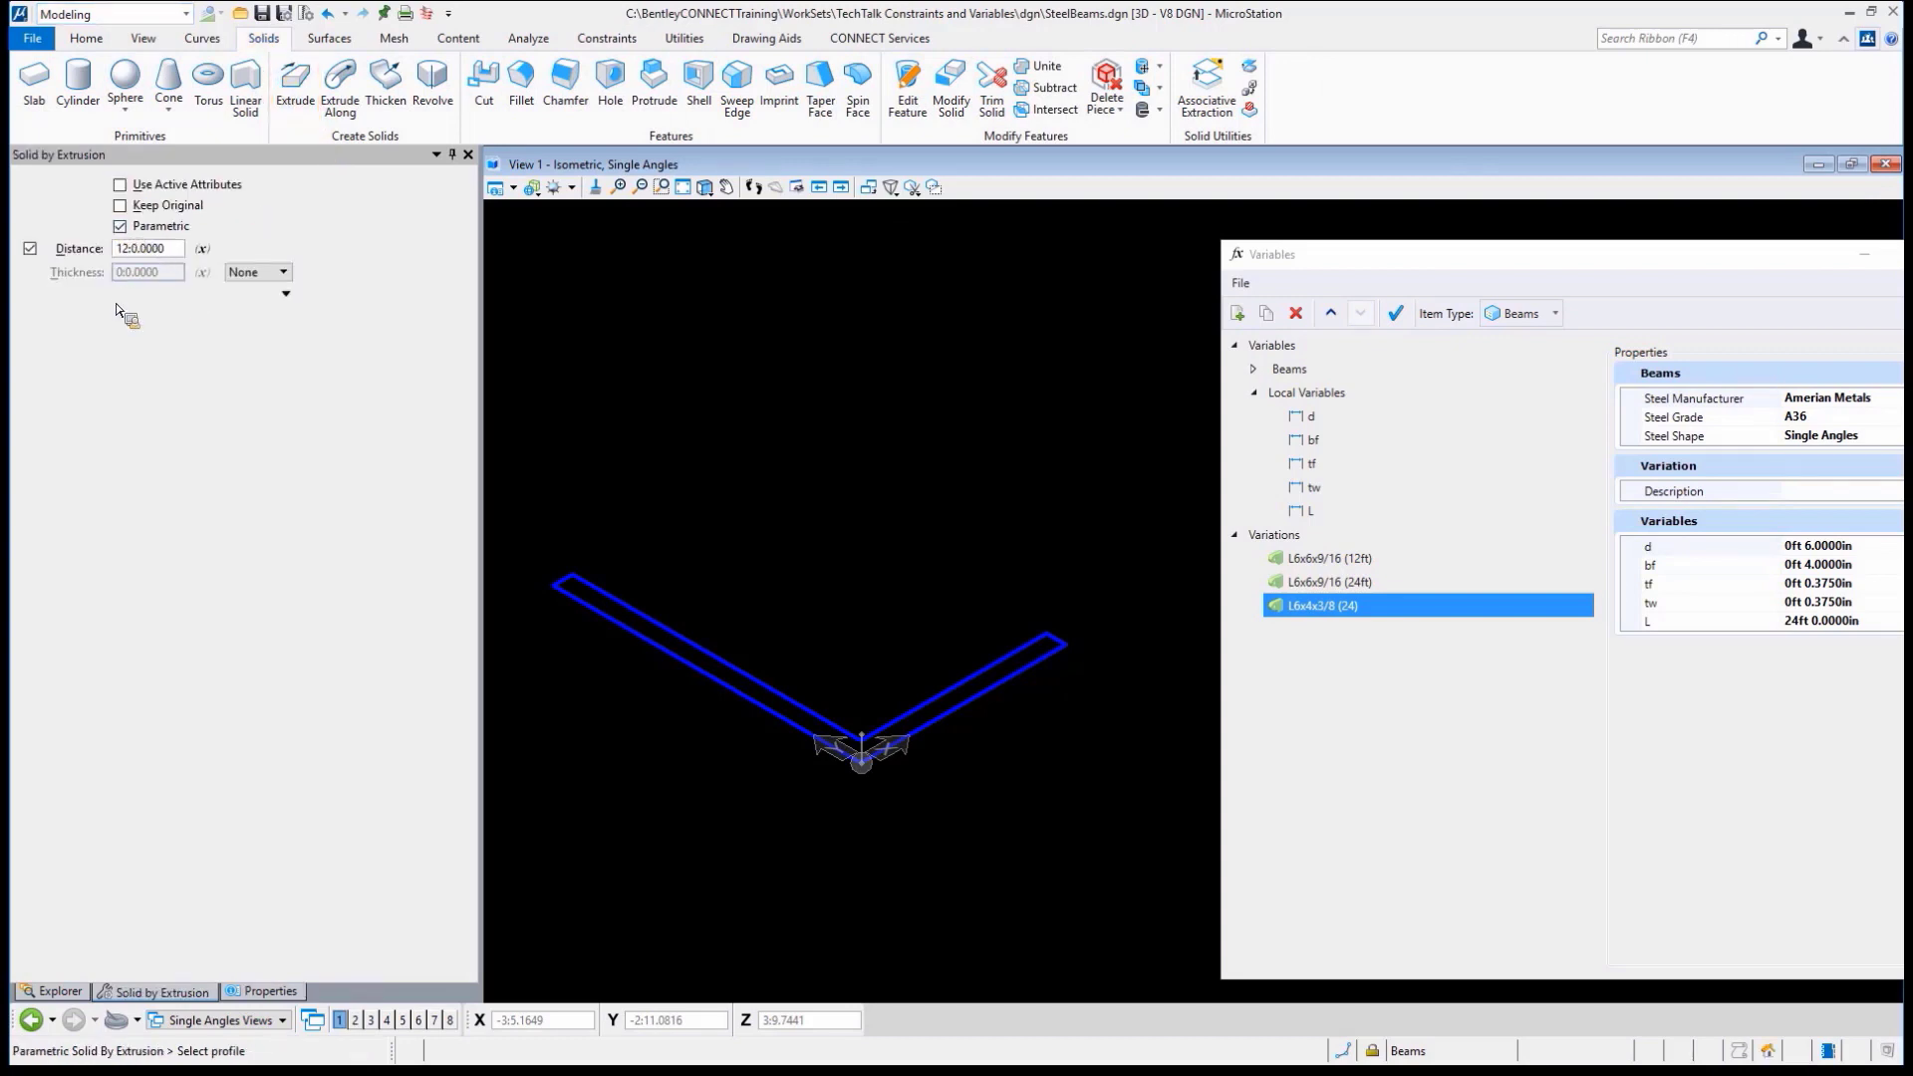
mouse_move(203, 251)
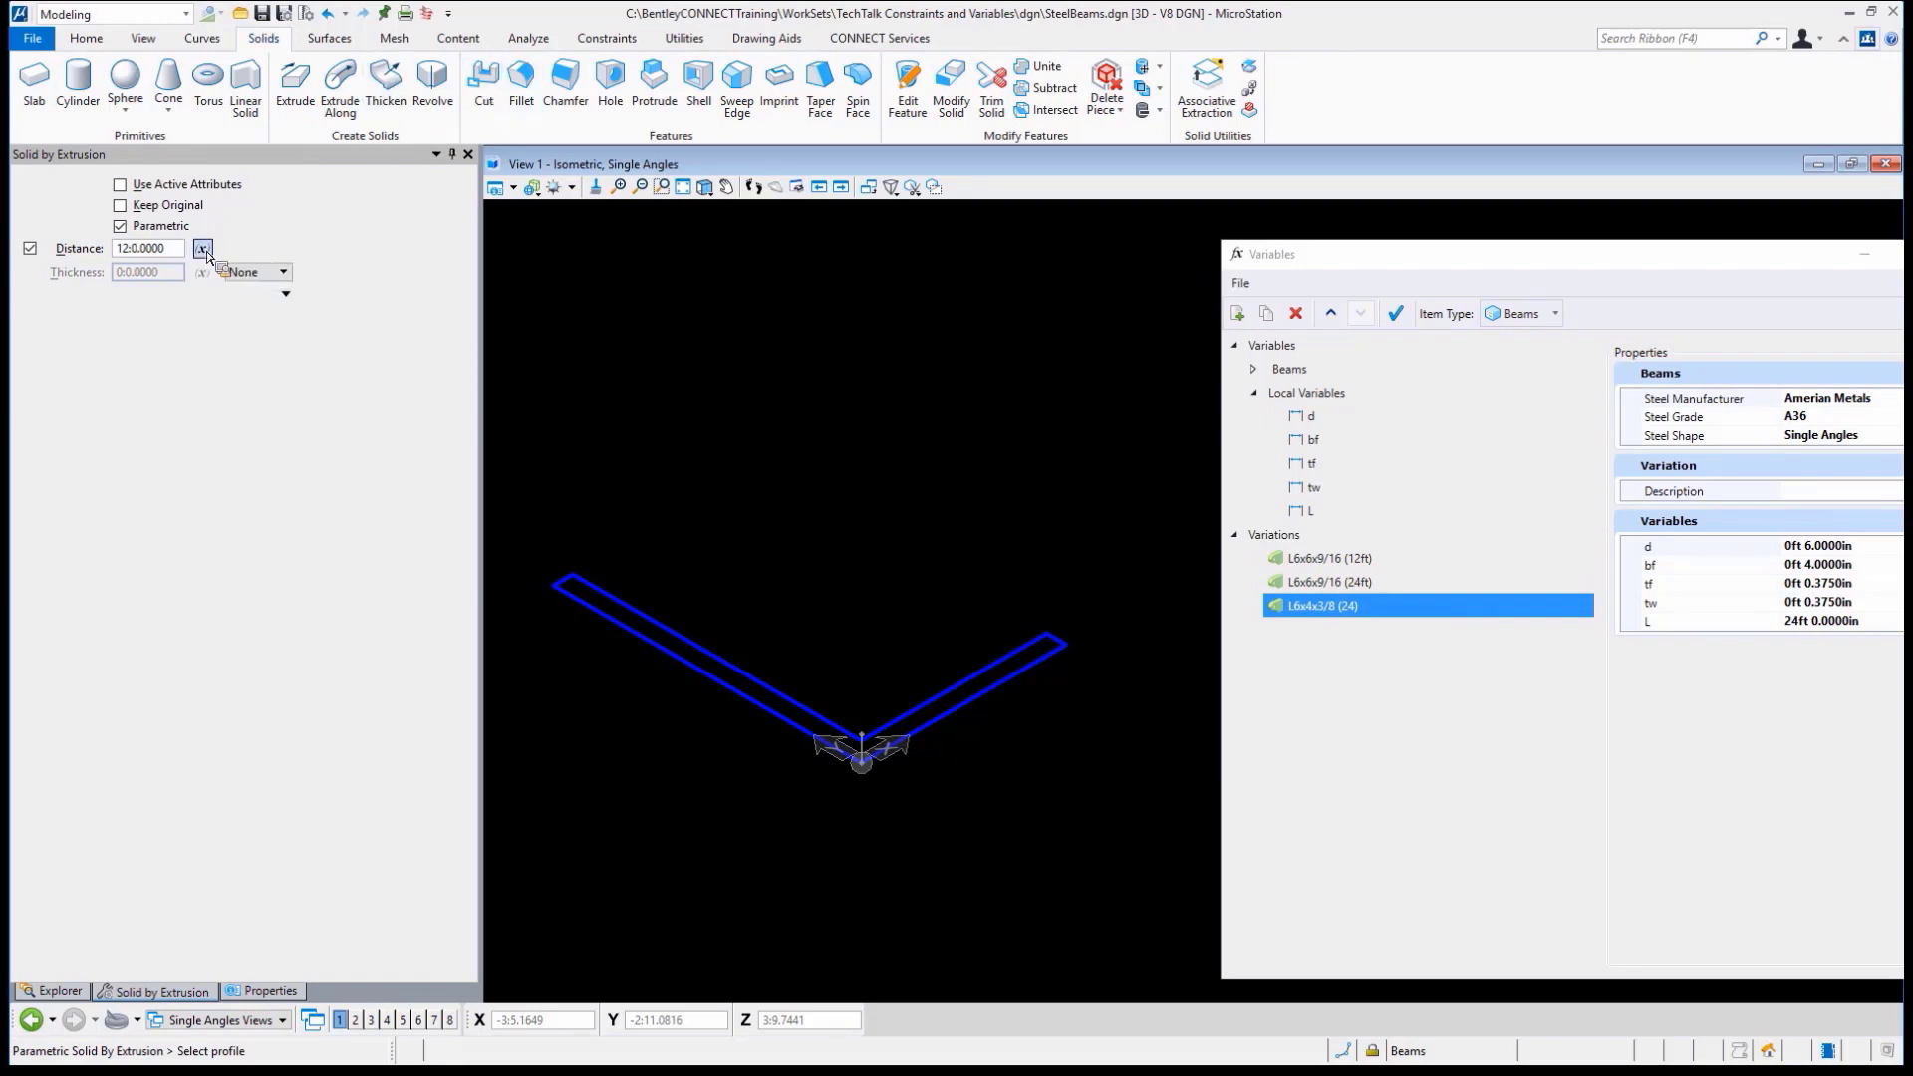
left_click(203, 249)
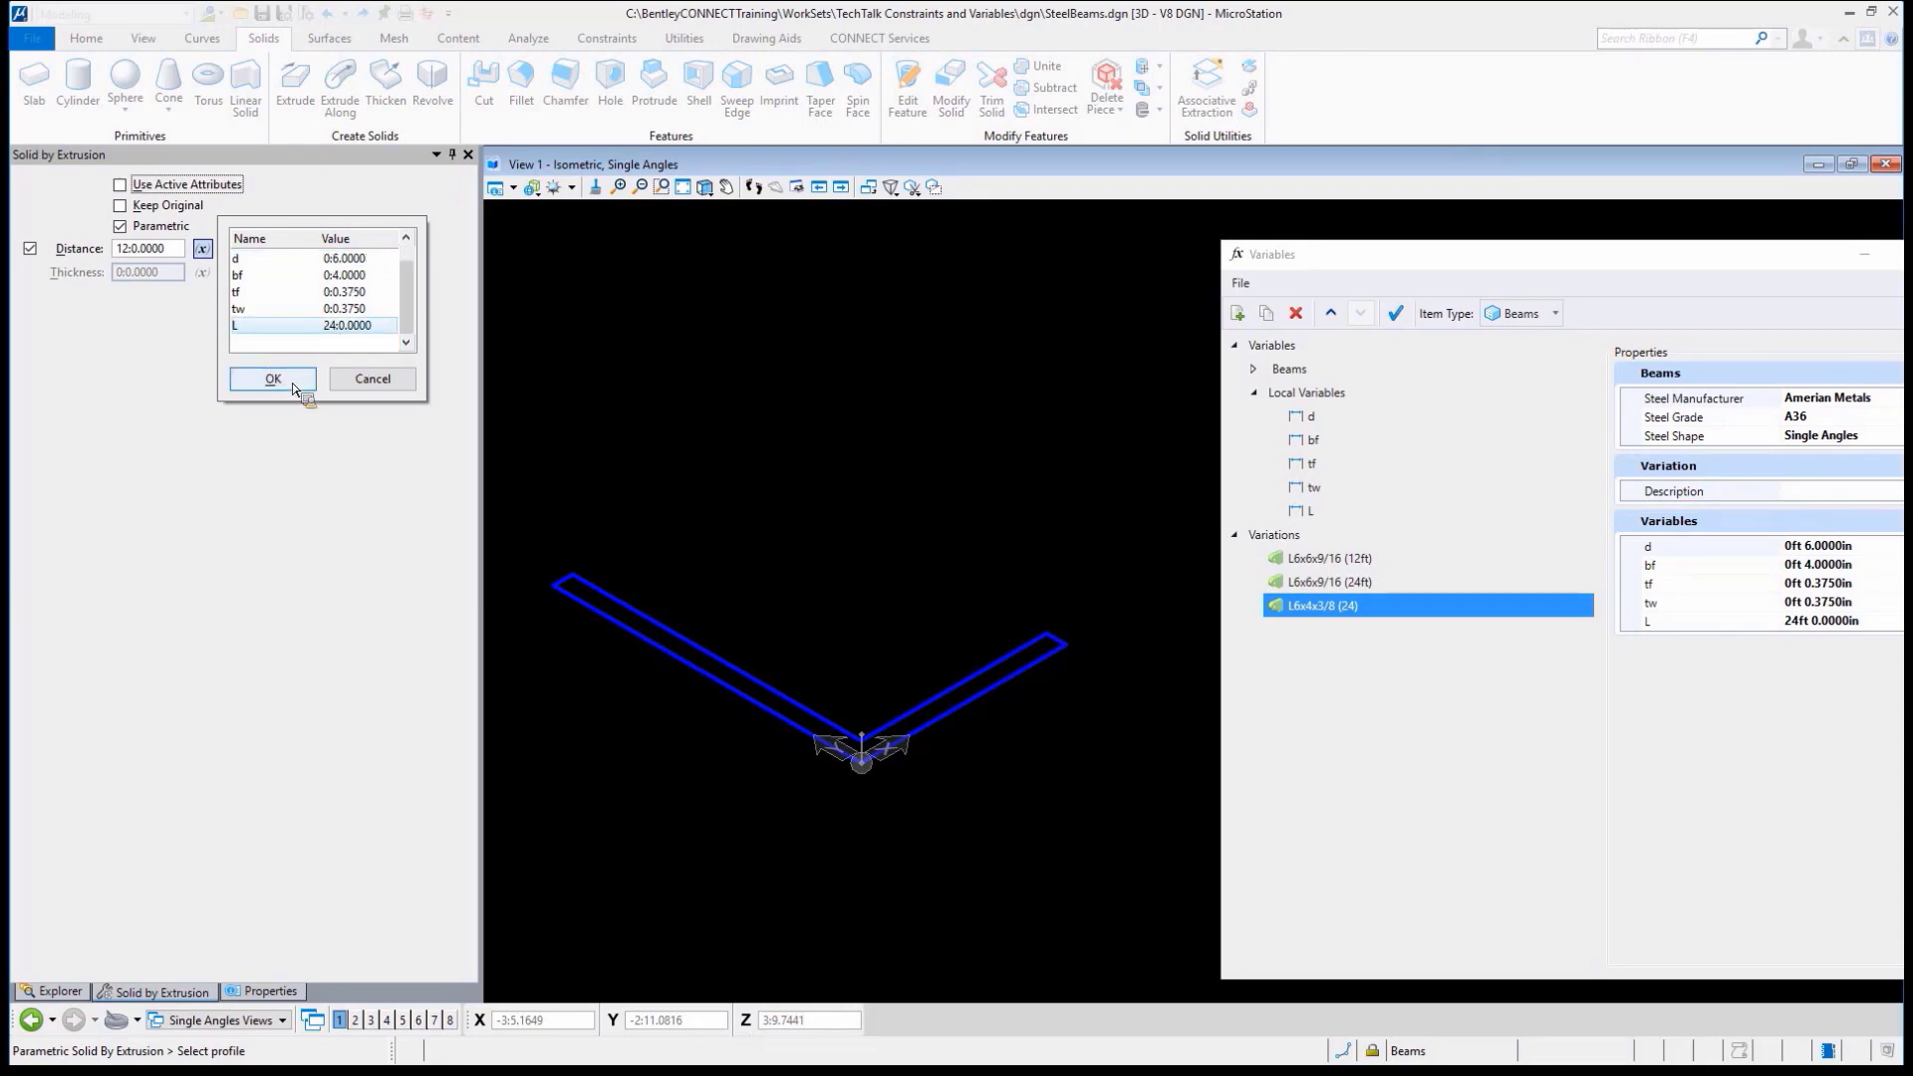
left_click(271, 379)
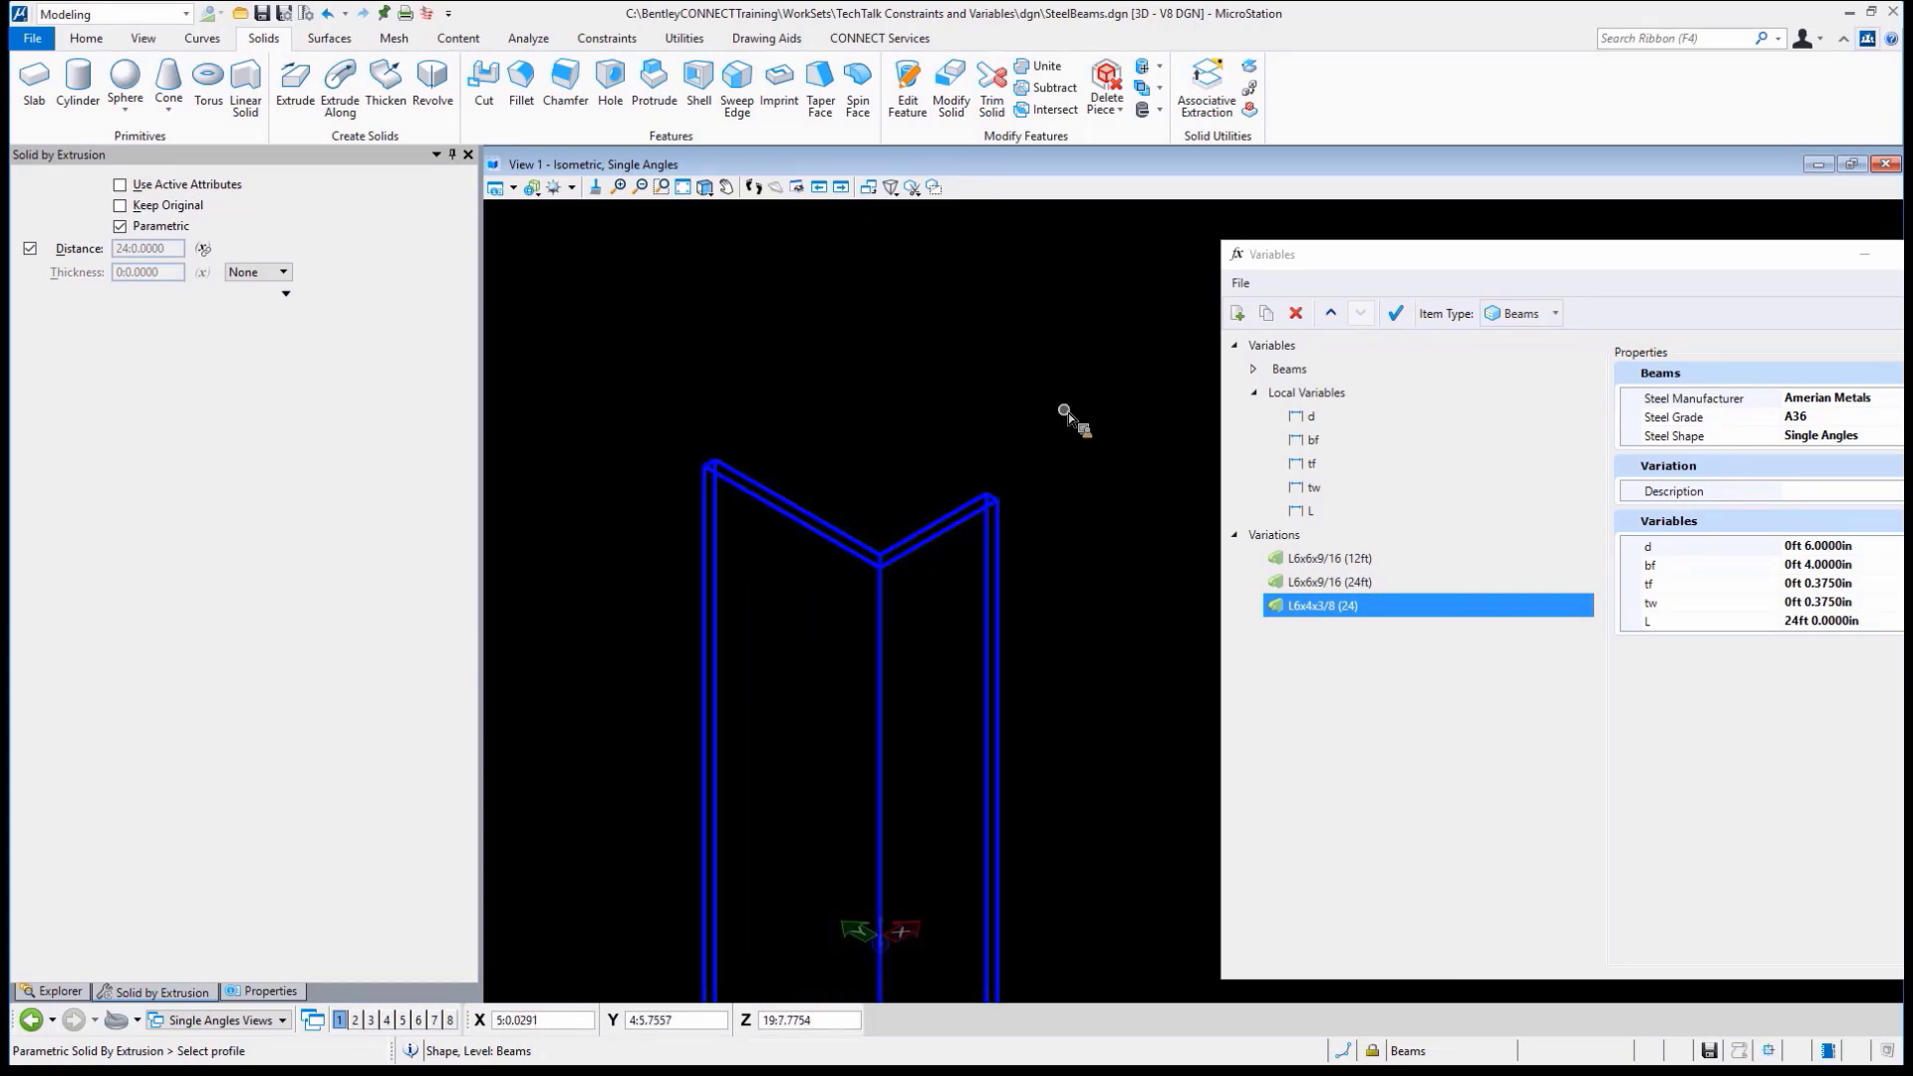
mouse_move(982, 317)
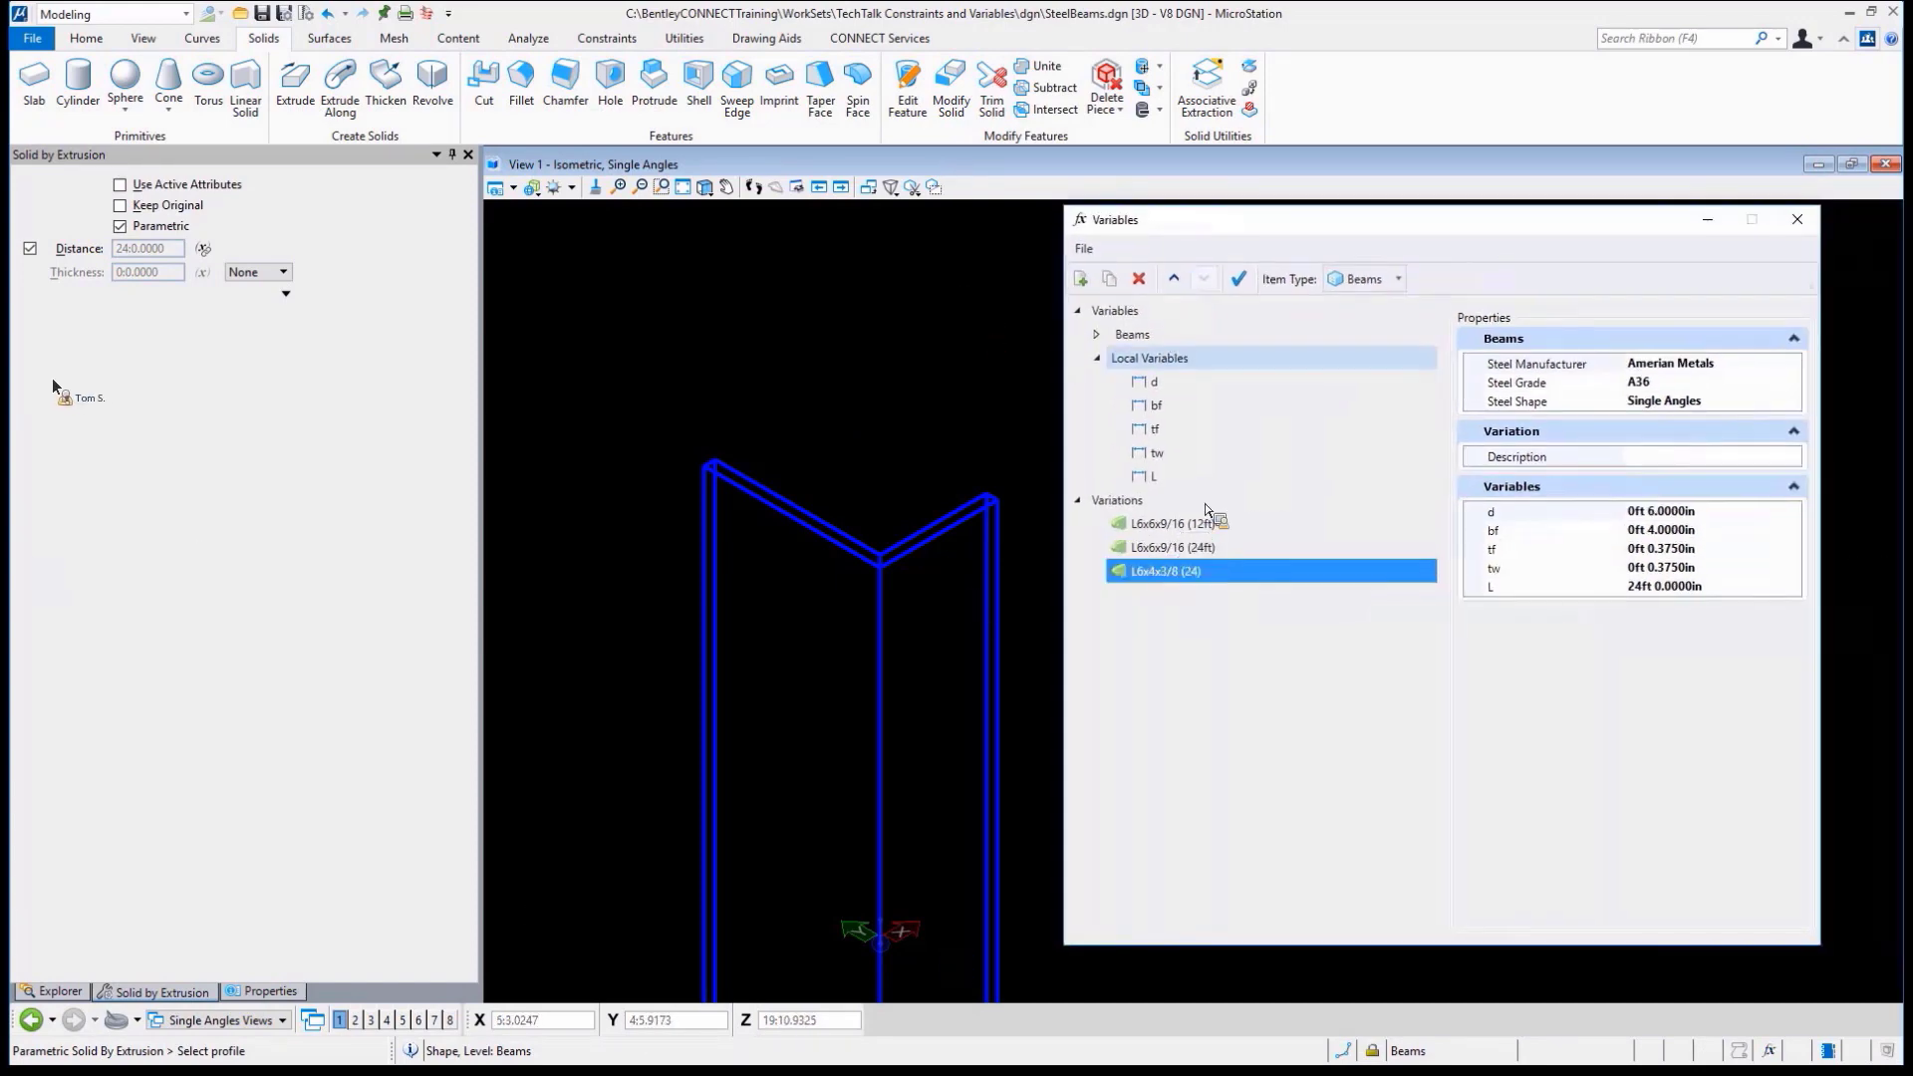
Apply the L6x6x9/16 (12ft) variation to the solid and fit it in the view
left_click(1237, 279)
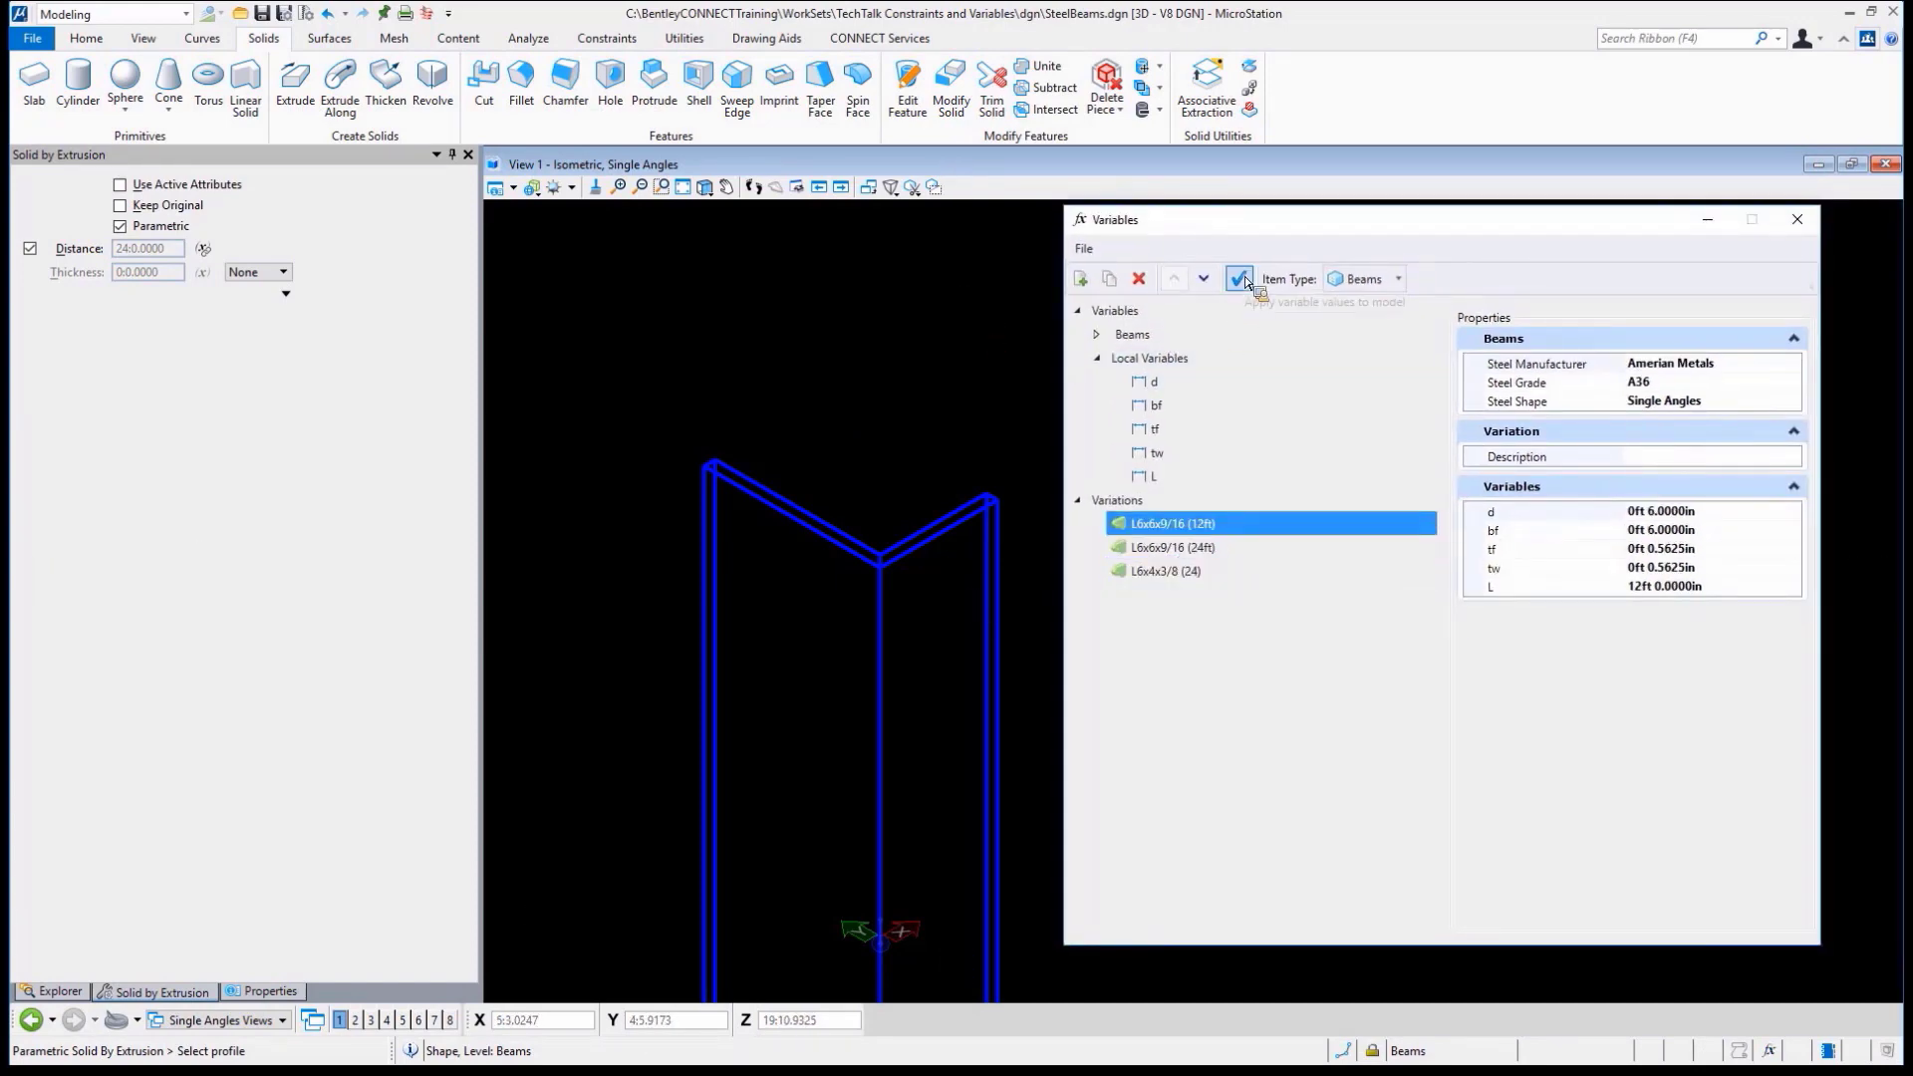
left_click(1237, 279)
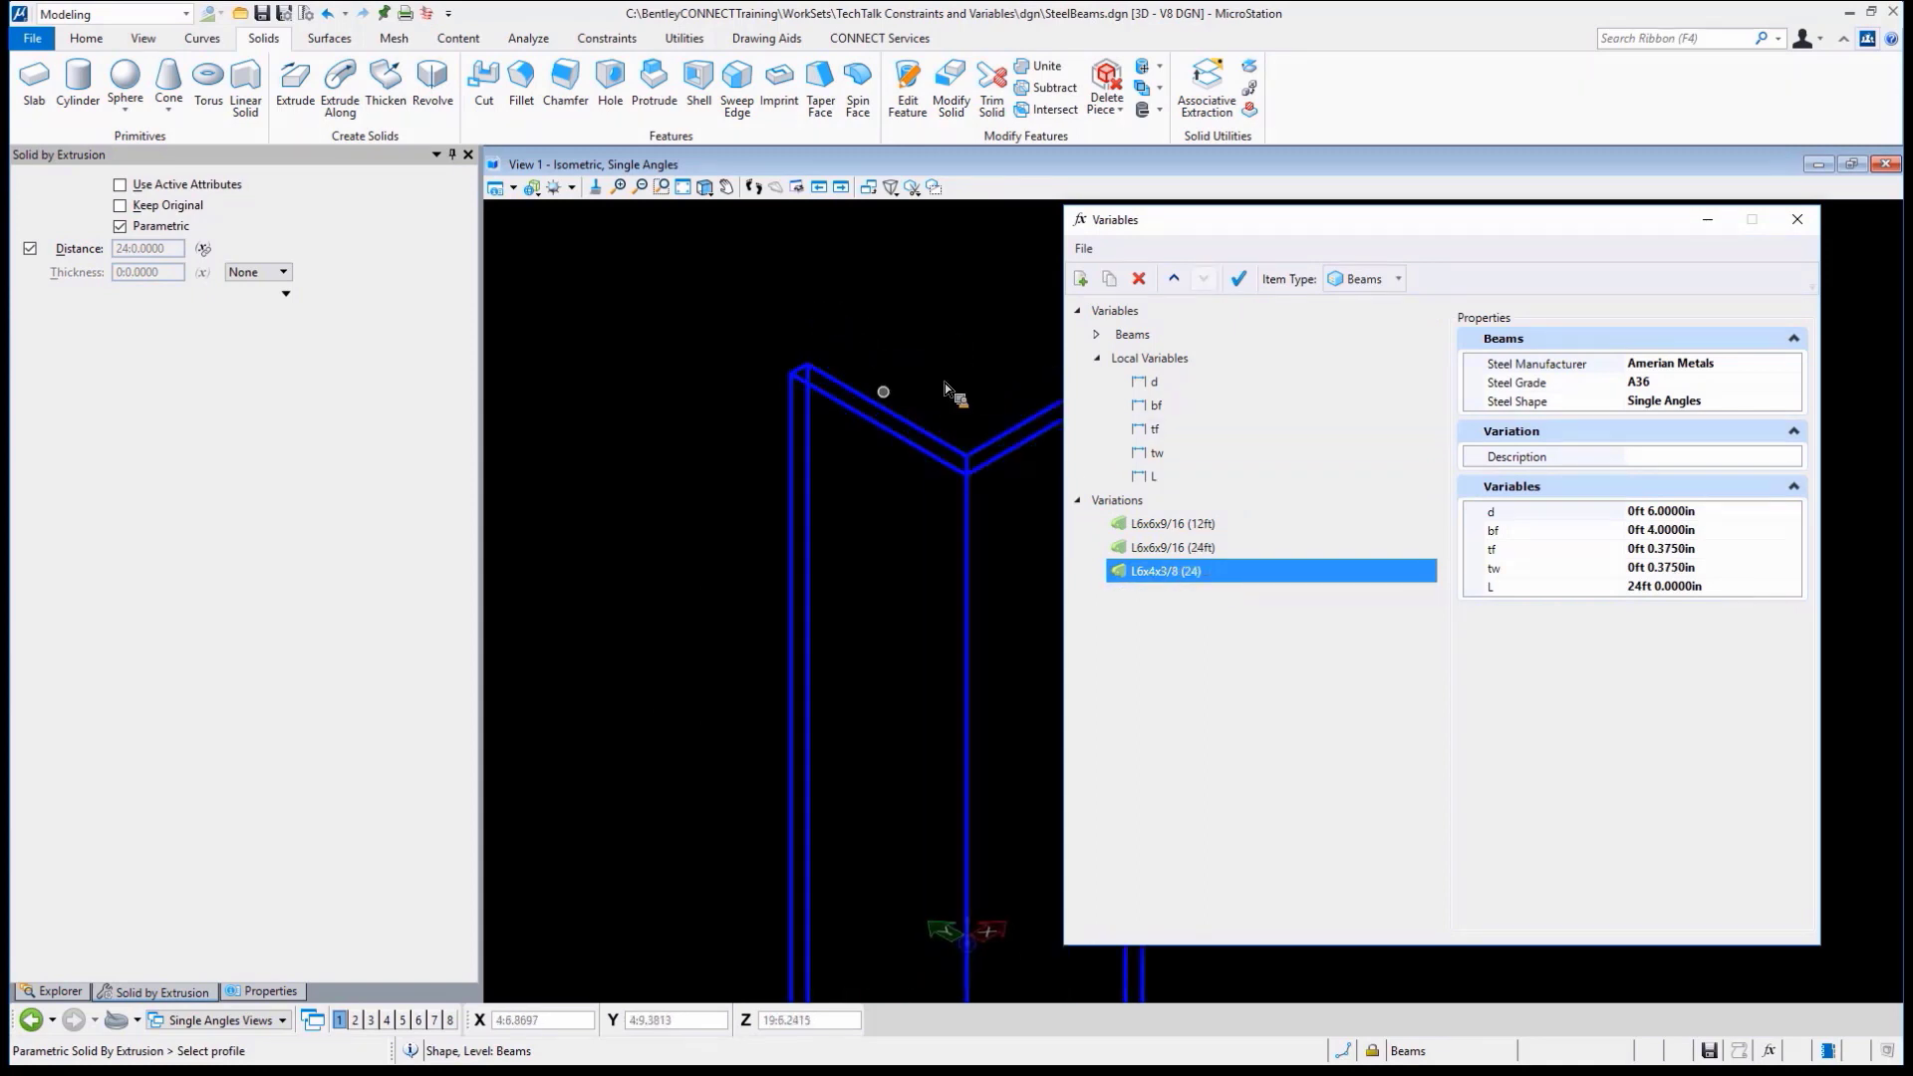
left_click(1237, 279)
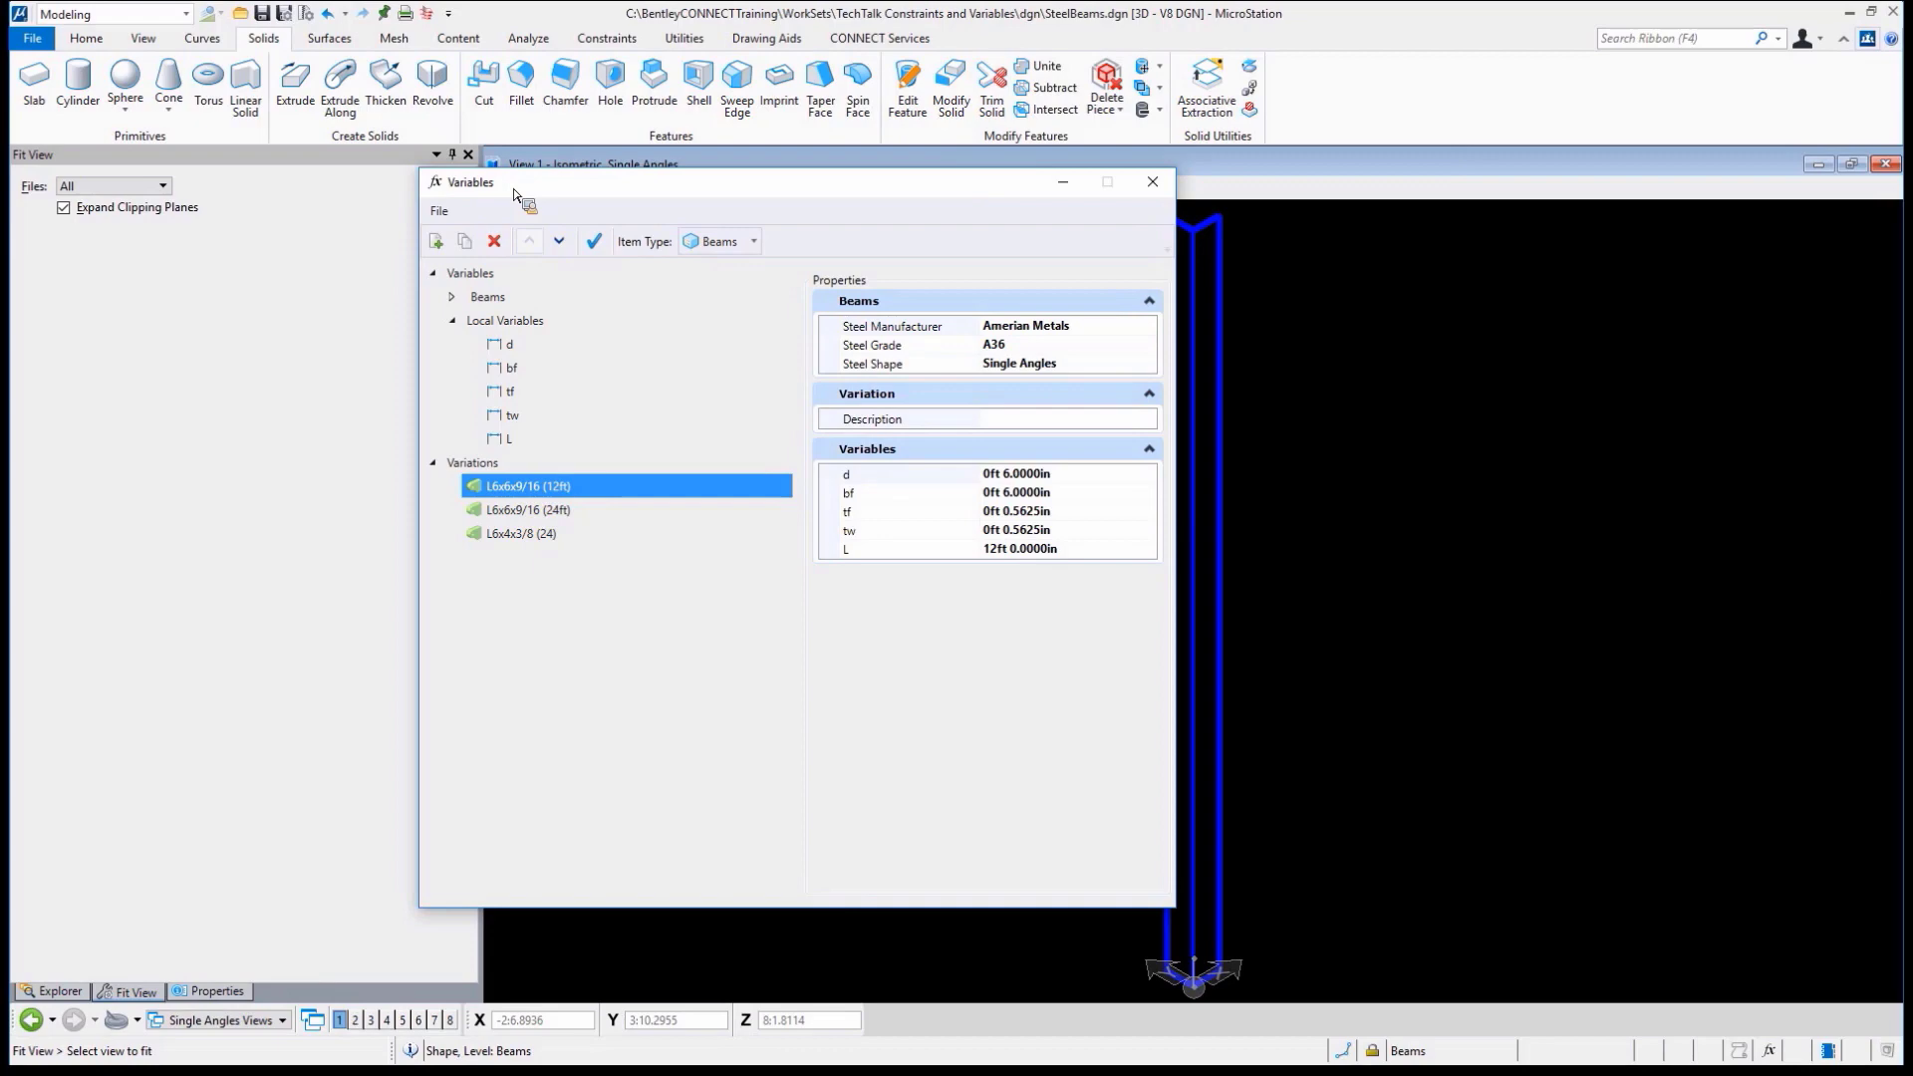
mouse_move(1687, 1016)
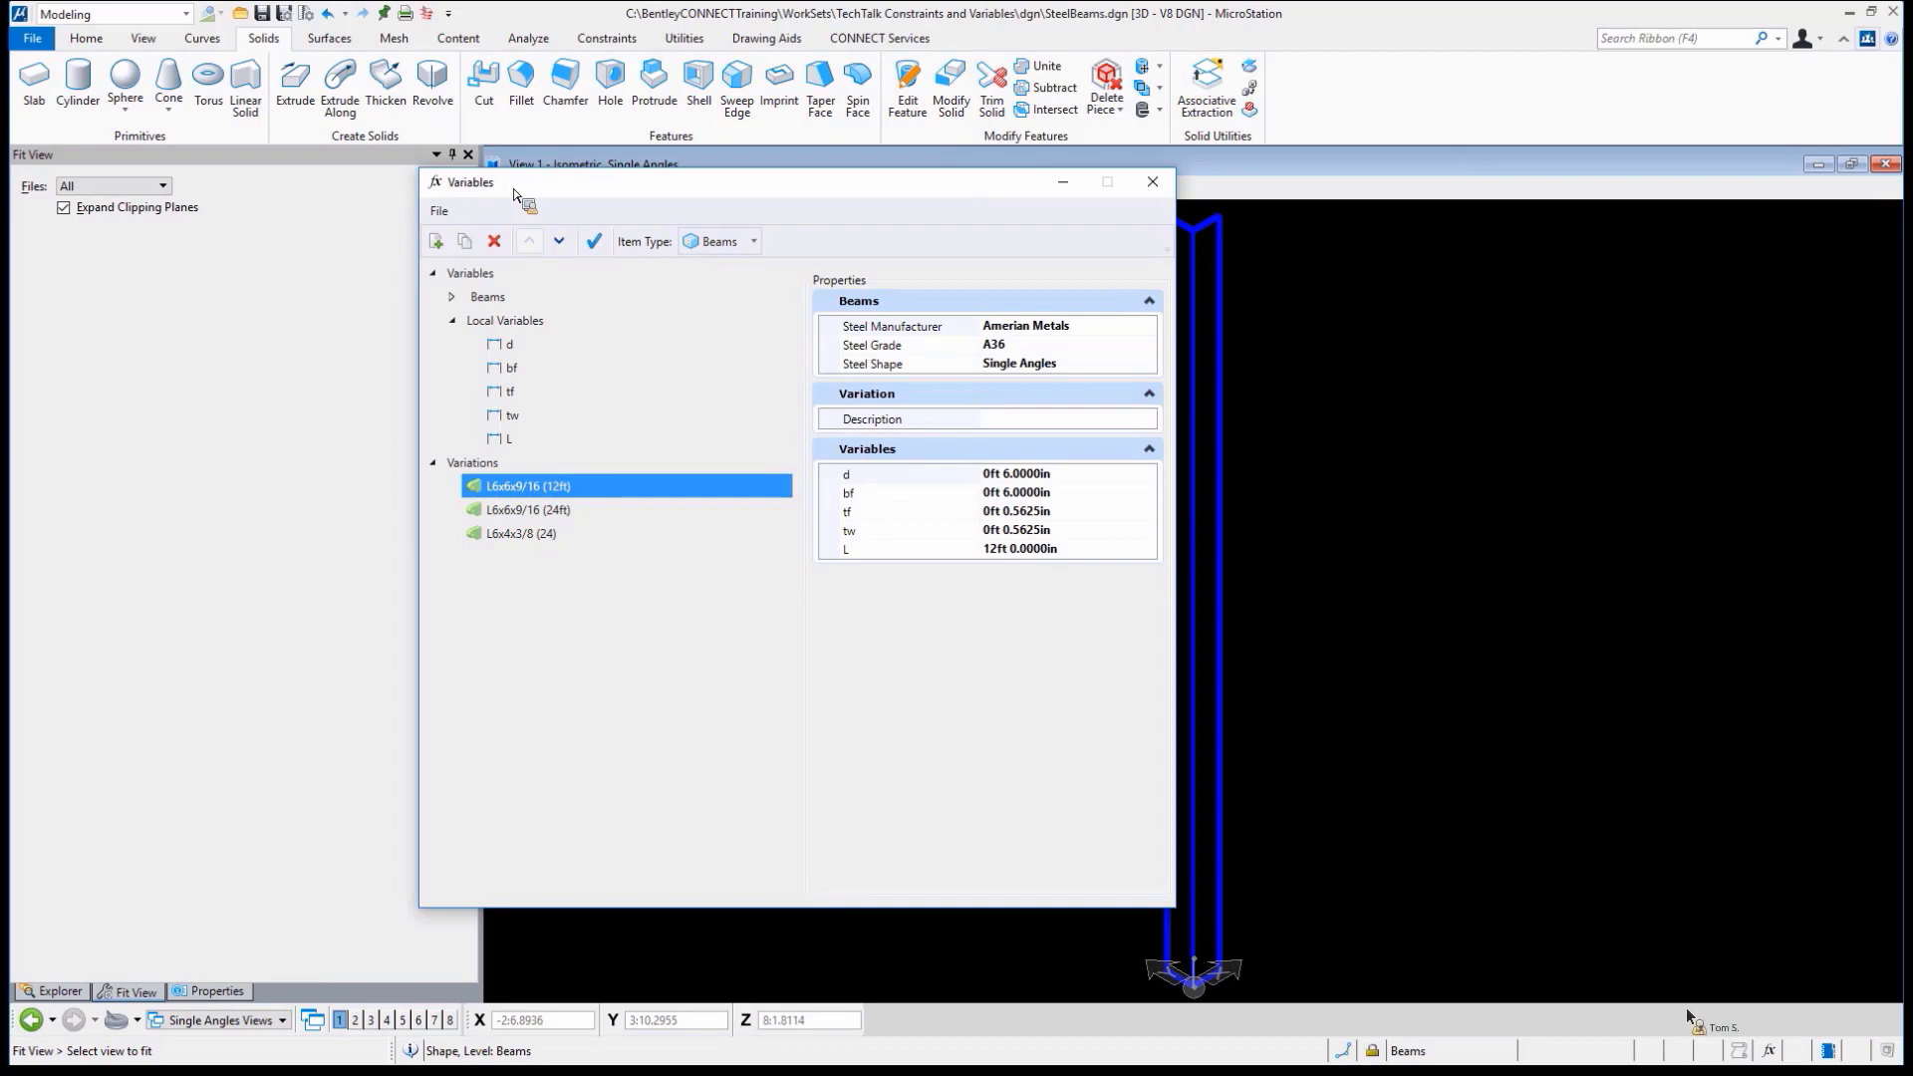